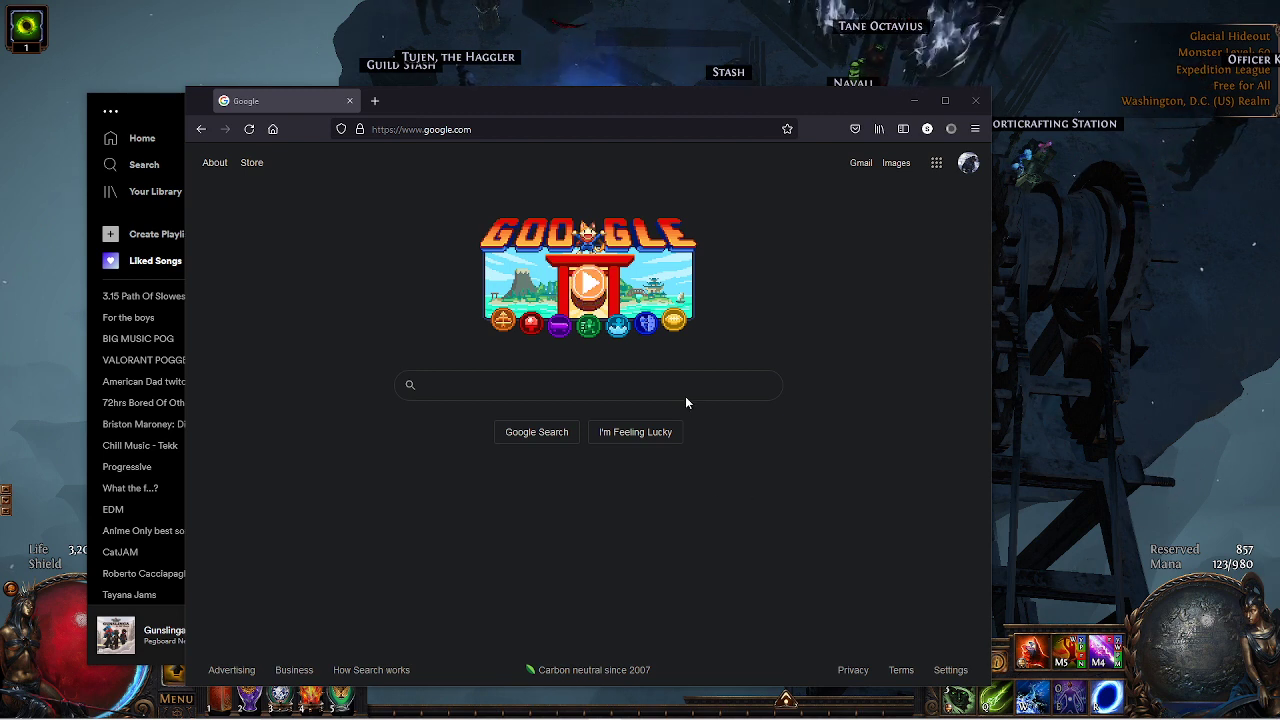
Step: Search Google for 'poe item tester github' and 'poe cool dev tools github'
type("poe item tester")
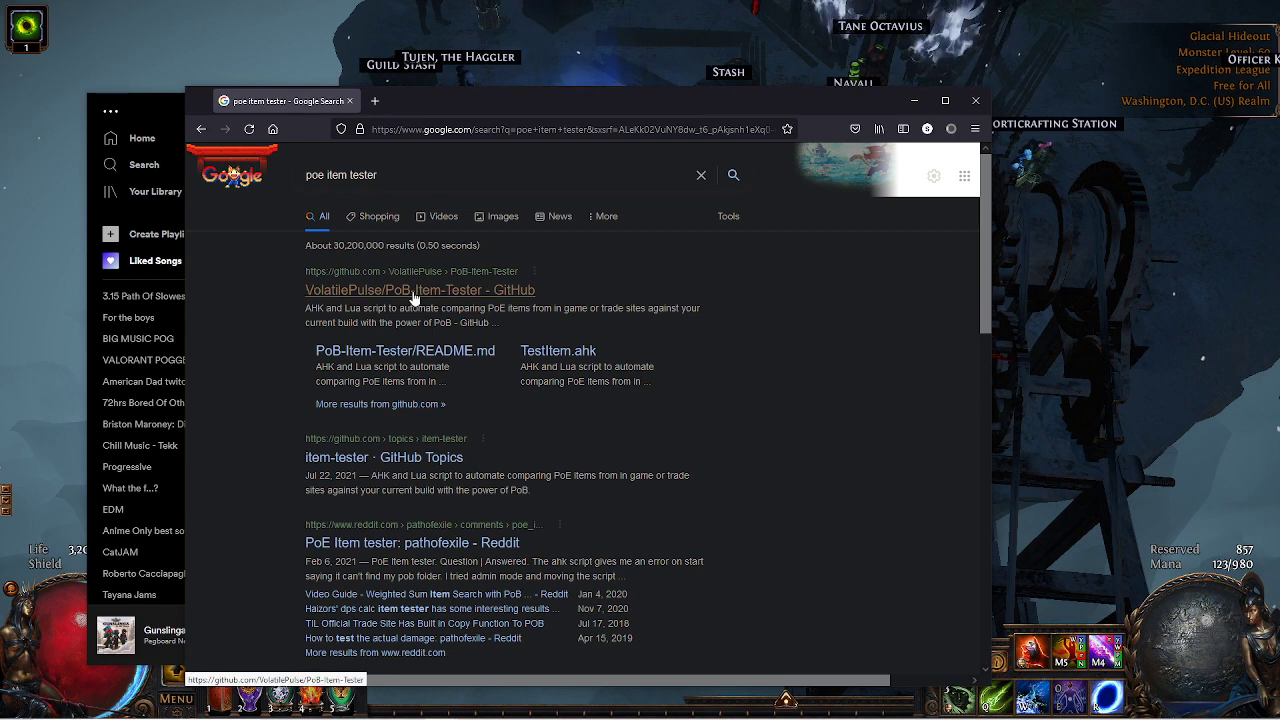
type("g")
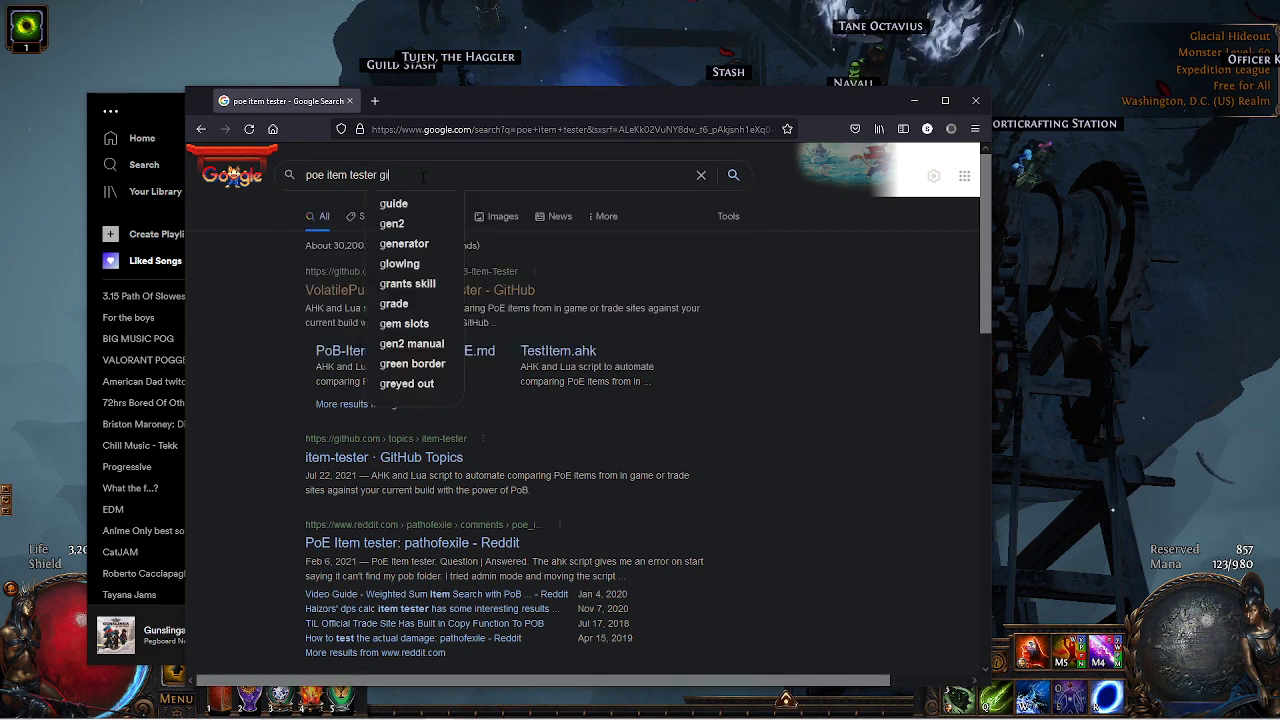
type("github")
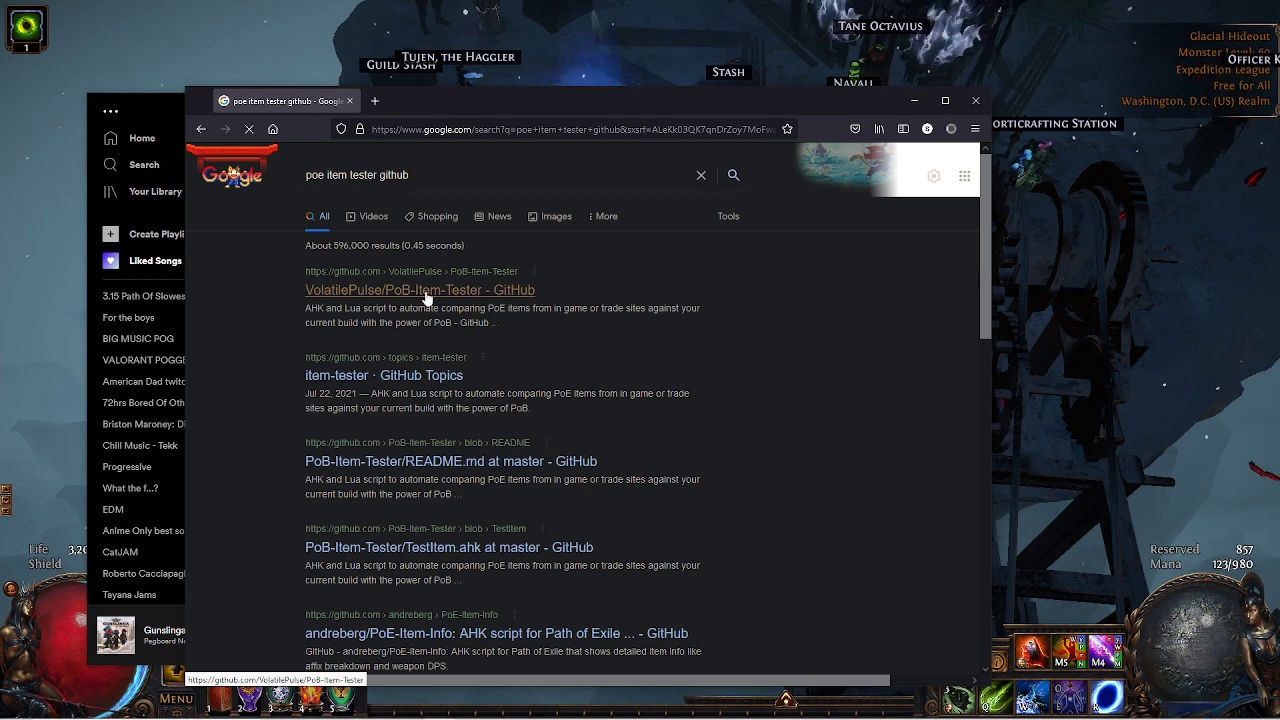
mouse_move(420, 290)
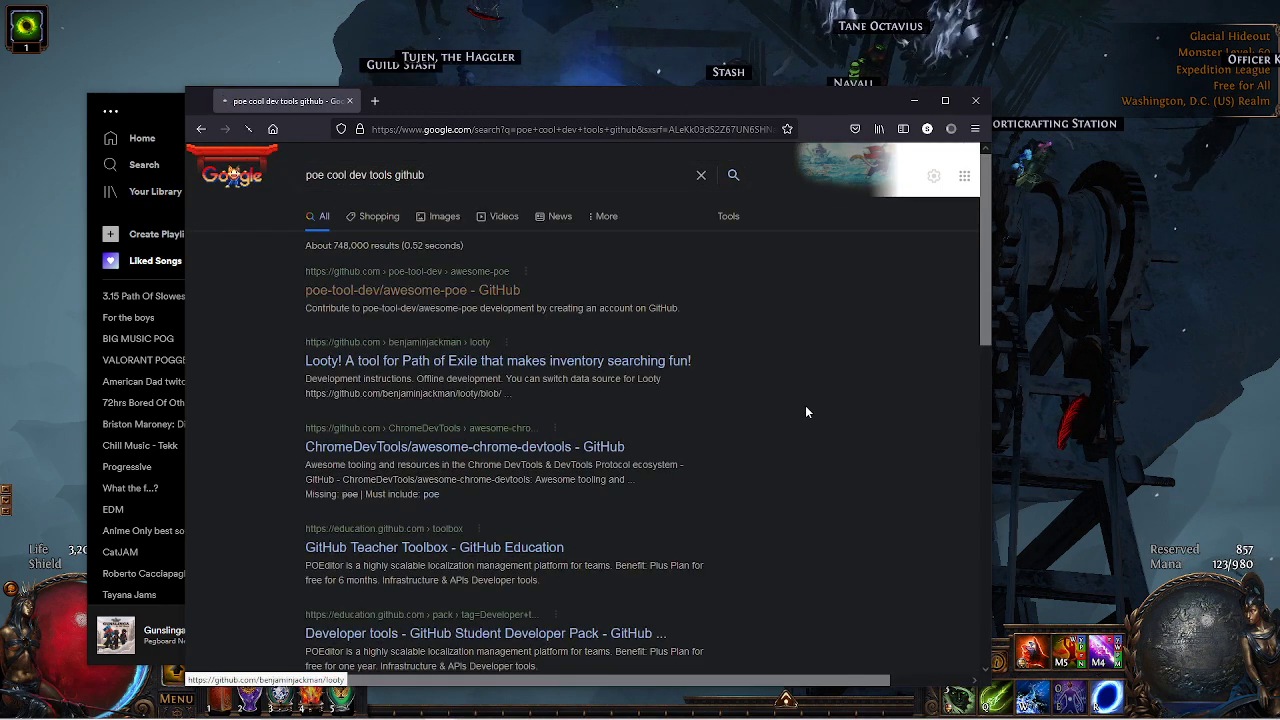
Step: Open poe-tool-dev/awesome-poe and browse its README Tools tables, returning toward the top
left_click(412, 290)
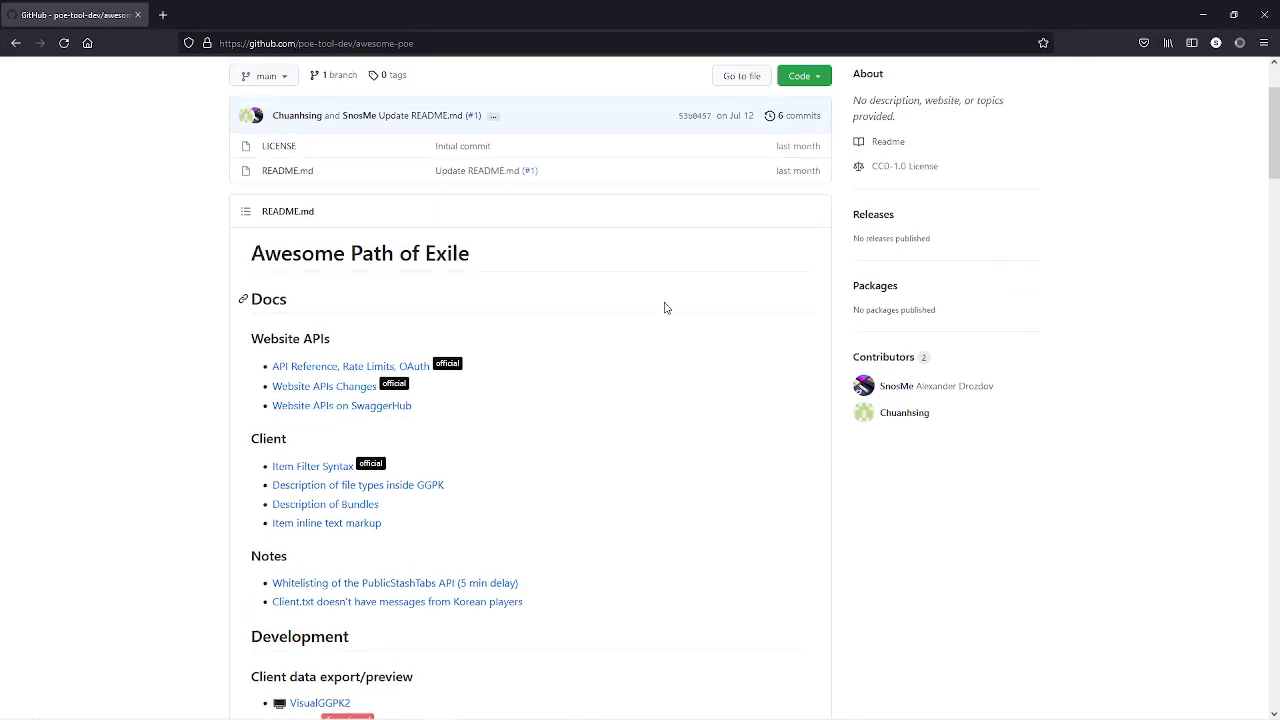
scroll("down", 3)
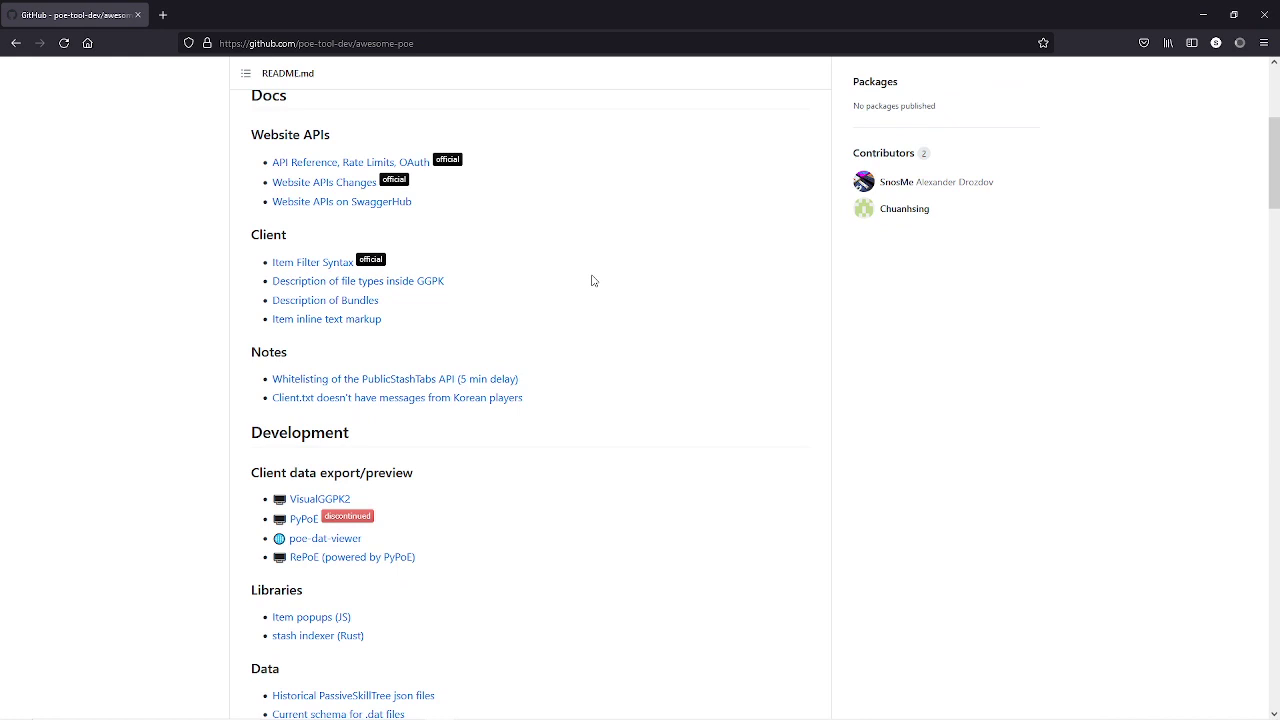
mouse_move(301, 221)
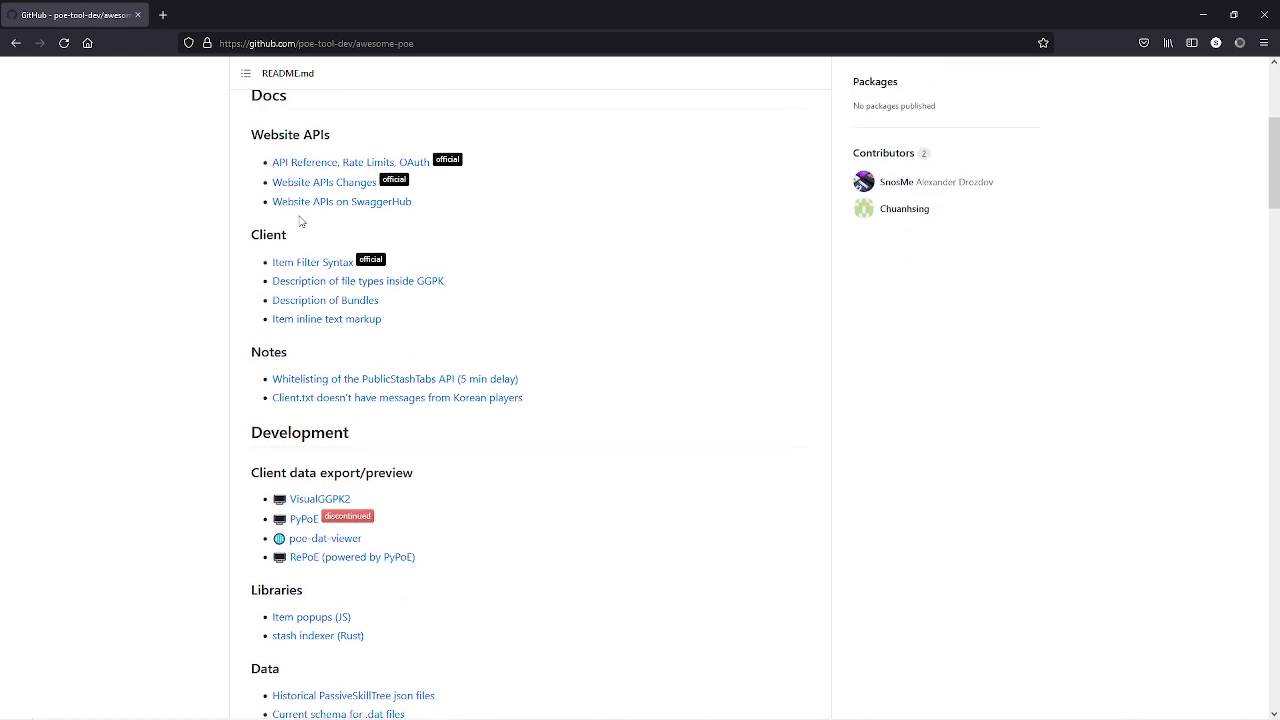
scroll("down", 3)
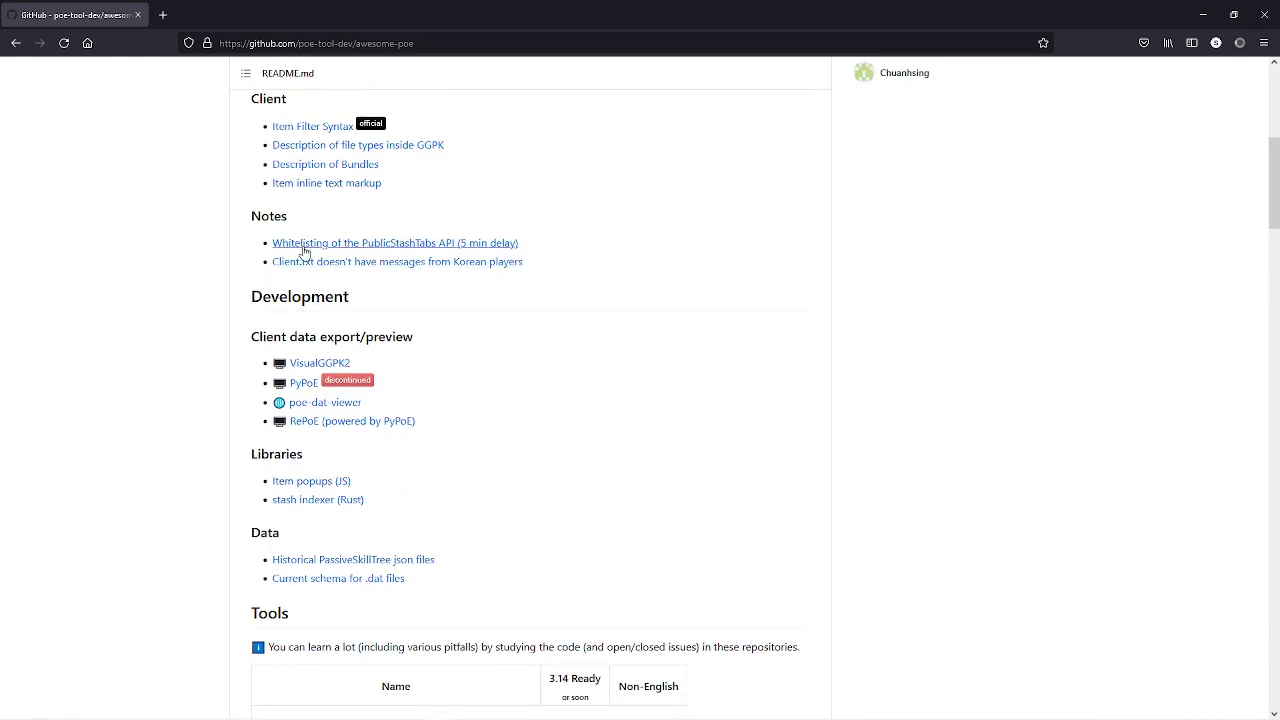
scroll("down", 3)
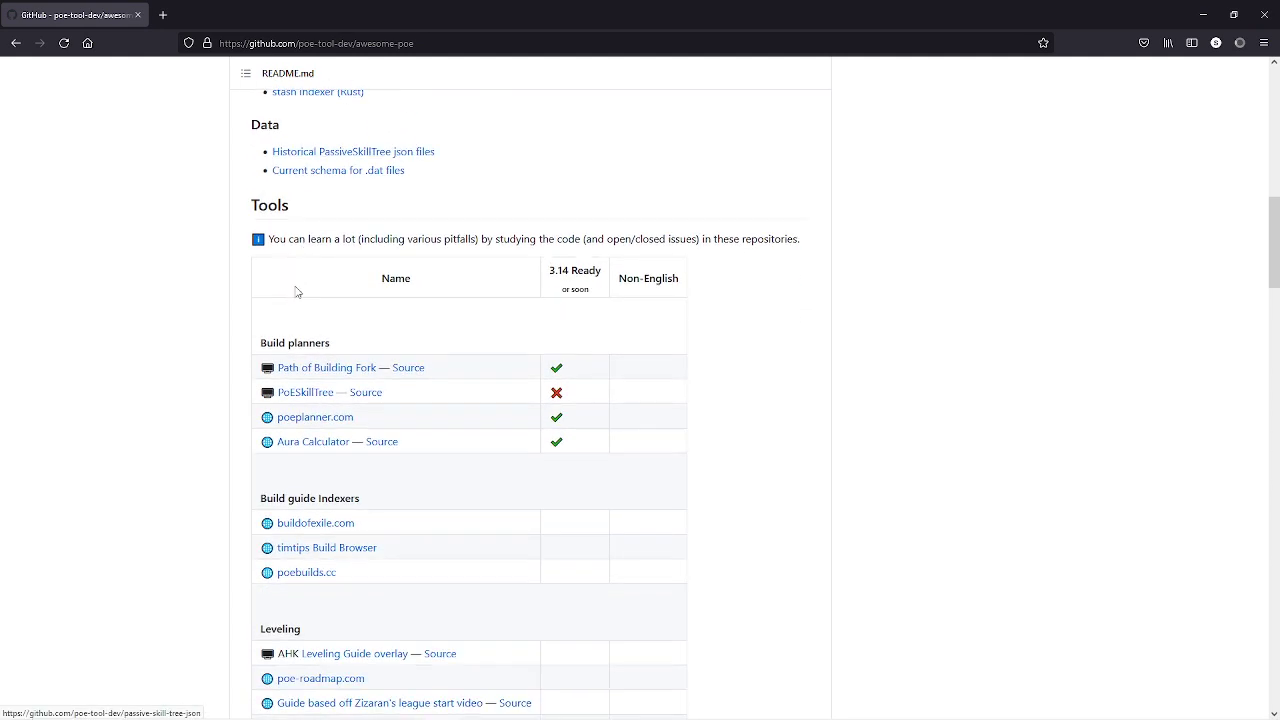
mouse_move(298, 433)
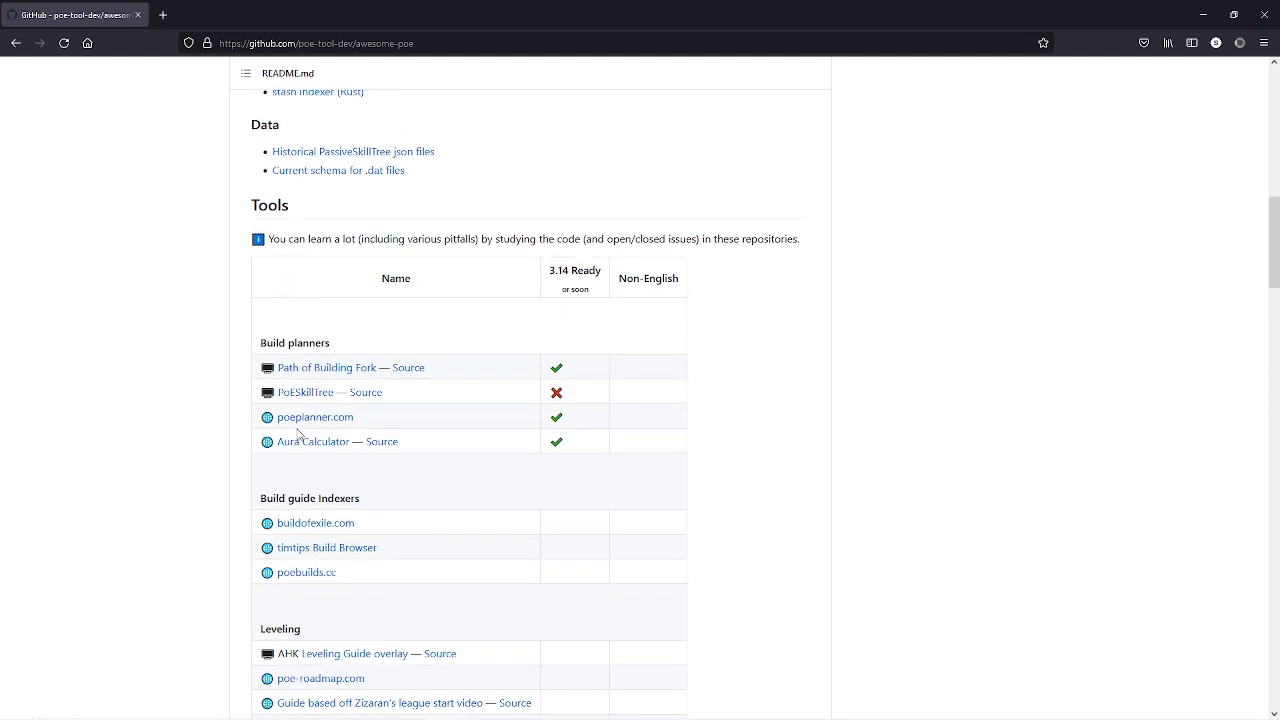
scroll("down", 3)
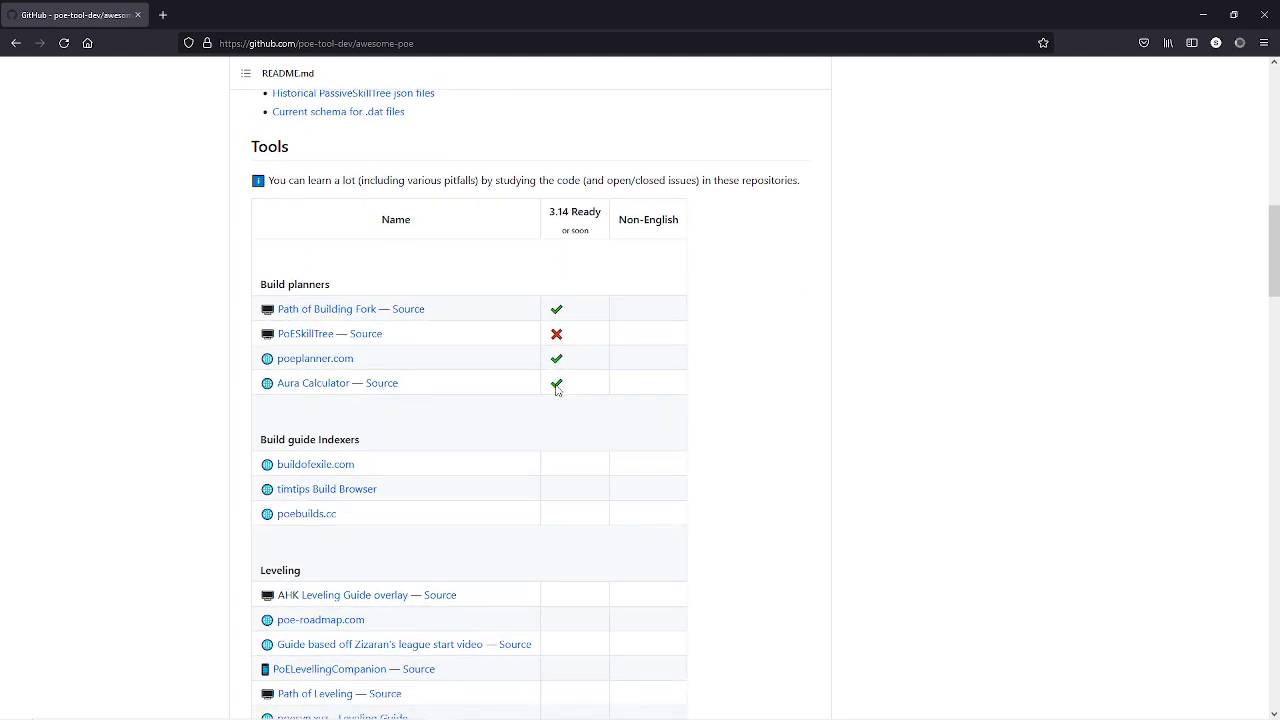
scroll("down", 3)
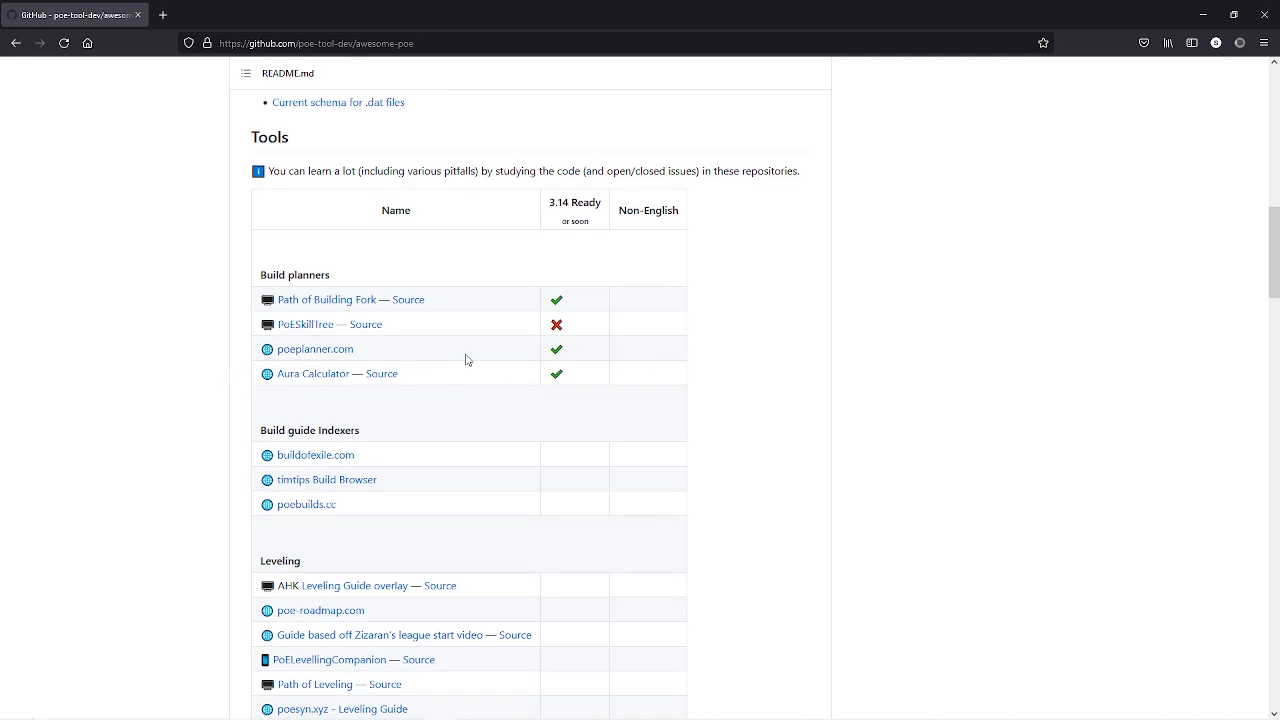
scroll("down", 3)
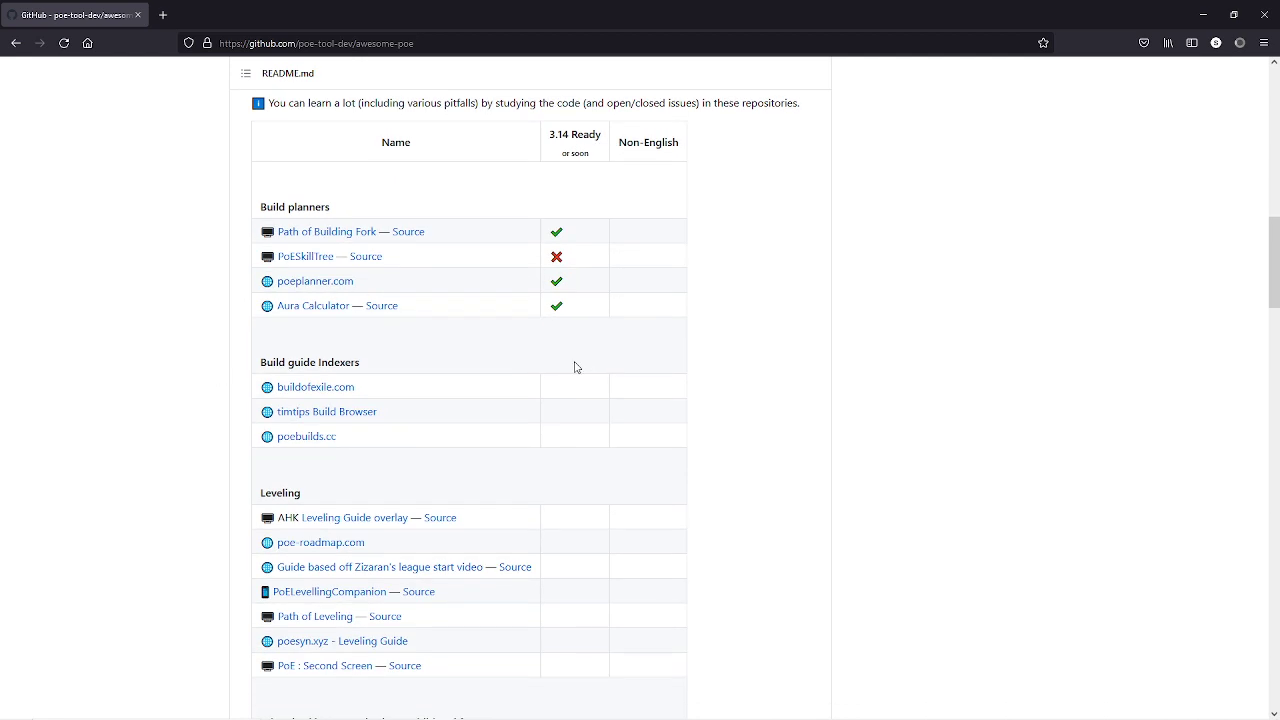
scroll("down", 3)
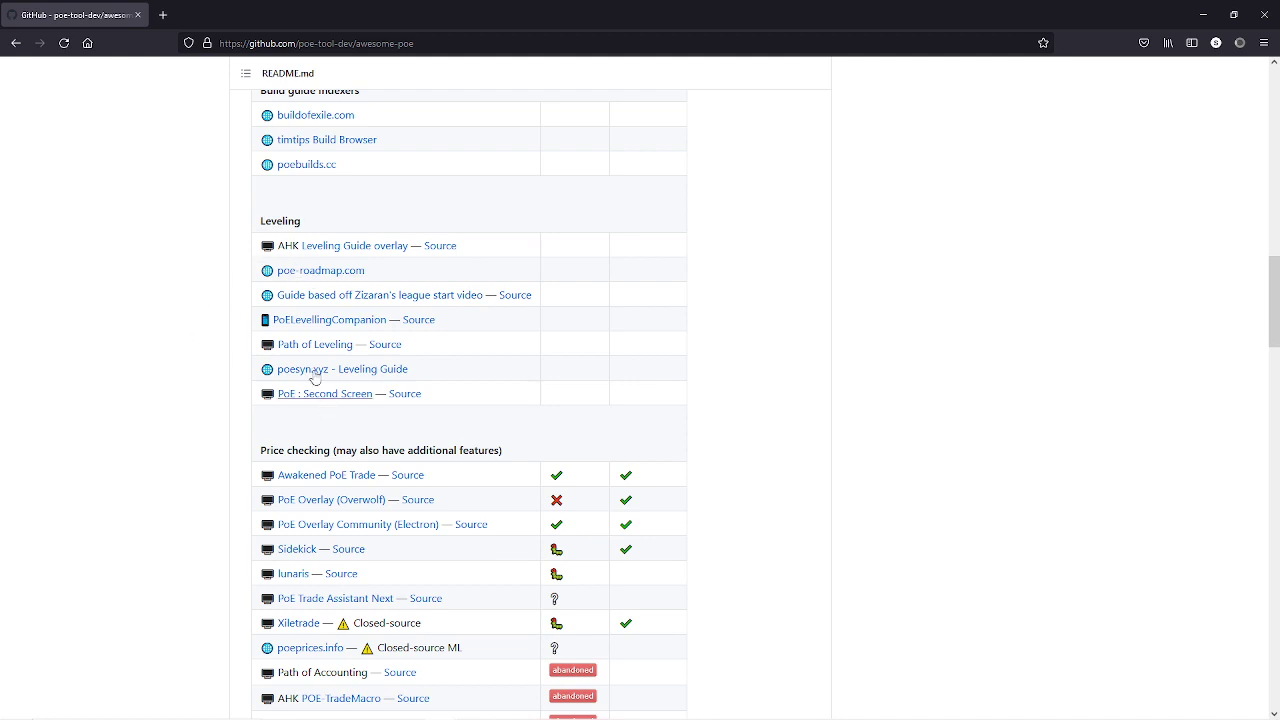
scroll("down", 3)
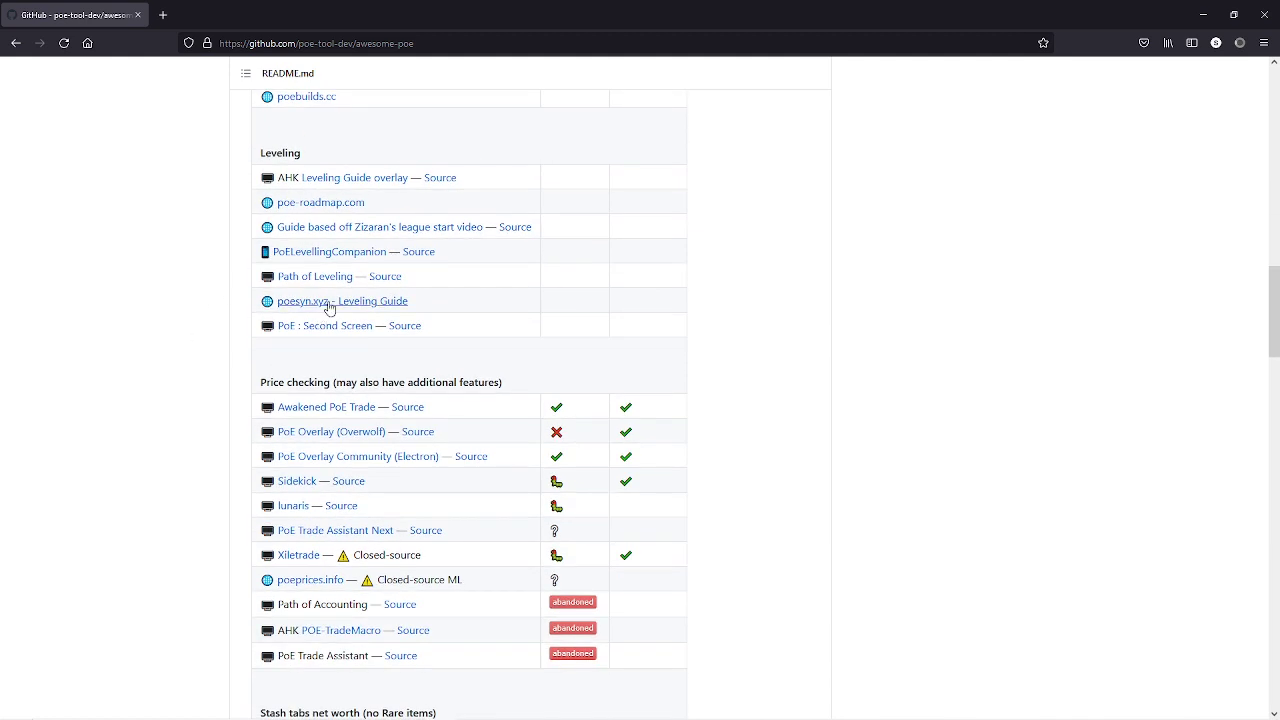
scroll("down", 3)
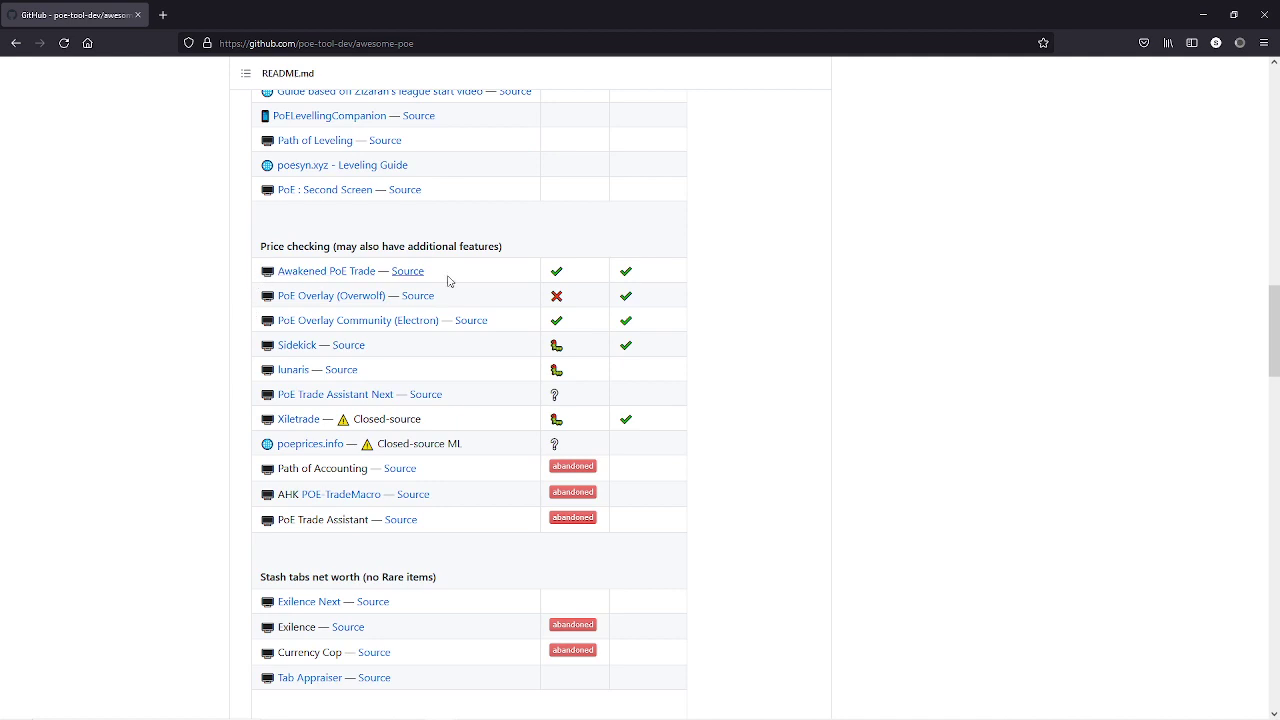
mouse_move(598, 281)
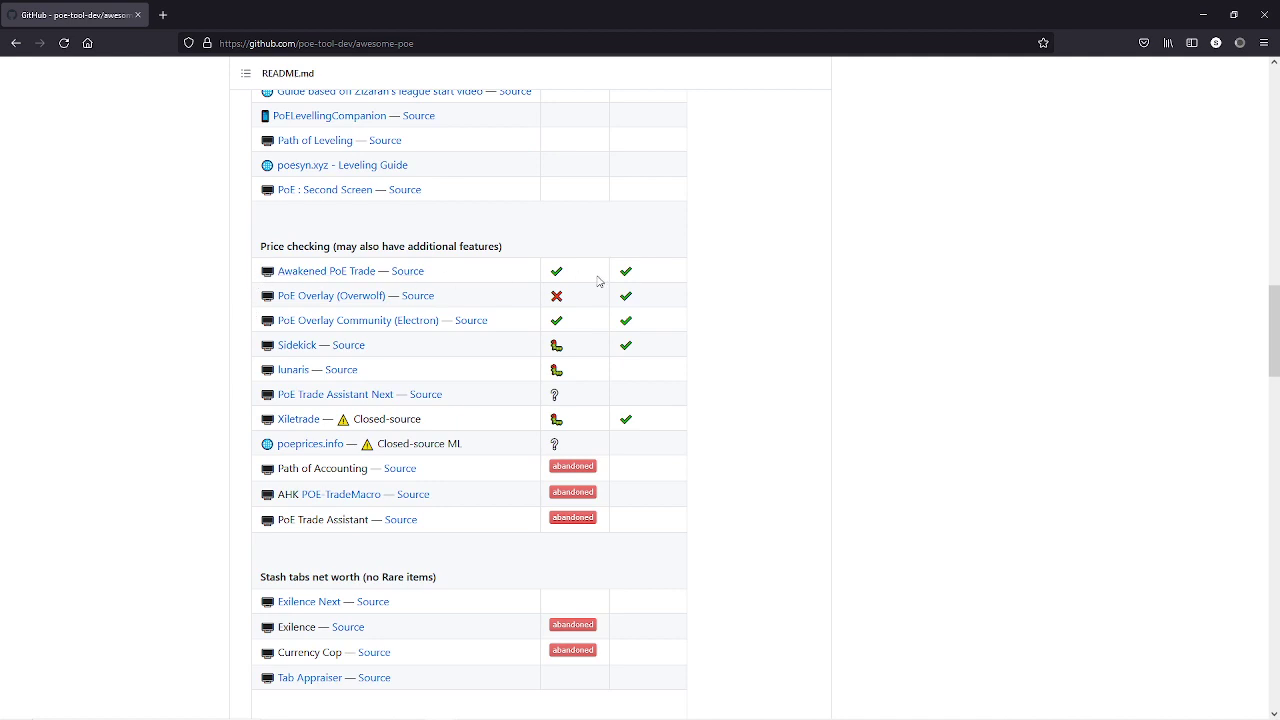
scroll("down", 3)
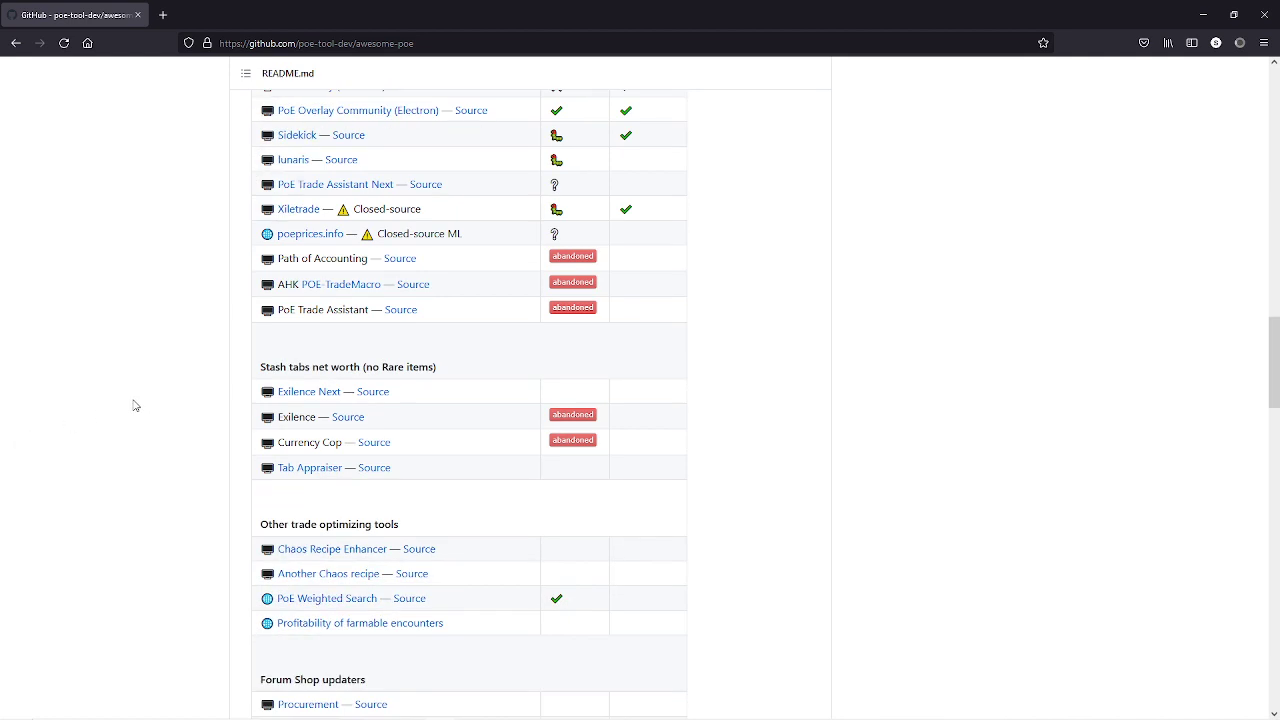
scroll("down", 3)
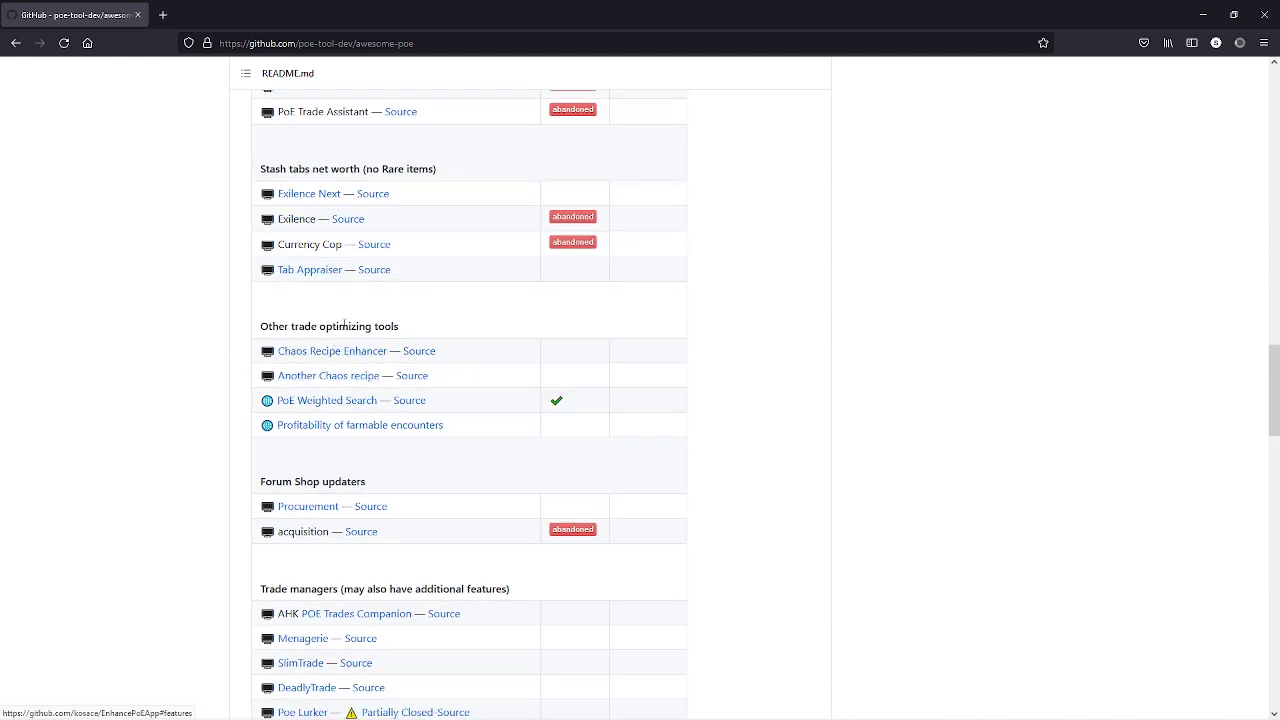
scroll("down", 3)
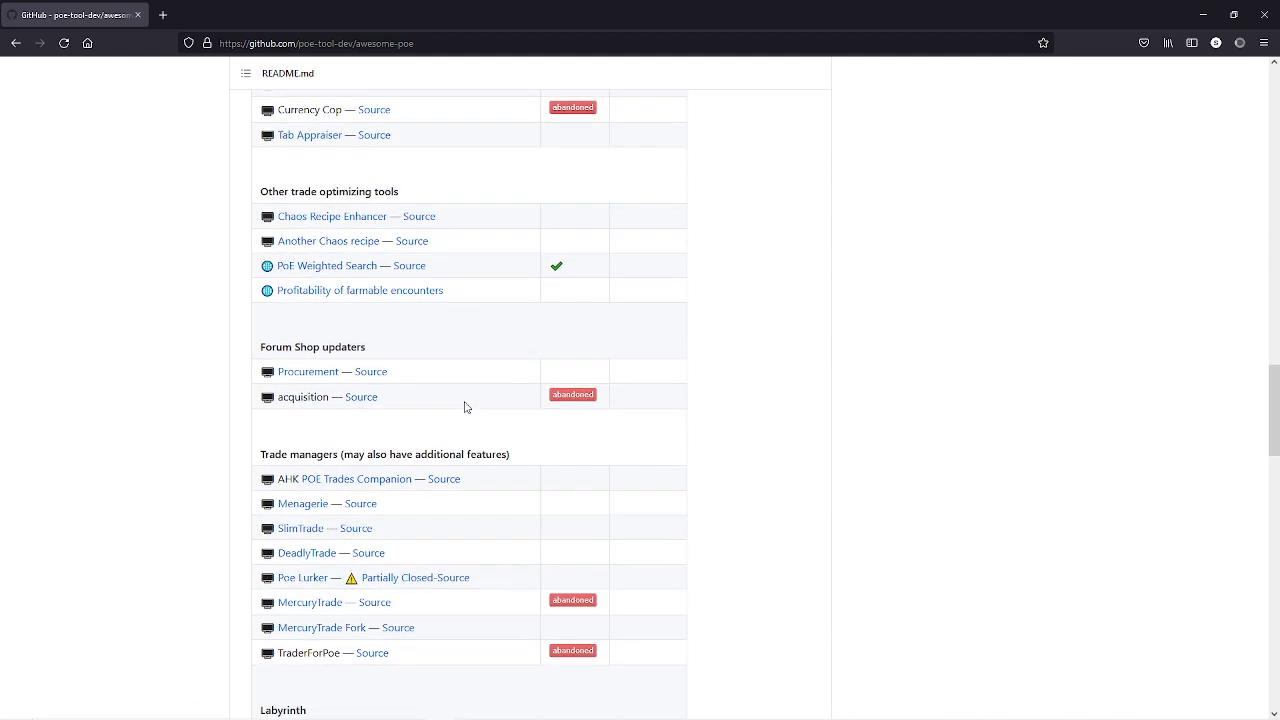
scroll("up", 3)
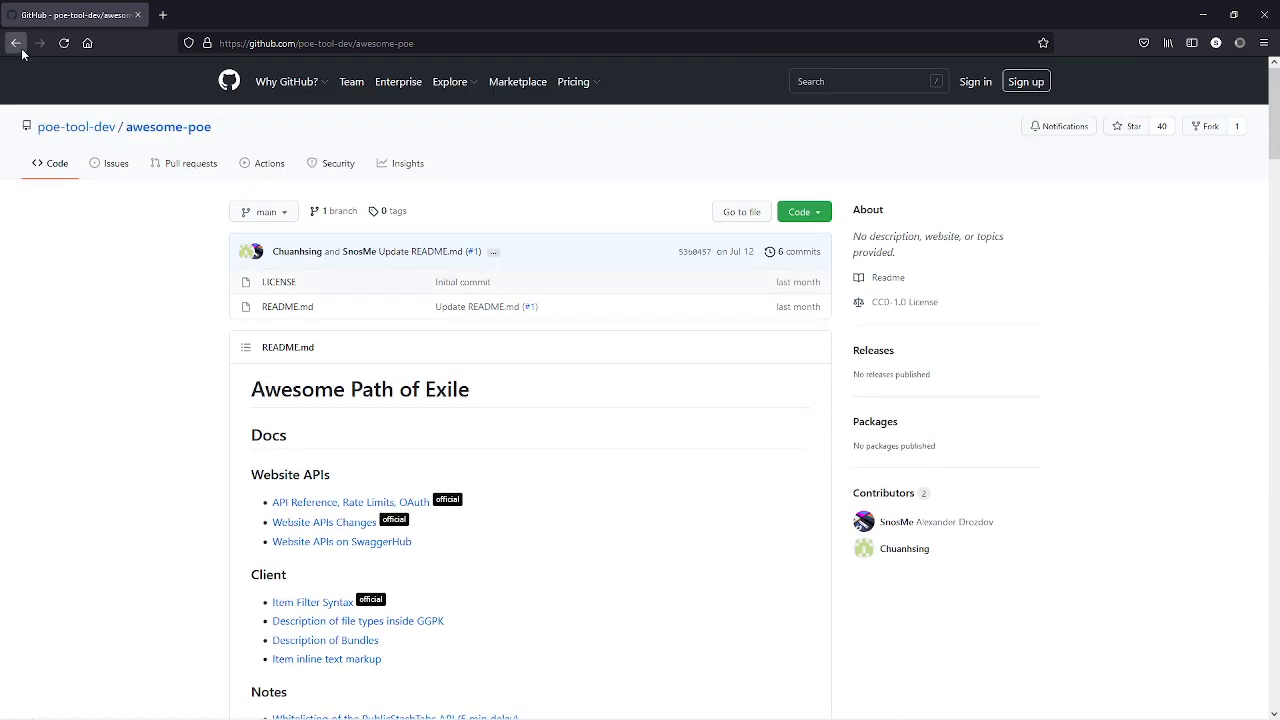
mouse_move(17, 42)
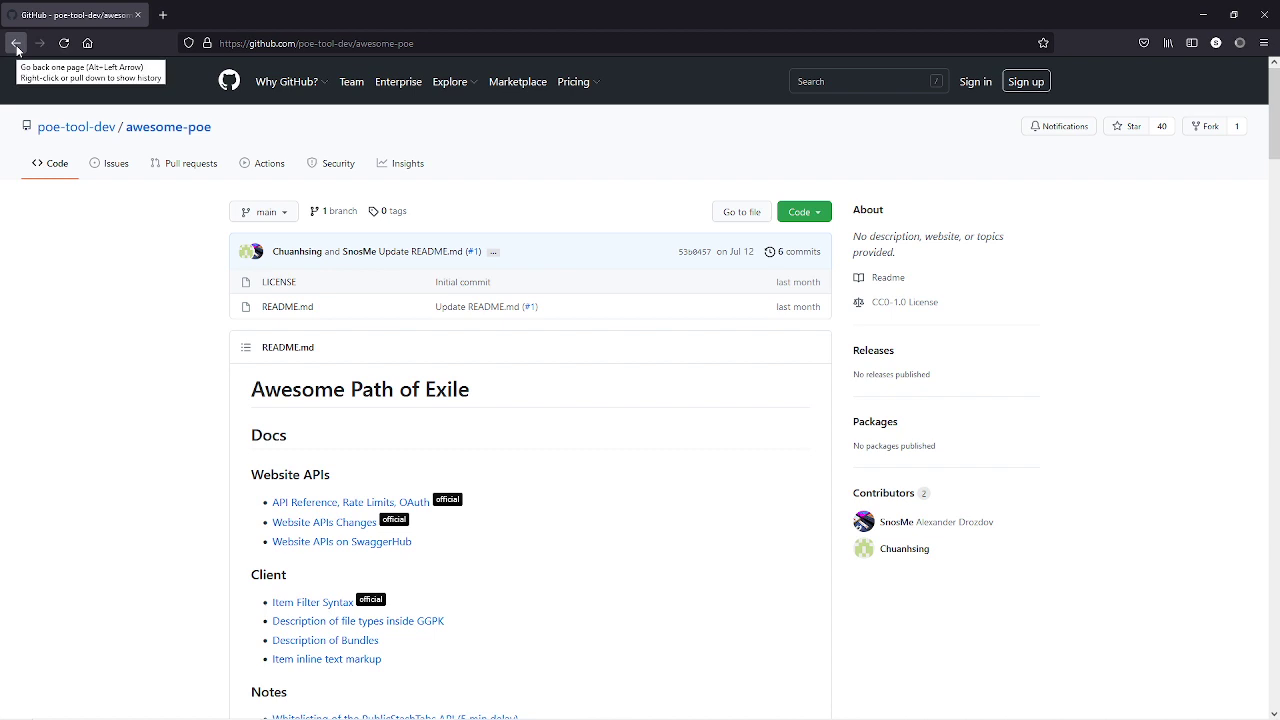
Step: In a new tab, search 'poe item search github' and open VolatilePulse/PoB-Item-Tester
left_click(312, 14)
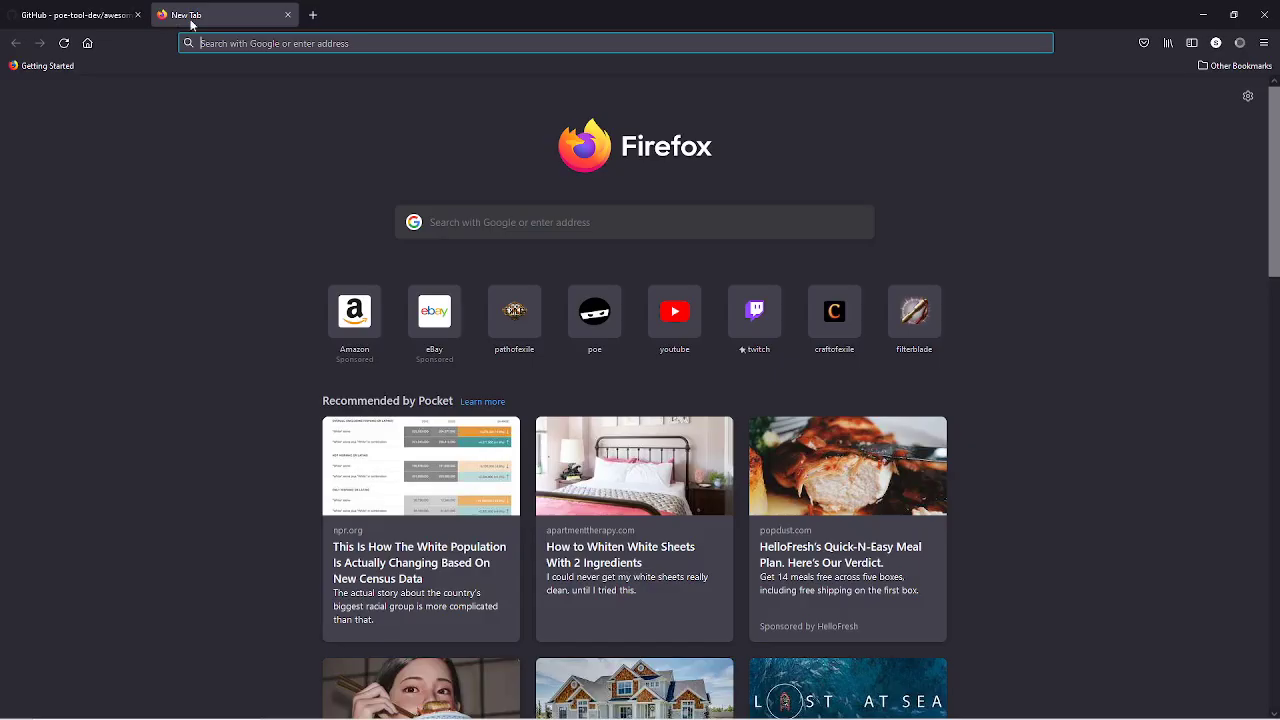
left_click(617, 43)
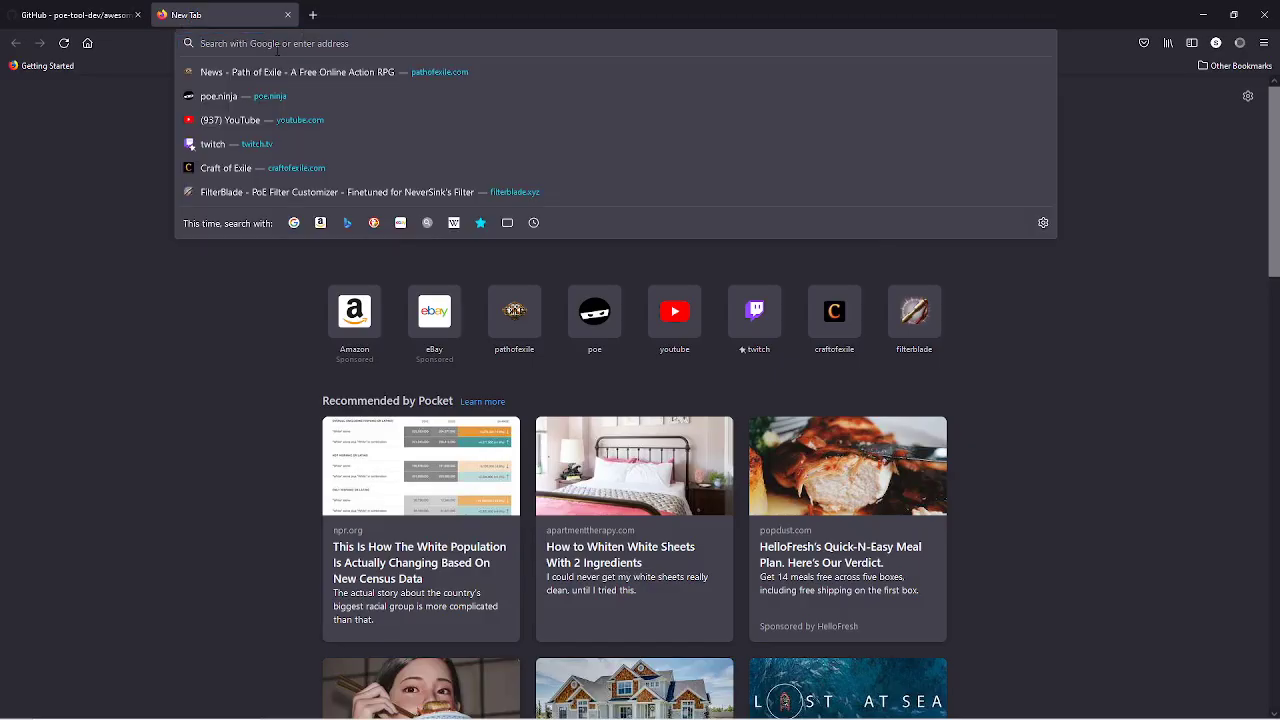
type("poe item search github")
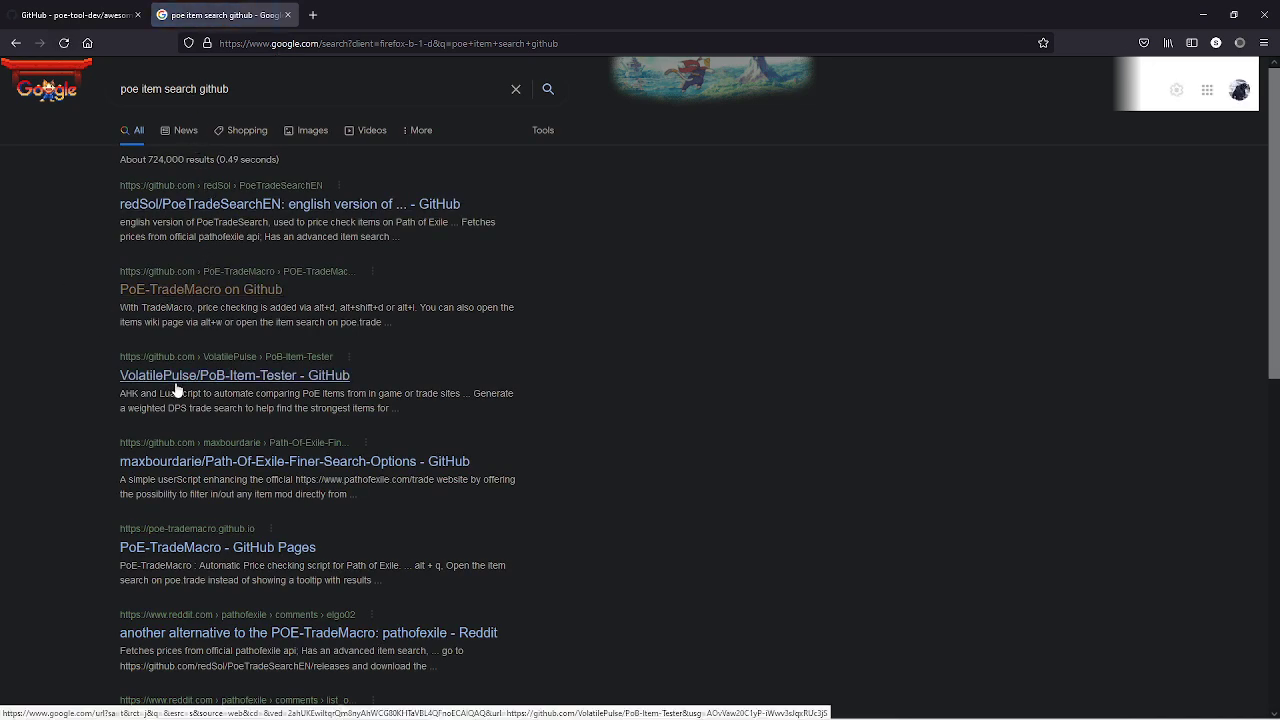
left_click(234, 375)
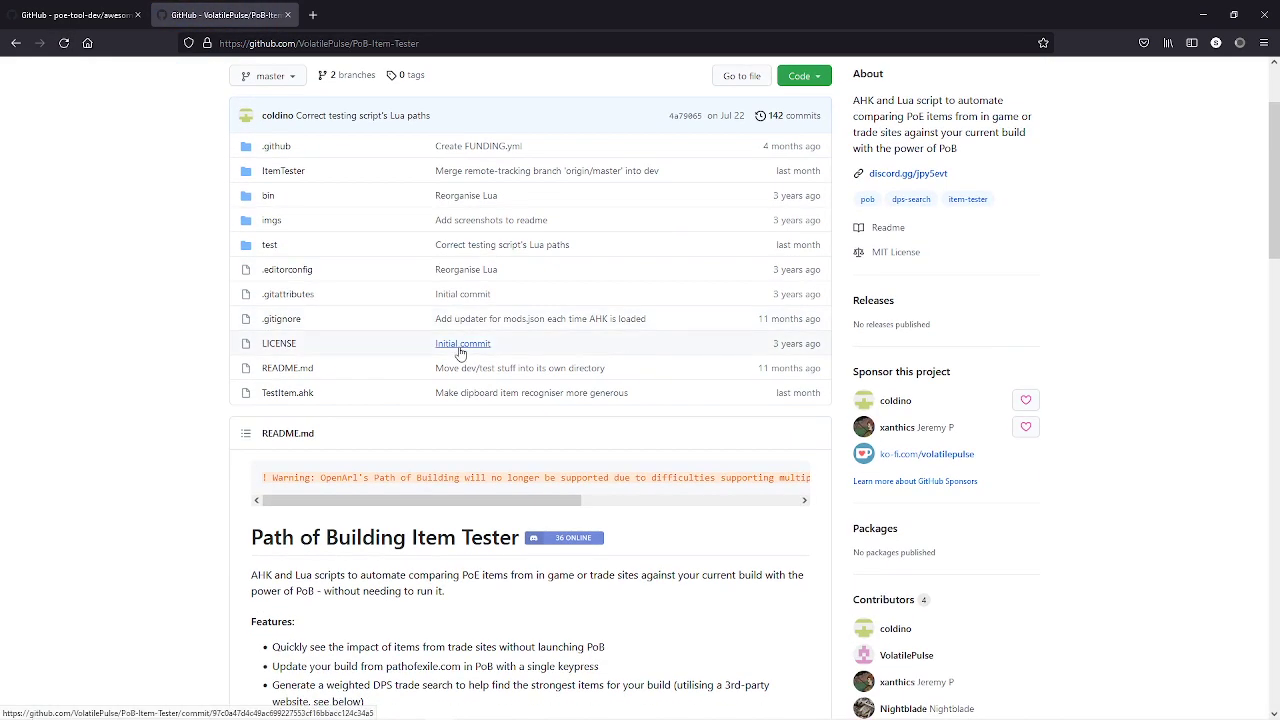
scroll("down", 3)
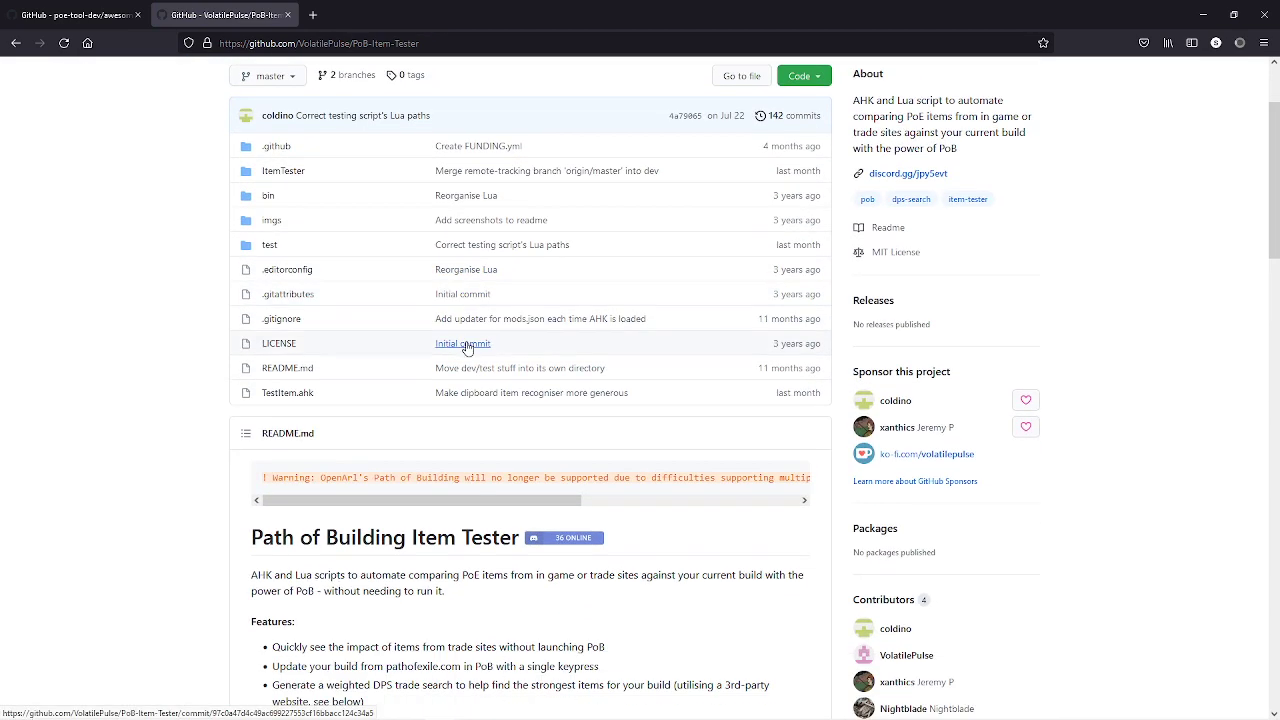
Step: Show PoB-Item-Tester's Code menu with Download ZIP, then read its features and requirements
left_click(799, 75)
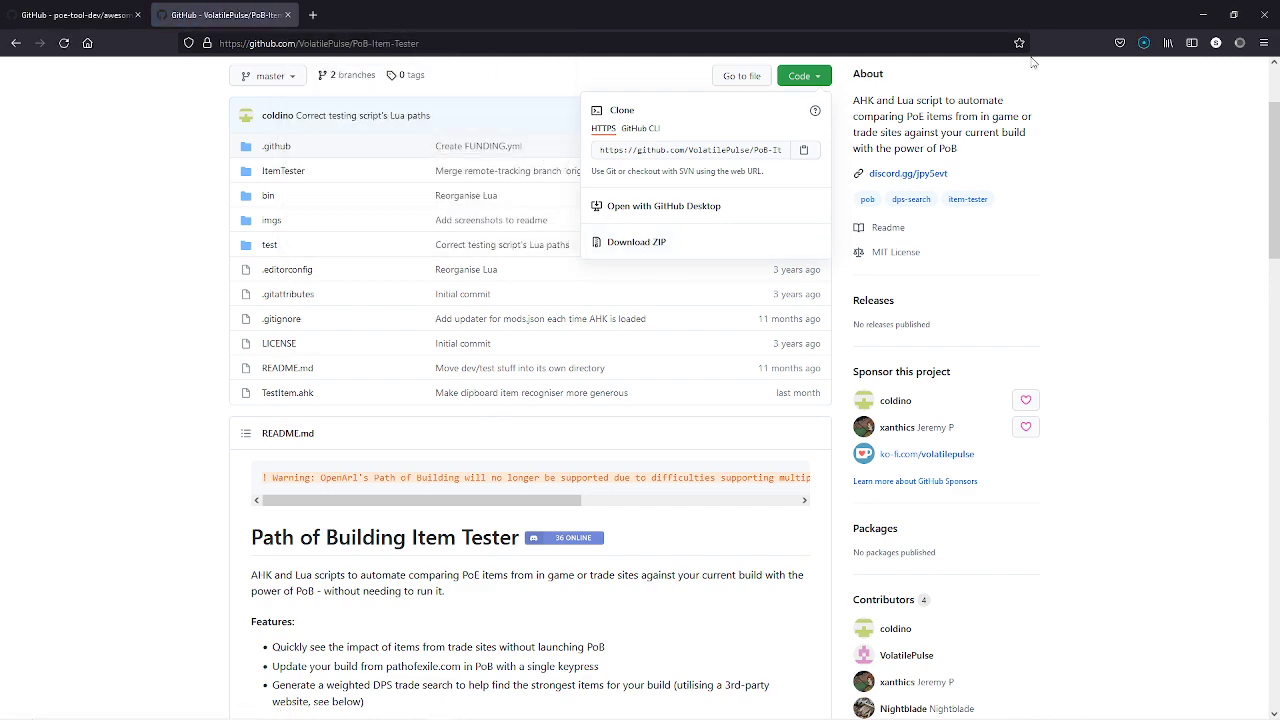
scroll("down", 3)
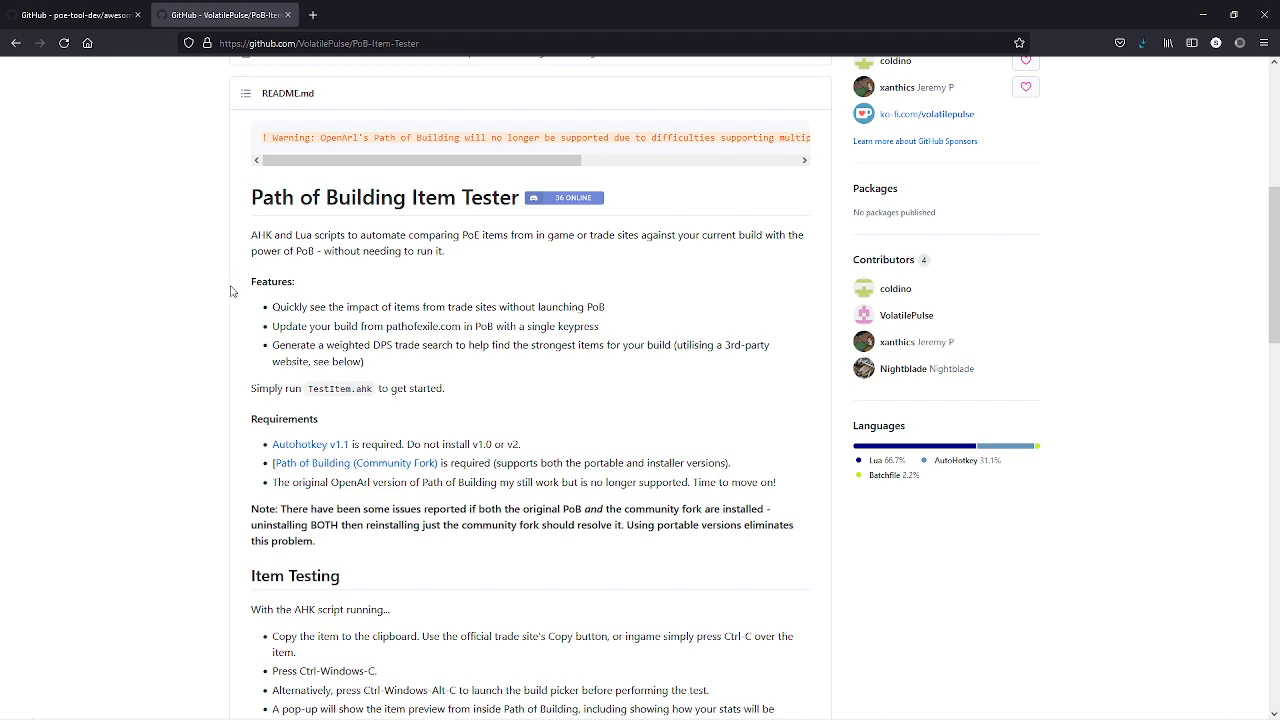
mouse_move(247, 446)
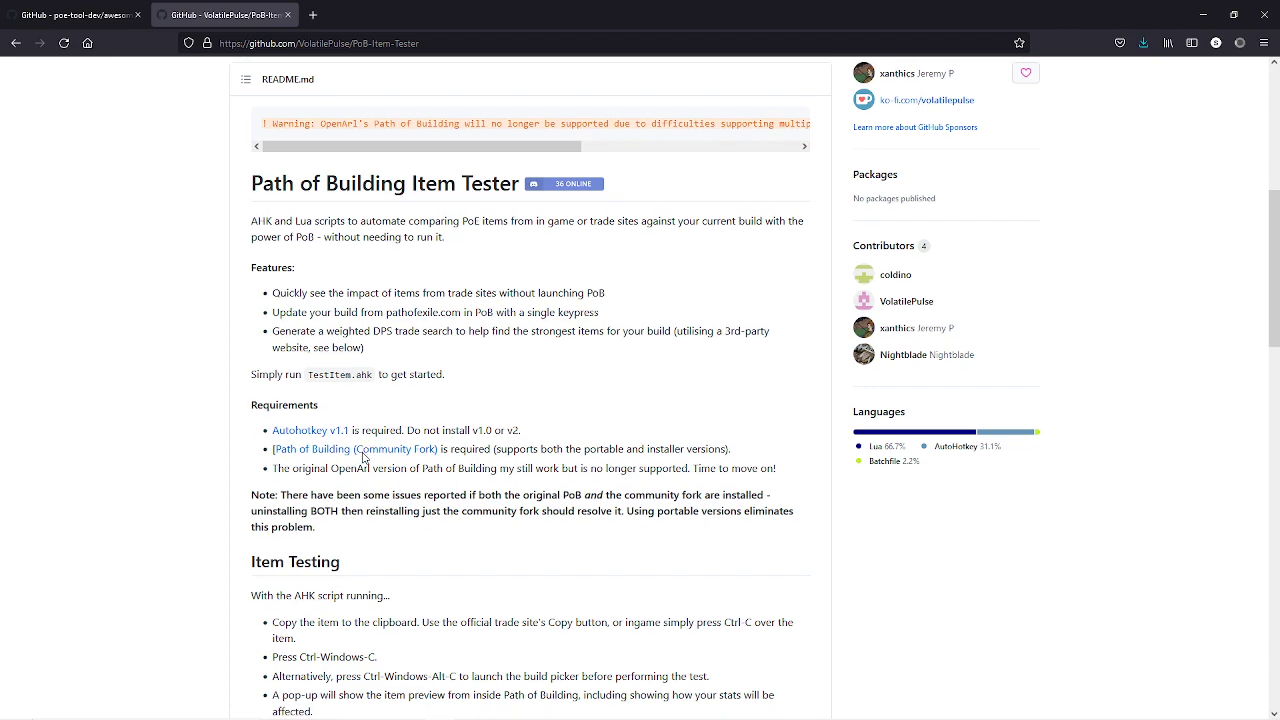
scroll("down", 3)
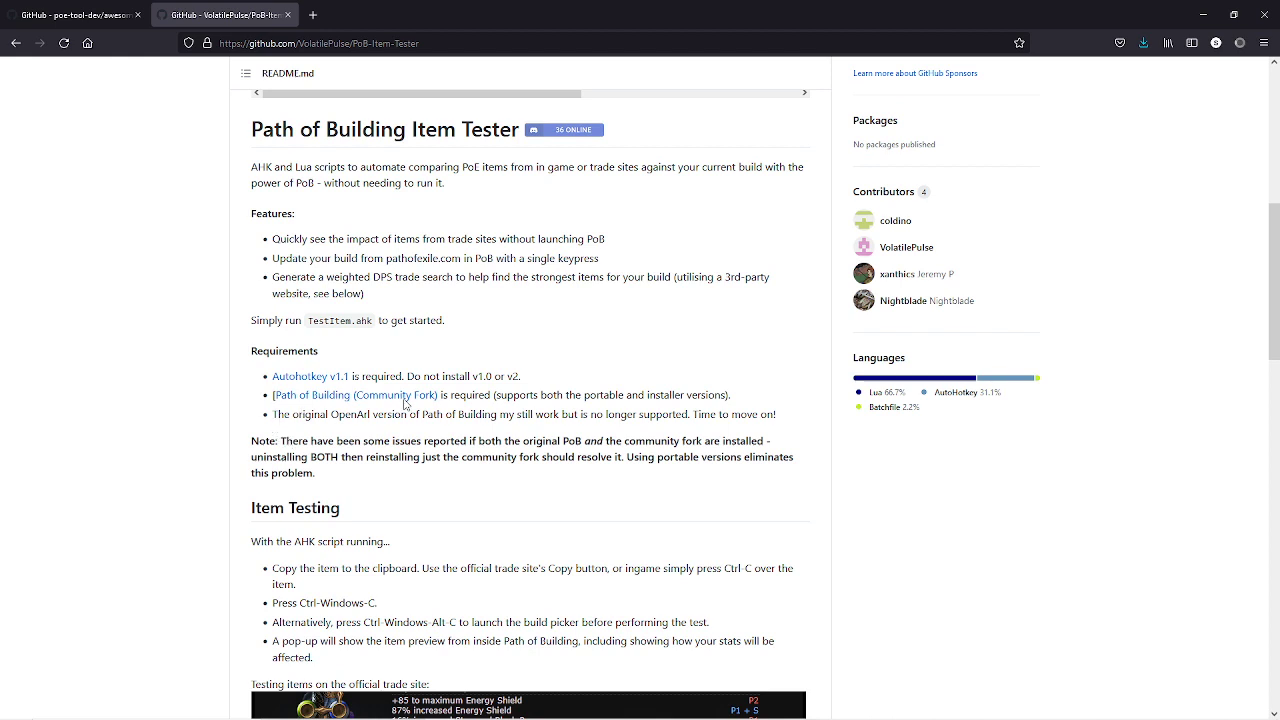
mouse_move(251, 403)
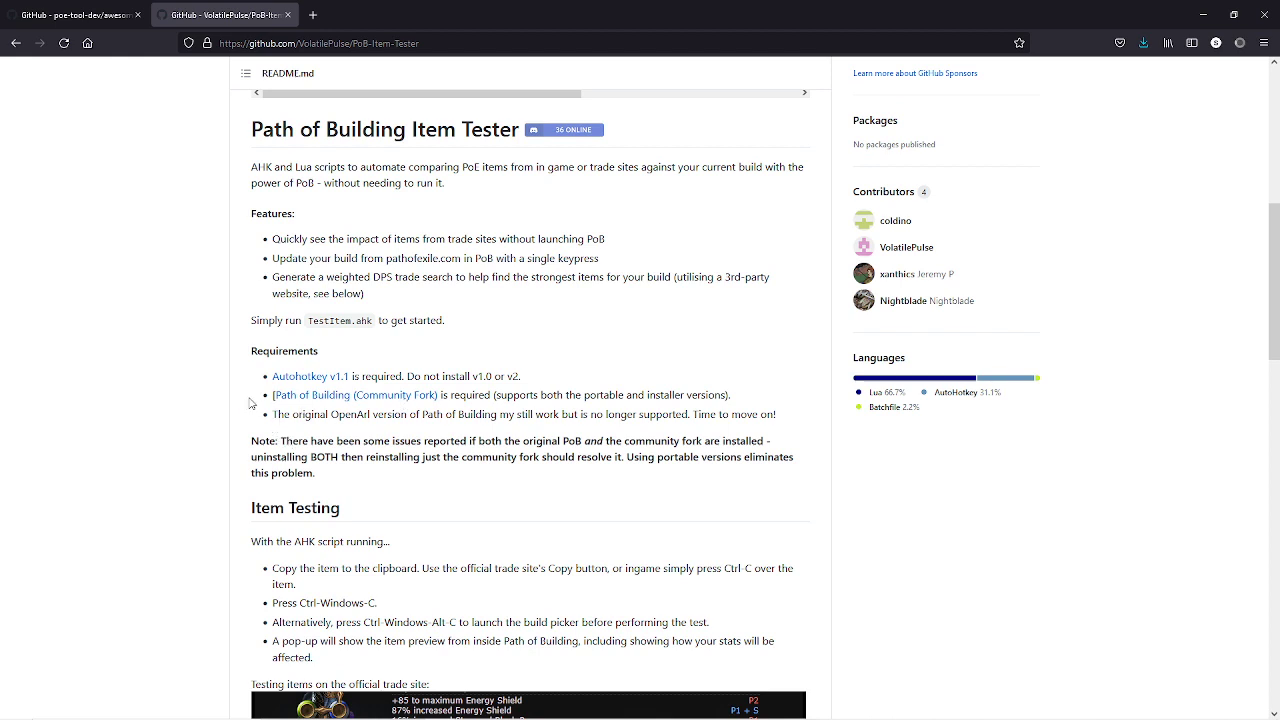
mouse_move(294, 394)
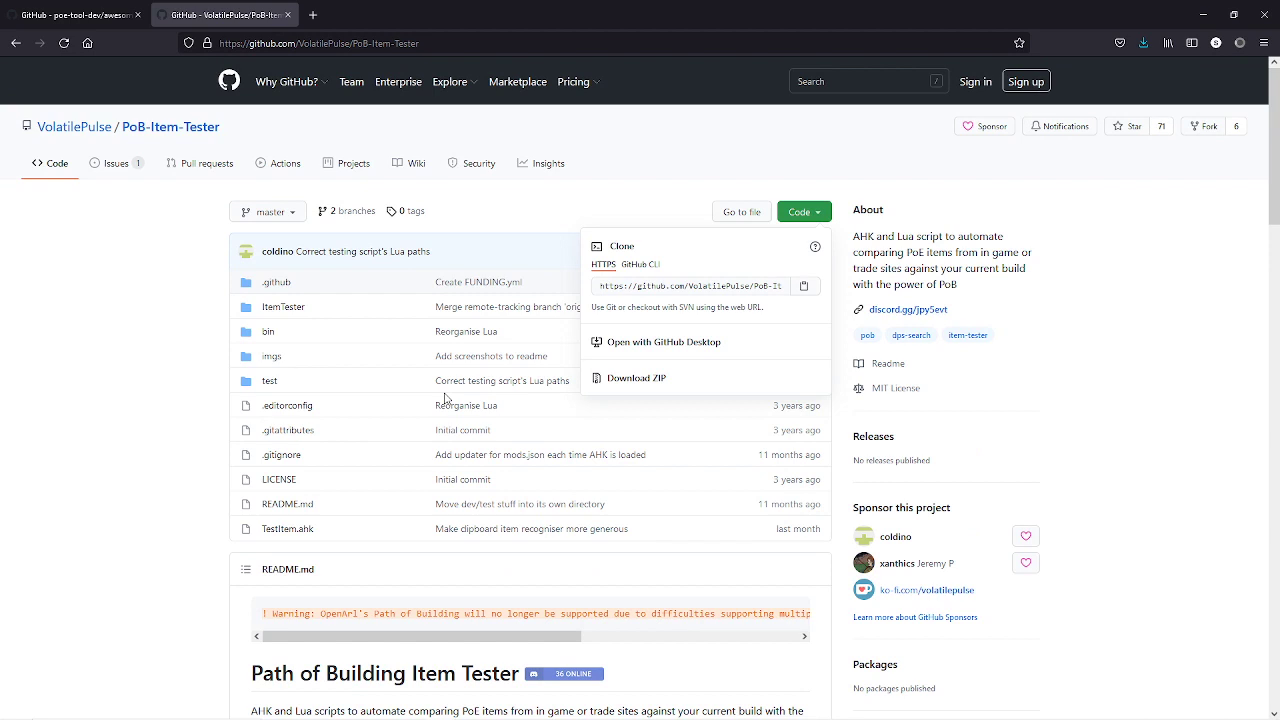
mouse_move(1113, 72)
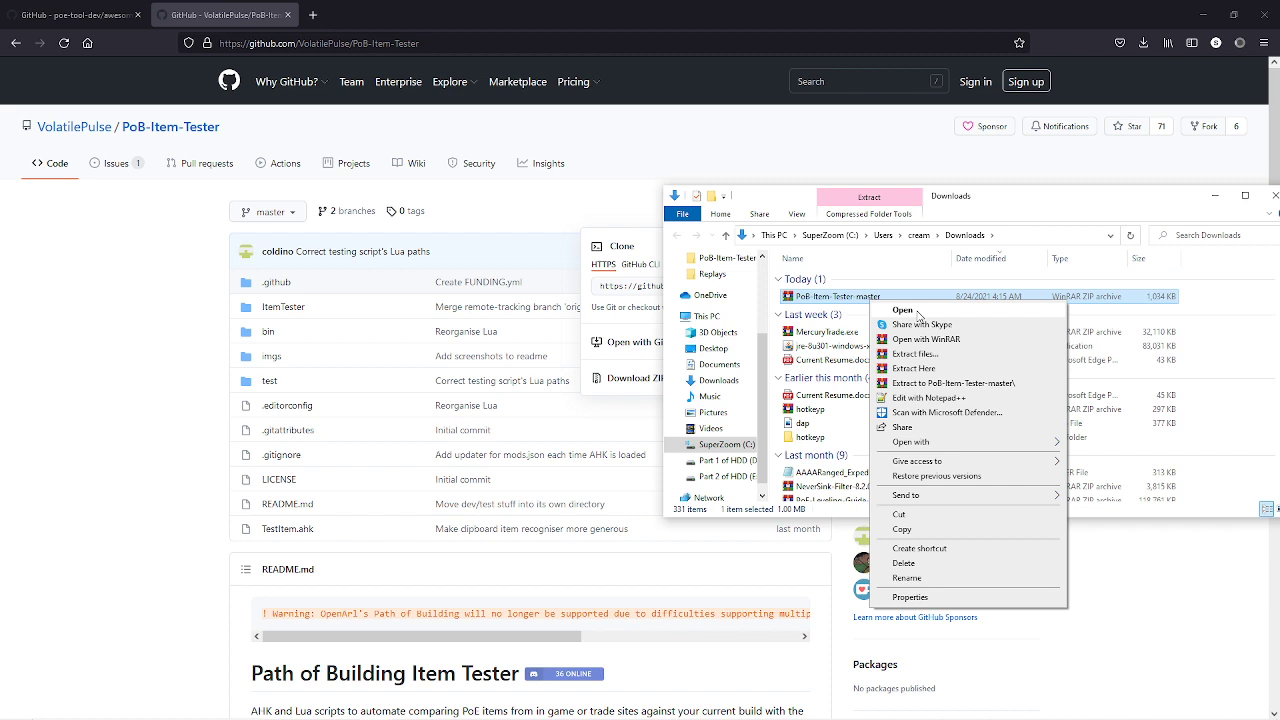
mouse_move(767, 356)
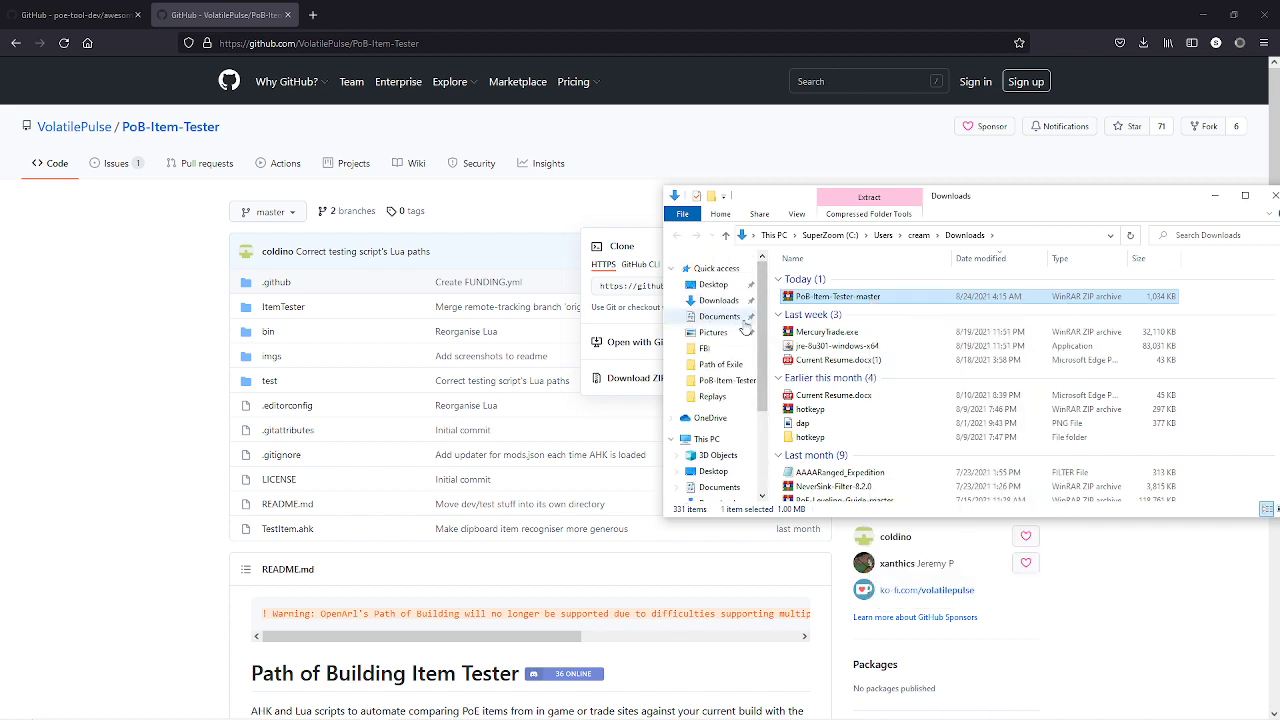
Step: Open Desktop > Item Search and select the PathOfBuilding-master and PoB-Item-Tester-master folders
left_click(713, 284)
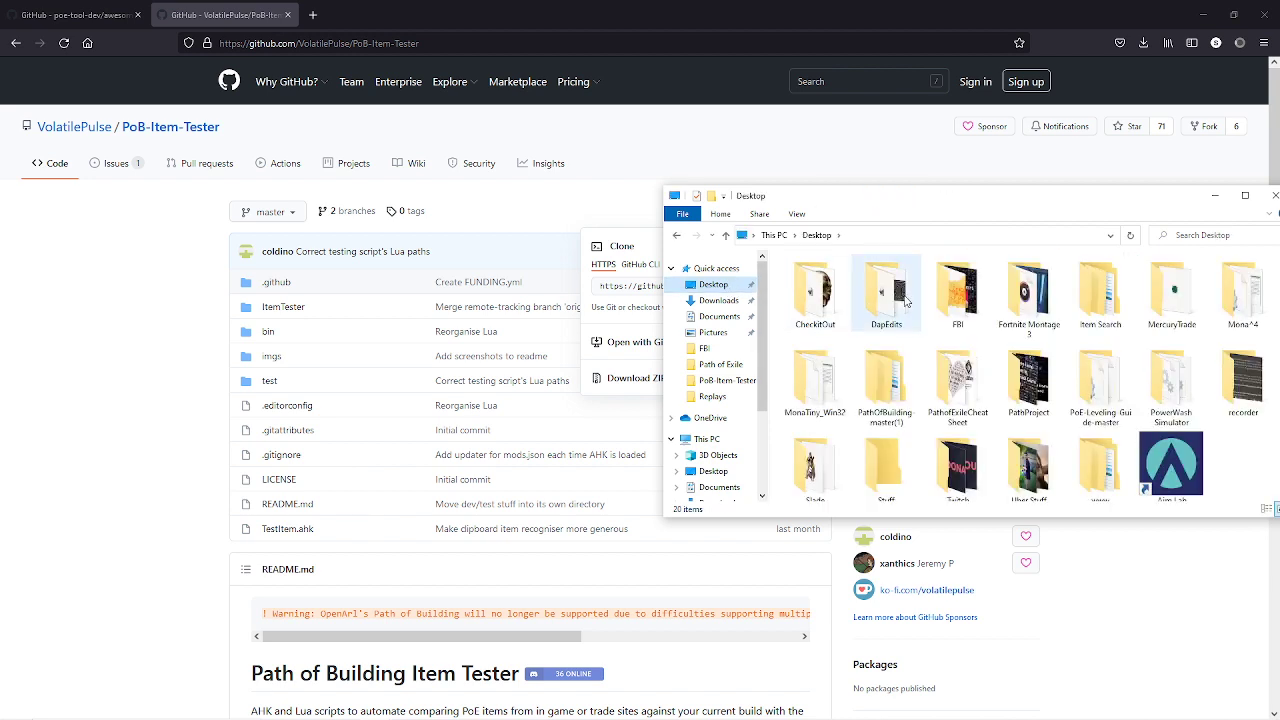
double_click(1099, 290)
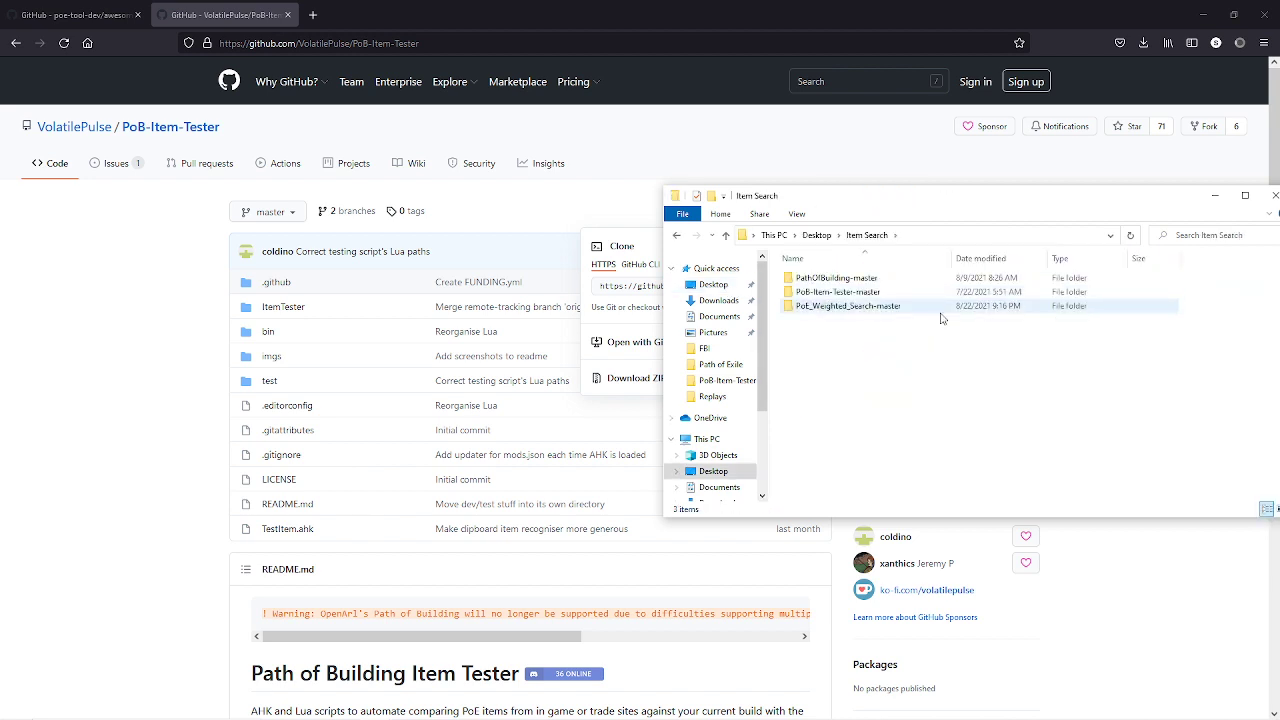
left_click(837, 277)
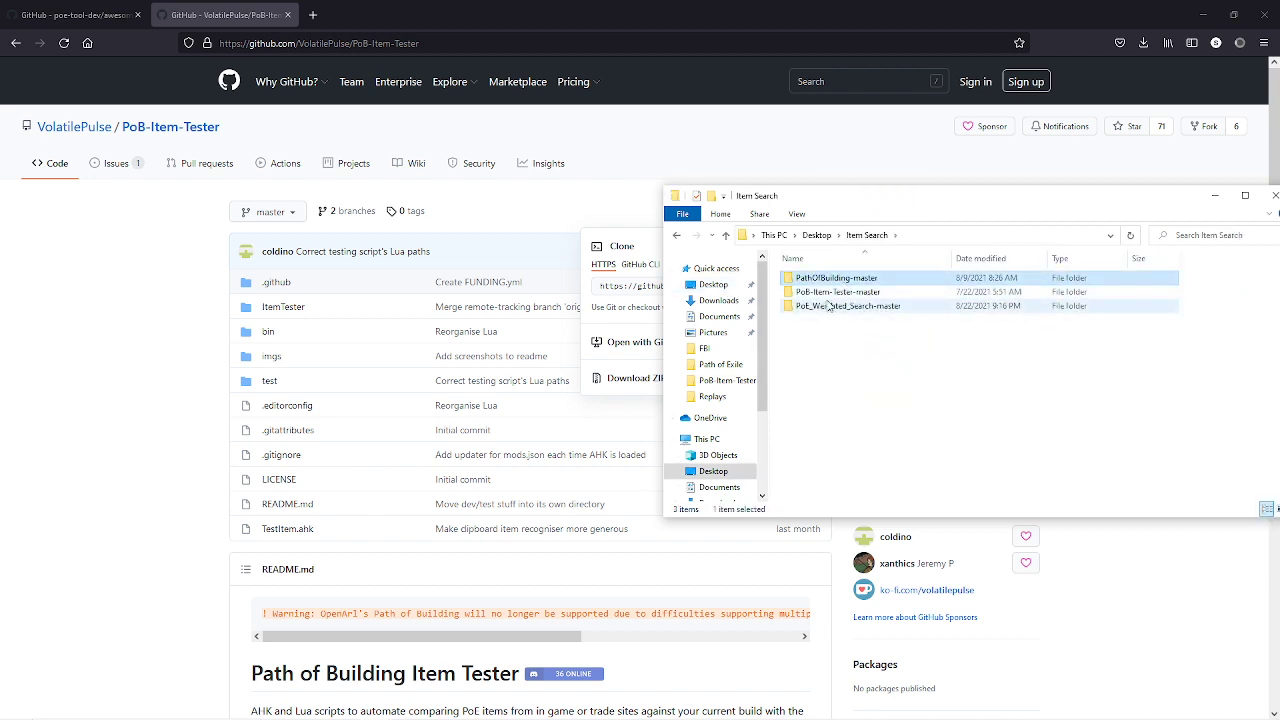
left_click(838, 291)
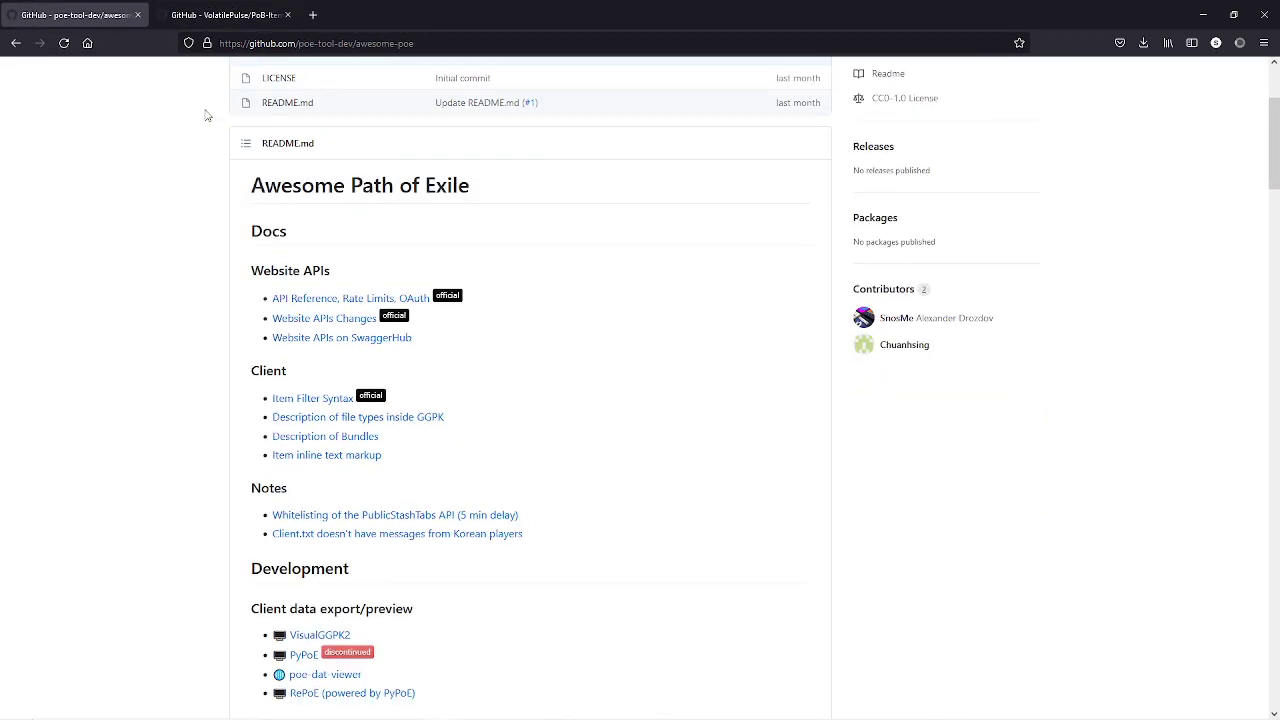
Step: Scroll the awesome-poe list to Other trade optimizing tools and open PoE Weighted Search
scroll("down", 3)
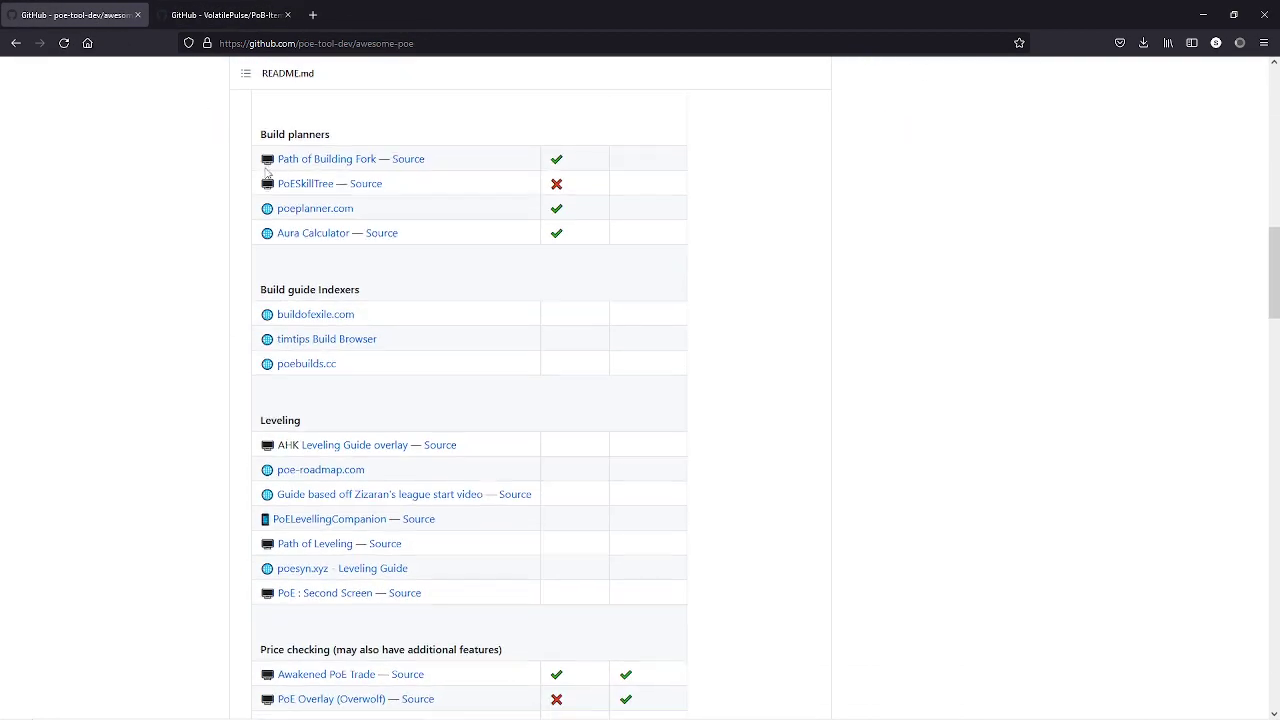
scroll("down", 3)
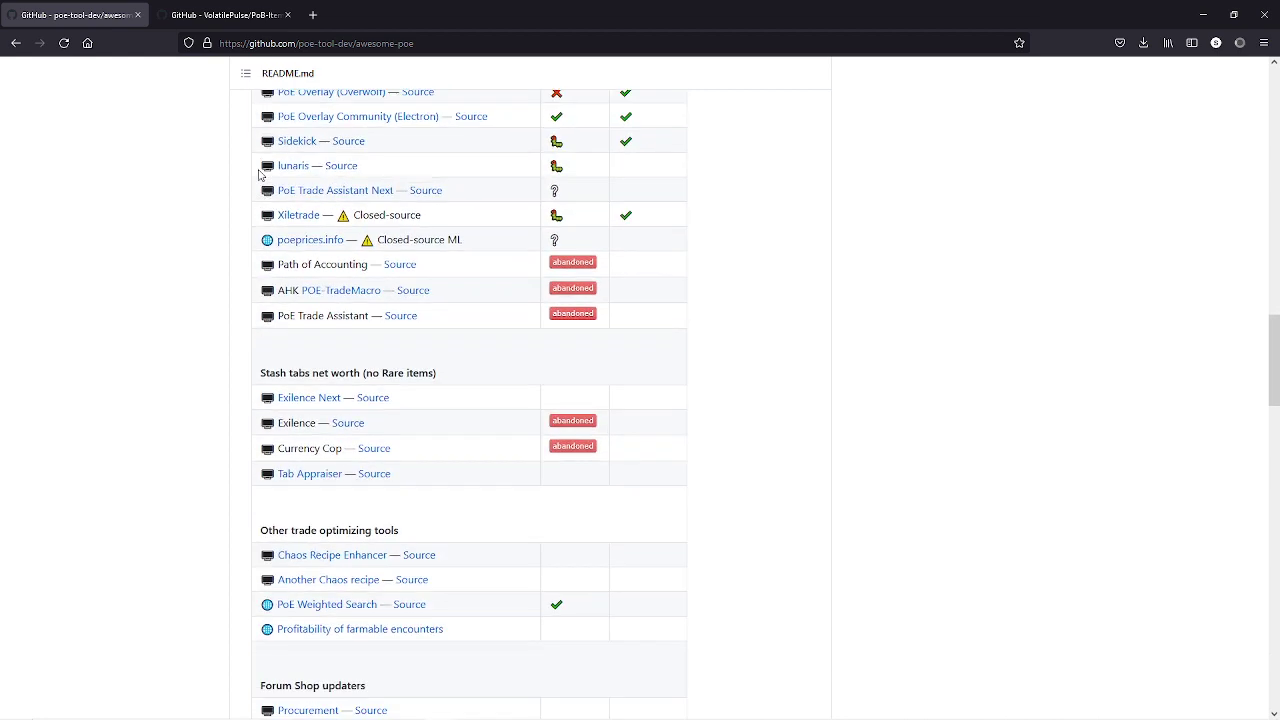
scroll("down", 3)
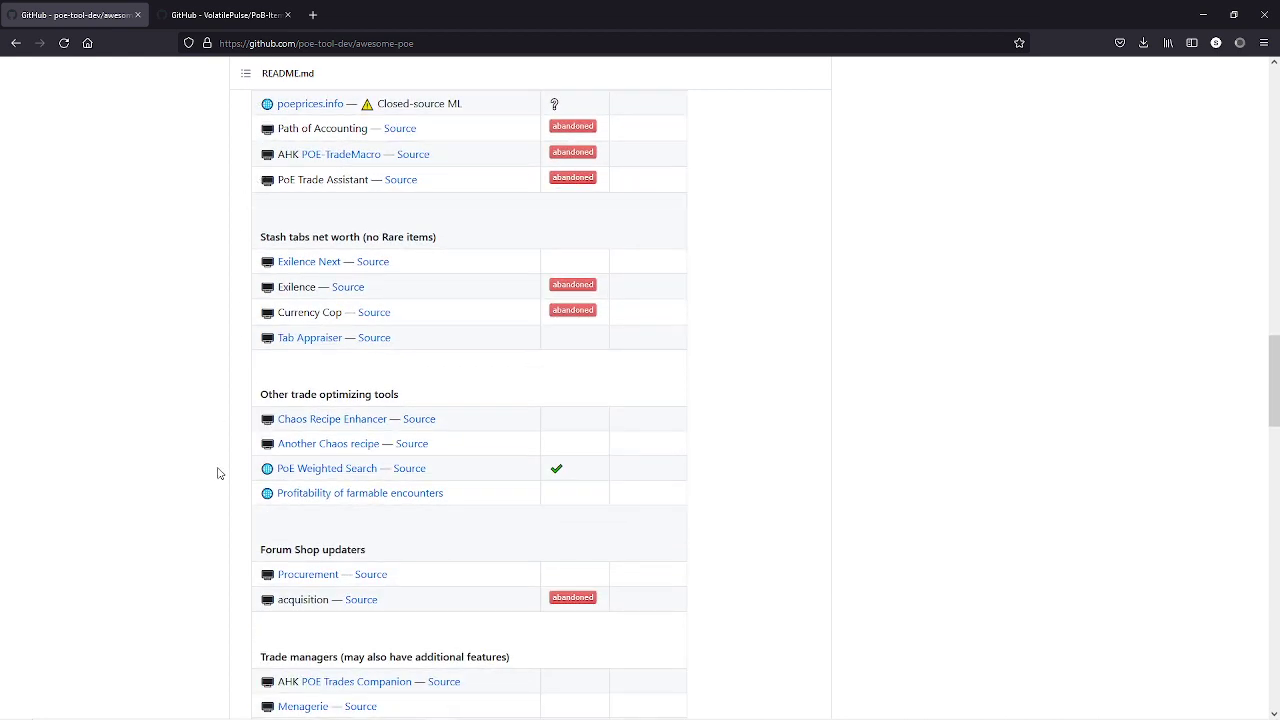
scroll("down", 3)
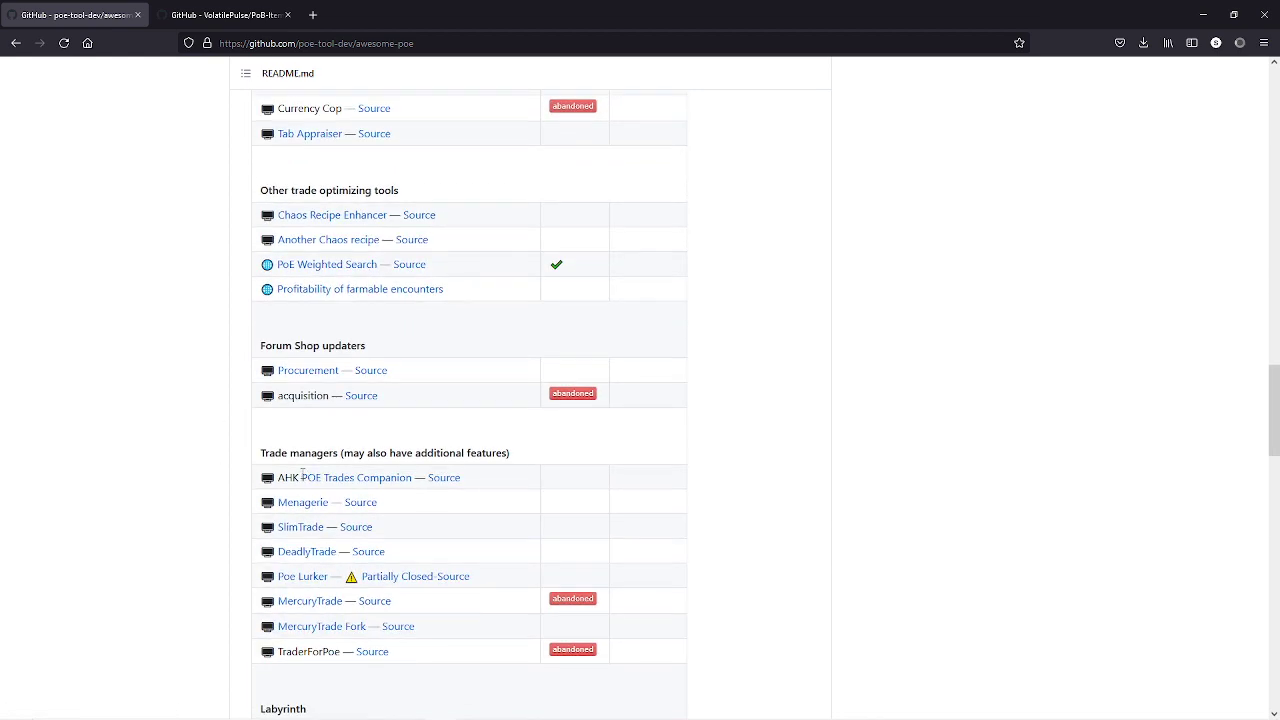
left_click(326, 264)
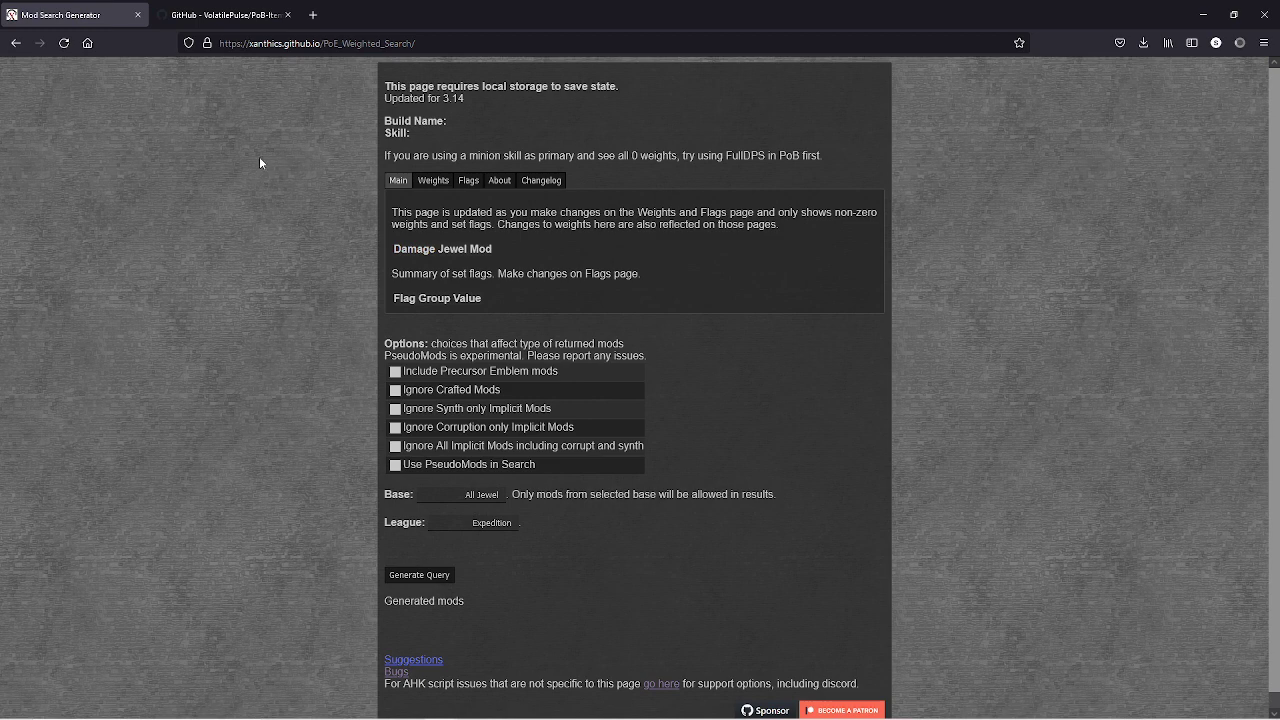
mouse_move(260, 163)
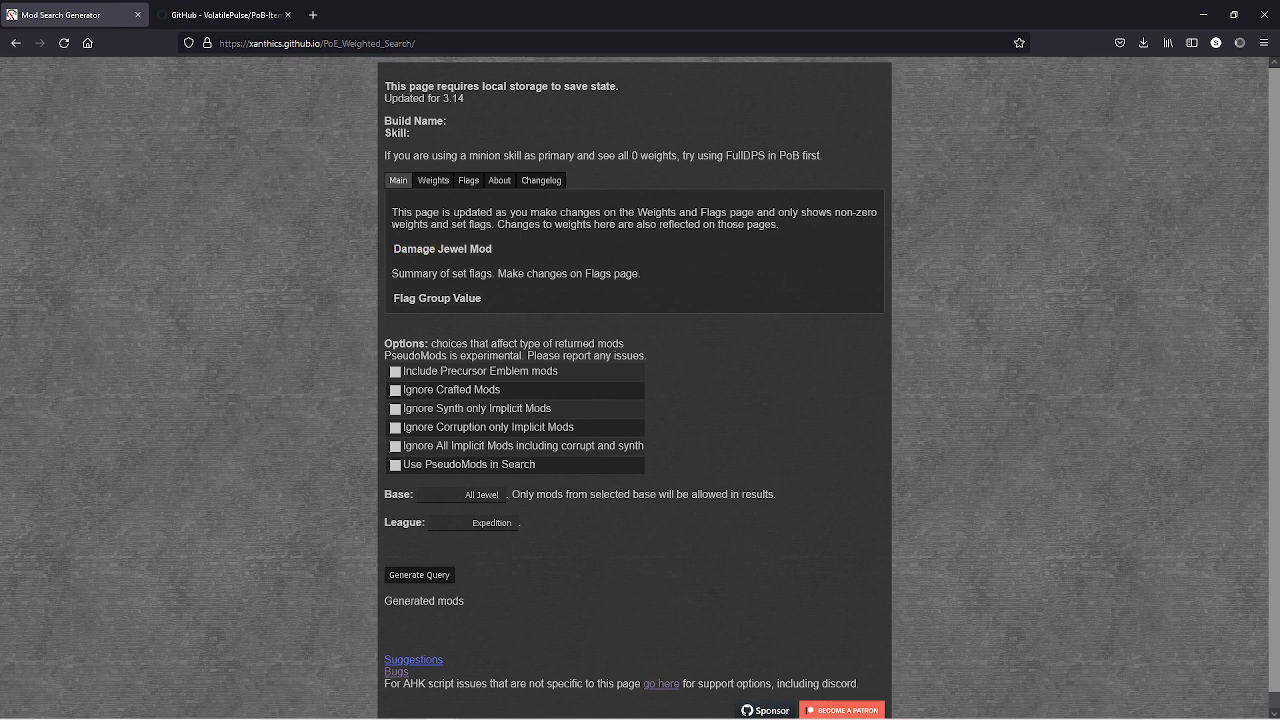
Step: Select the xanthics.github.io PoE_Weighted_Search URL in the address bar
left_click(317, 43)
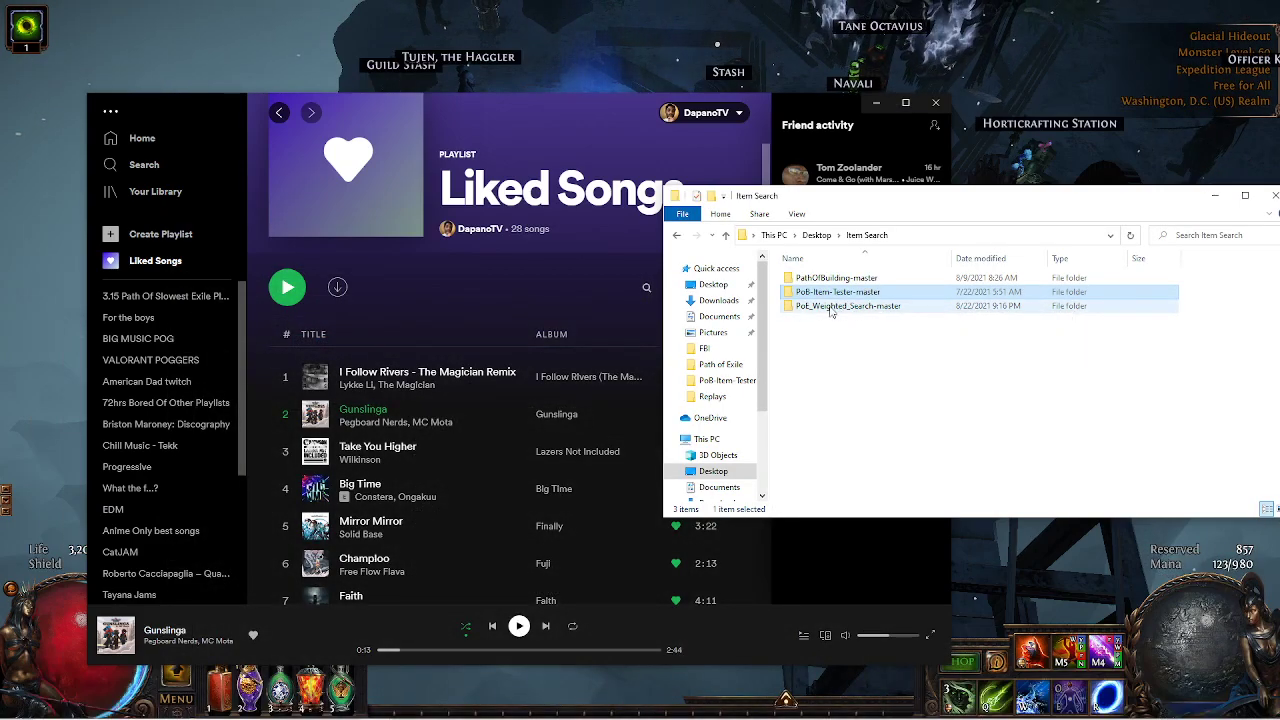
mouse_move(849, 306)
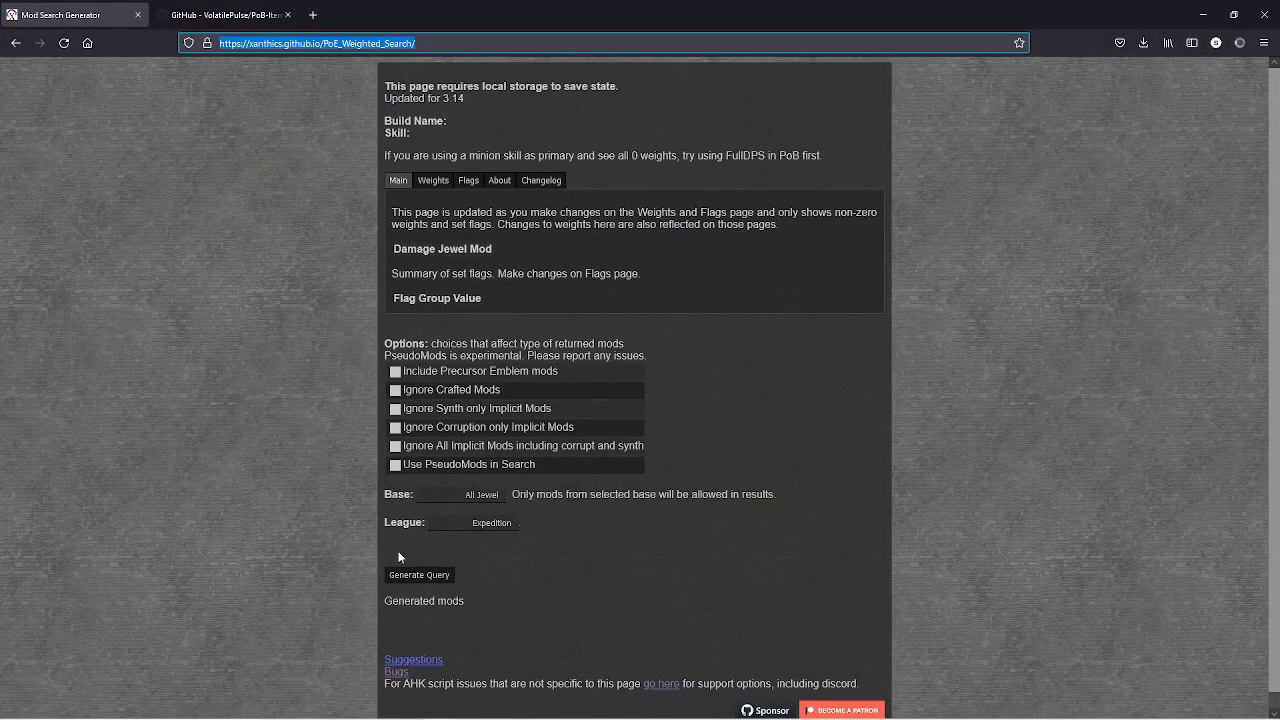
mouse_move(585, 119)
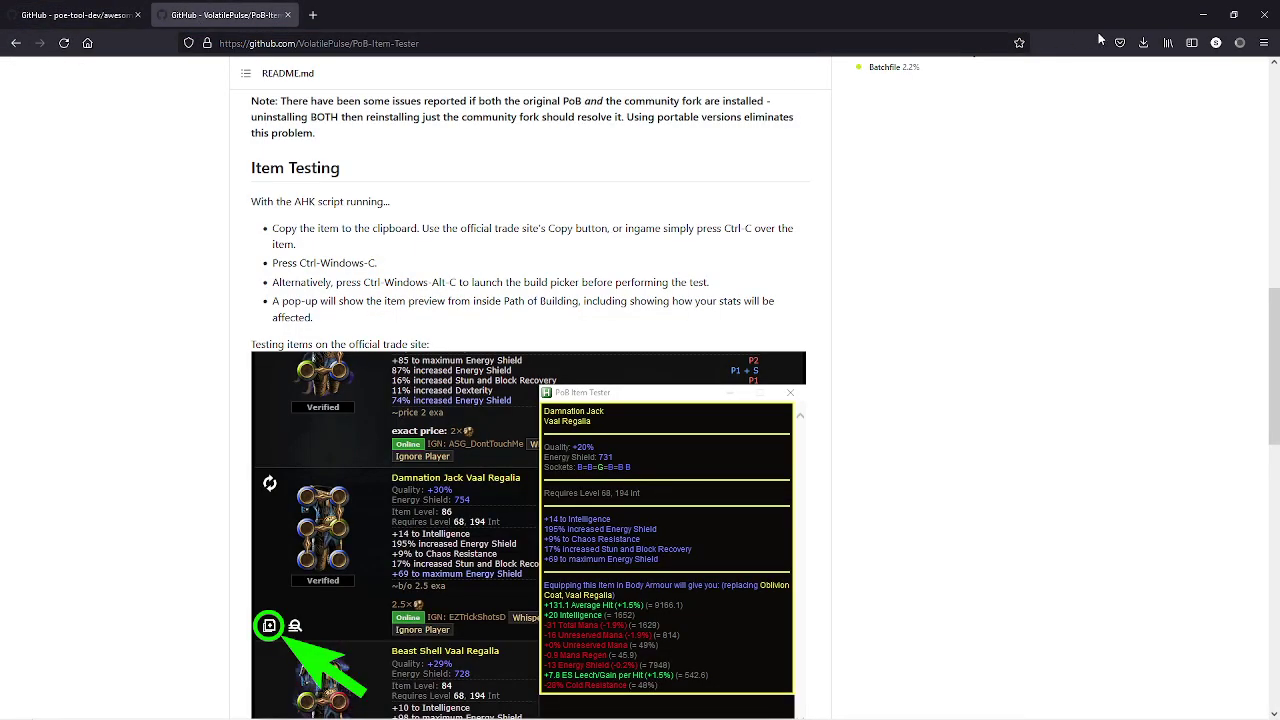
Step: Bring File Explorer forward and open the PoB-Item-Tester-master folder
left_click(1142, 42)
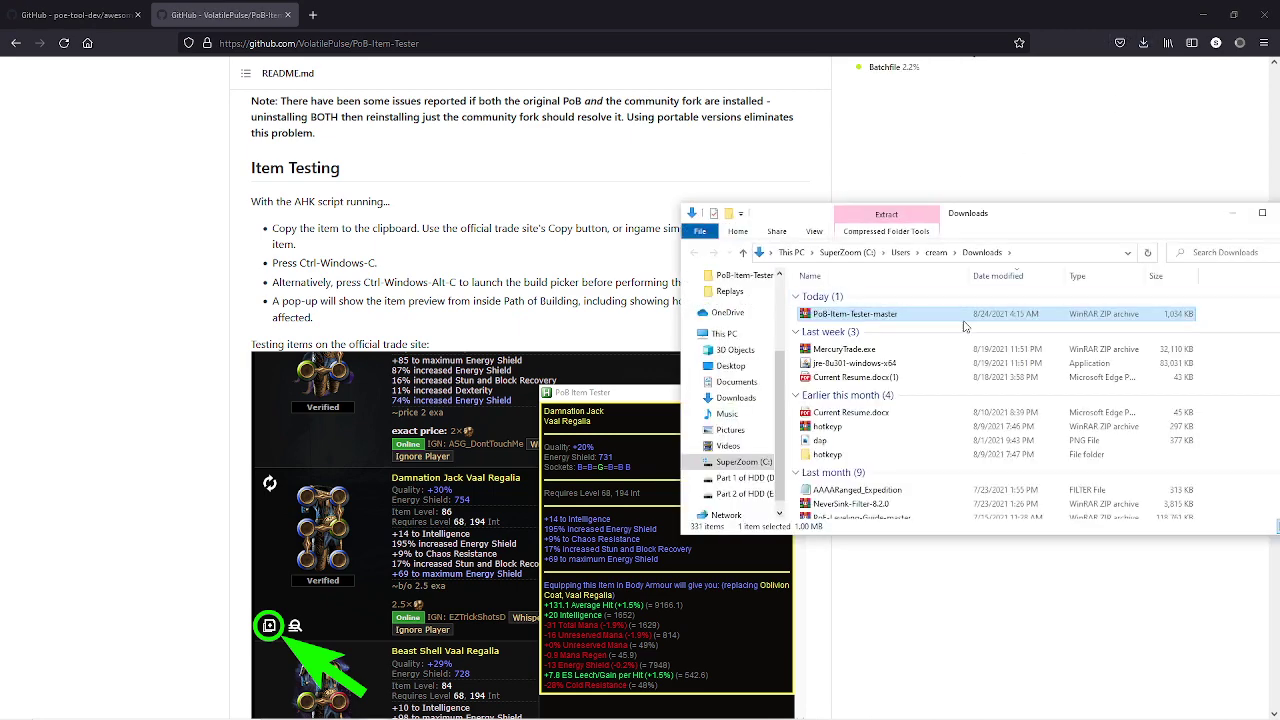
scroll("down", 3)
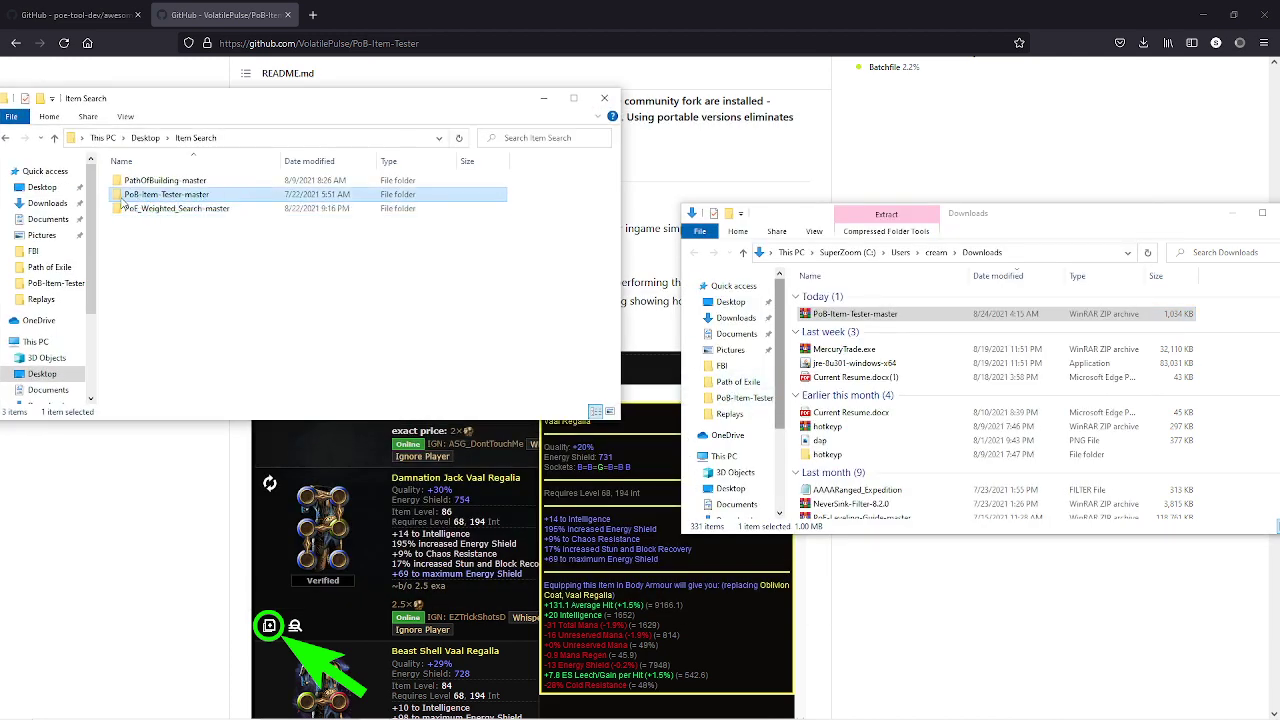
double_click(166, 194)
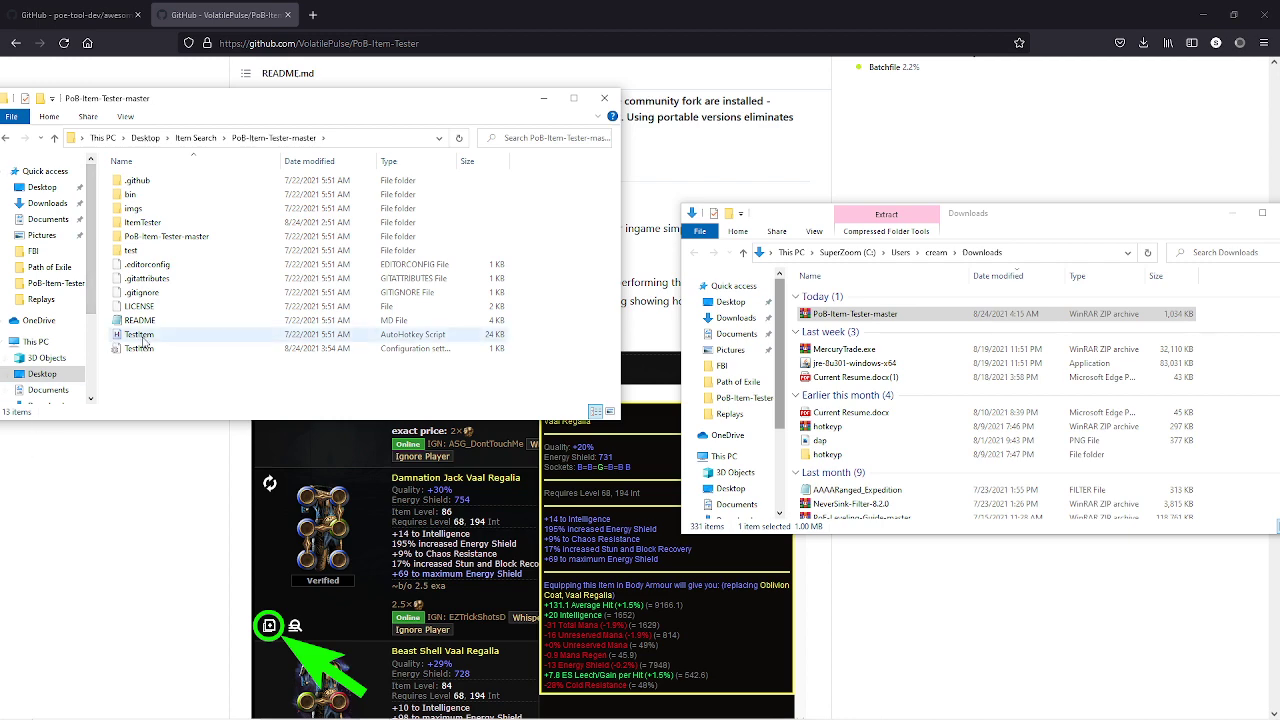
mouse_move(143, 342)
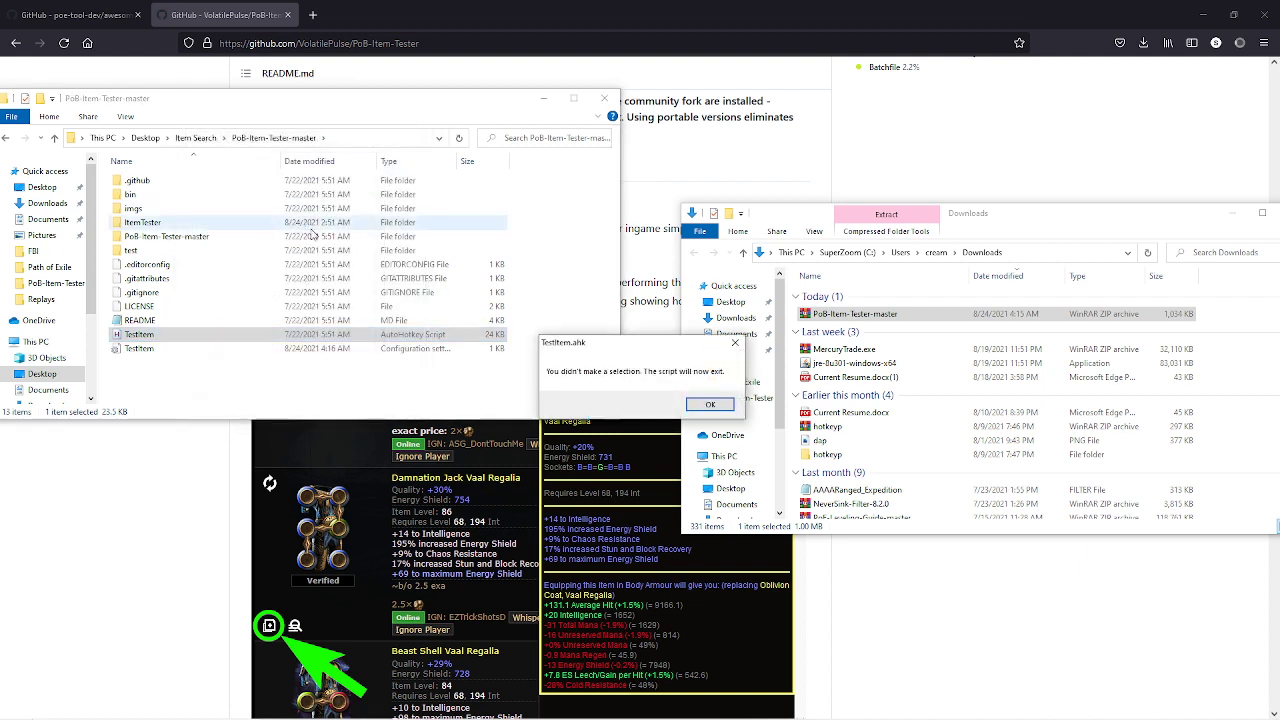
Step: Dismiss the no-selection message, then pick a character build file and confirm it
left_click(710, 404)
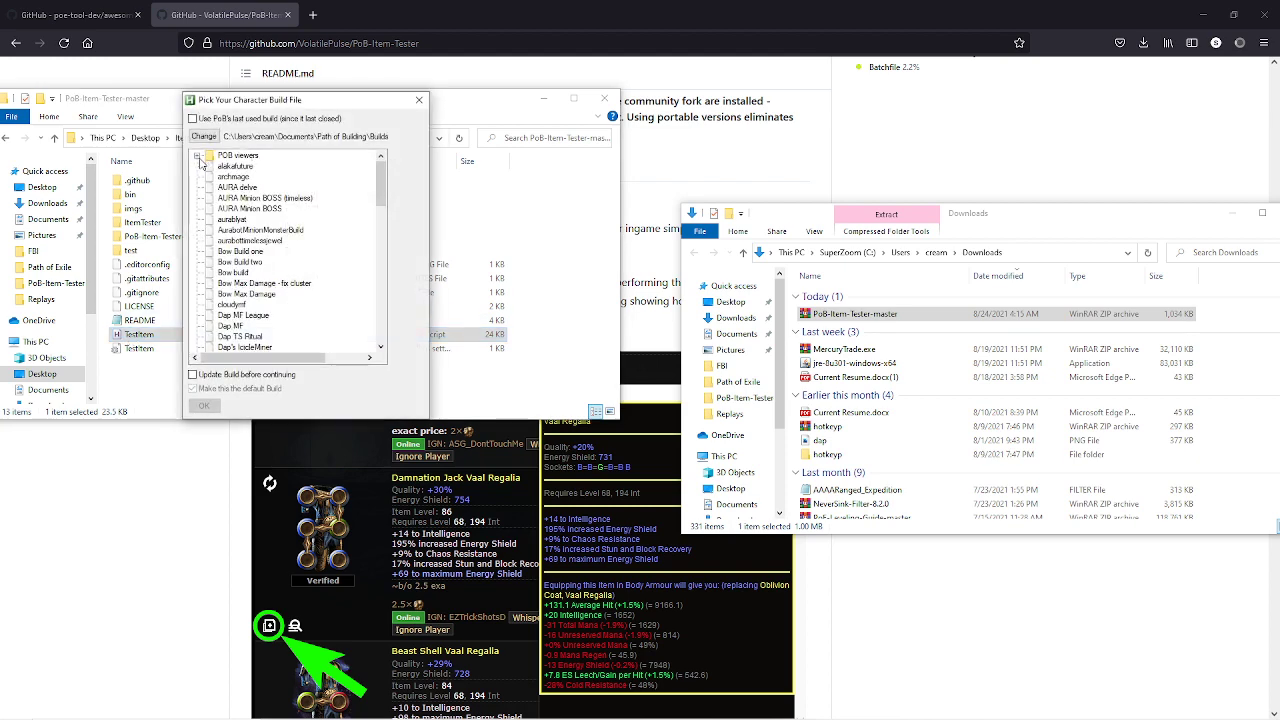
mouse_move(210, 175)
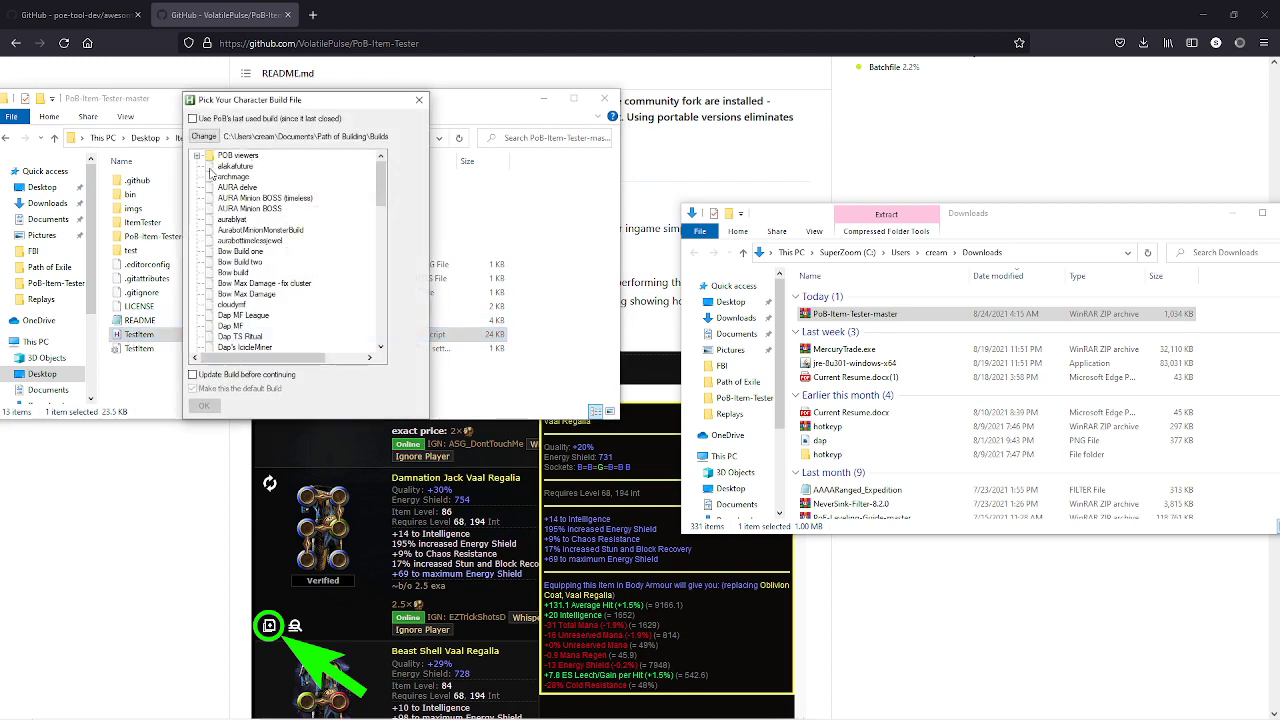
left_click(235, 165)
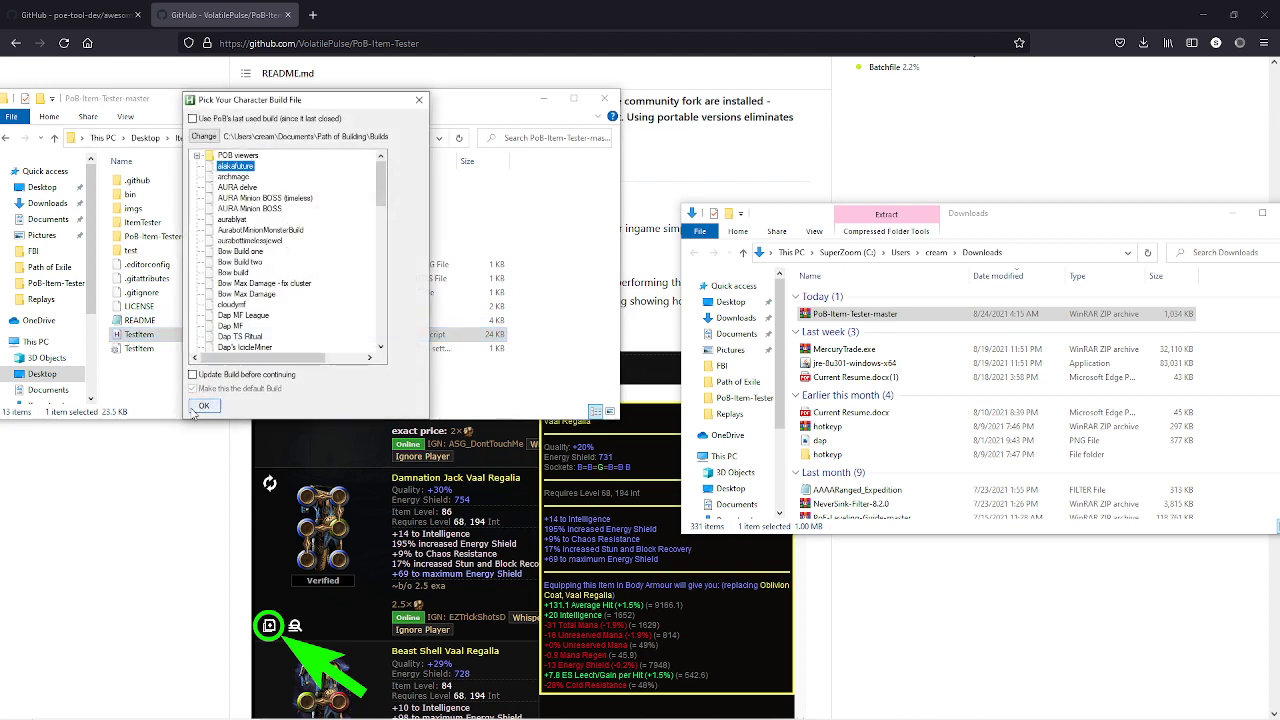
left_click(203, 405)
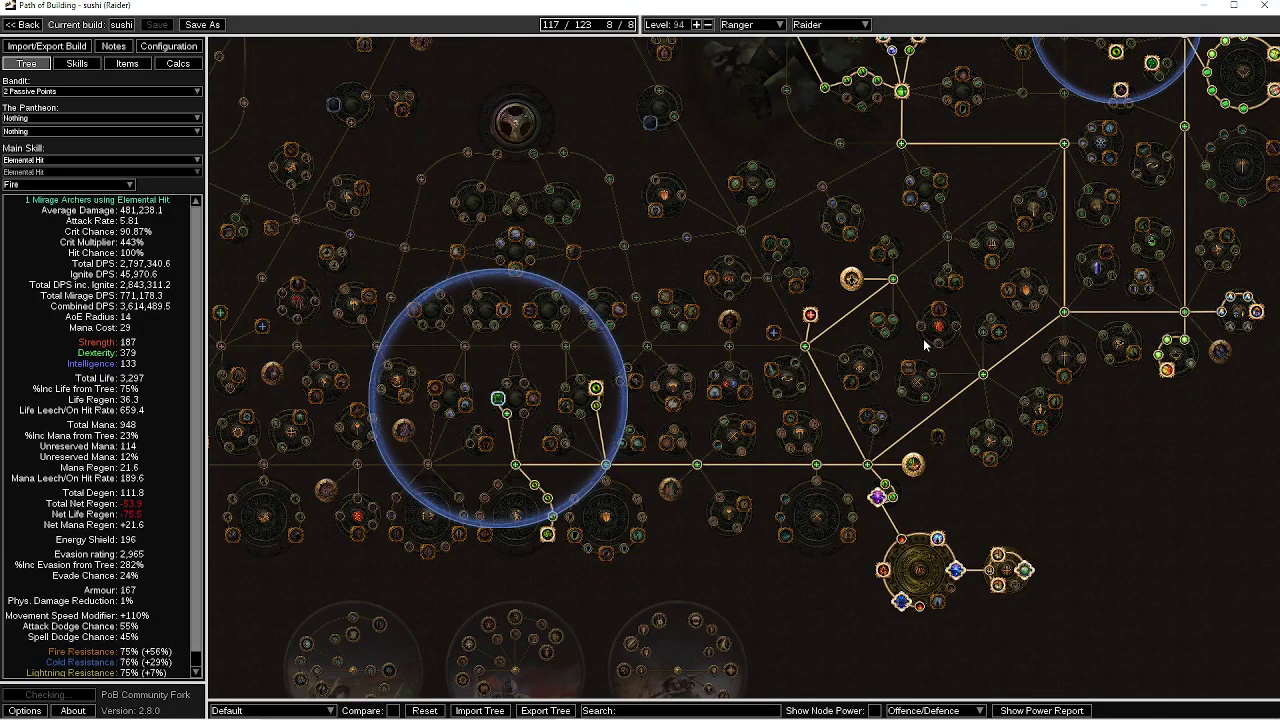
mouse_move(415, 173)
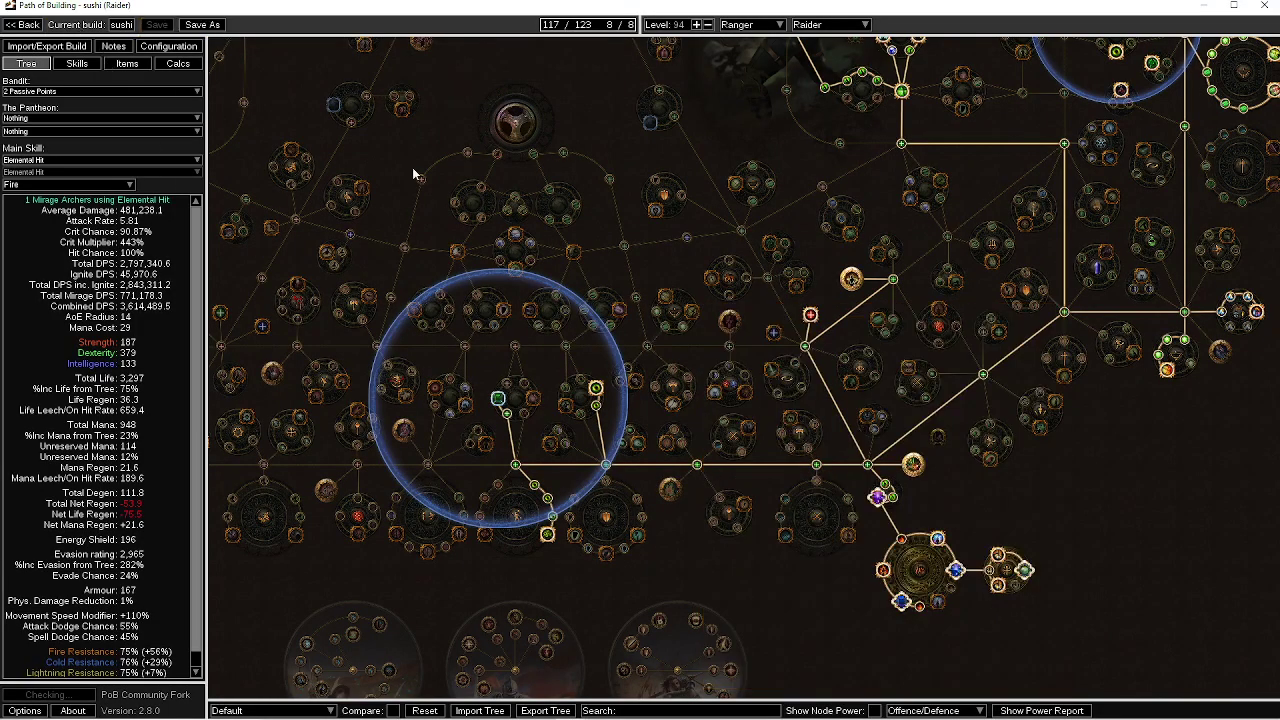
left_click(127, 63)
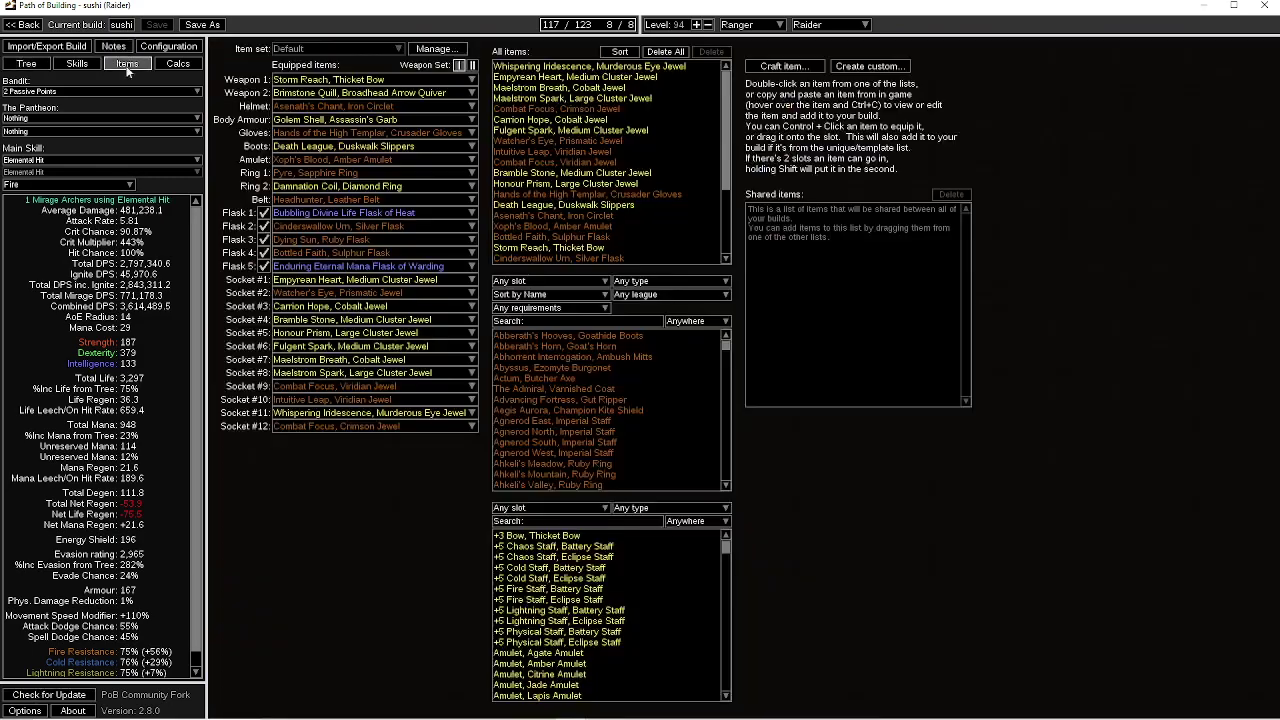
mouse_move(360, 92)
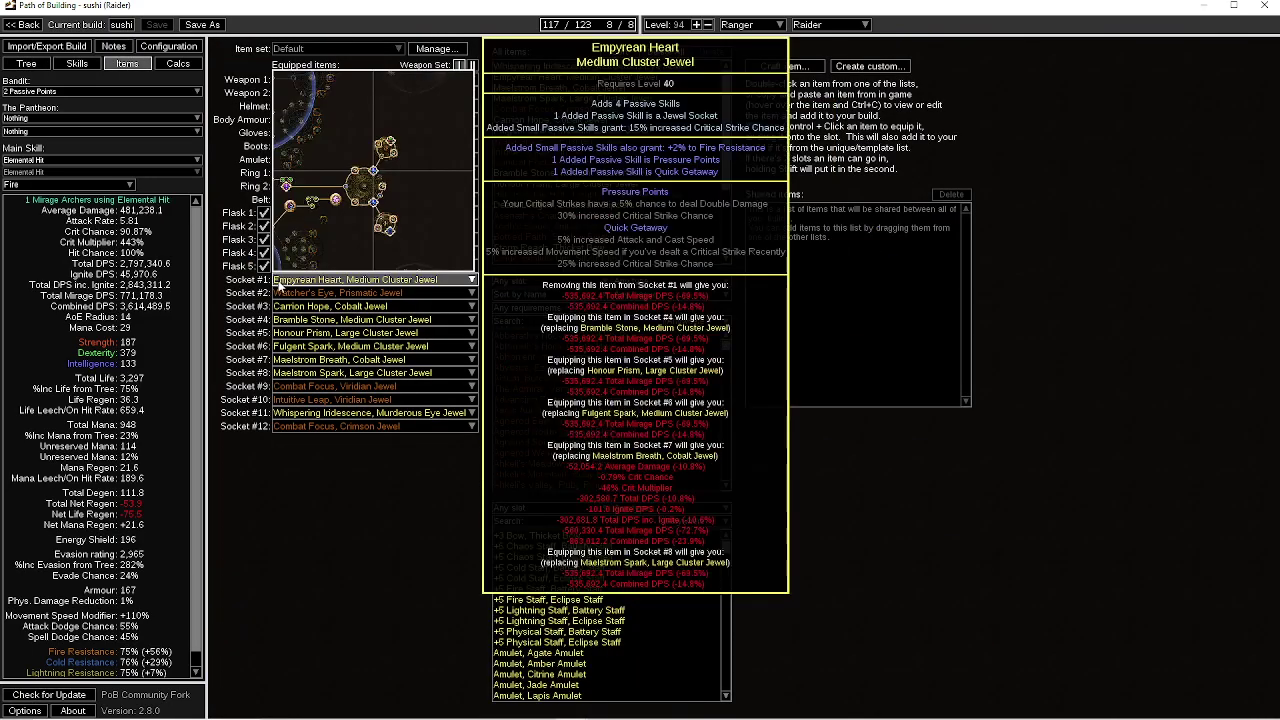
left_click(26, 63)
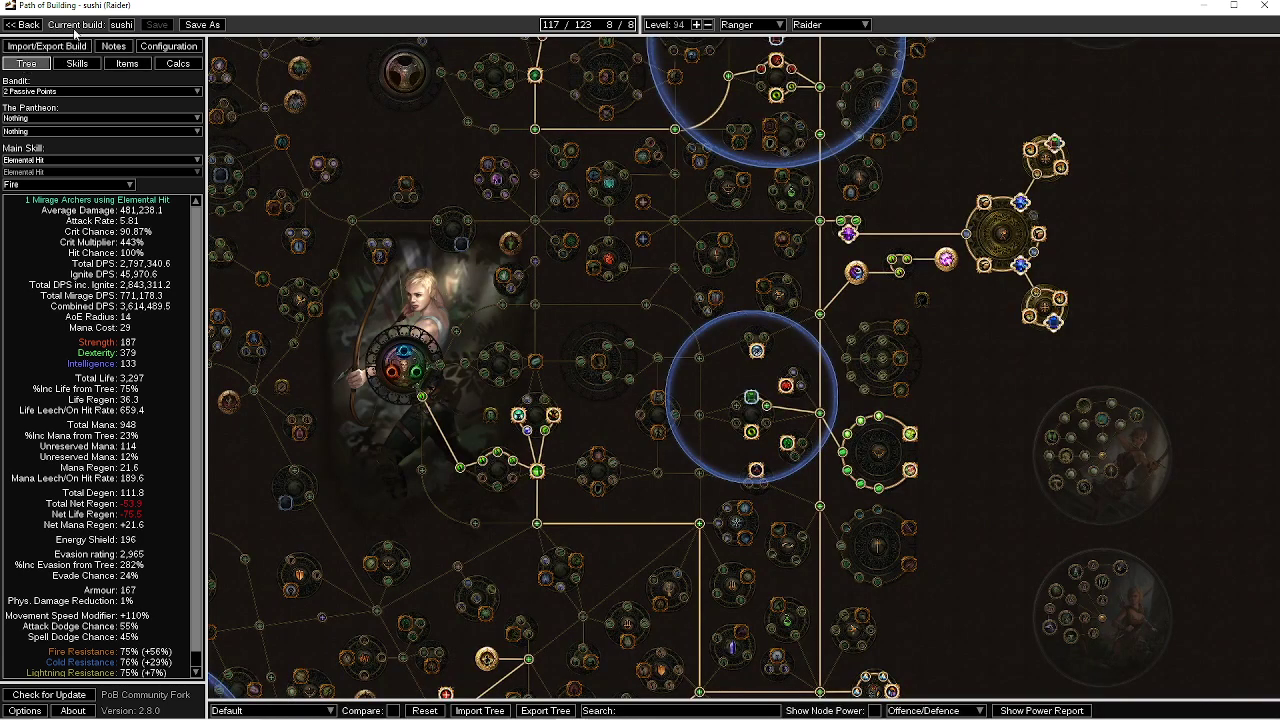
mouse_move(341, 174)
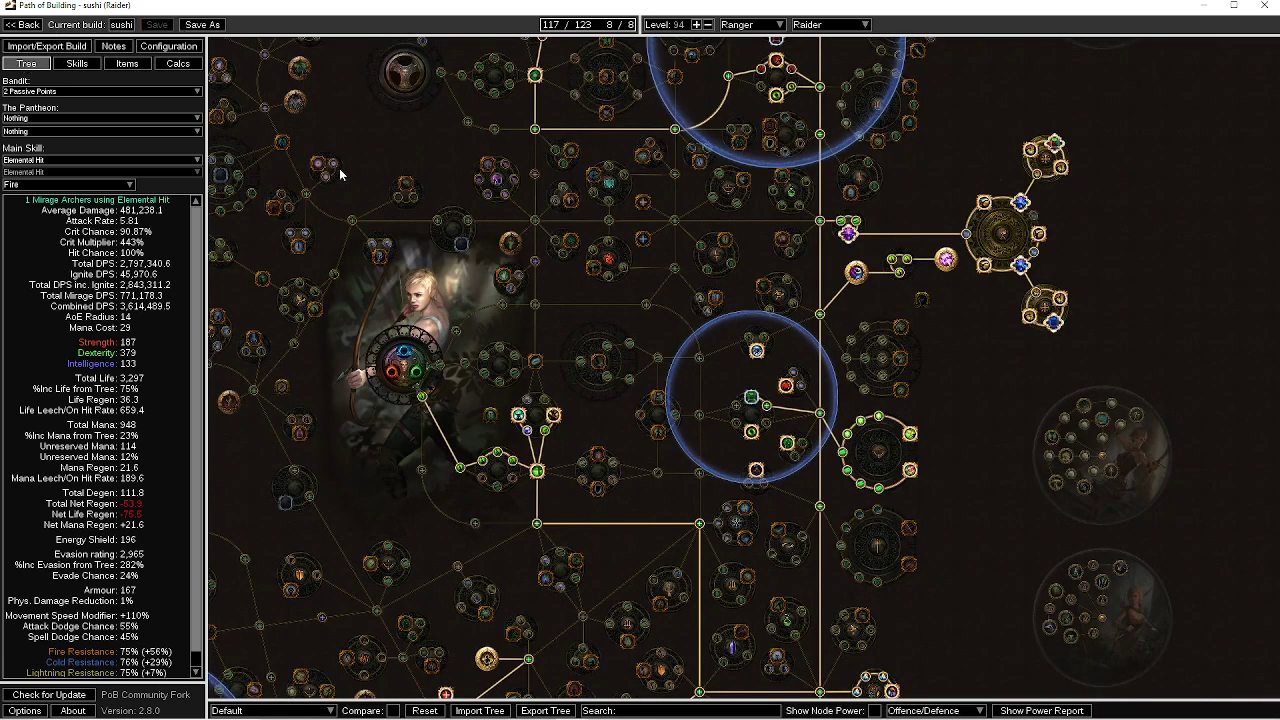
left_click(769, 351)
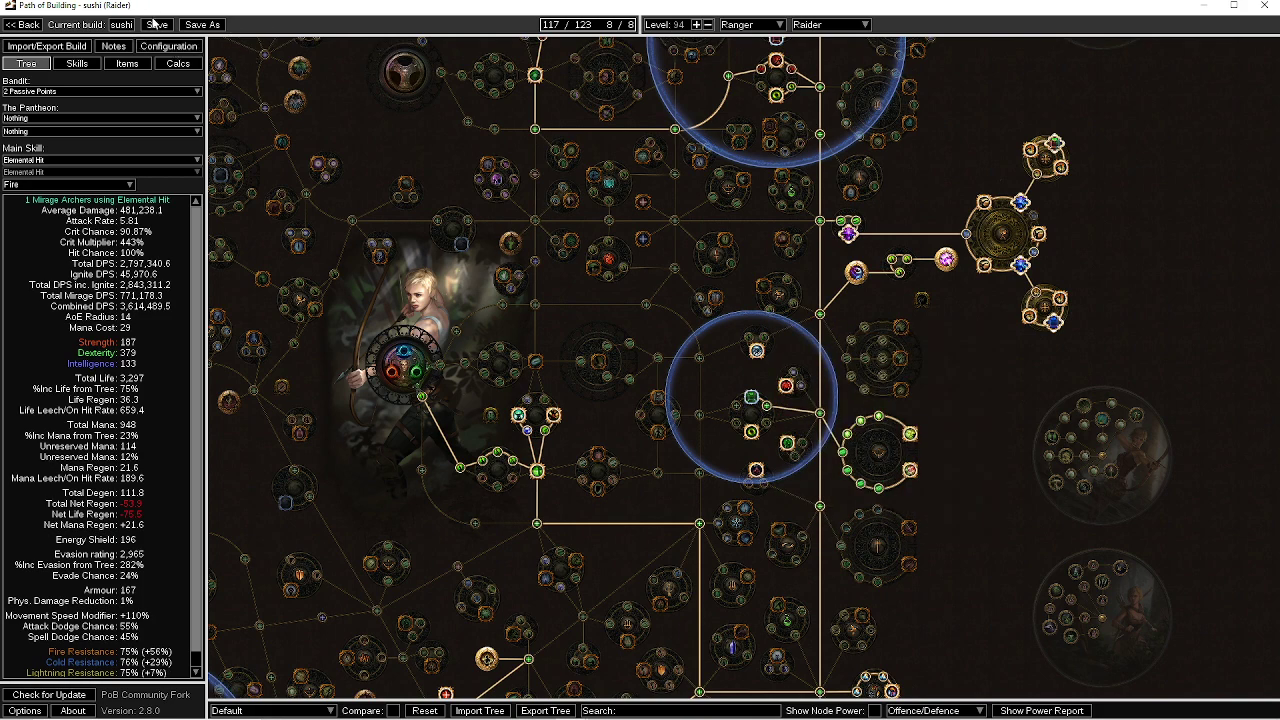
left_click(201, 24)
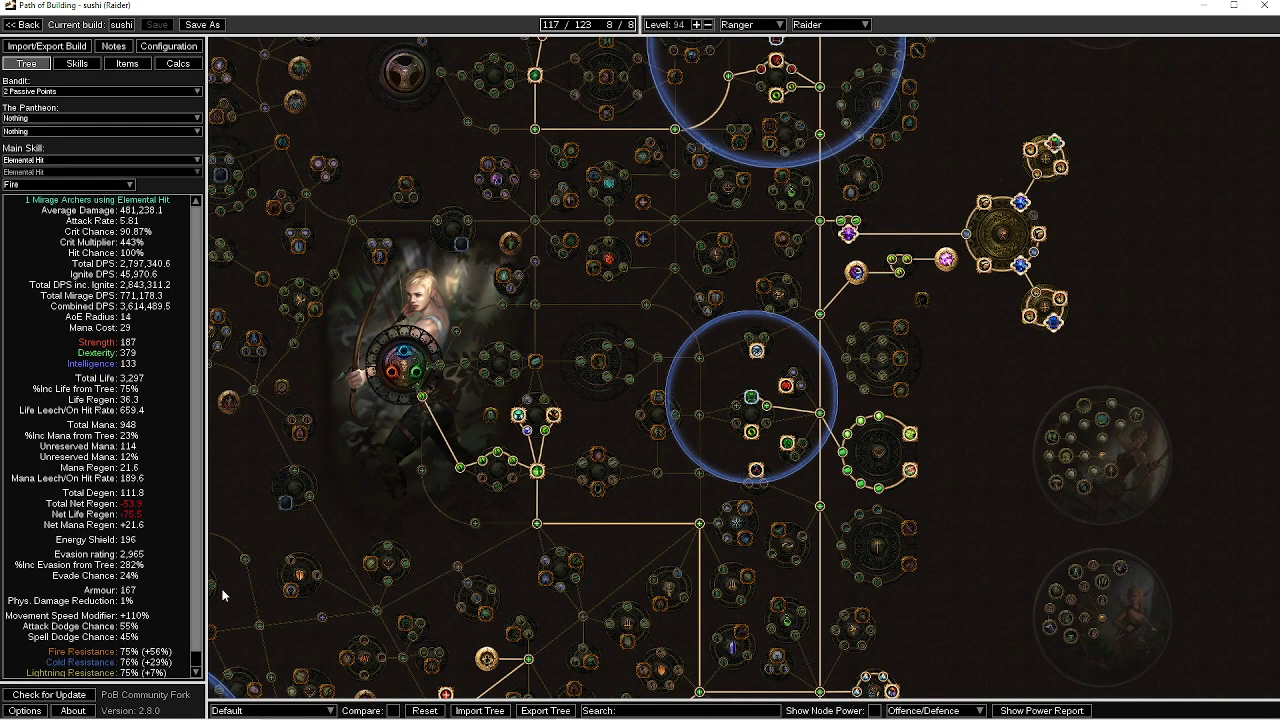
Step: From the Item Tester tray menu, run Generate DPS search on the sushi build under POB viewers
left_click(15, 706)
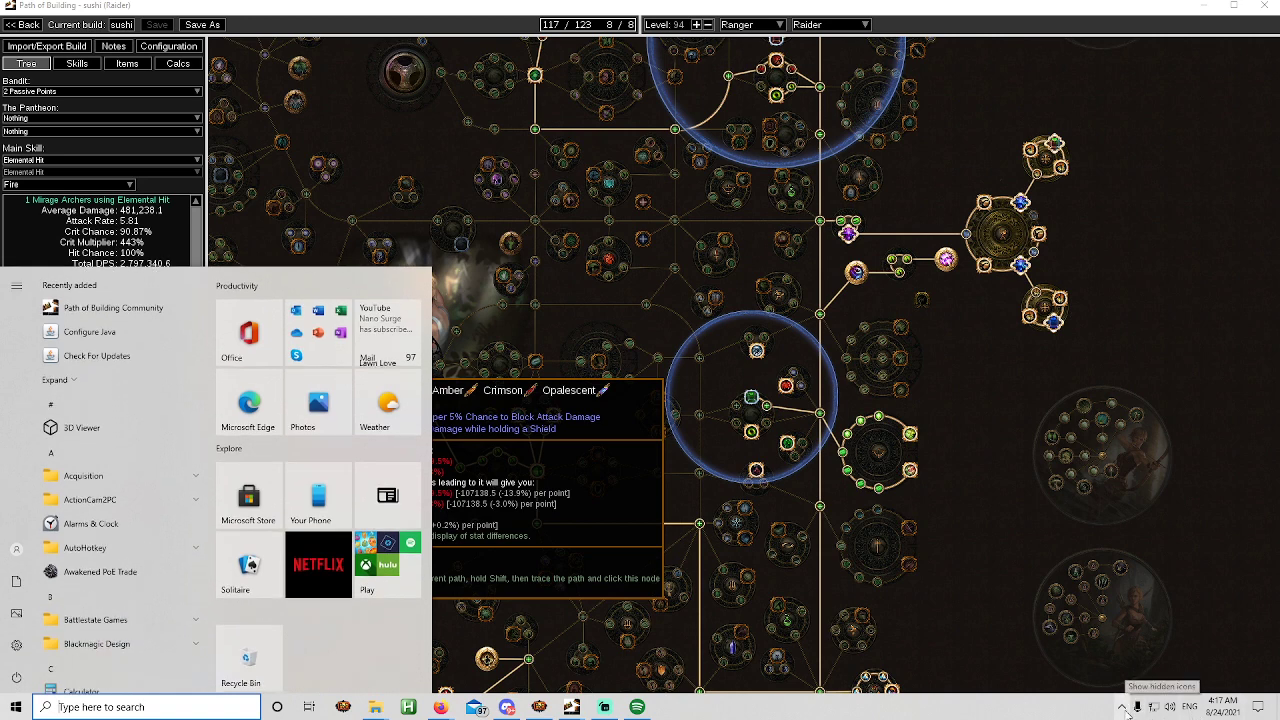
left_click(1122, 686)
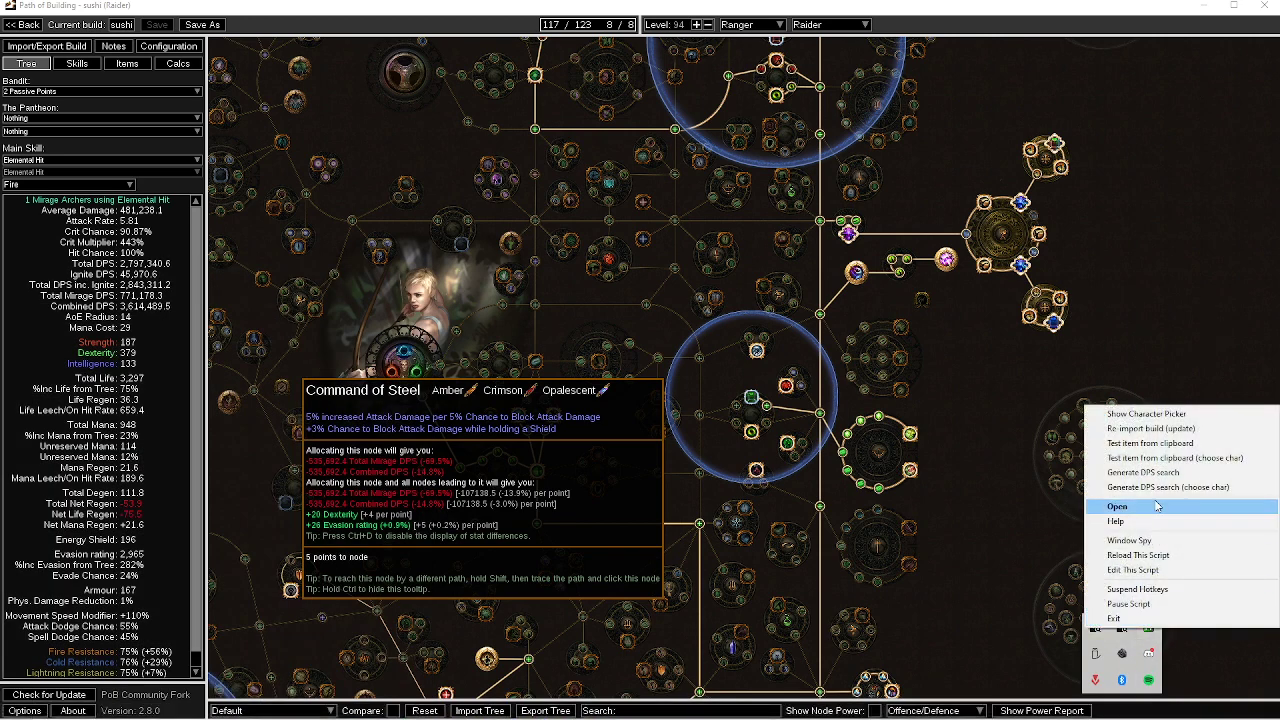
mouse_move(1157, 488)
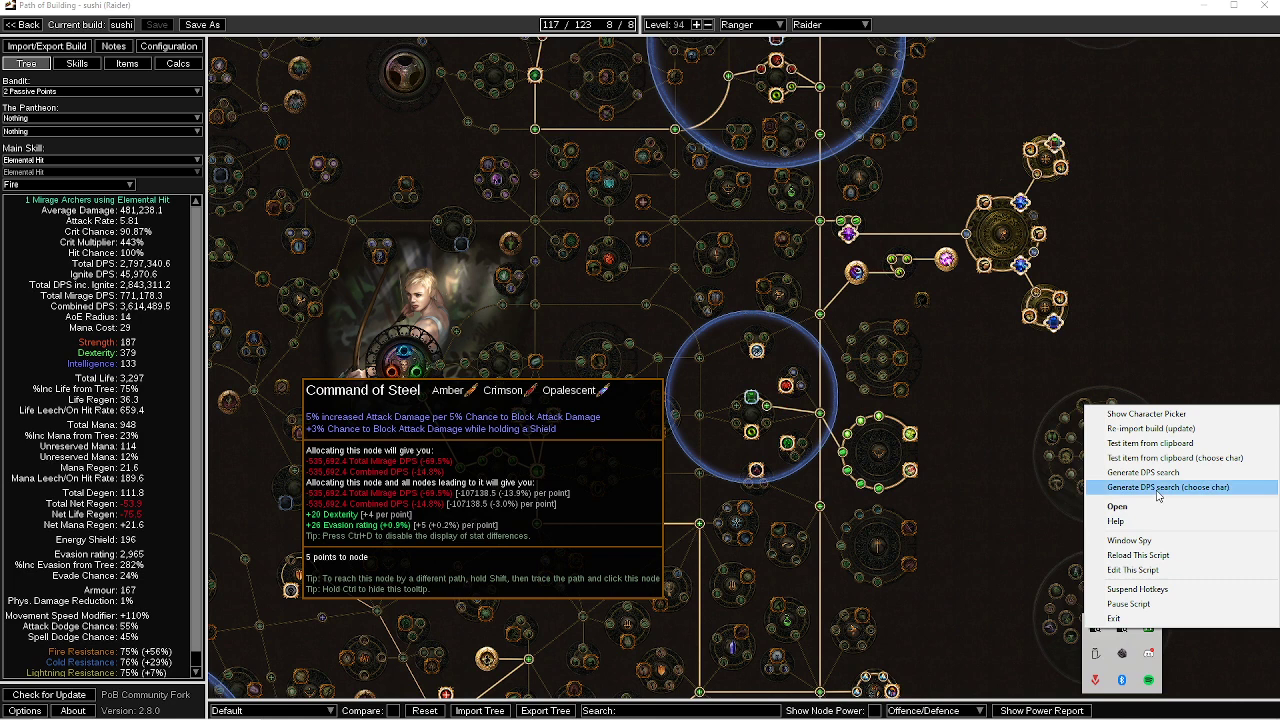
left_click(1183, 487)
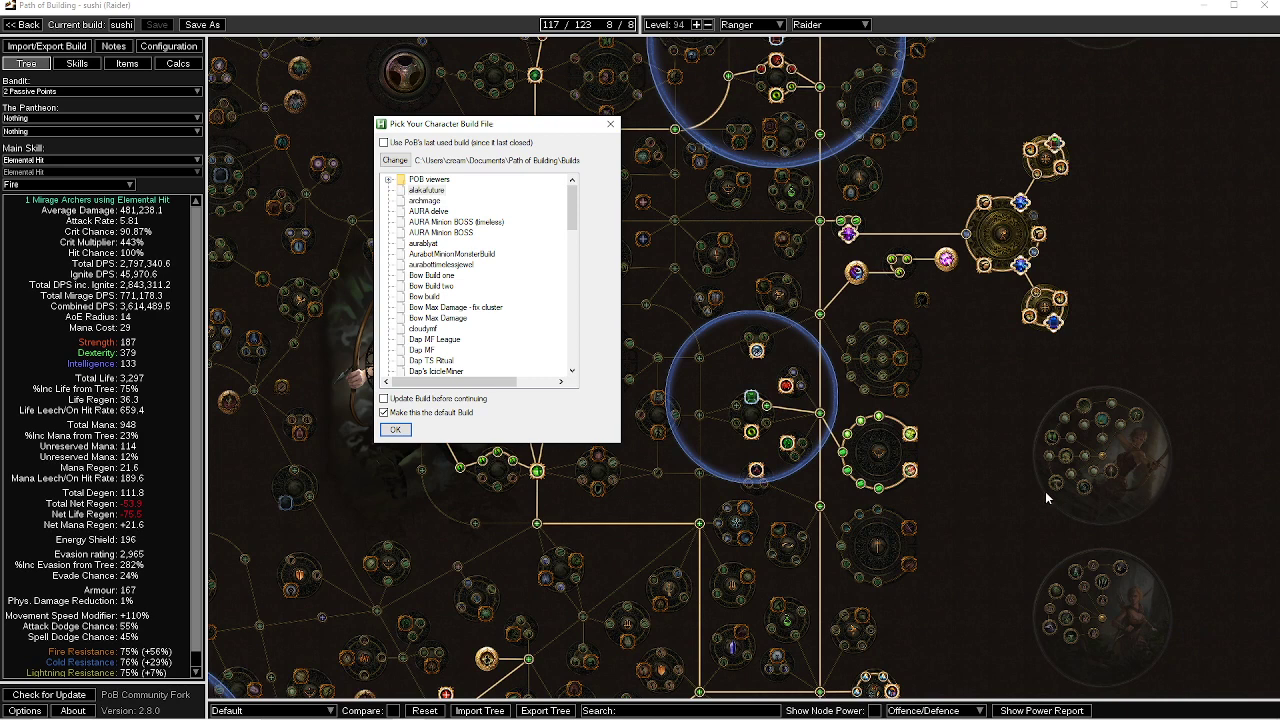
left_click(391, 179)
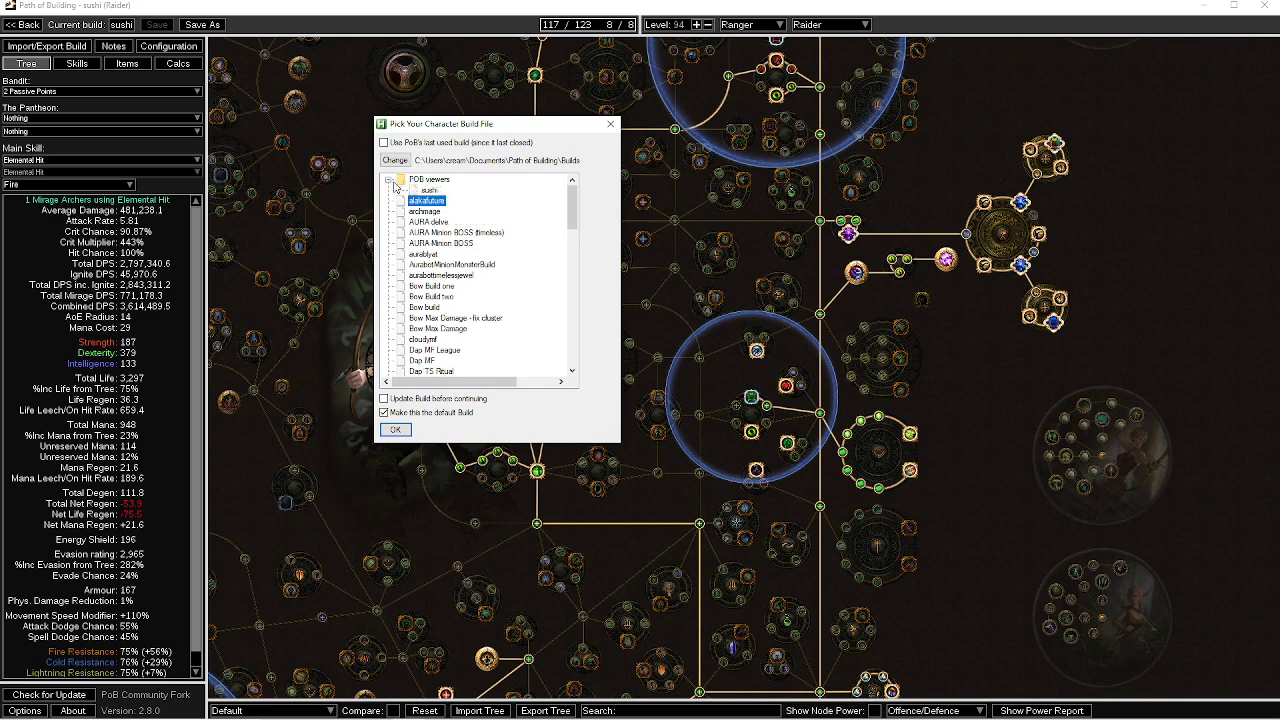
left_click(429, 190)
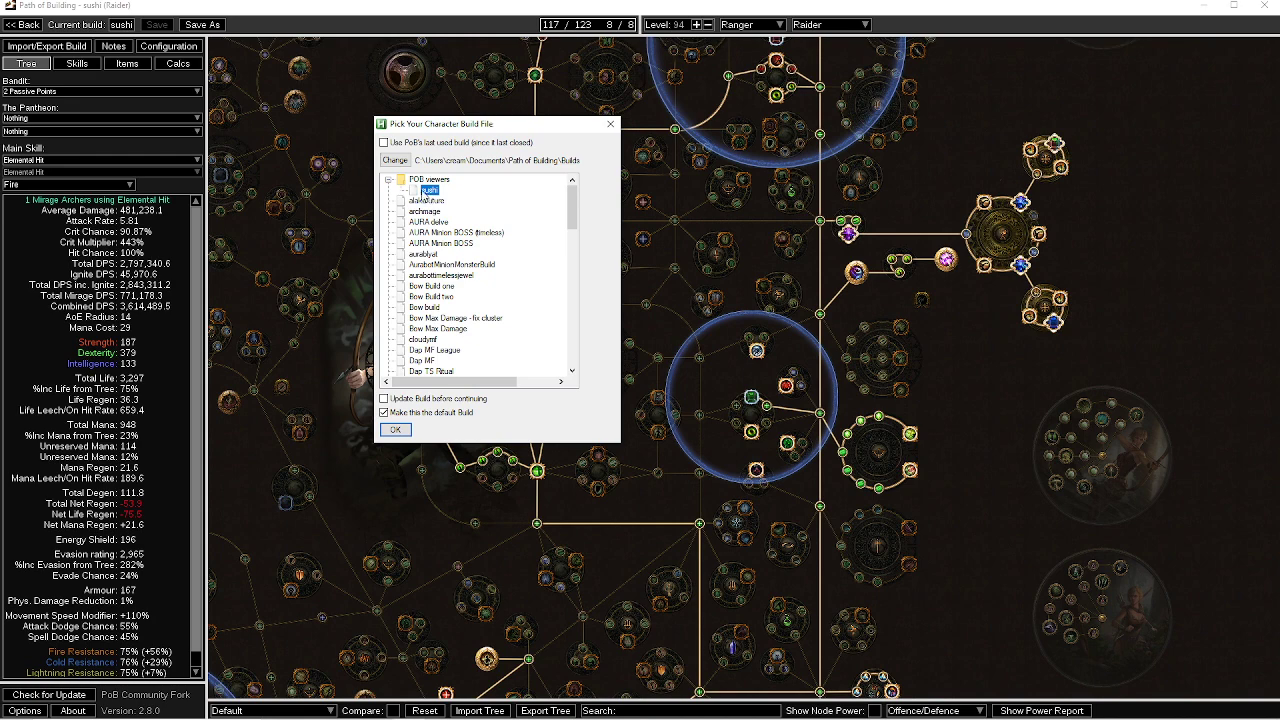
left_click(395, 429)
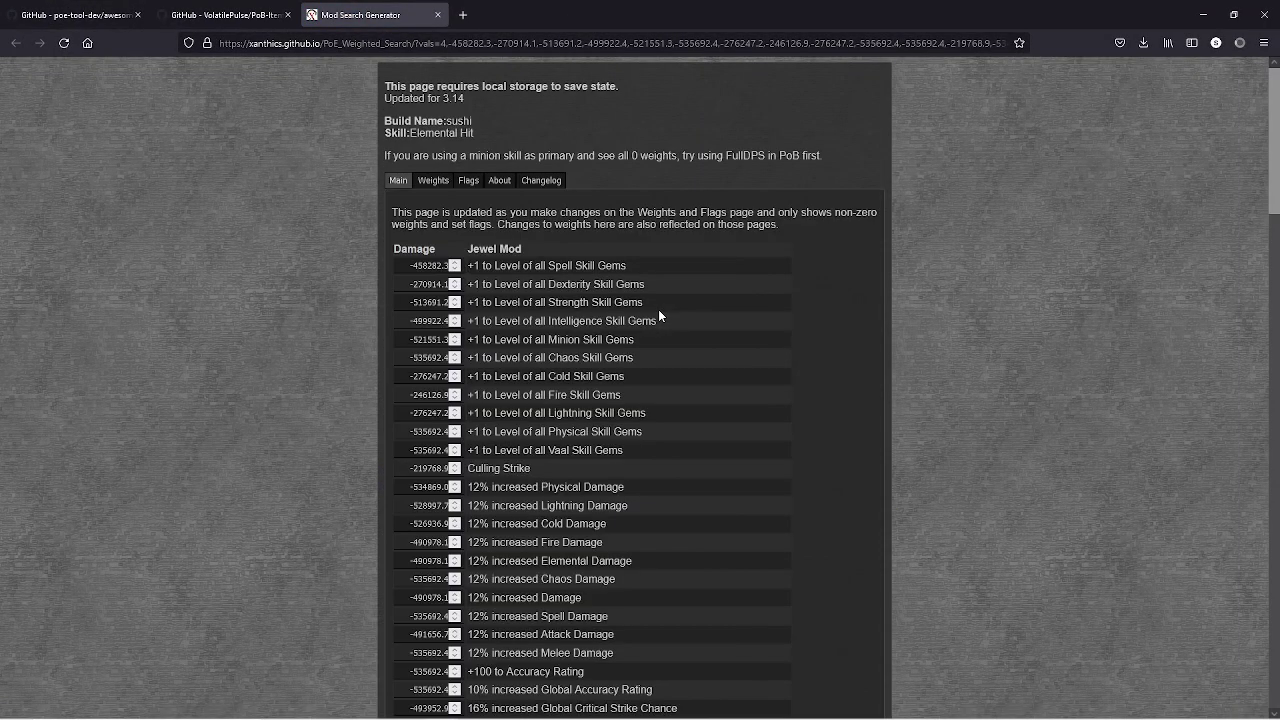
mouse_move(1019, 373)
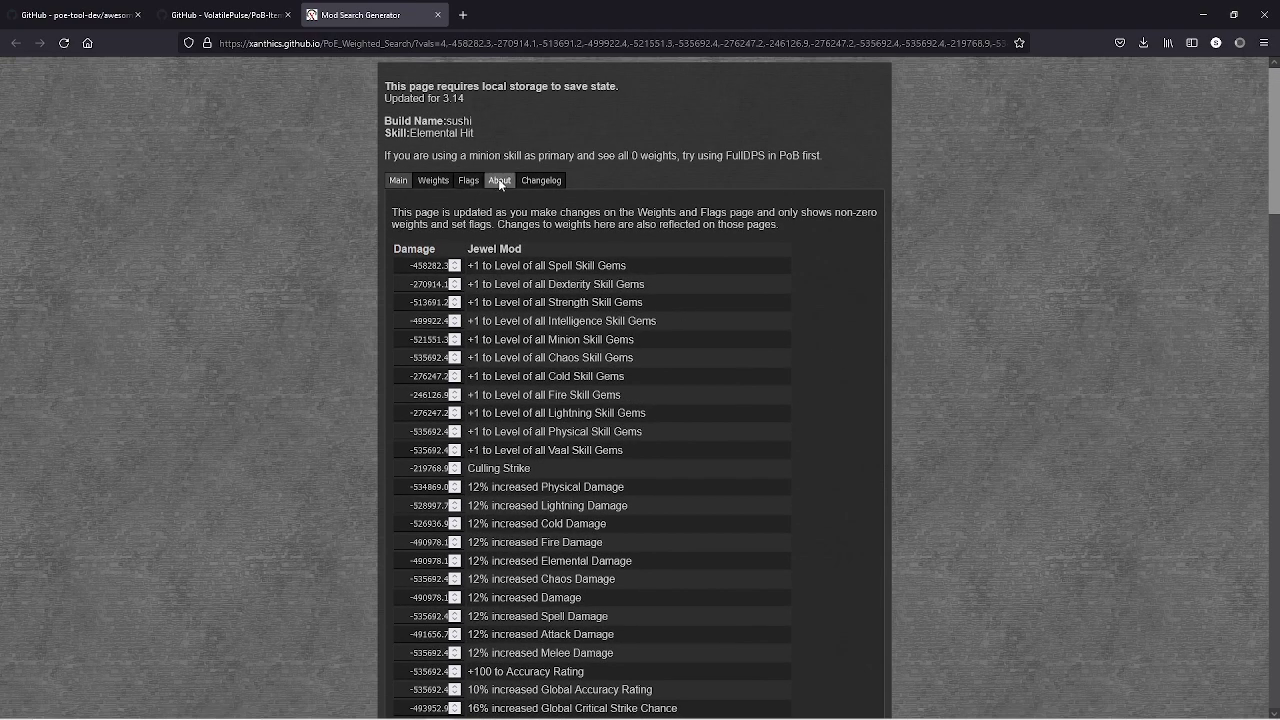
Step: On the Flags tab, tick Frenzy under Charges
left_click(468, 180)
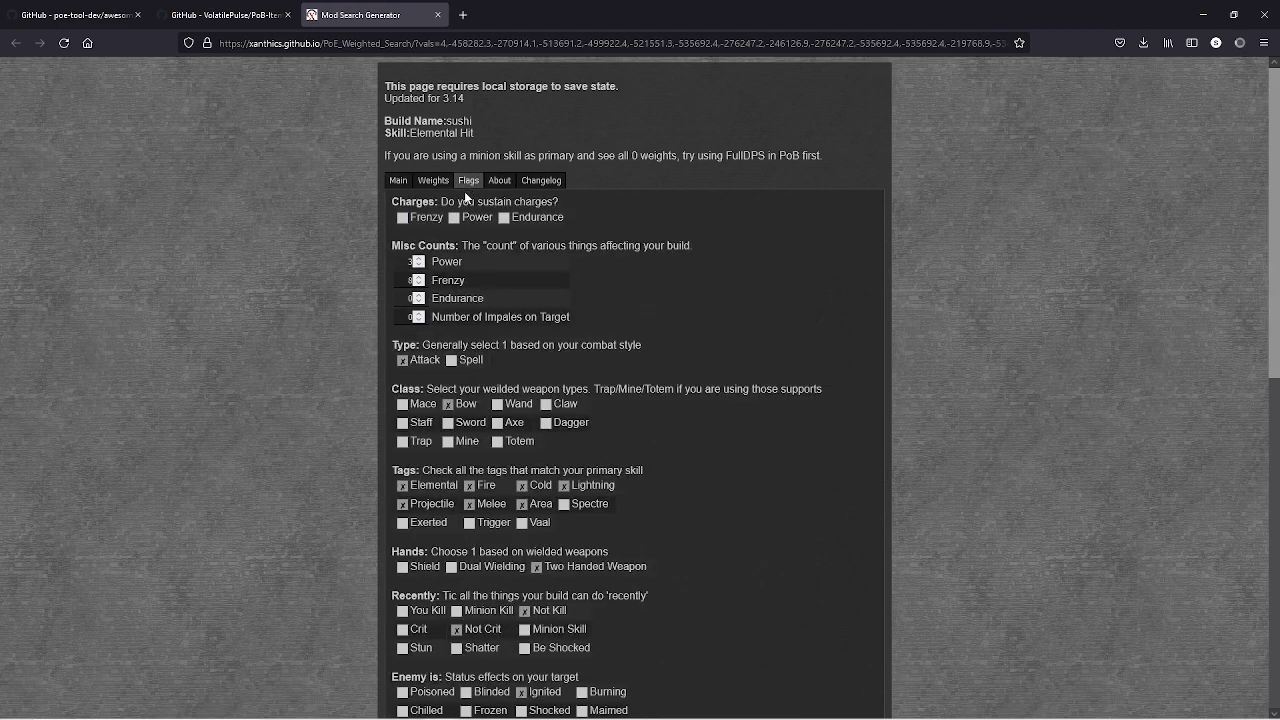
scroll("down", 3)
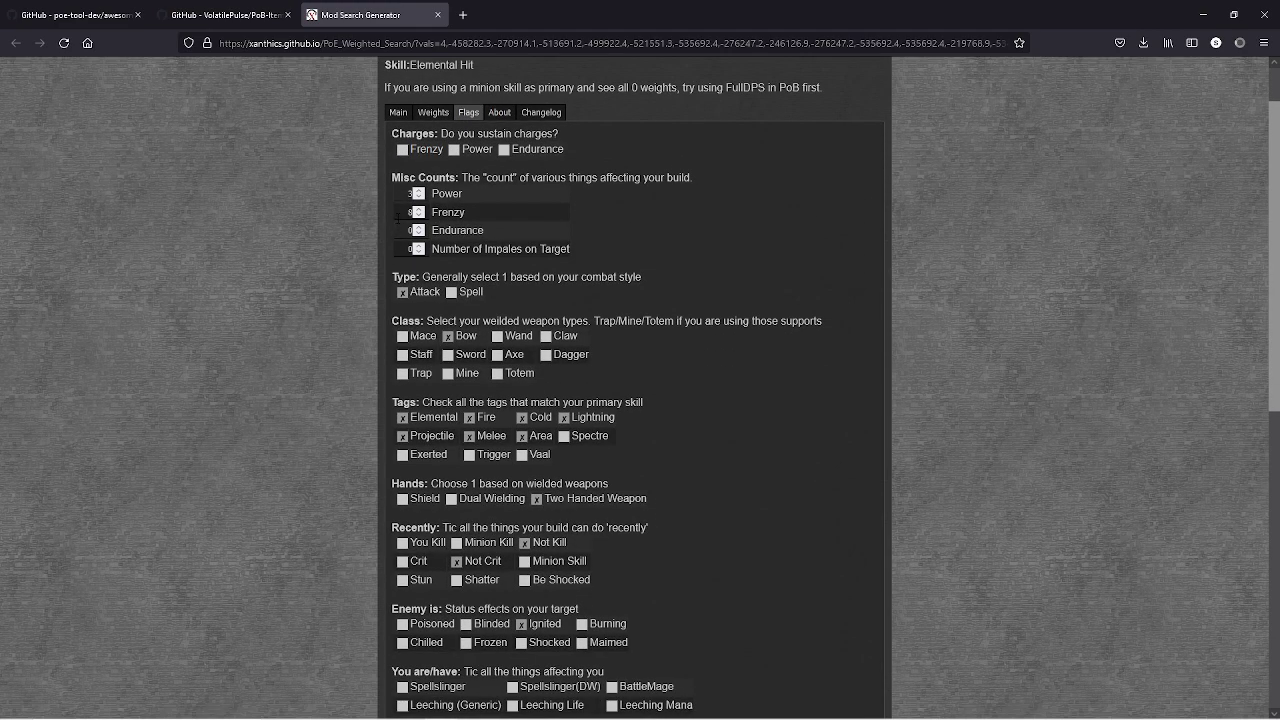
left_click(402, 148)
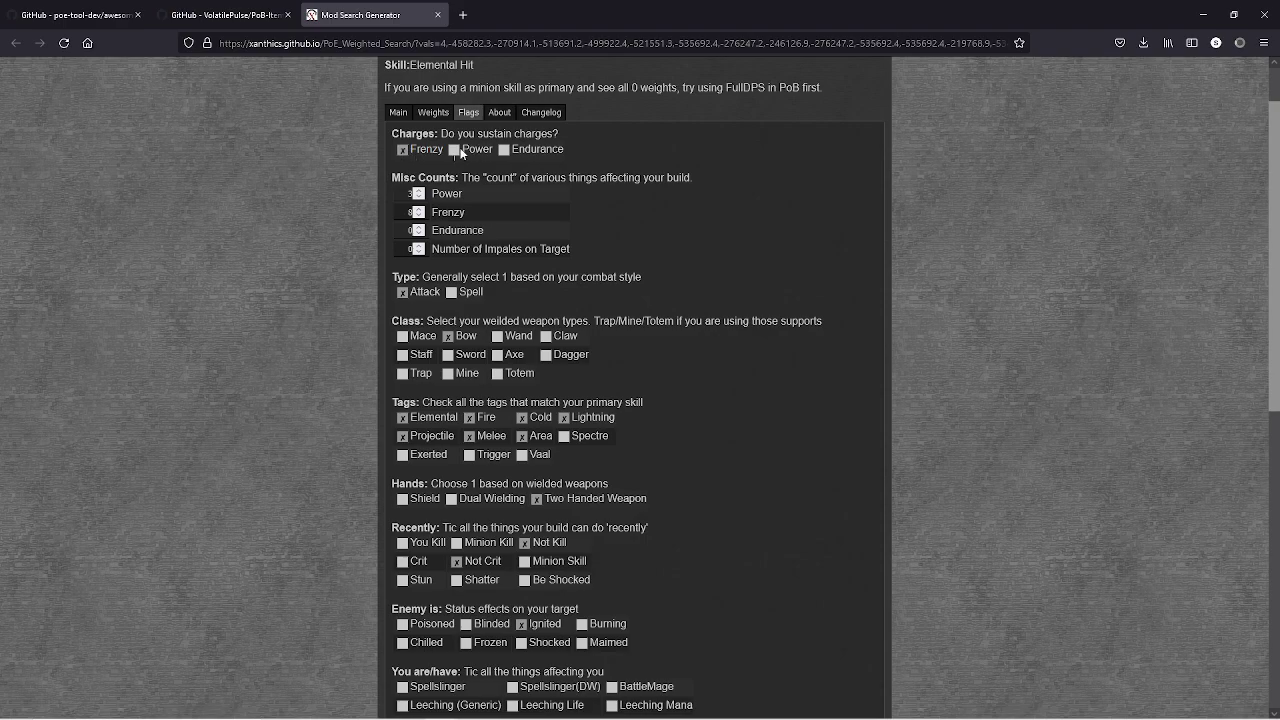
Step: Generate the weighted jewel query, yielding 125 weighted mods
scroll("down", 3)
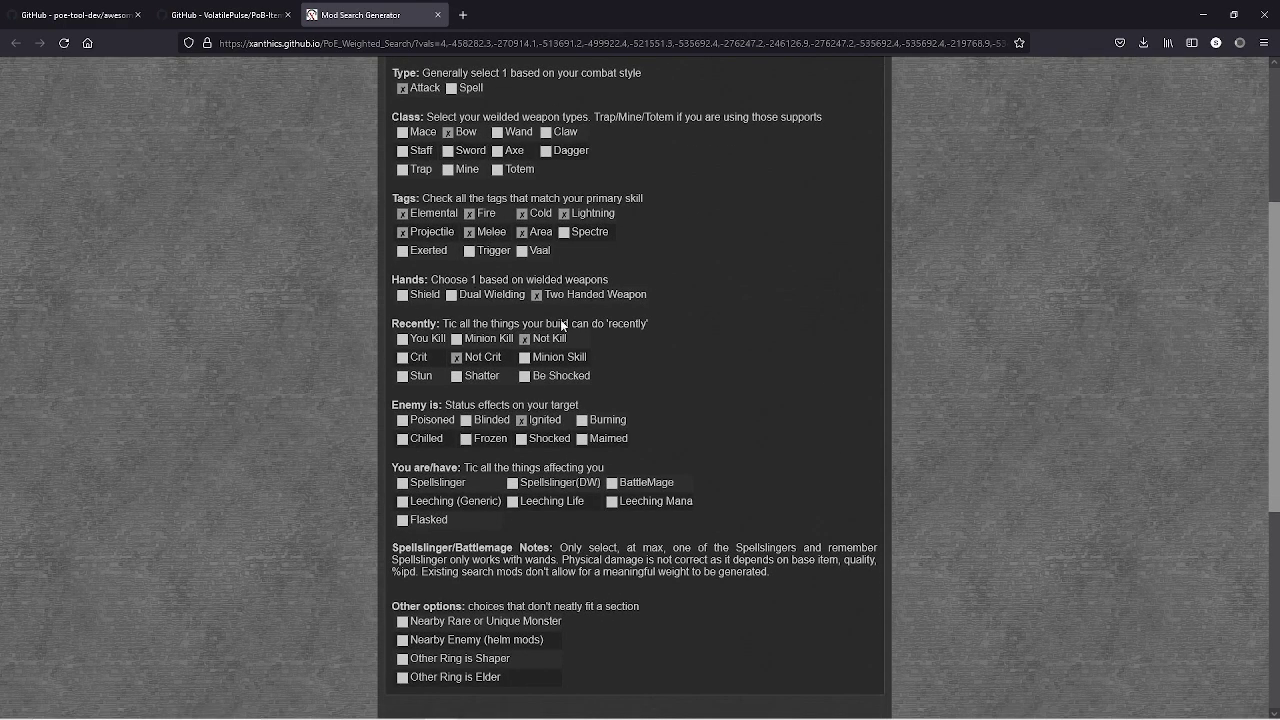
scroll("down", 3)
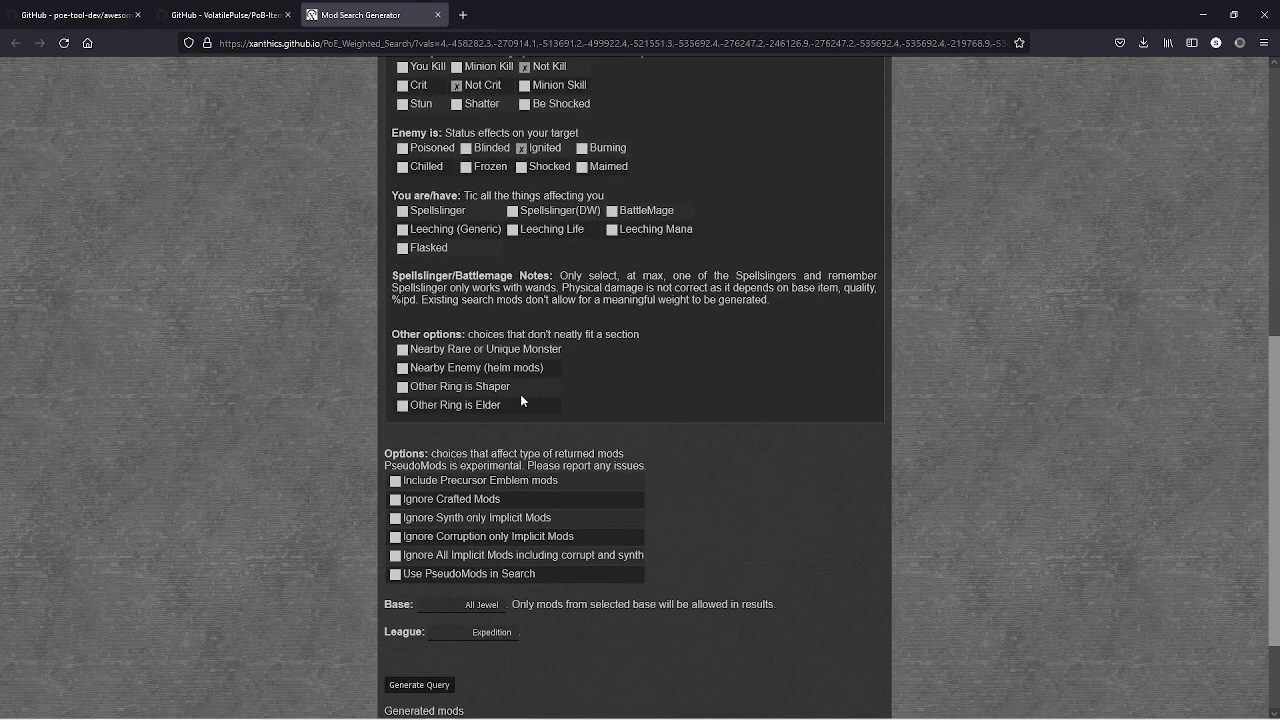
scroll("down", 3)
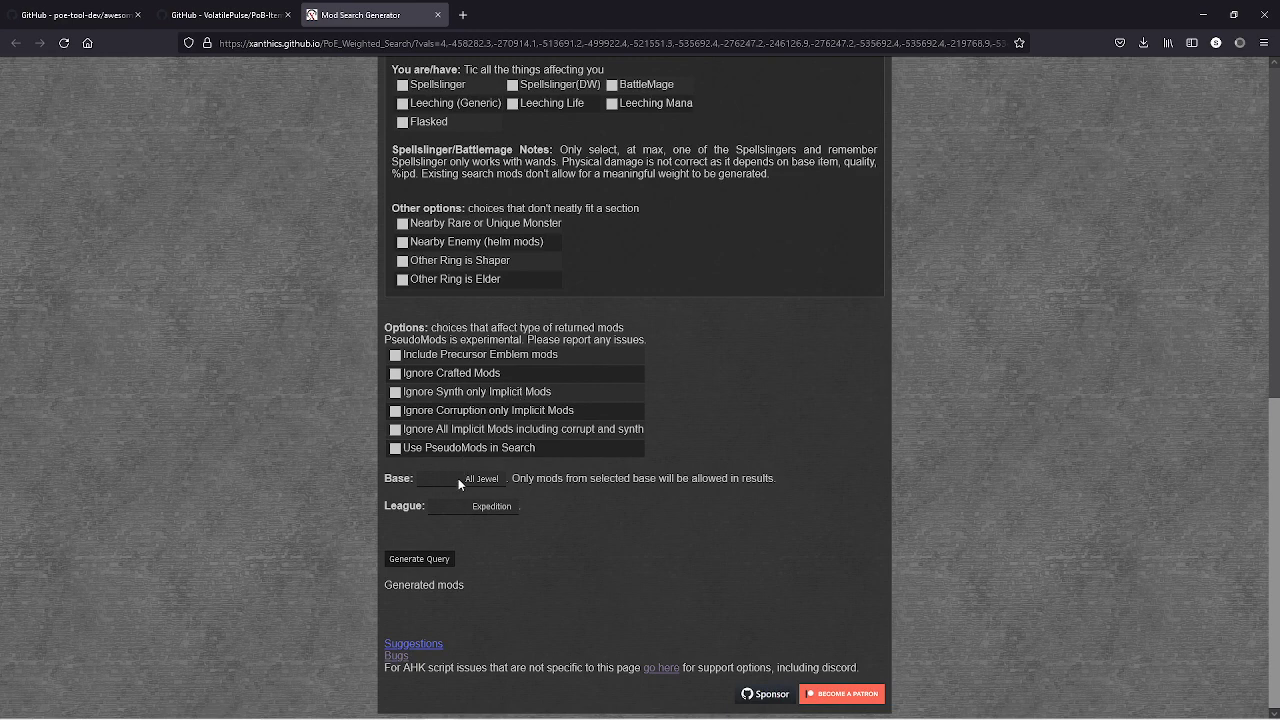
mouse_move(434, 549)
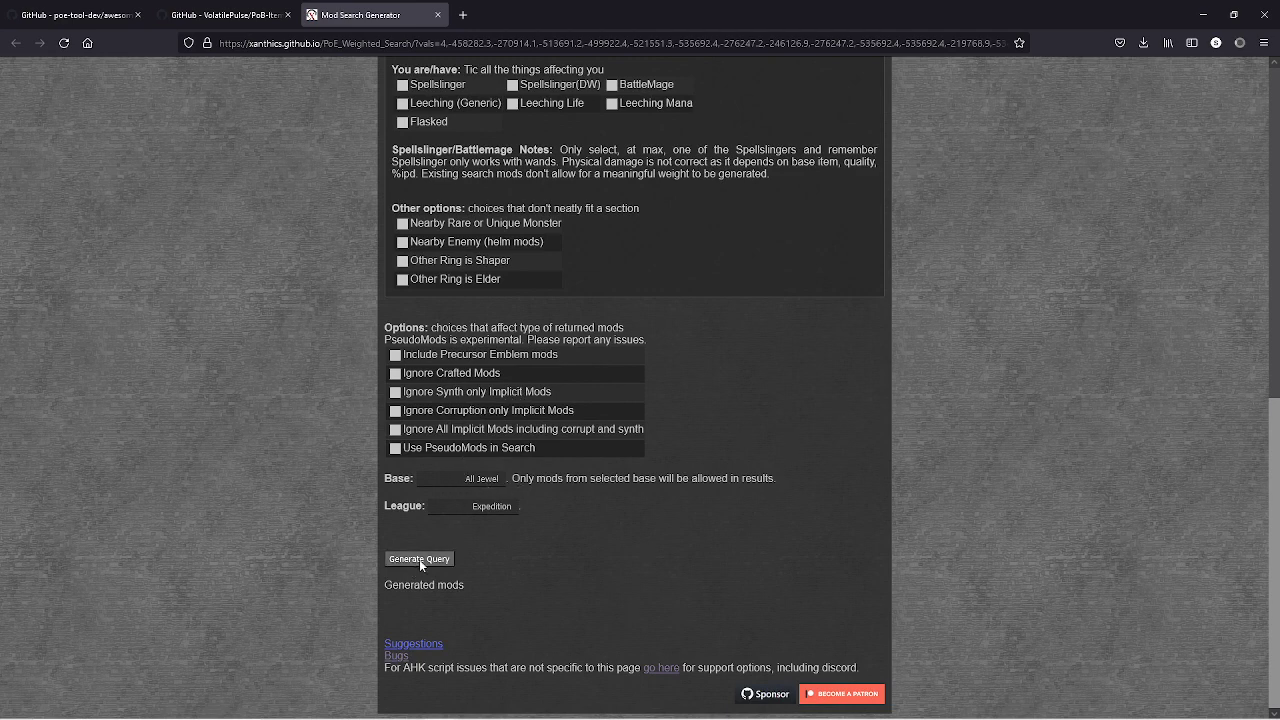
left_click(419, 558)
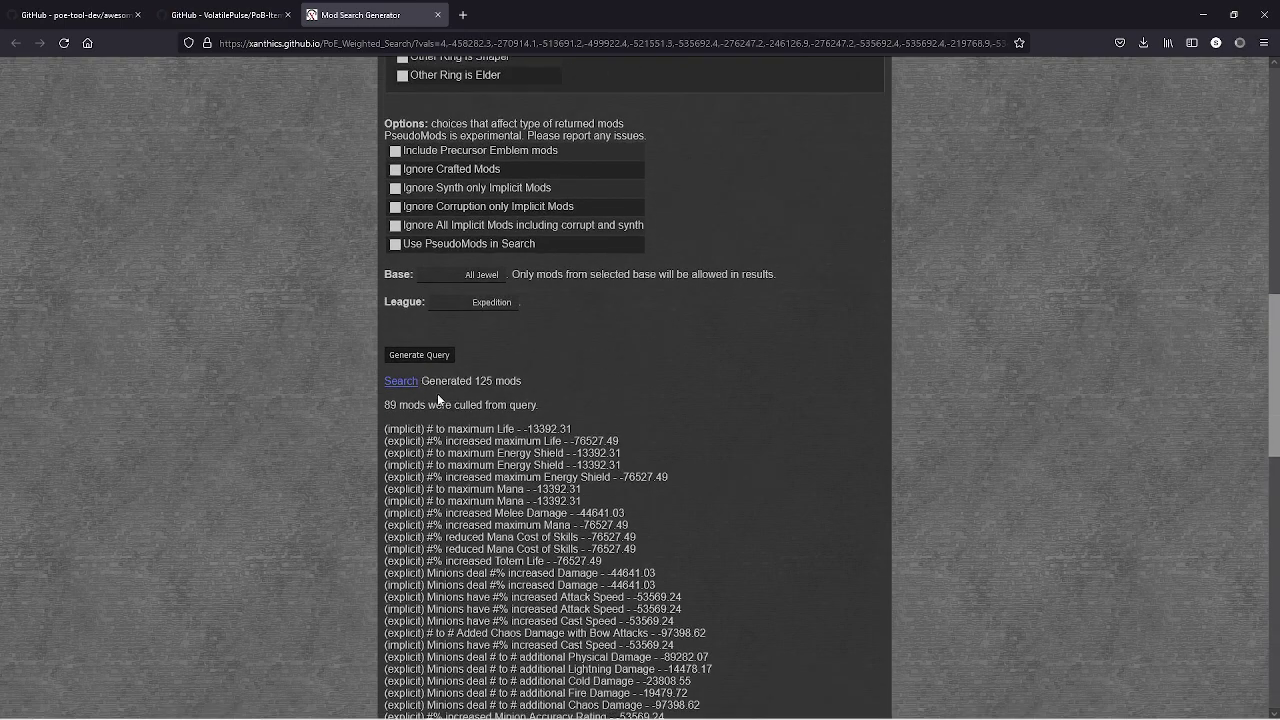
scroll("down", 3)
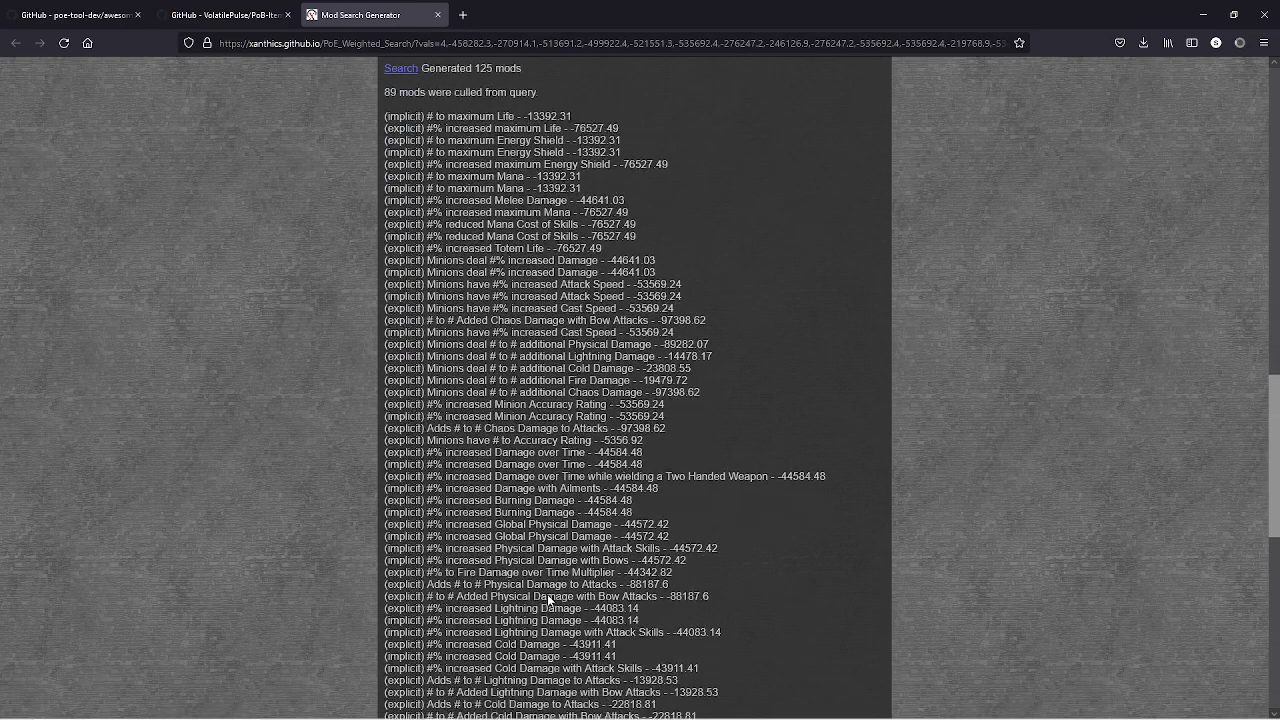
scroll("down", 3)
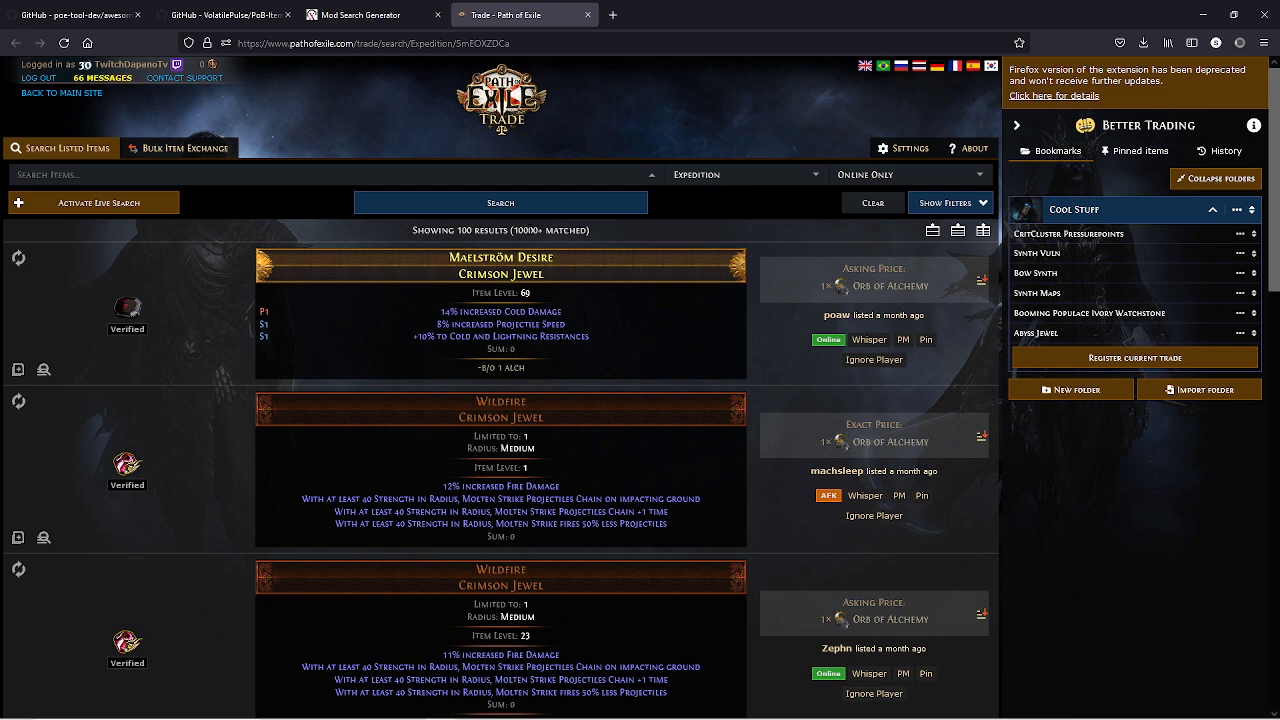
mouse_move(950, 202)
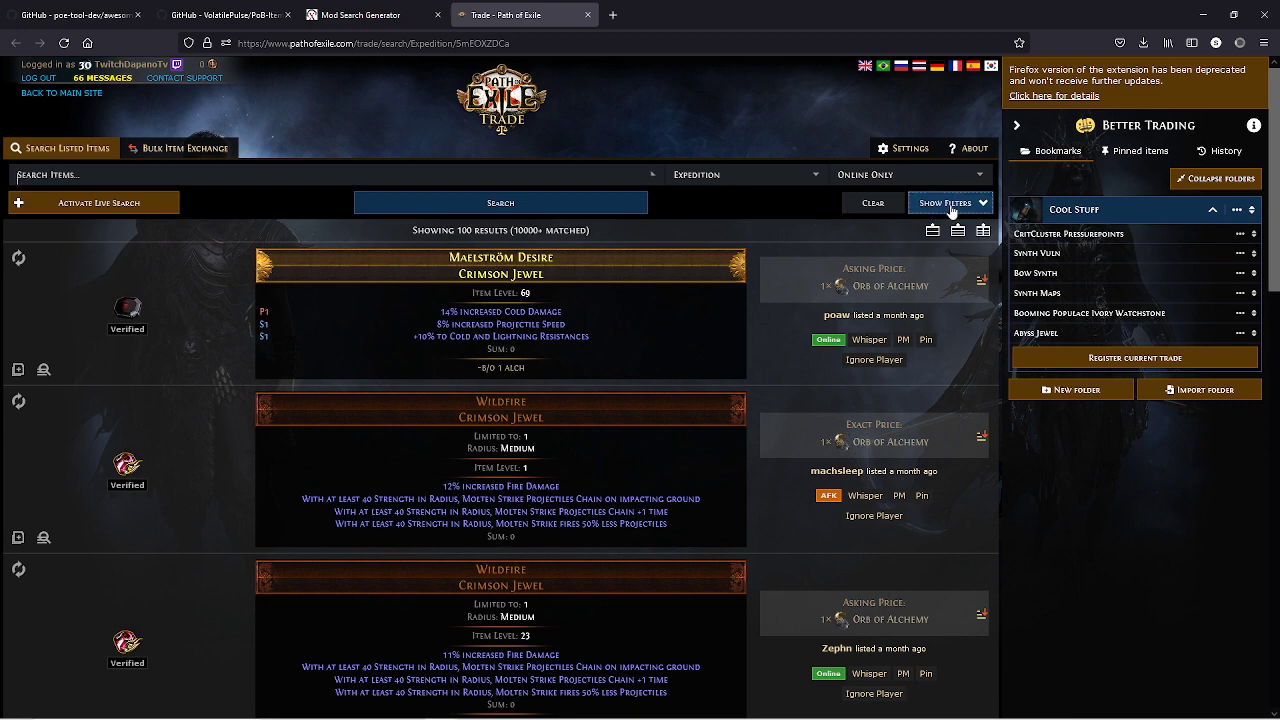
Step: Reveal the search filters and run the weighted jewel search
left_click(945, 202)
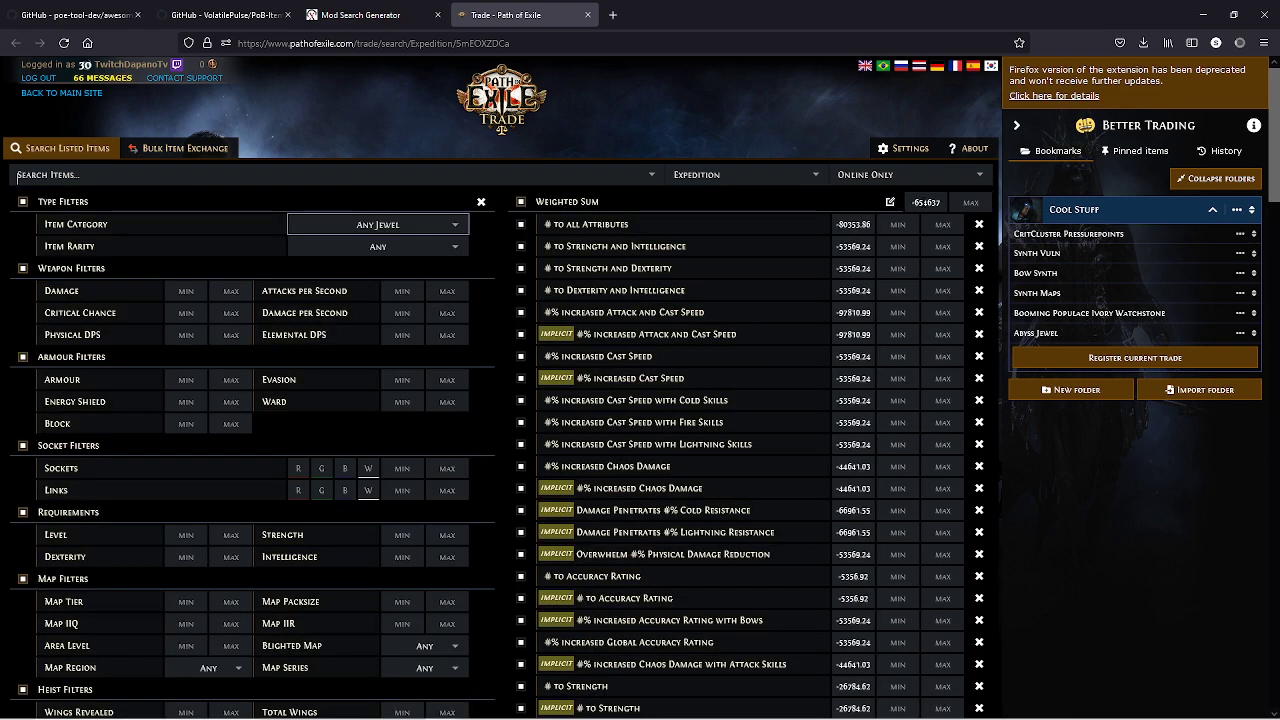
scroll("down", 3)
type("-454637")
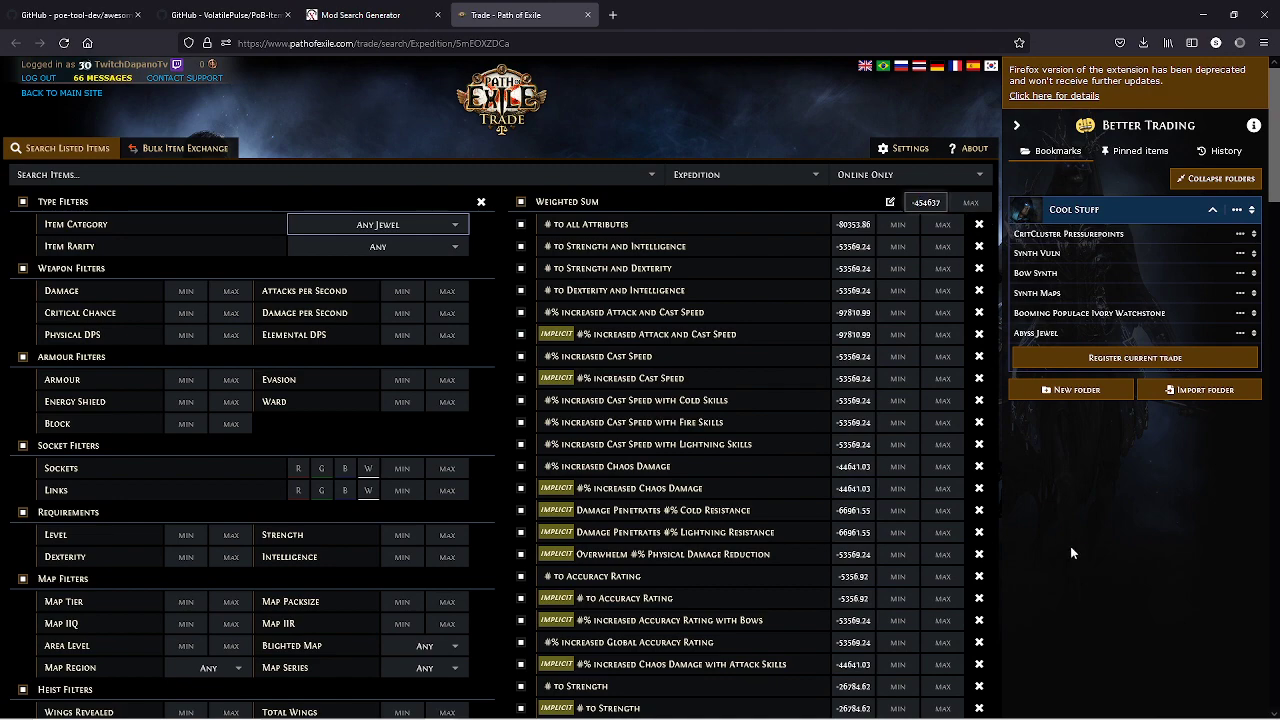
left_click(500, 457)
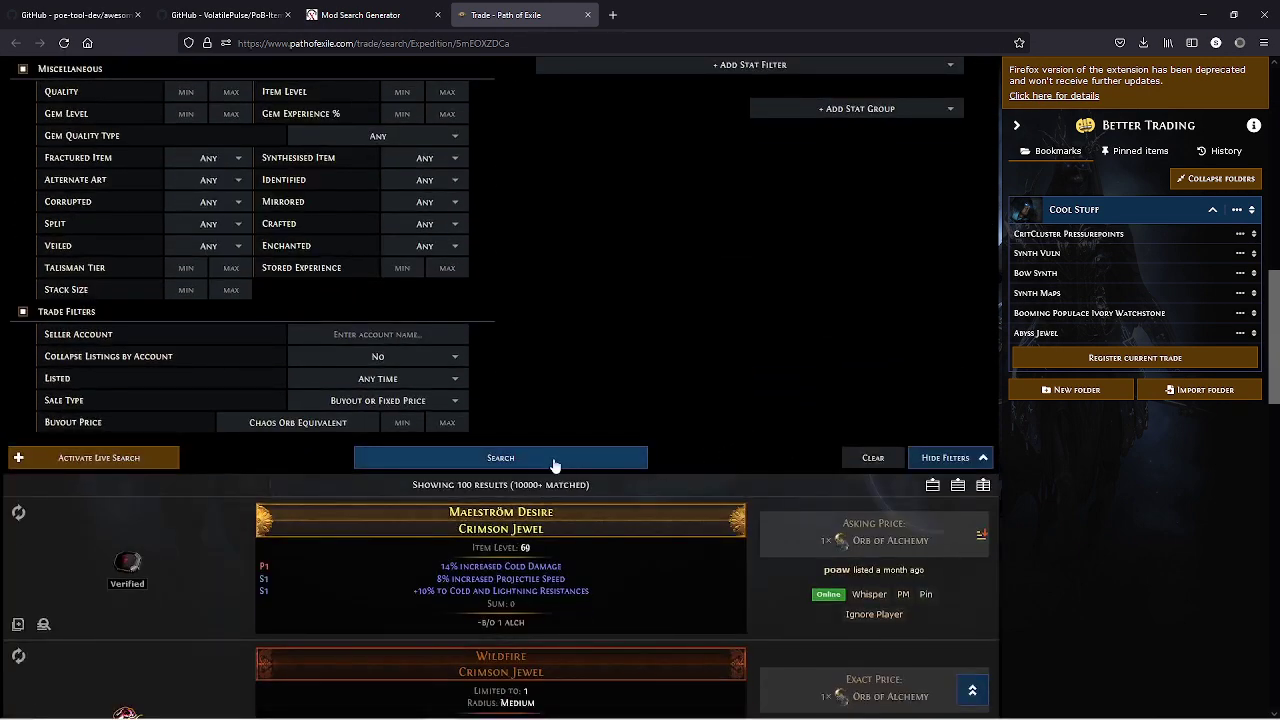
left_click(500, 457)
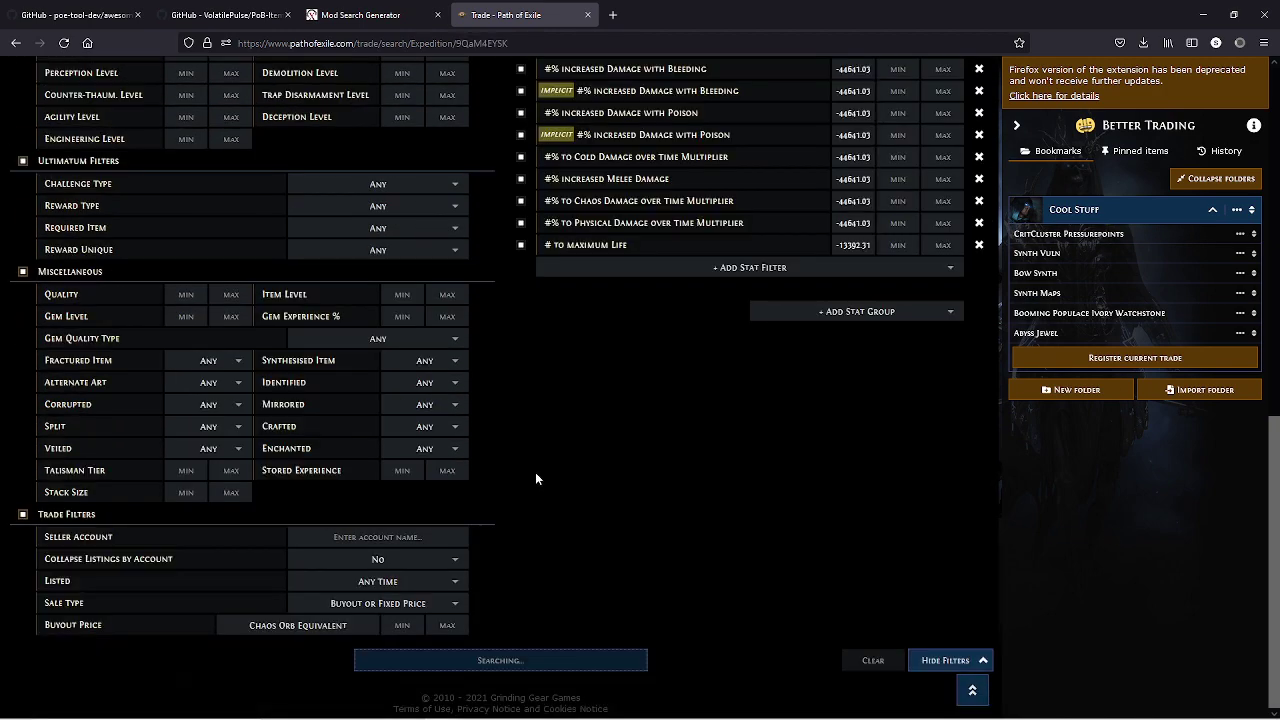
left_click(944, 660)
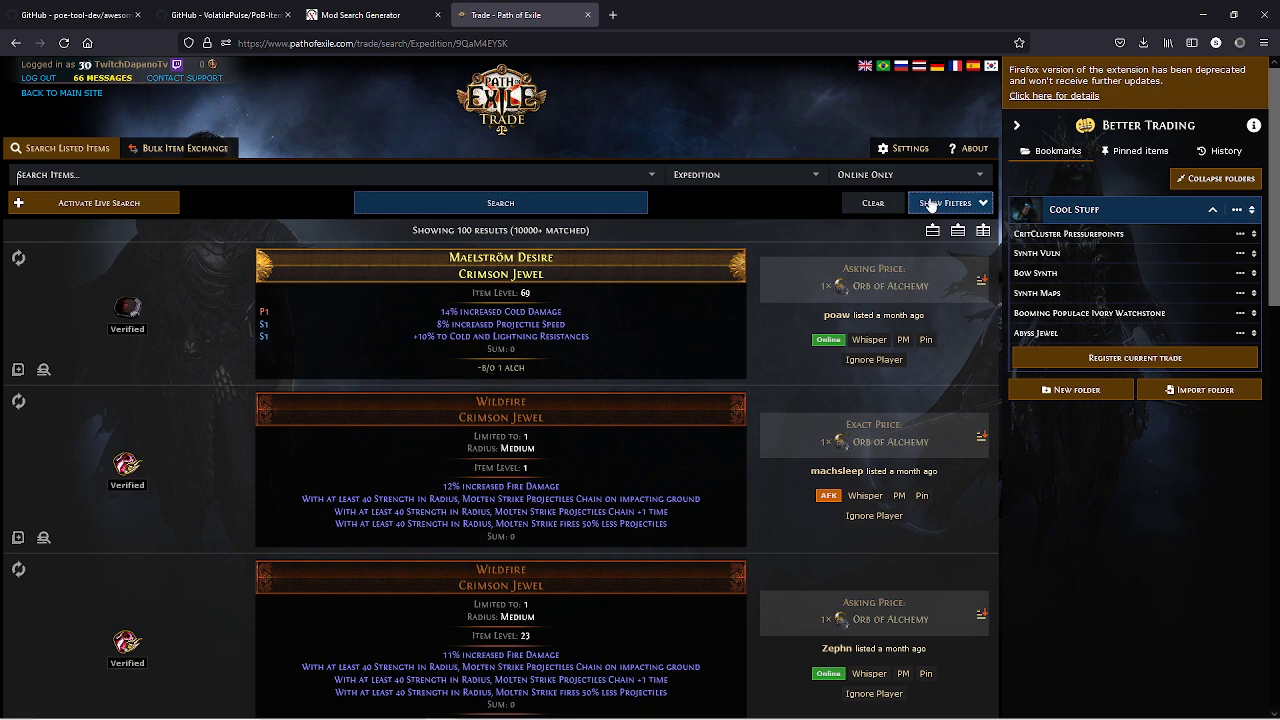
left_click(946, 202)
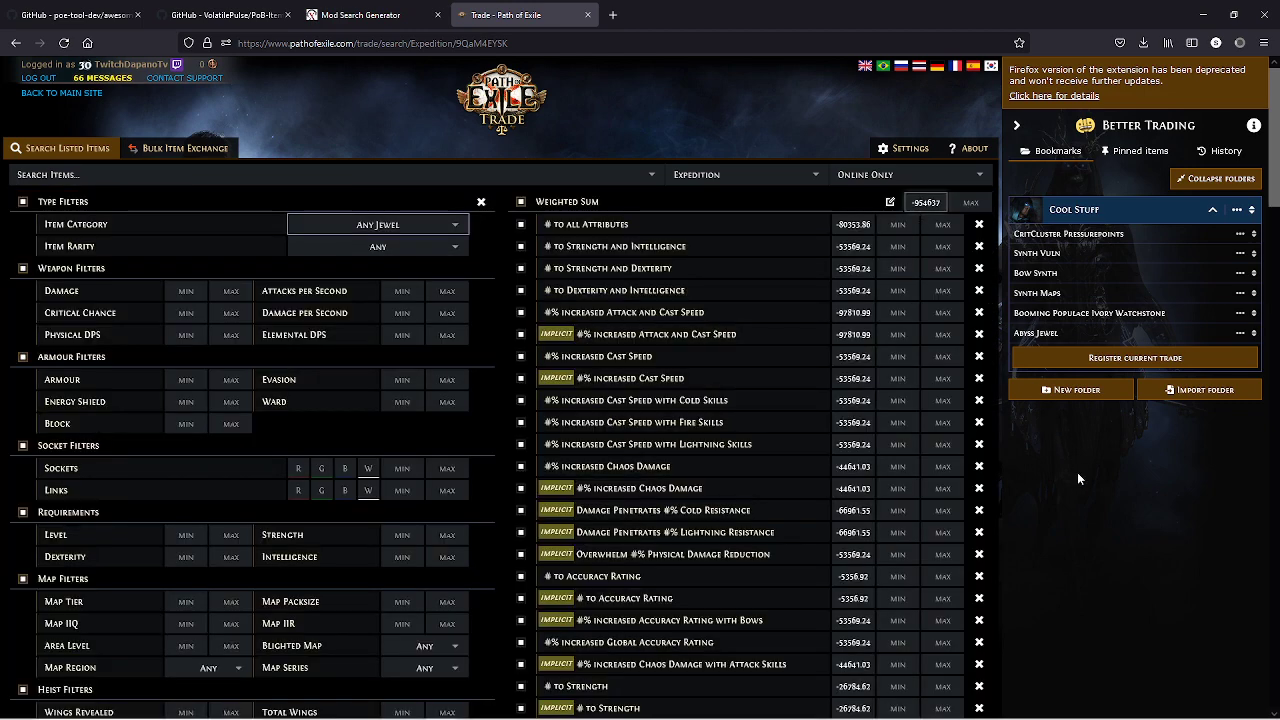
scroll("down", 3)
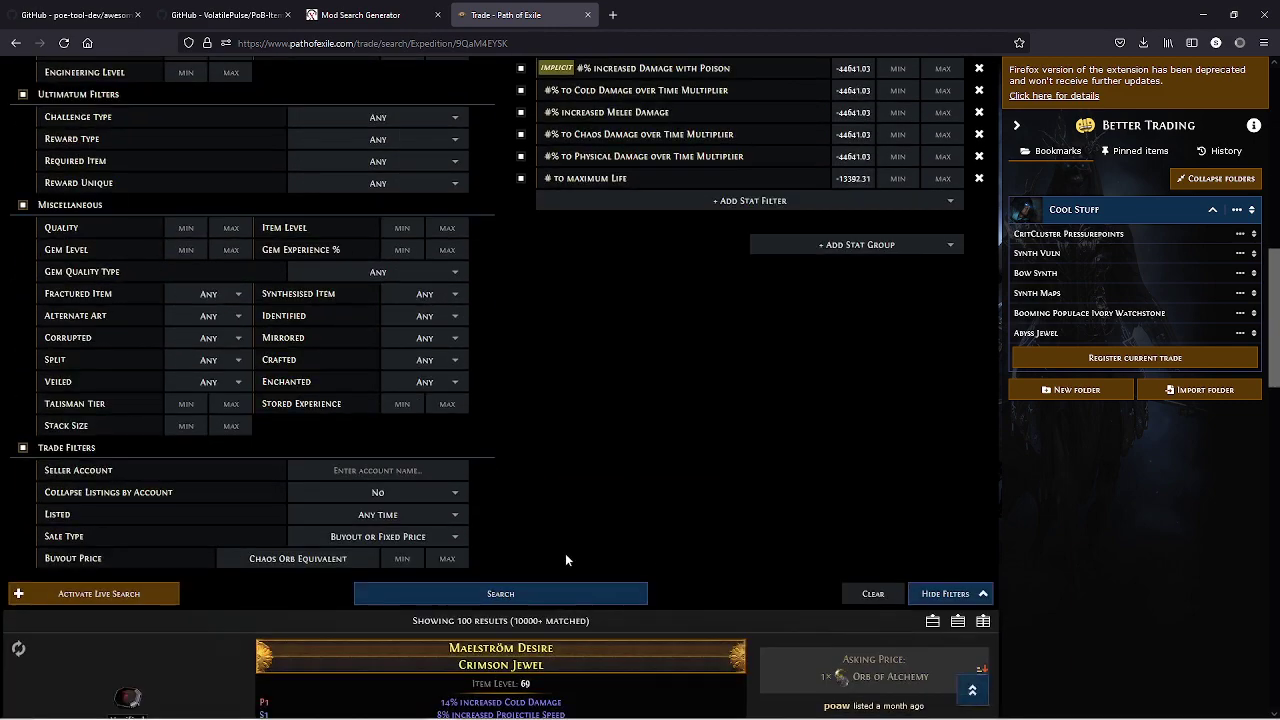
left_click(945, 593)
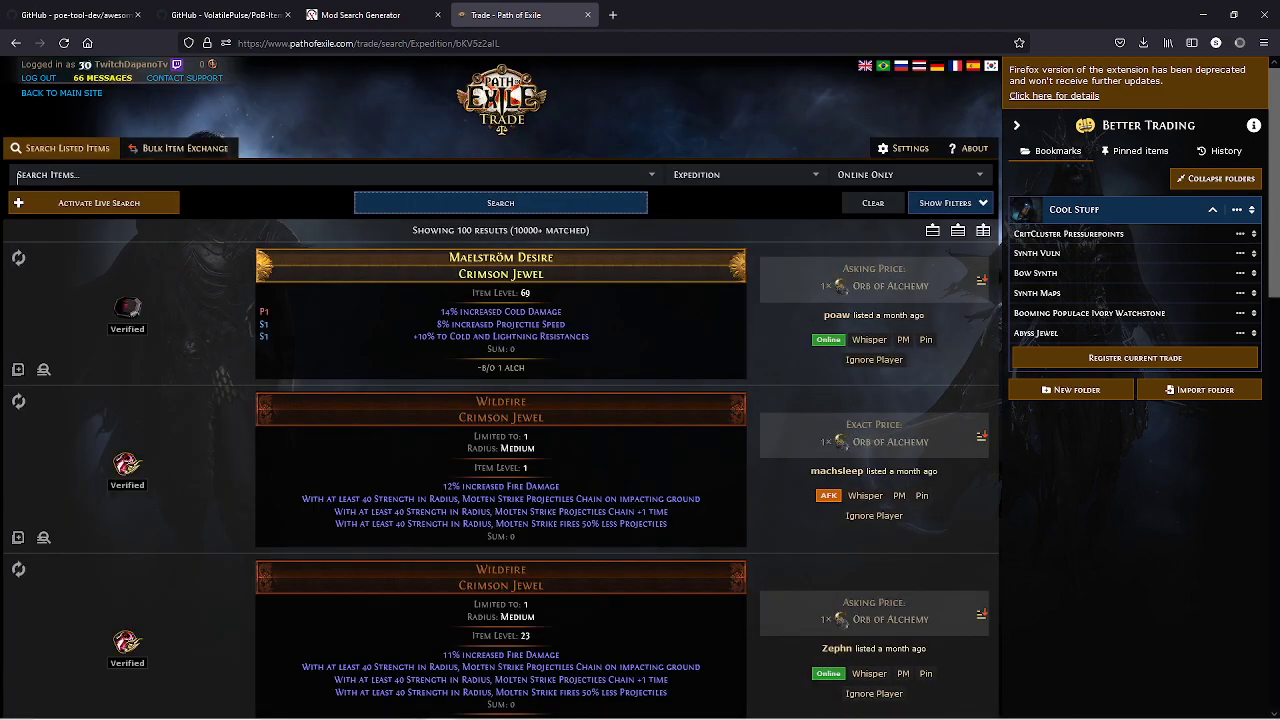
Step: Set the Weighted Sum minimum to -1054637 and rerun the search
left_click(943, 202)
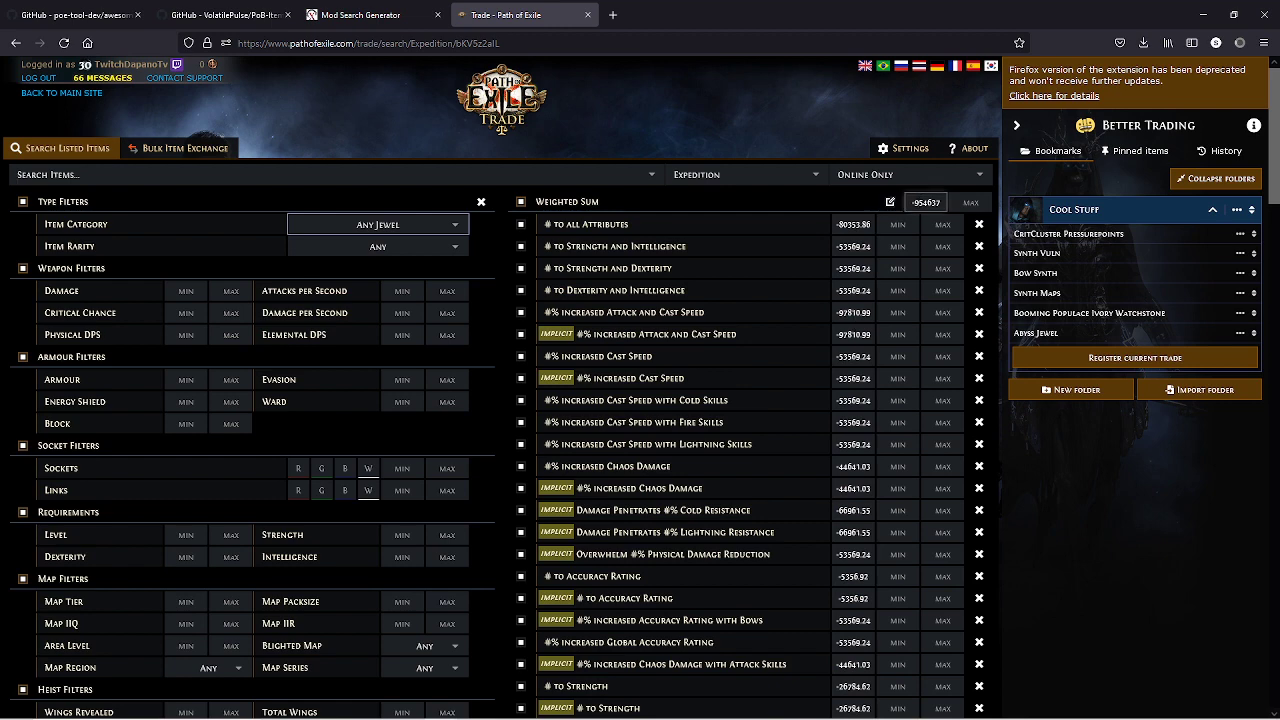
type("-1054637")
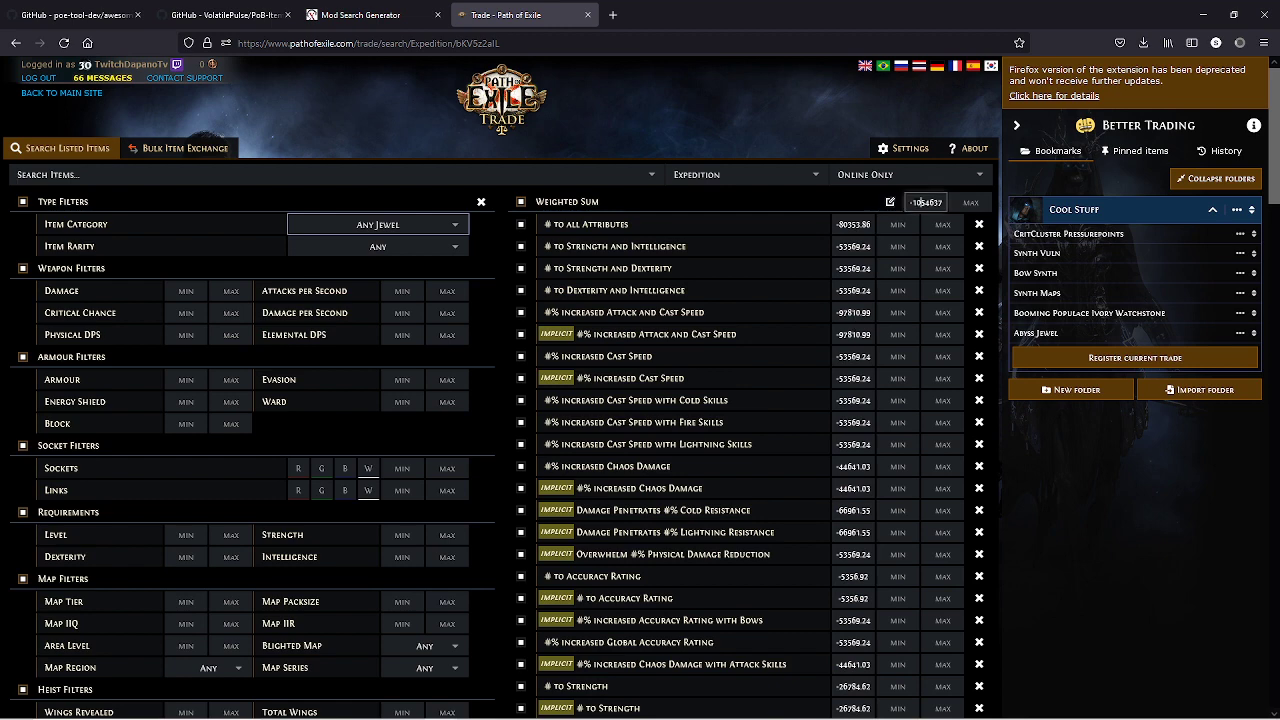
left_click(500, 202)
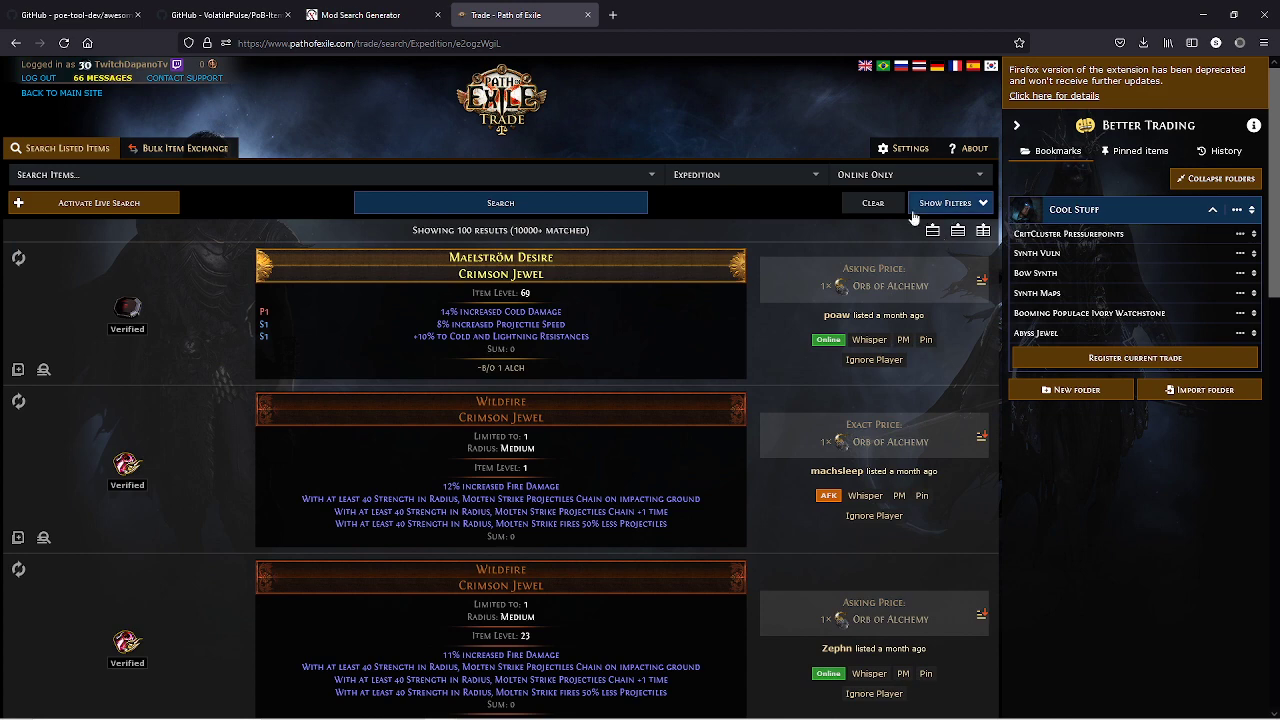
left_click(945, 202)
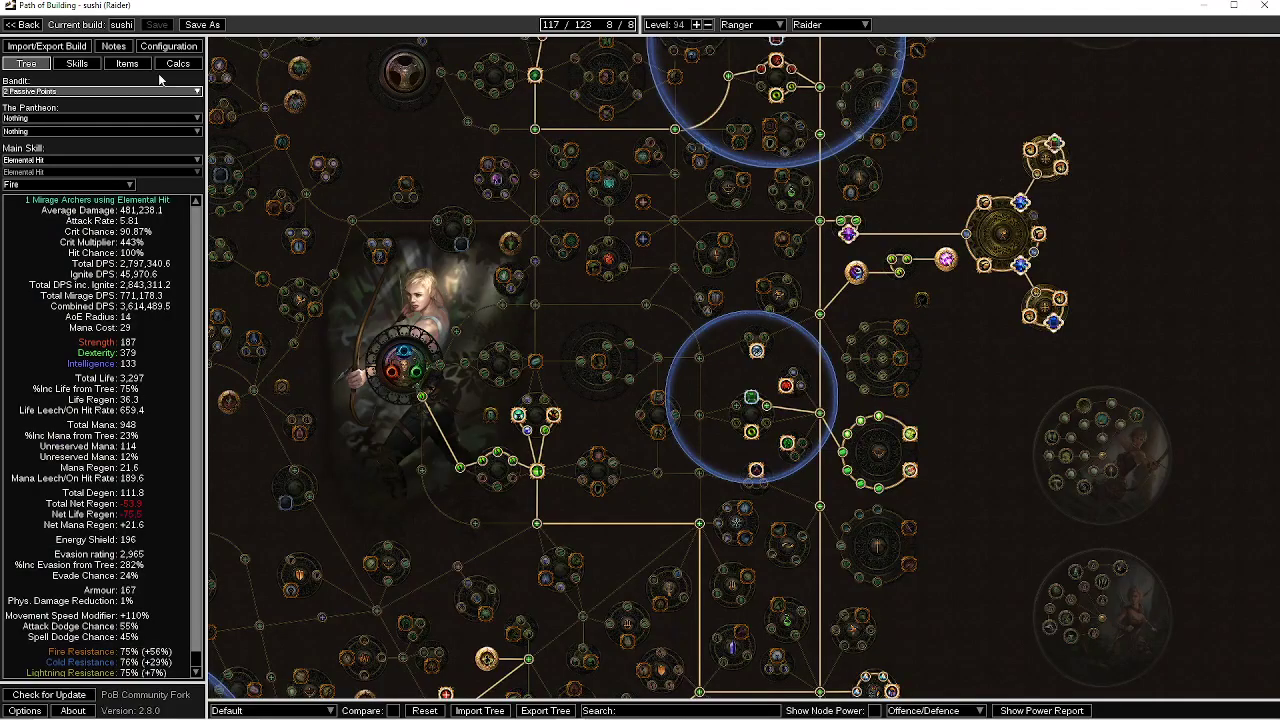
Step: Drop Mirage Archer from the Elemental Hit group and save the sushi build
left_click(127, 63)
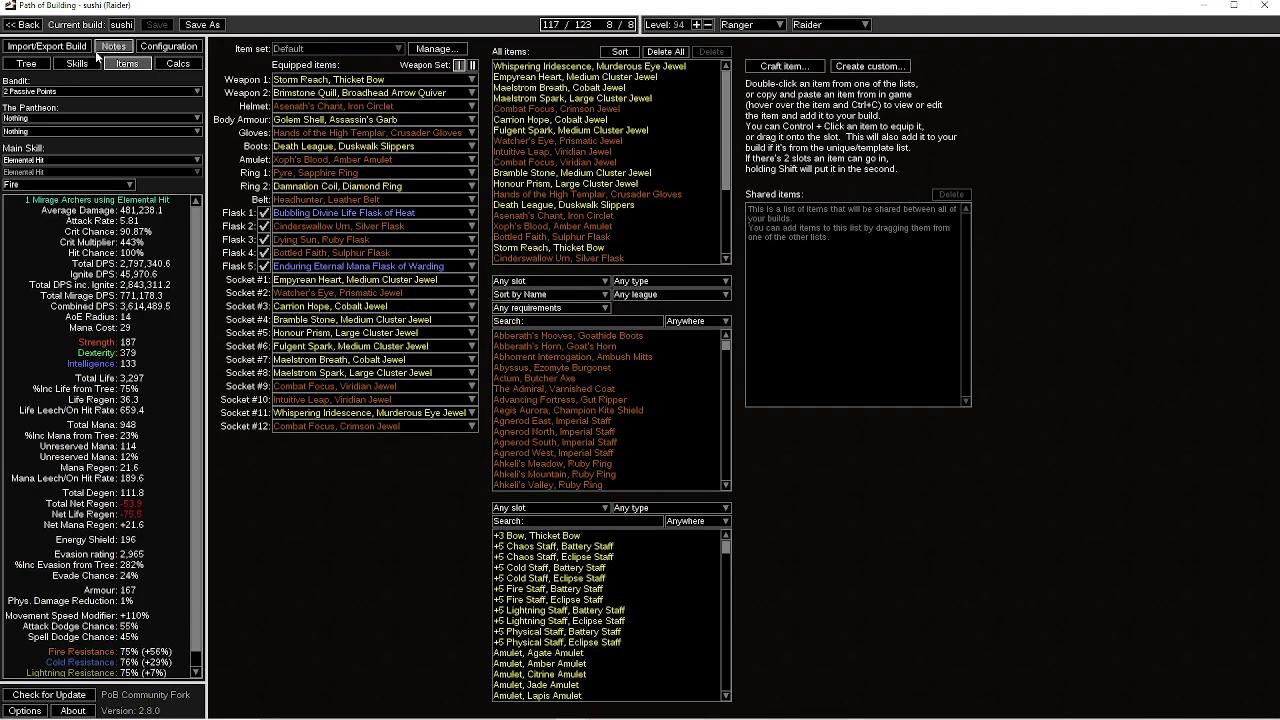
left_click(78, 63)
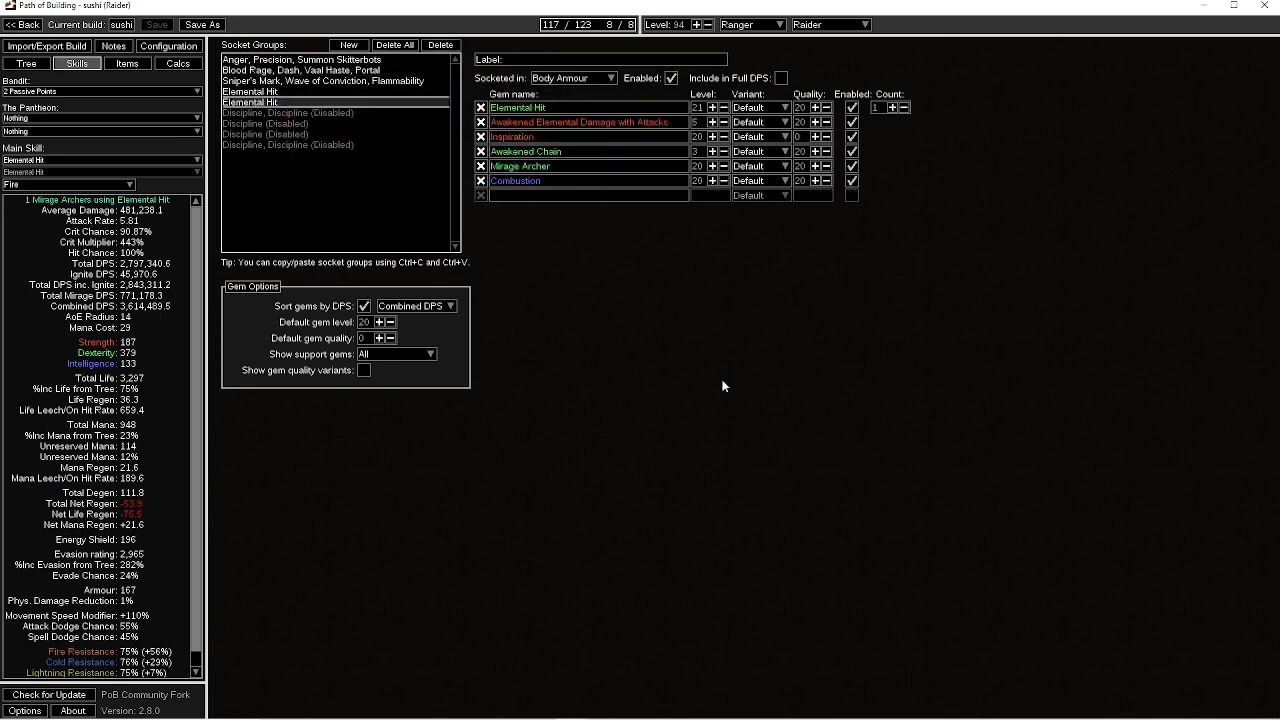
mouse_move(520, 166)
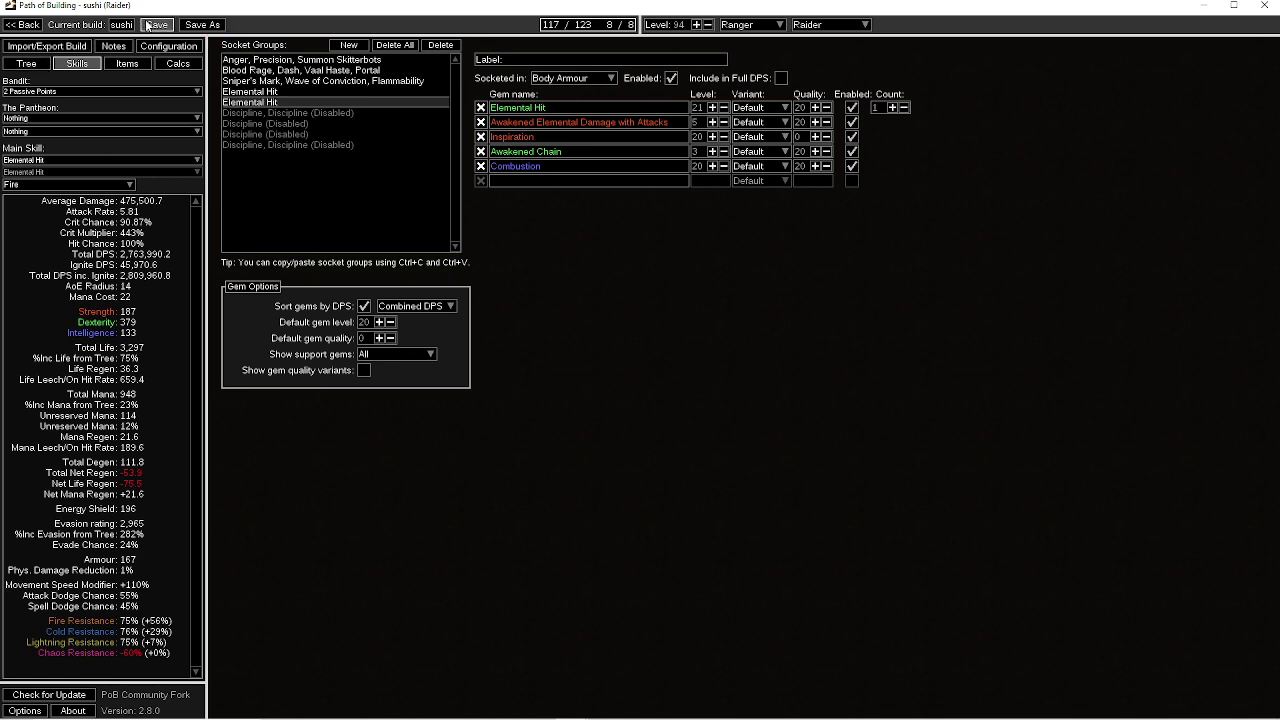
left_click(156, 24)
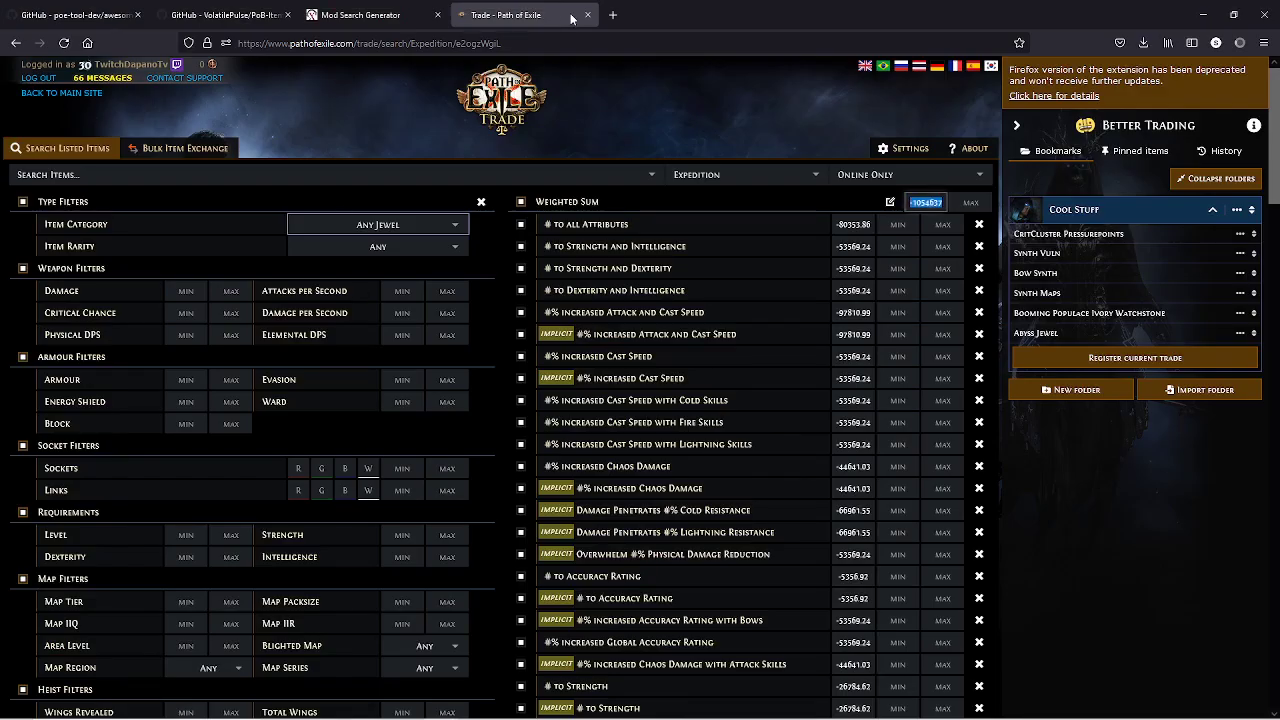
Step: Use PoB Item Tester's 'Generate DPS search (choose char)' on the sushi build
left_click(230, 14)
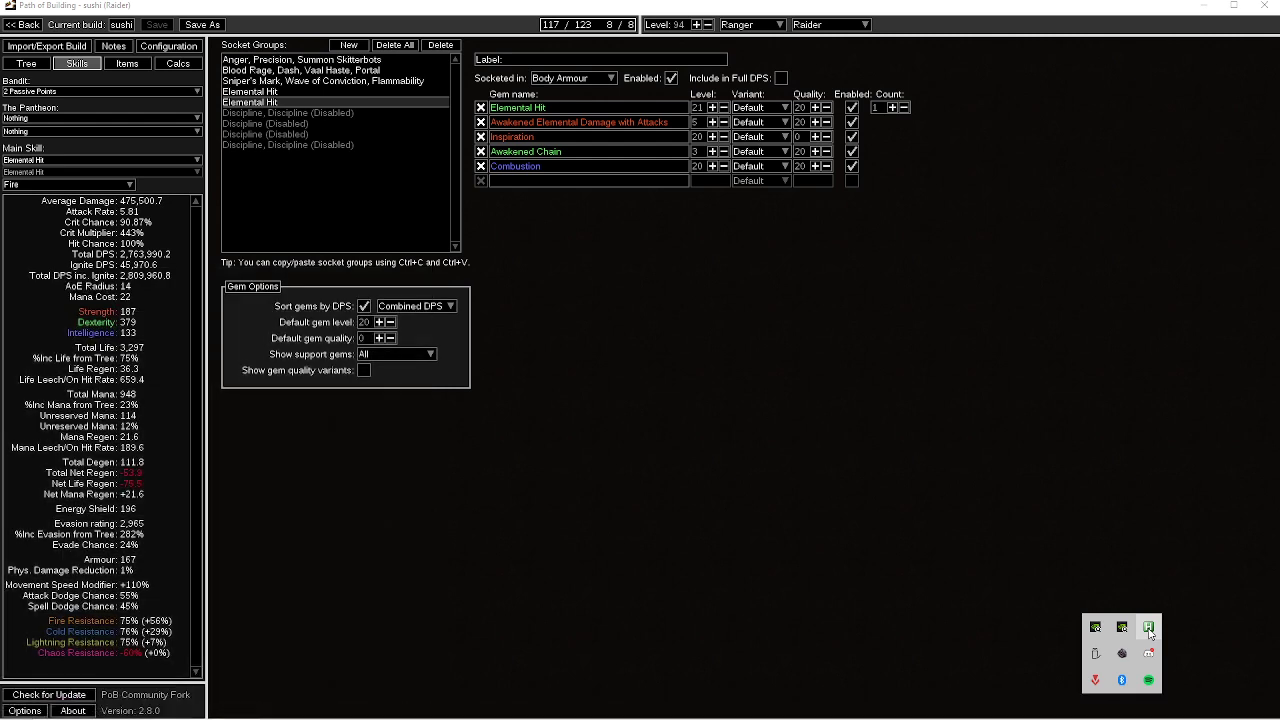
right_click(1149, 627)
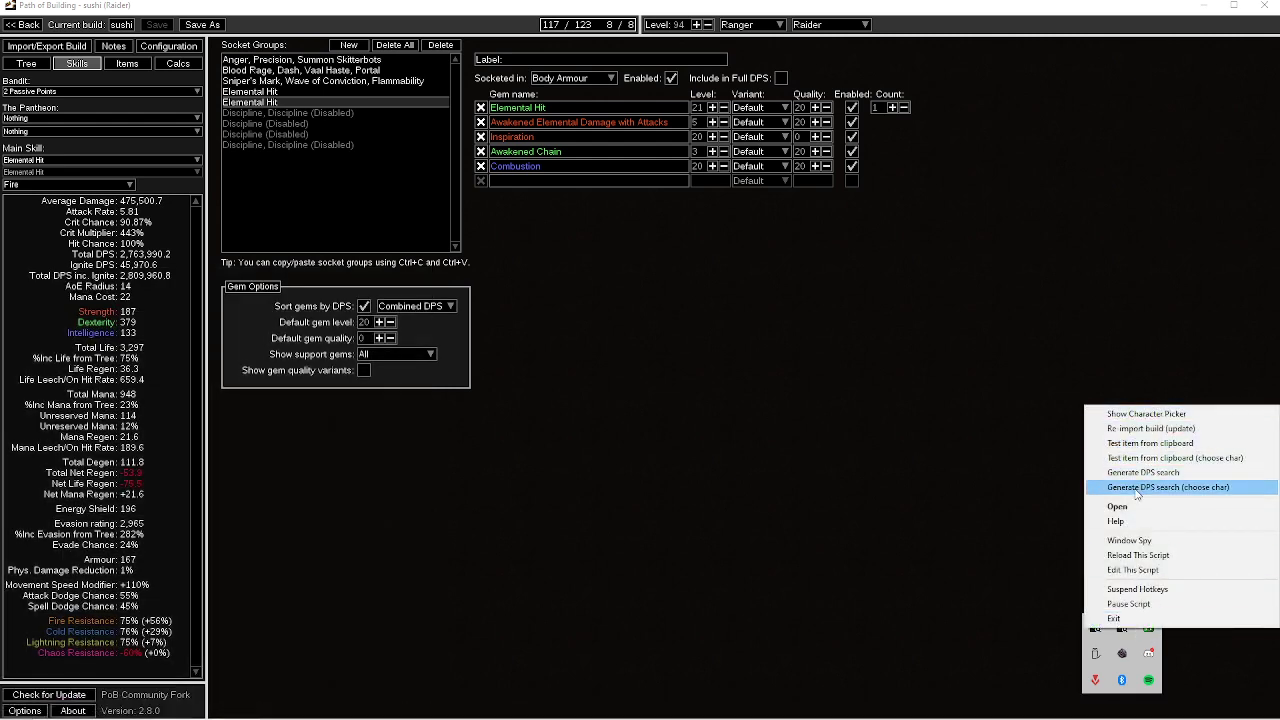
left_click(1168, 487)
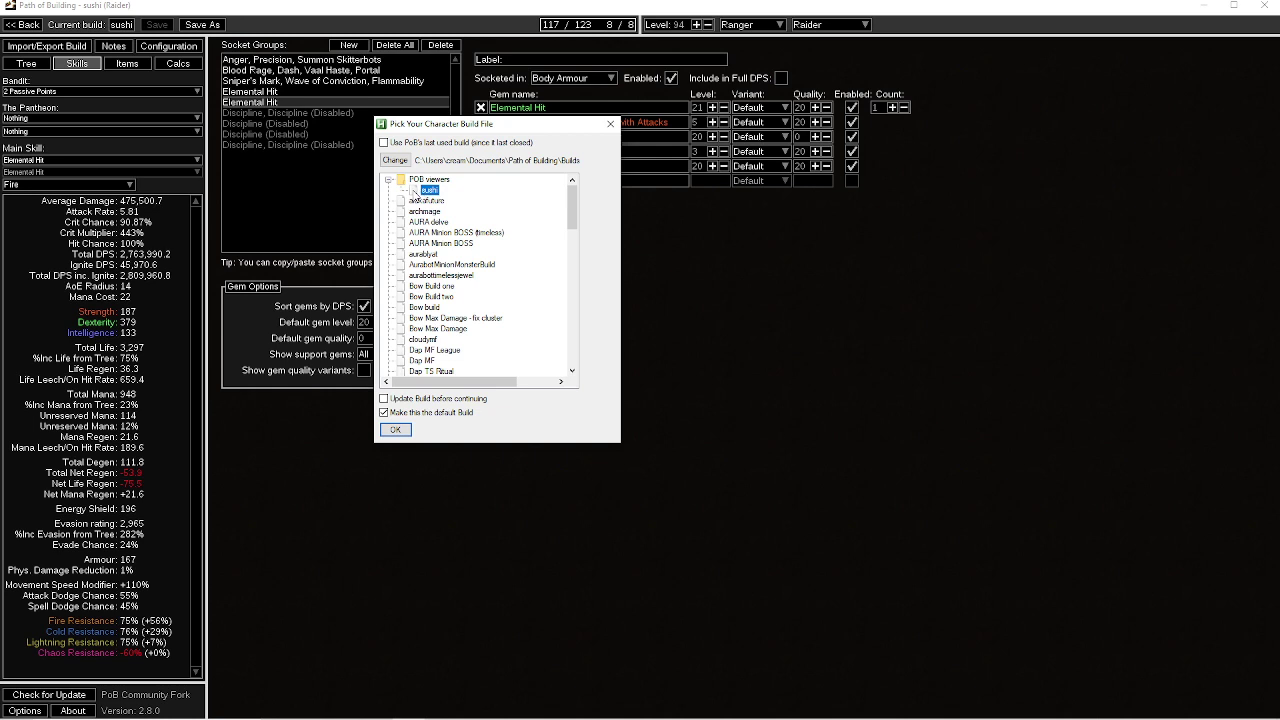
left_click(394, 429)
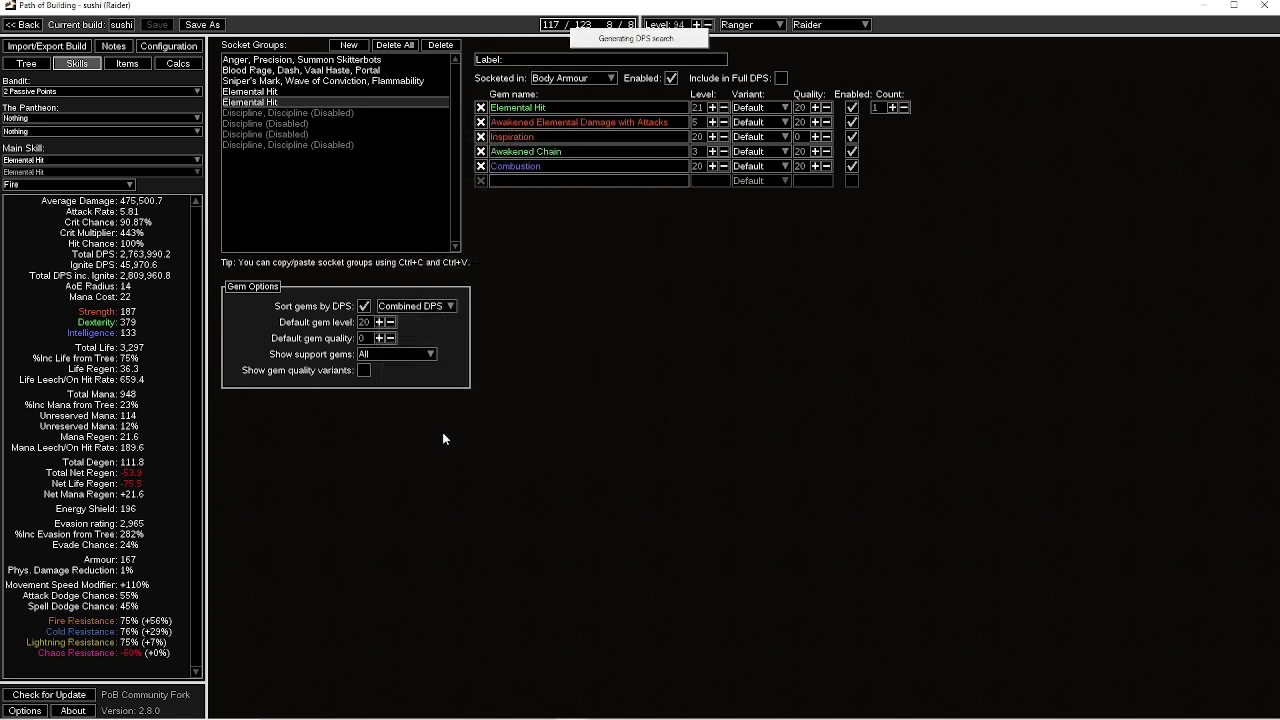
mouse_move(448, 434)
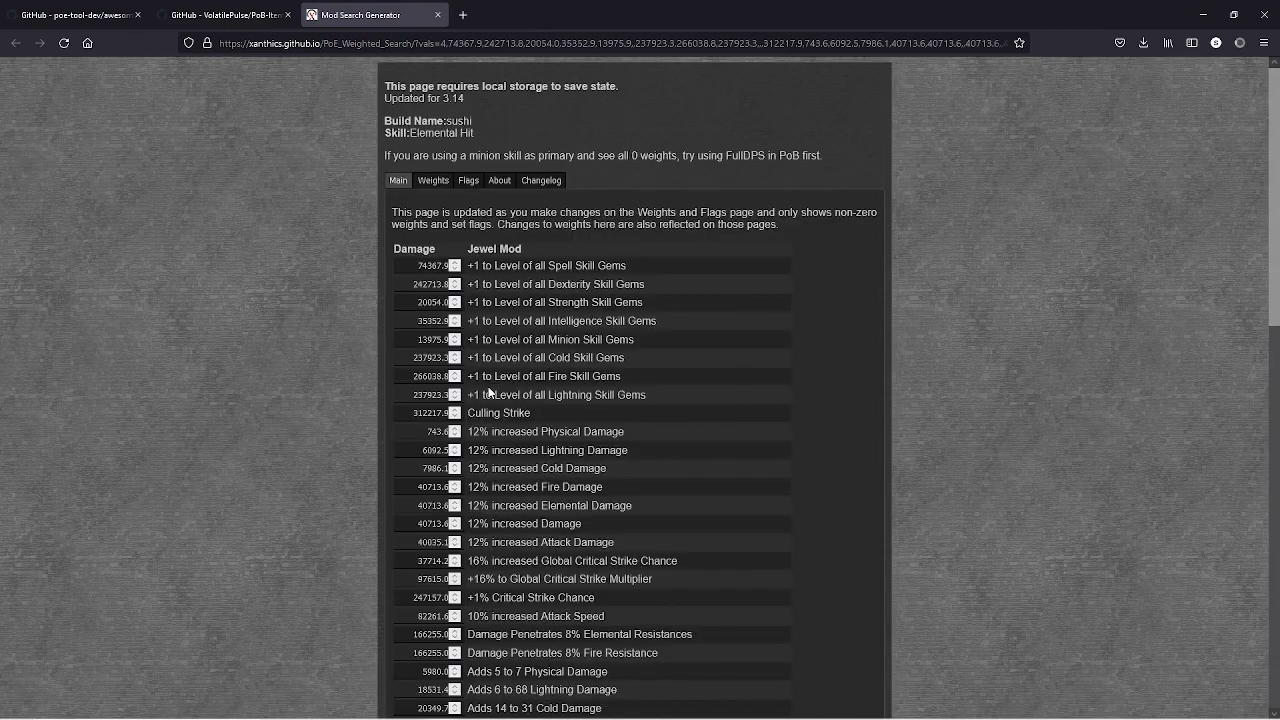
Step: Generate the 63-mod weighted jewel query and open its trade search
left_click(468, 180)
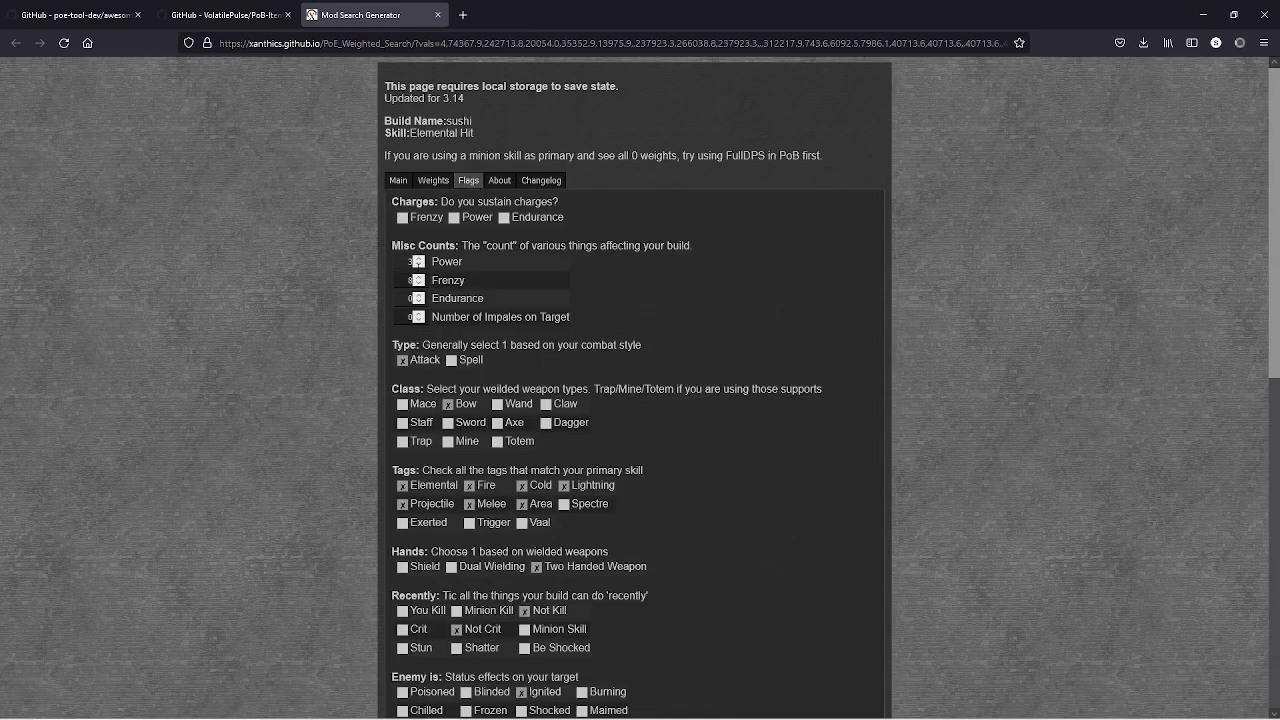
scroll("down", 3)
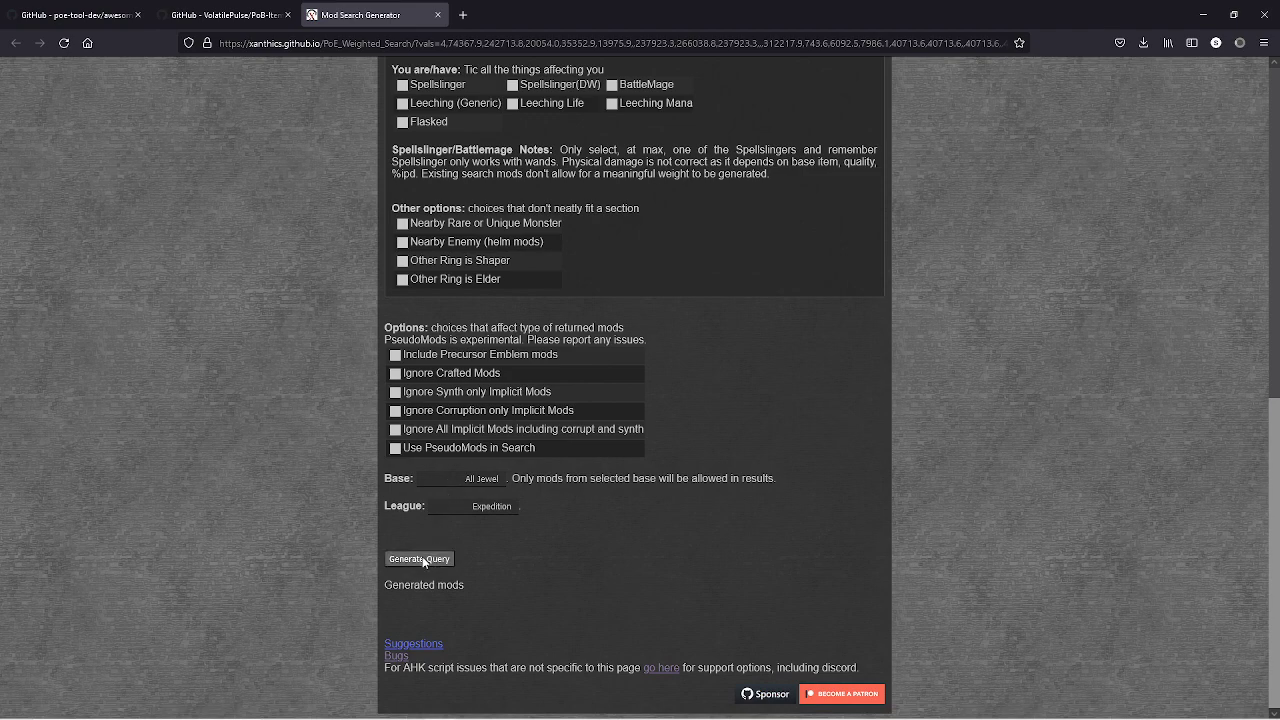
left_click(419, 558)
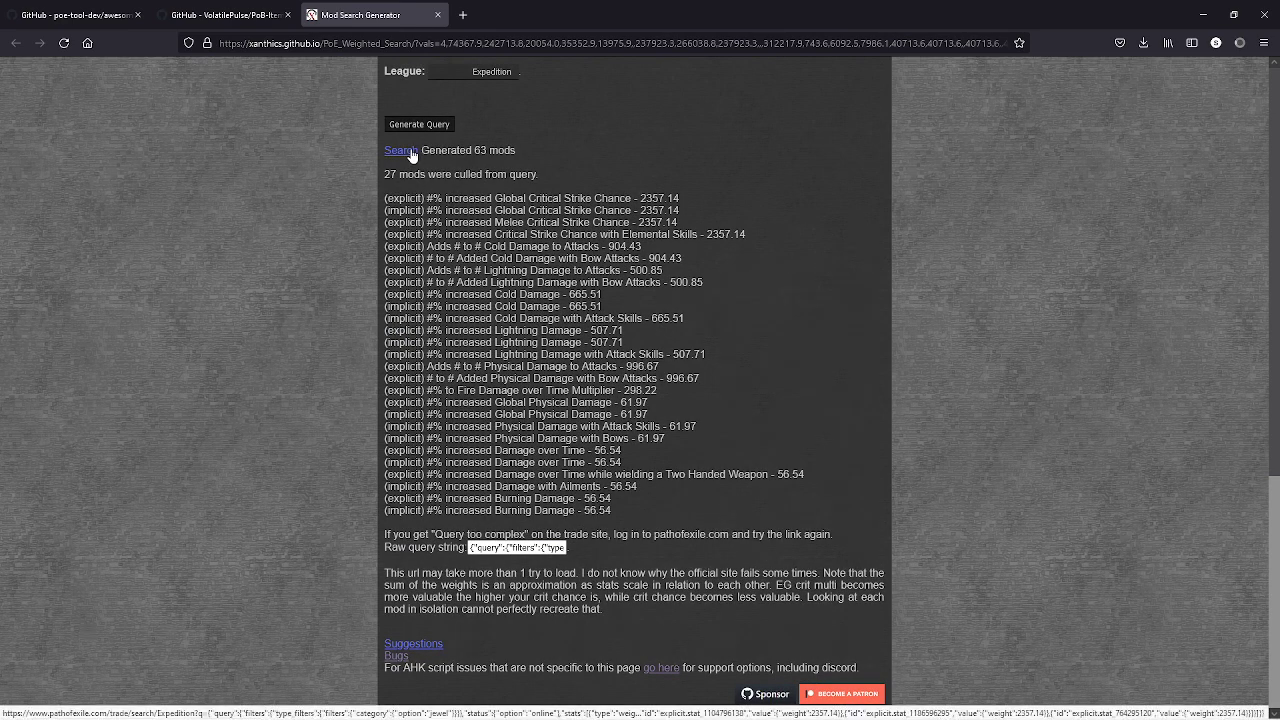
left_click(400, 150)
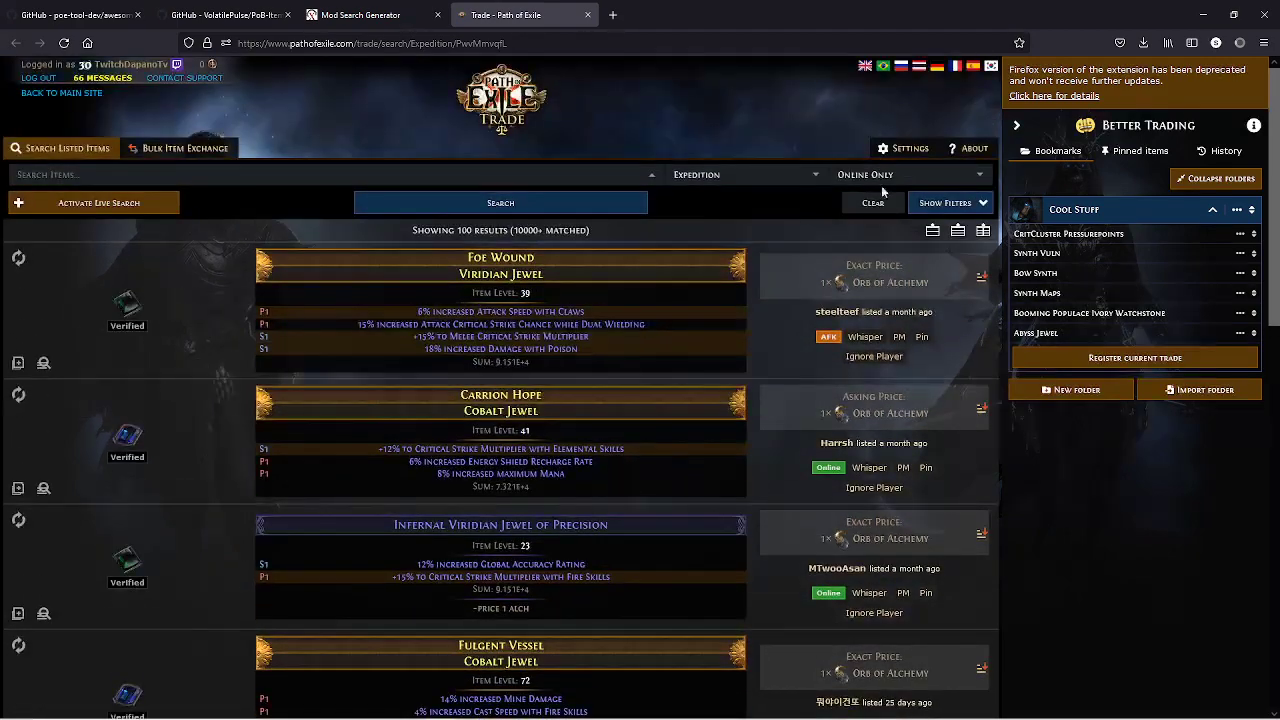
Step: Show filters and search, listing 362 critical strike multiplier jewels led by Blight Creed
left_click(945, 202)
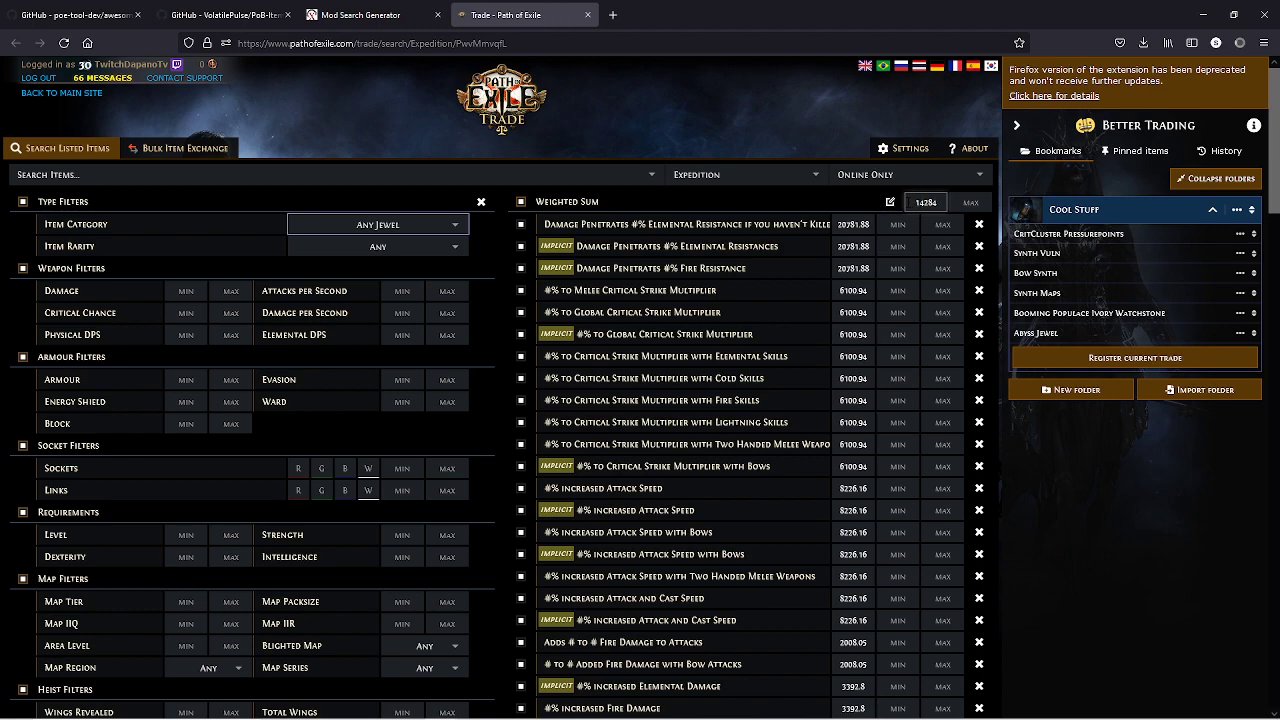
scroll("down", 3)
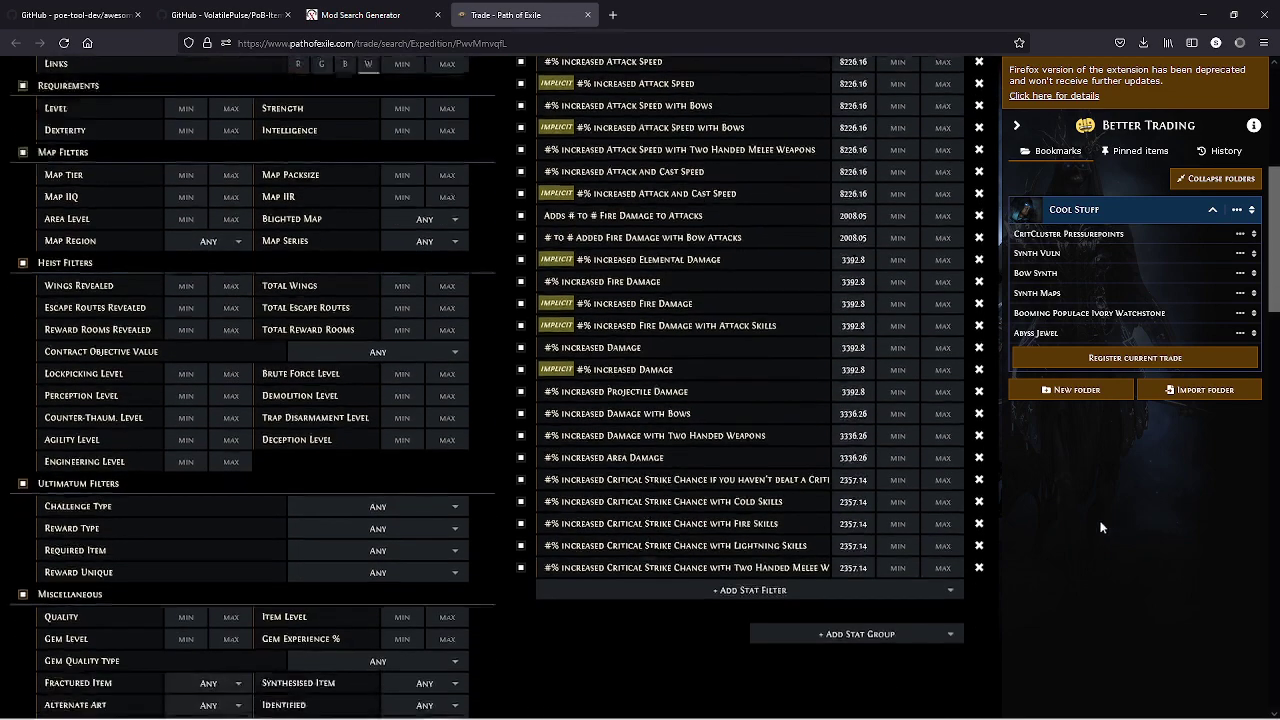
left_click(500, 525)
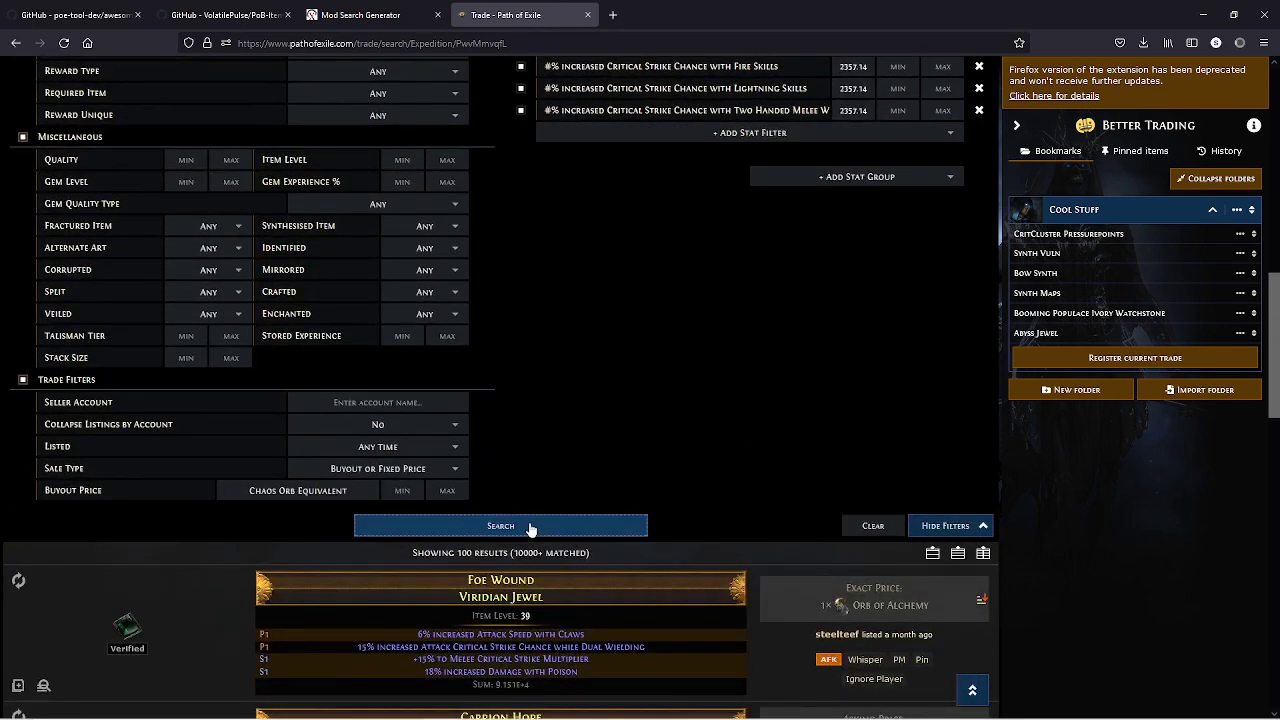
left_click(500, 525)
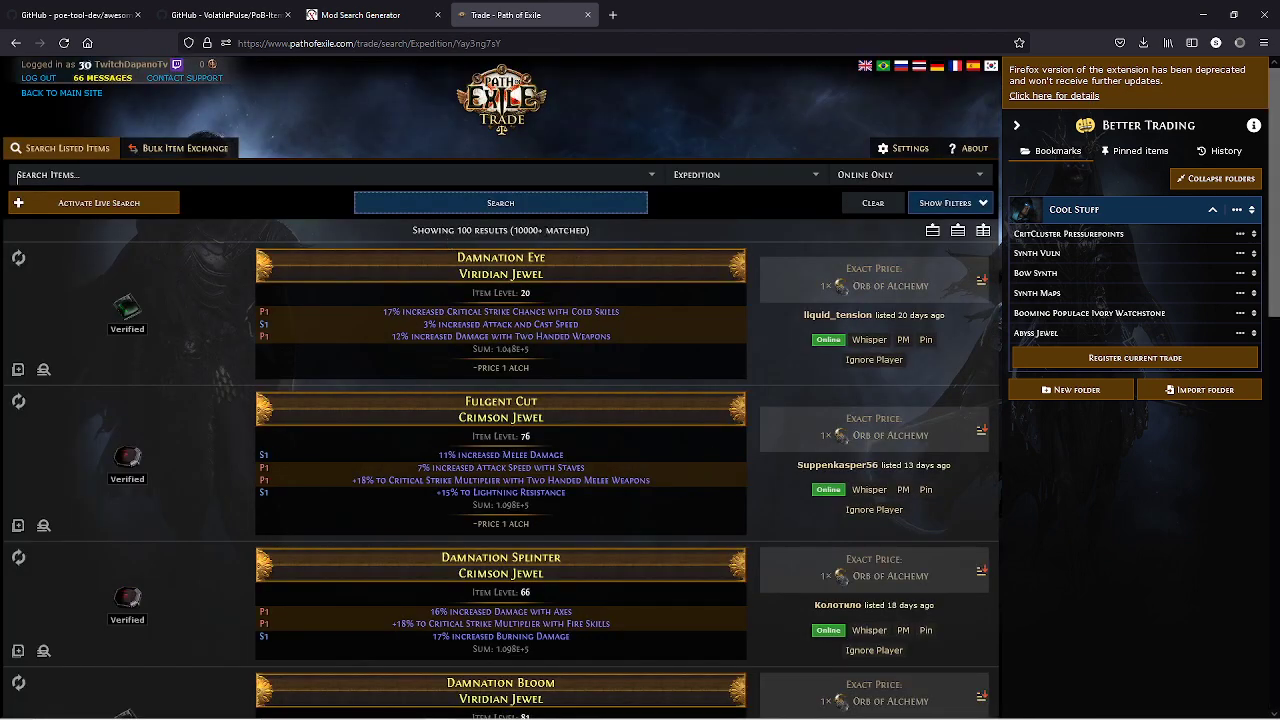
mouse_move(408, 247)
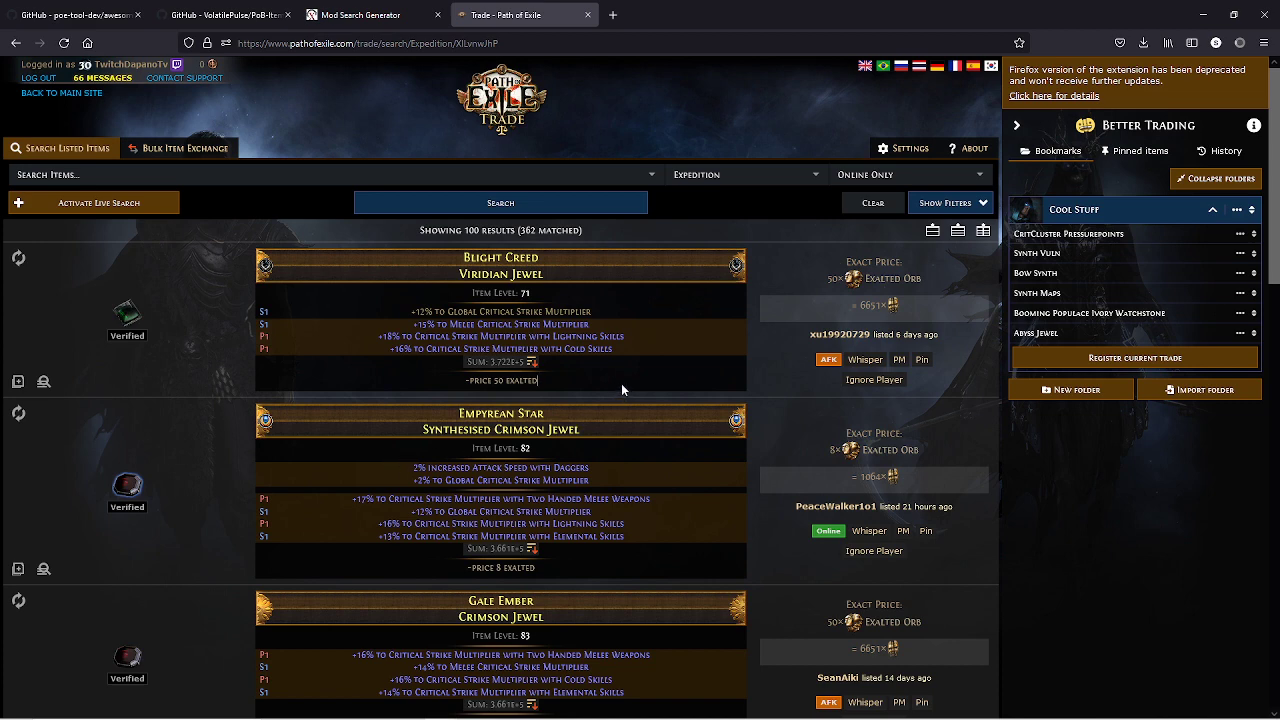
scroll("down", 3)
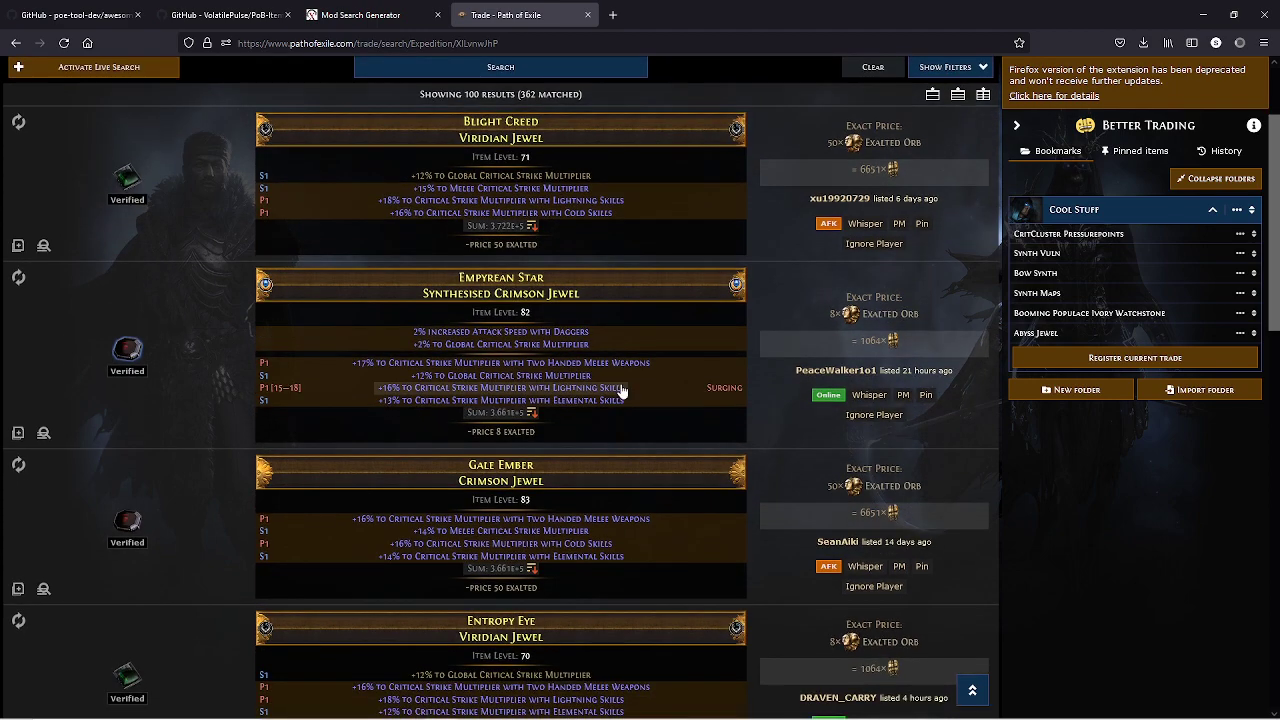
scroll("down", 3)
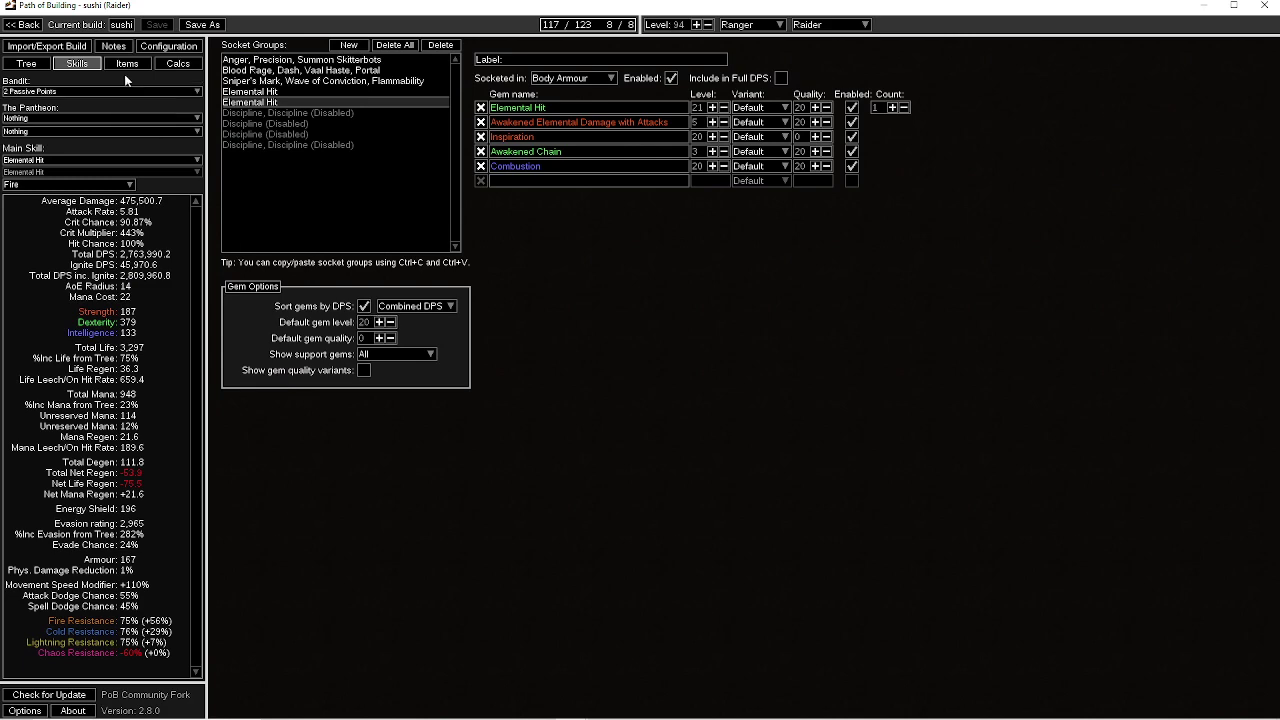
mouse_move(127, 63)
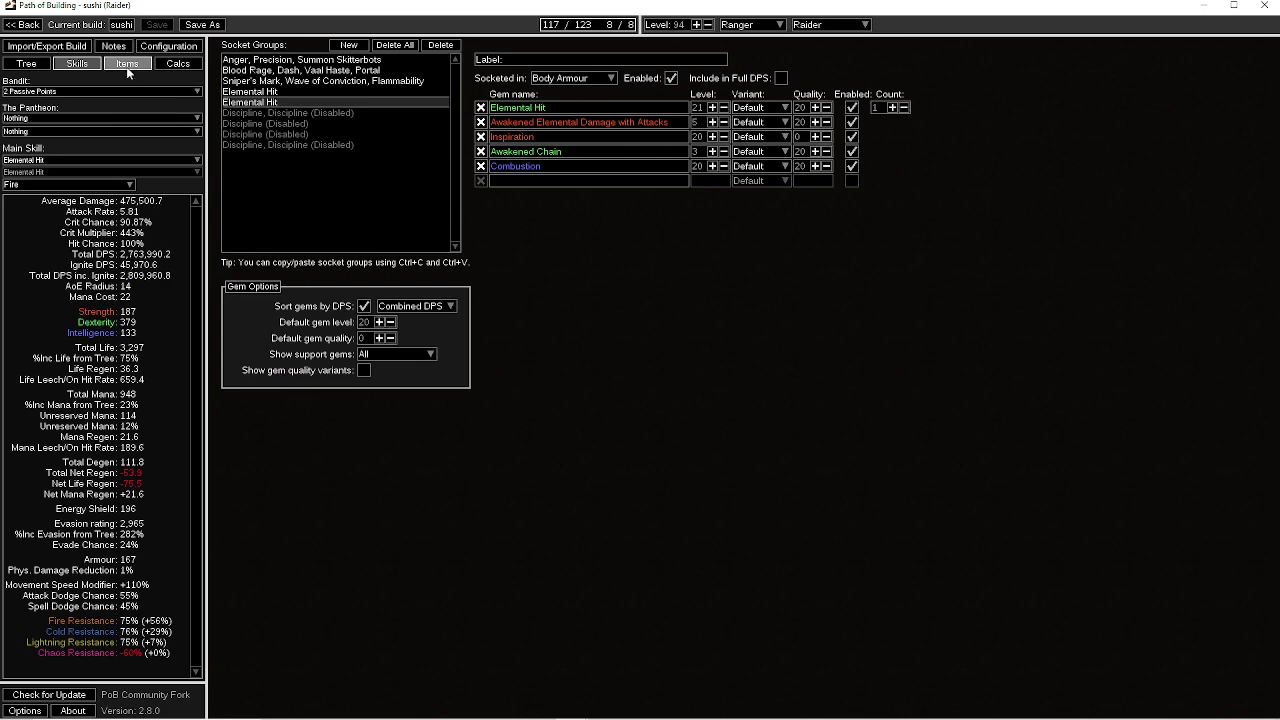
left_click(77, 63)
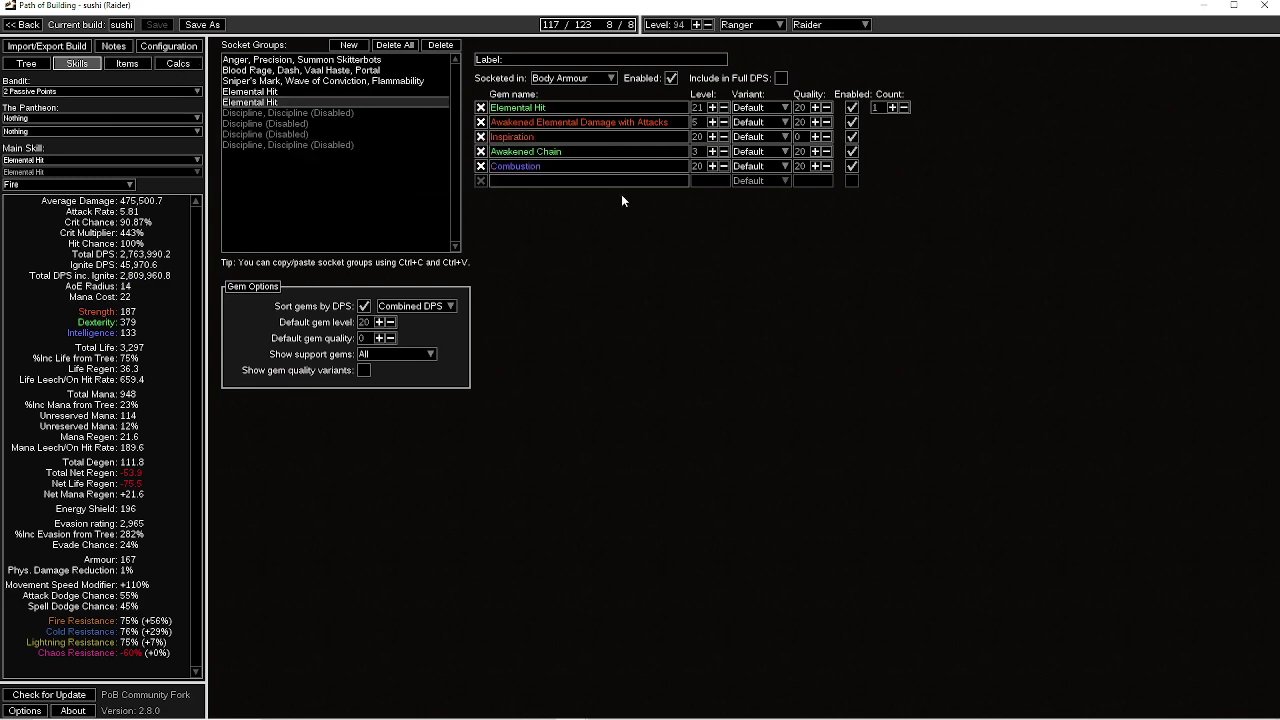
mouse_move(518, 107)
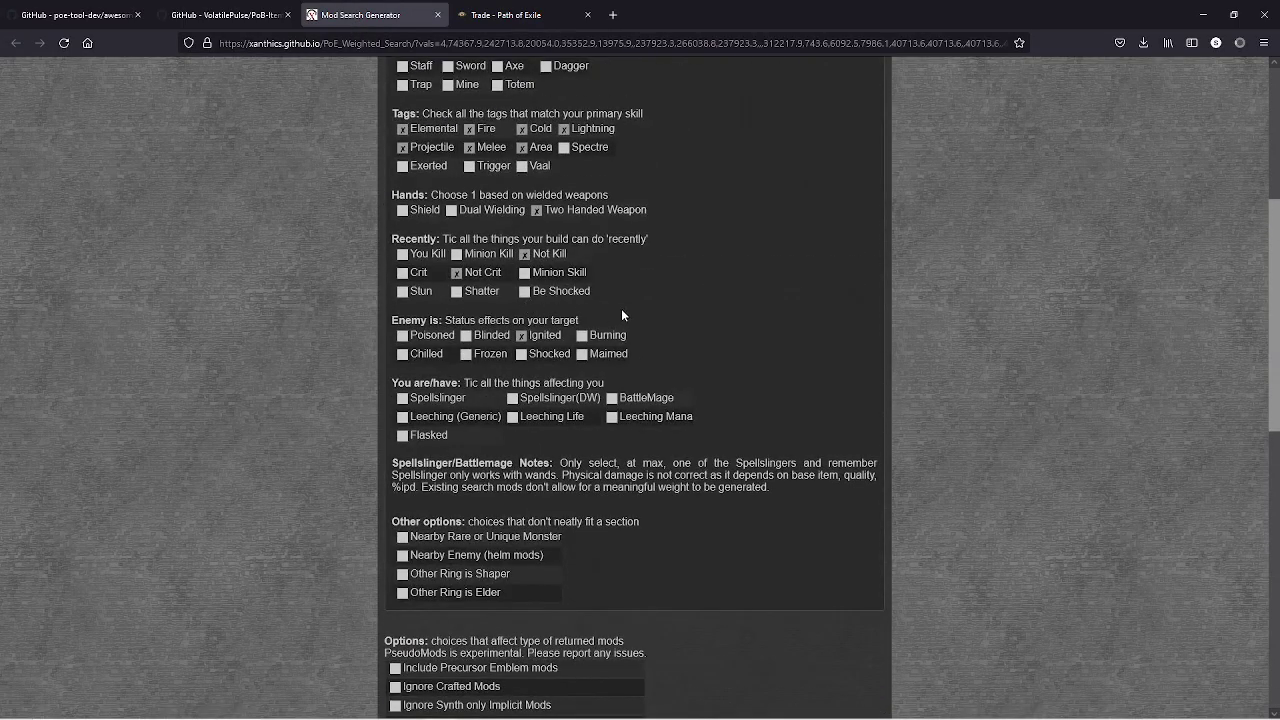
Step: Untick the Melee tag and regenerate the query, giving 58 mods with 22 culled
left_click(469, 147)
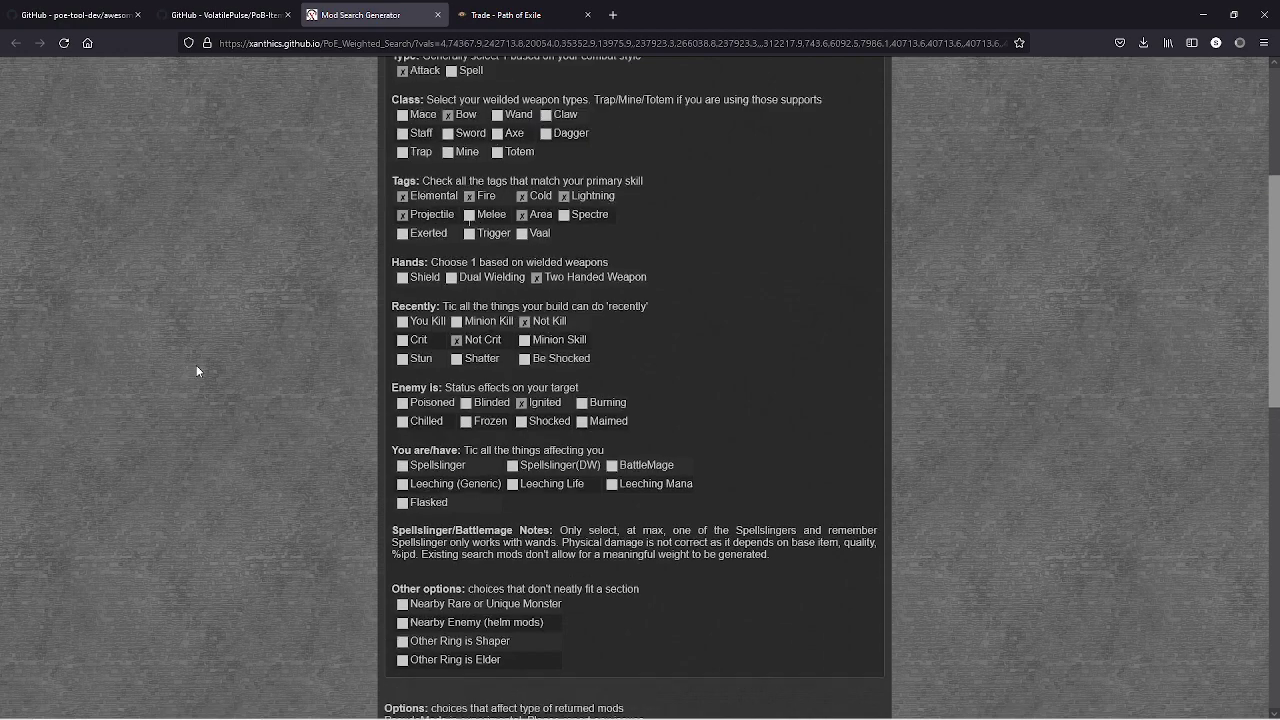
scroll("down", 3)
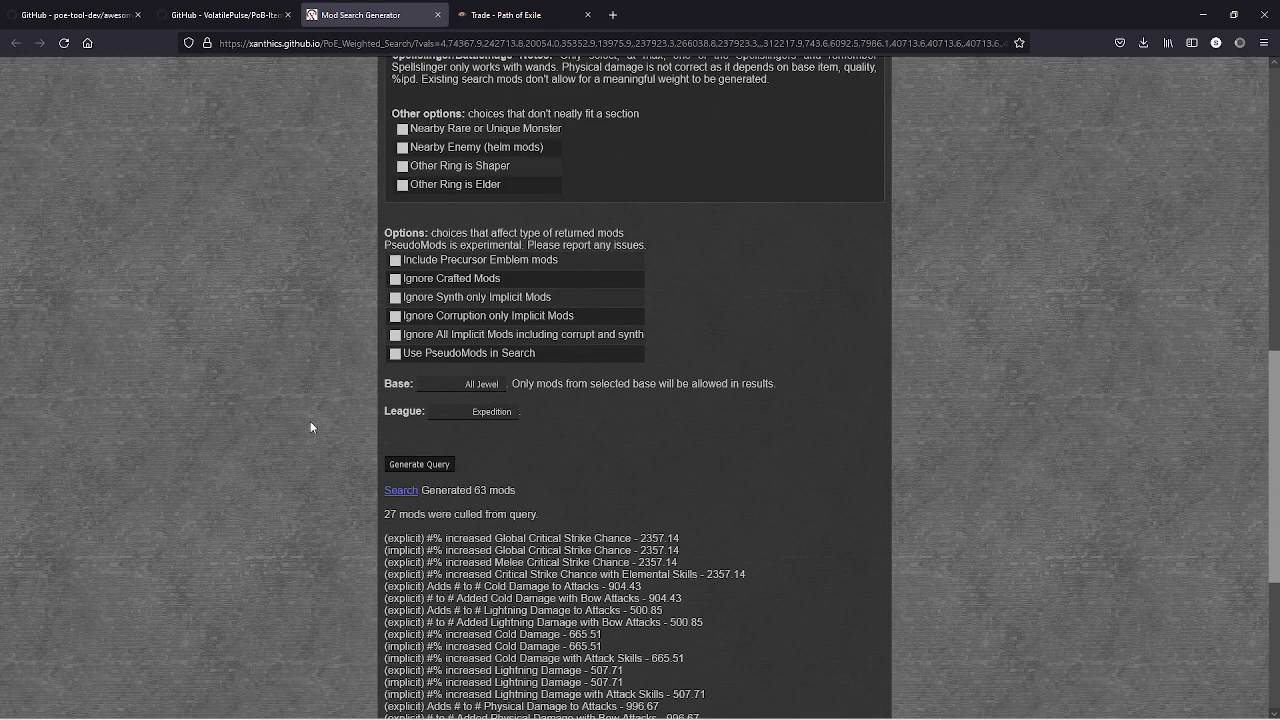
scroll("down", 3)
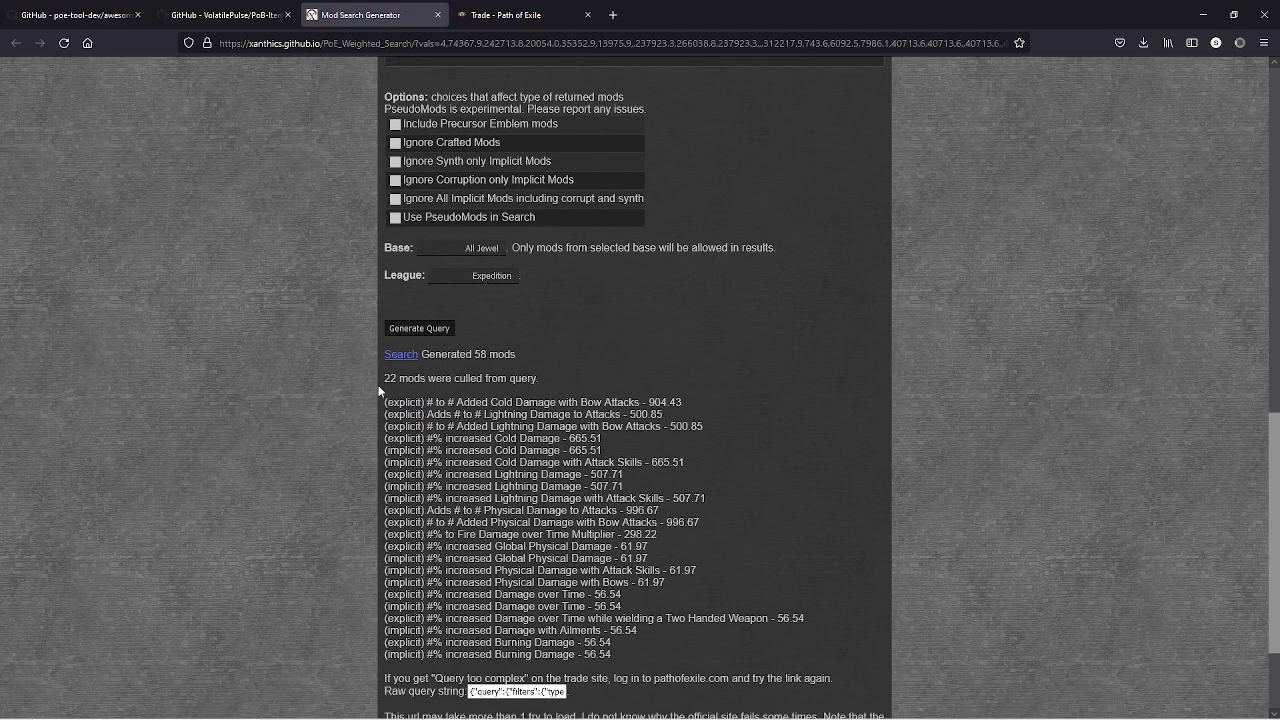
mouse_move(418, 371)
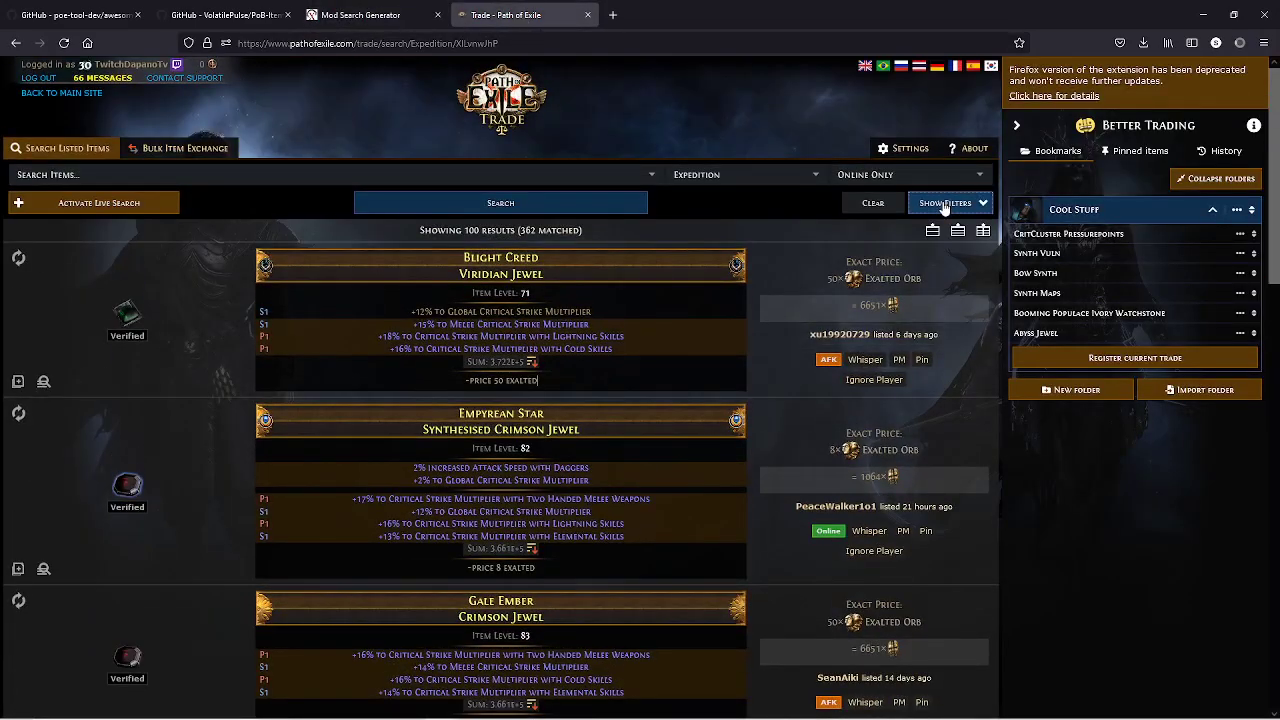
Step: Run the new search tab's weighted search, listing 1132 jewels led by Carrion Scar
left_click(360, 14)
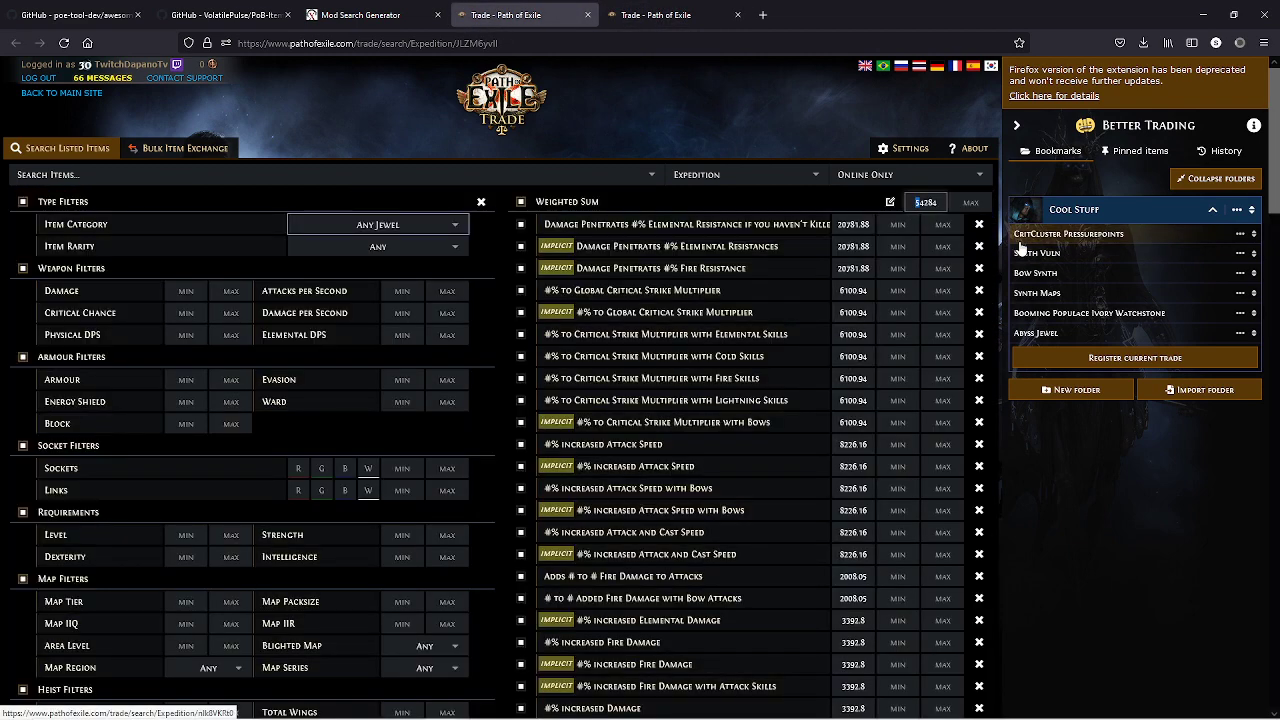
scroll("down", 3)
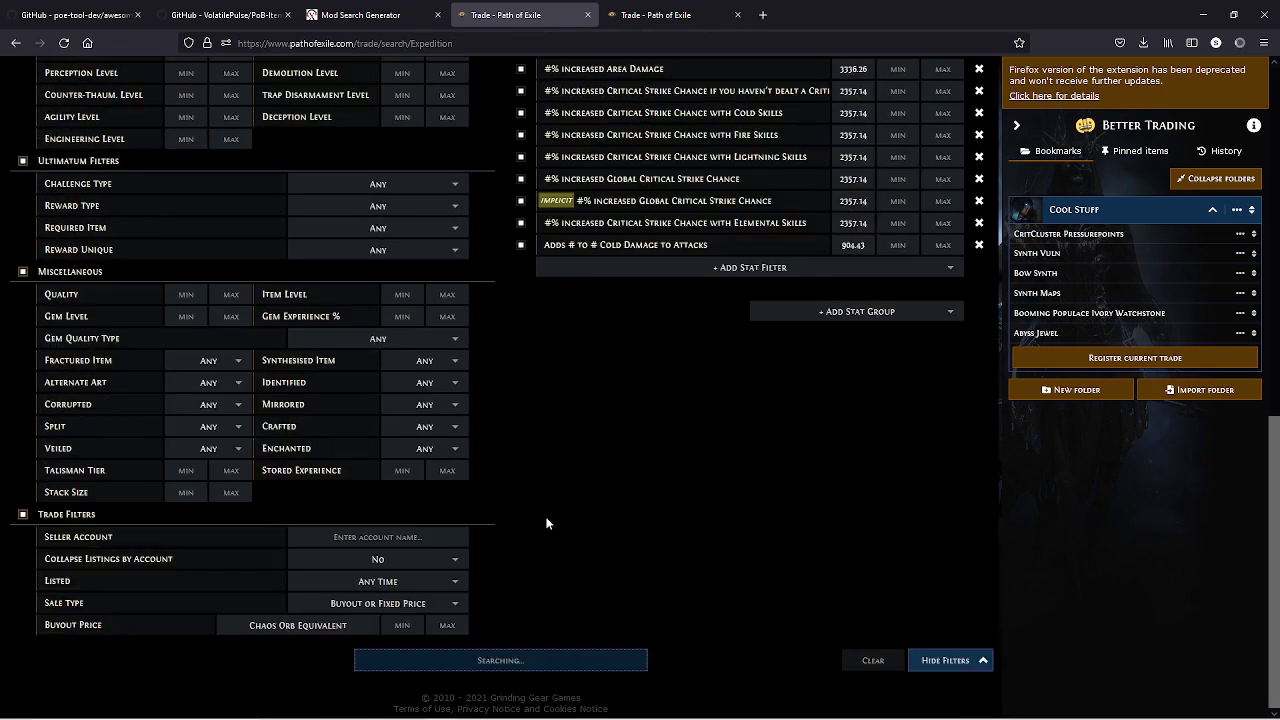
left_click(500, 660)
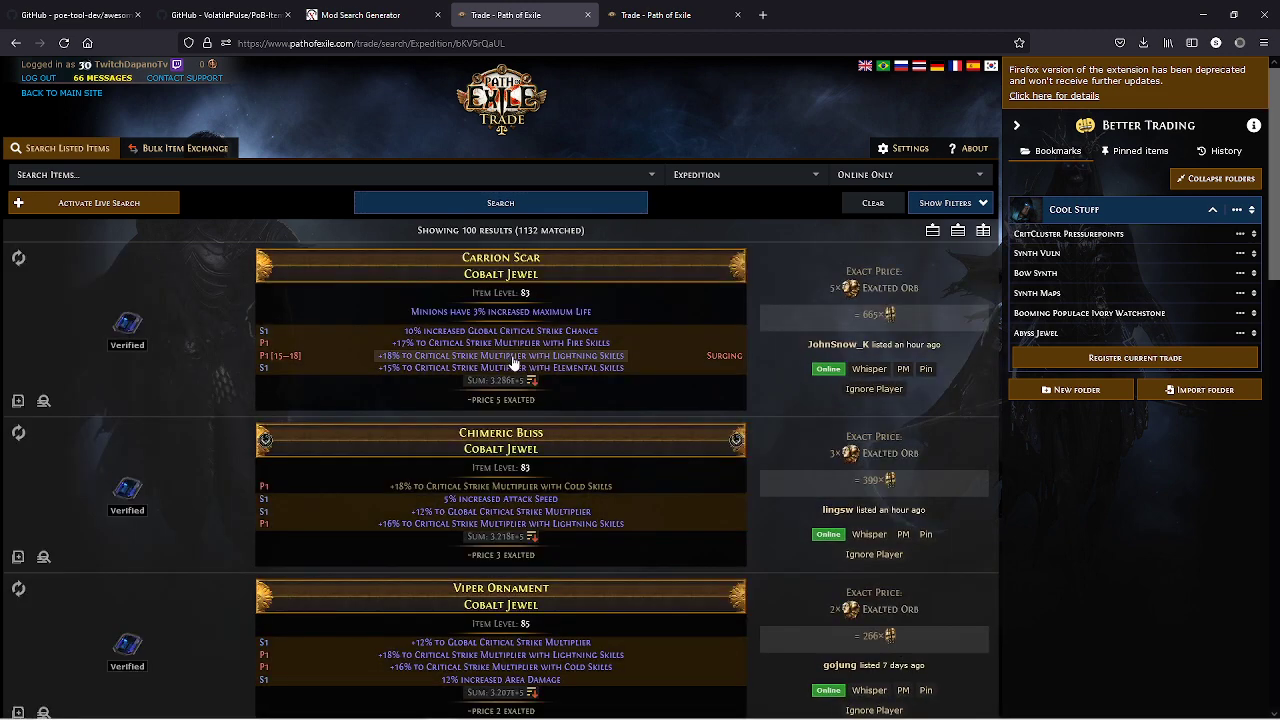
mouse_move(545, 365)
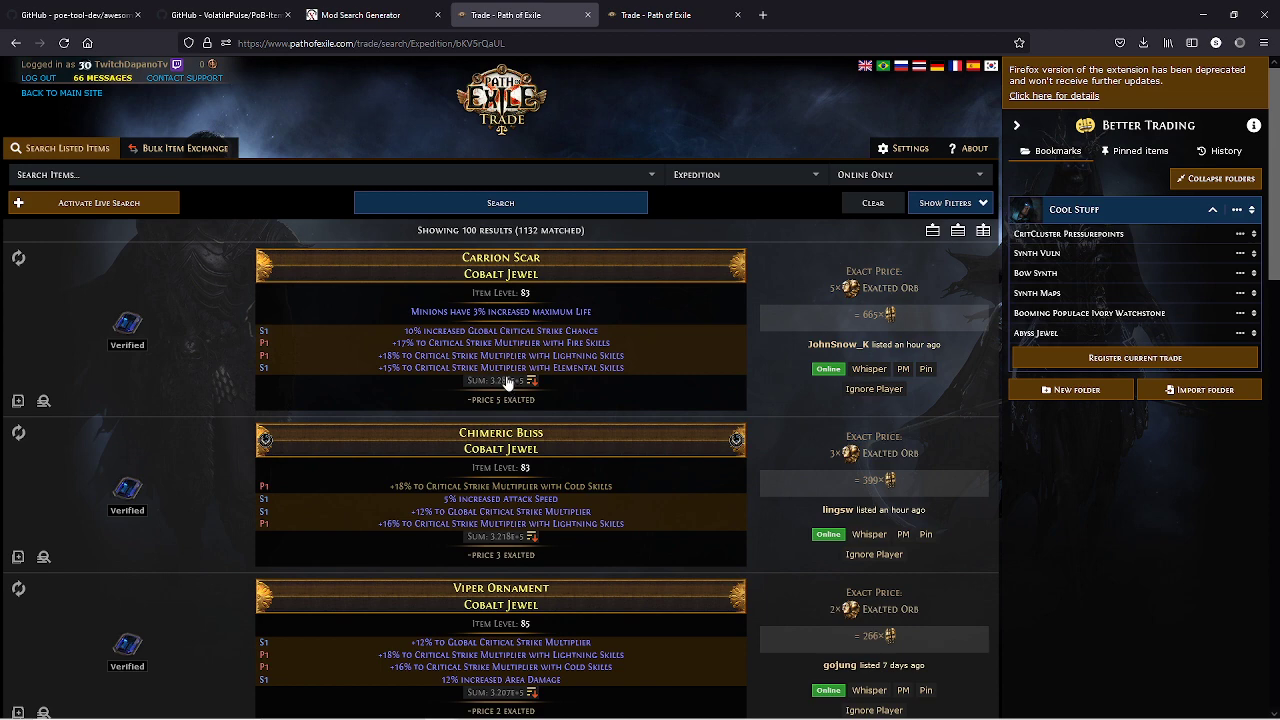
scroll("down", 3)
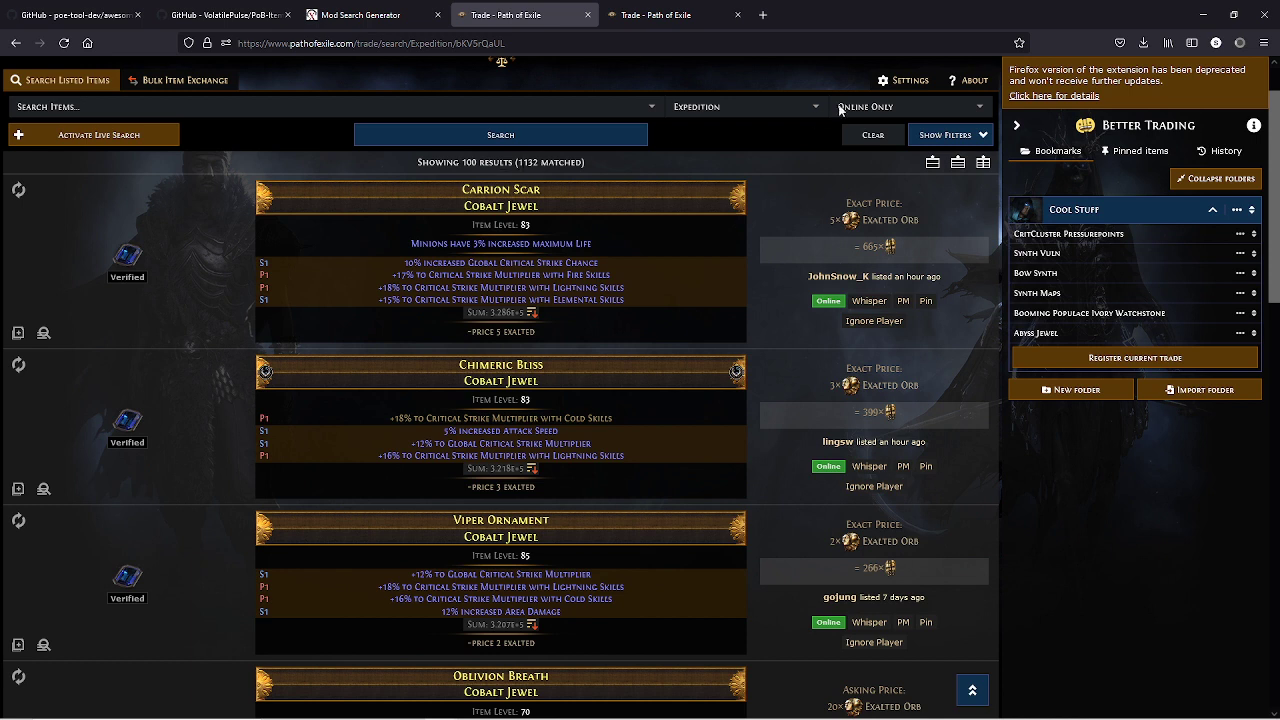
left_click(910, 106)
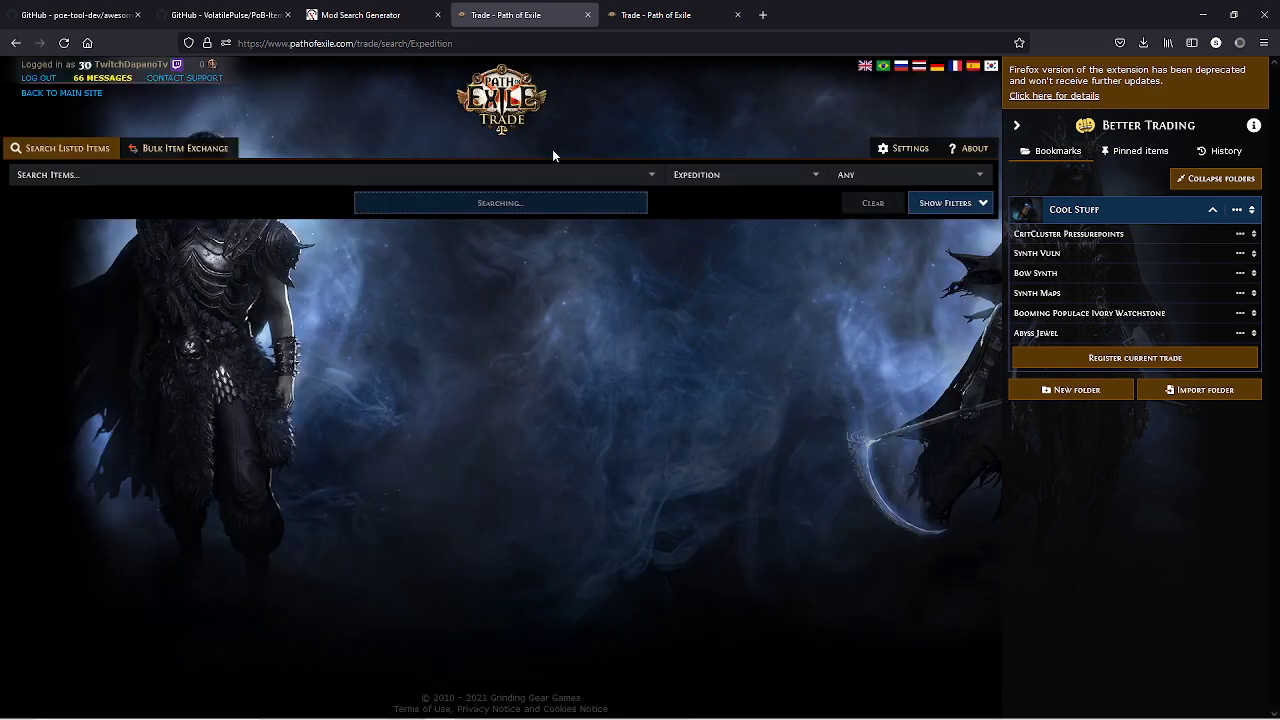
left_click(500, 202)
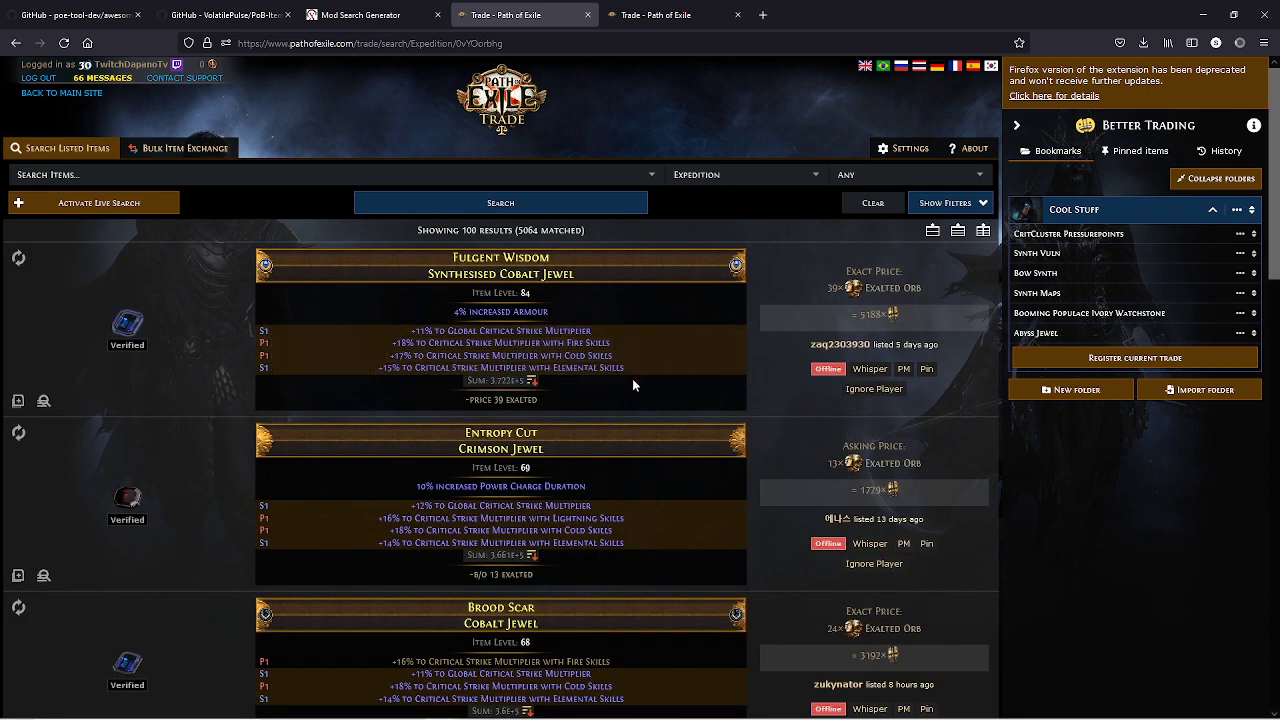
scroll("down", 3)
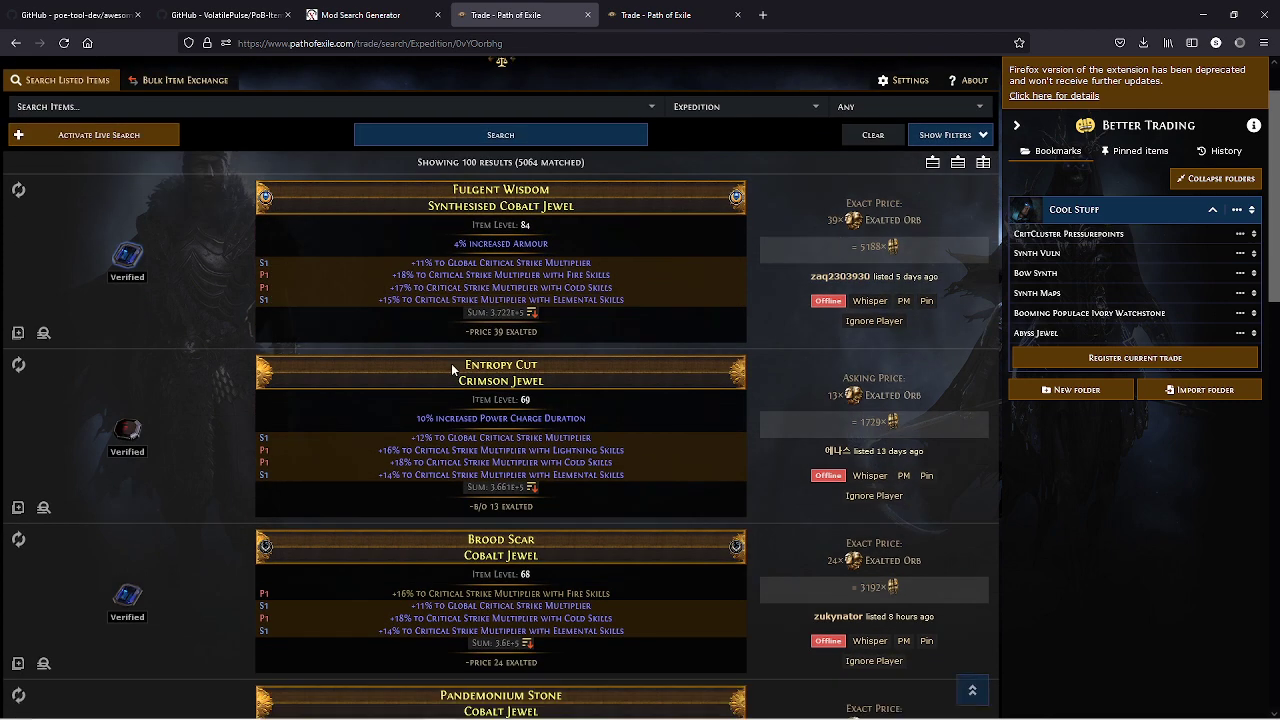
mouse_move(500, 224)
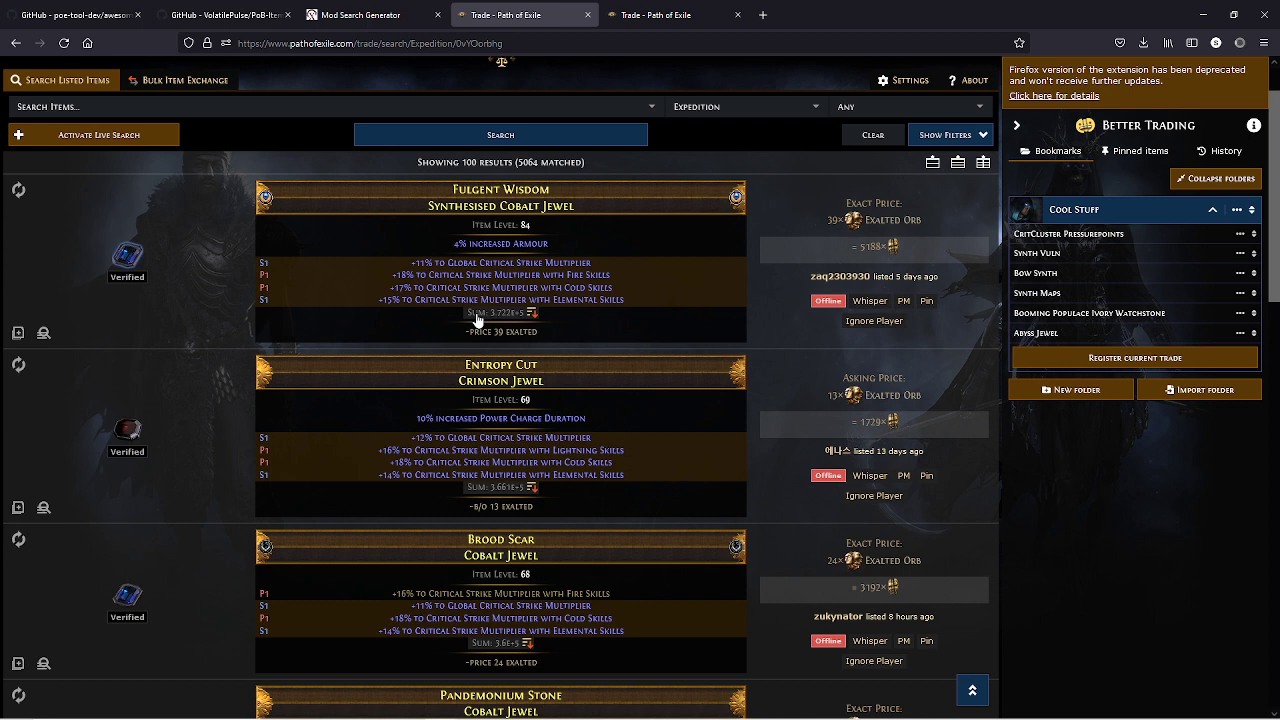
mouse_move(830, 247)
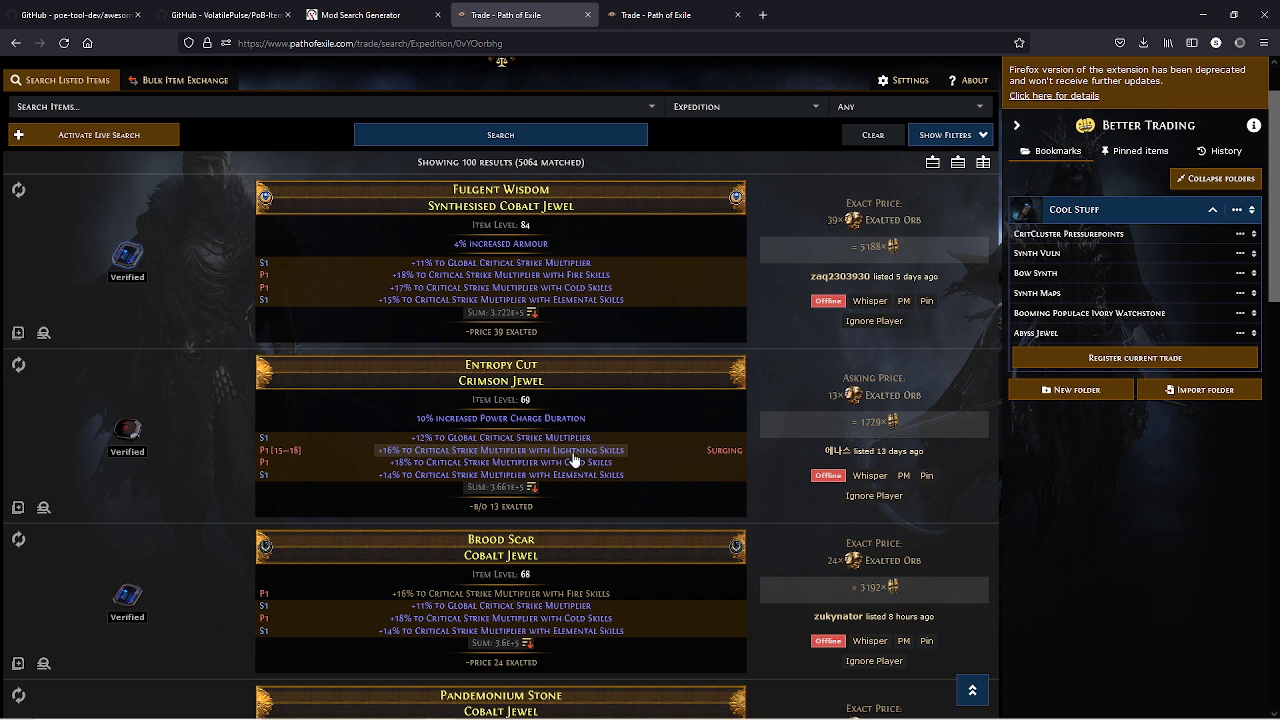
scroll("down", 3)
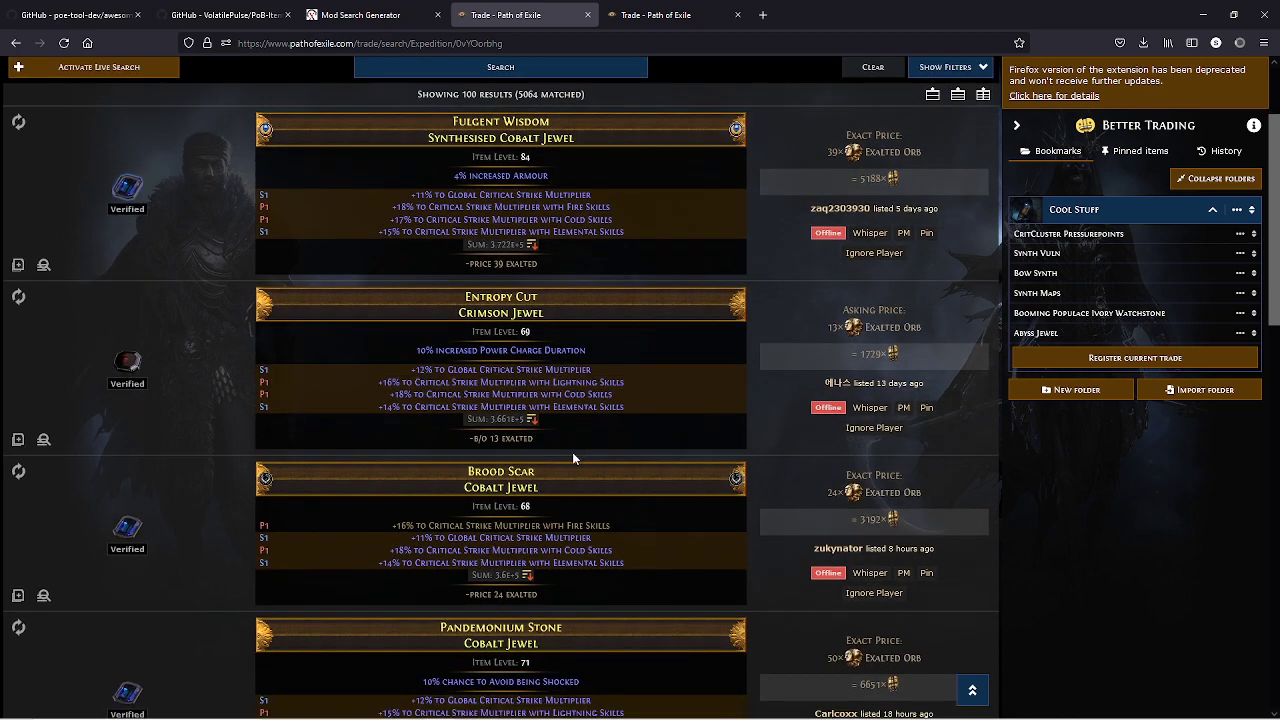
mouse_move(657, 193)
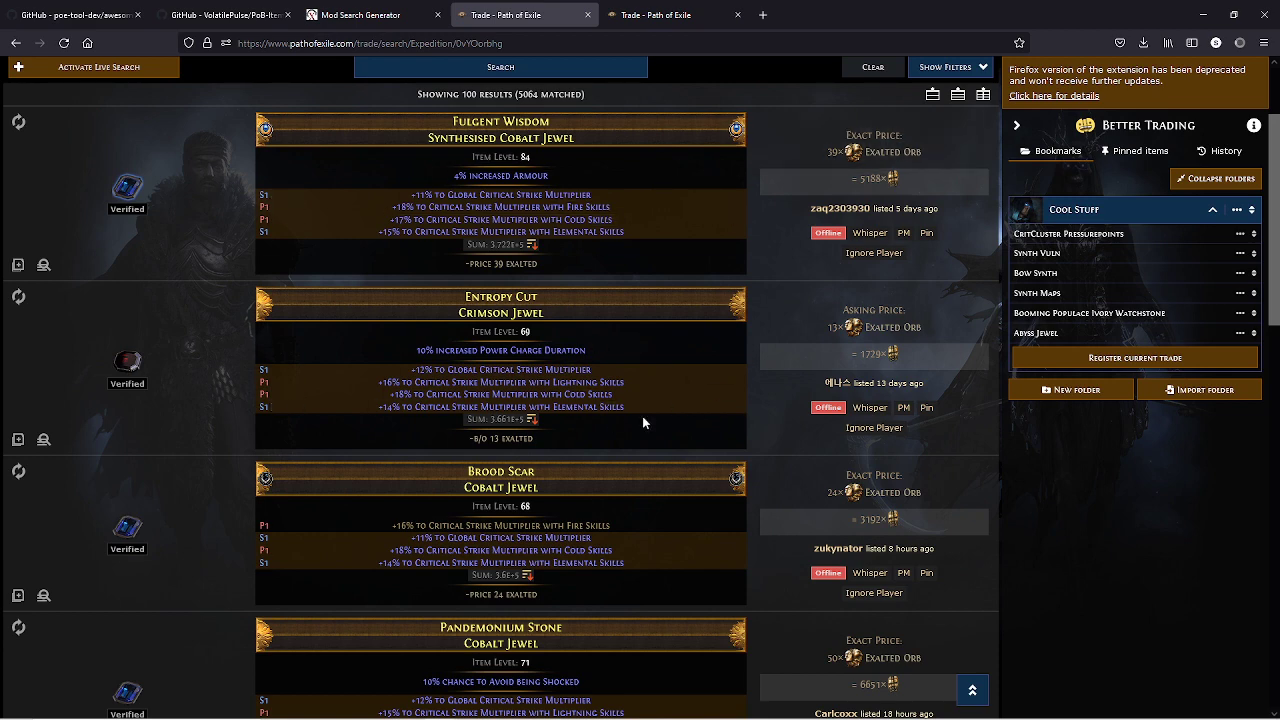
scroll("down", 3)
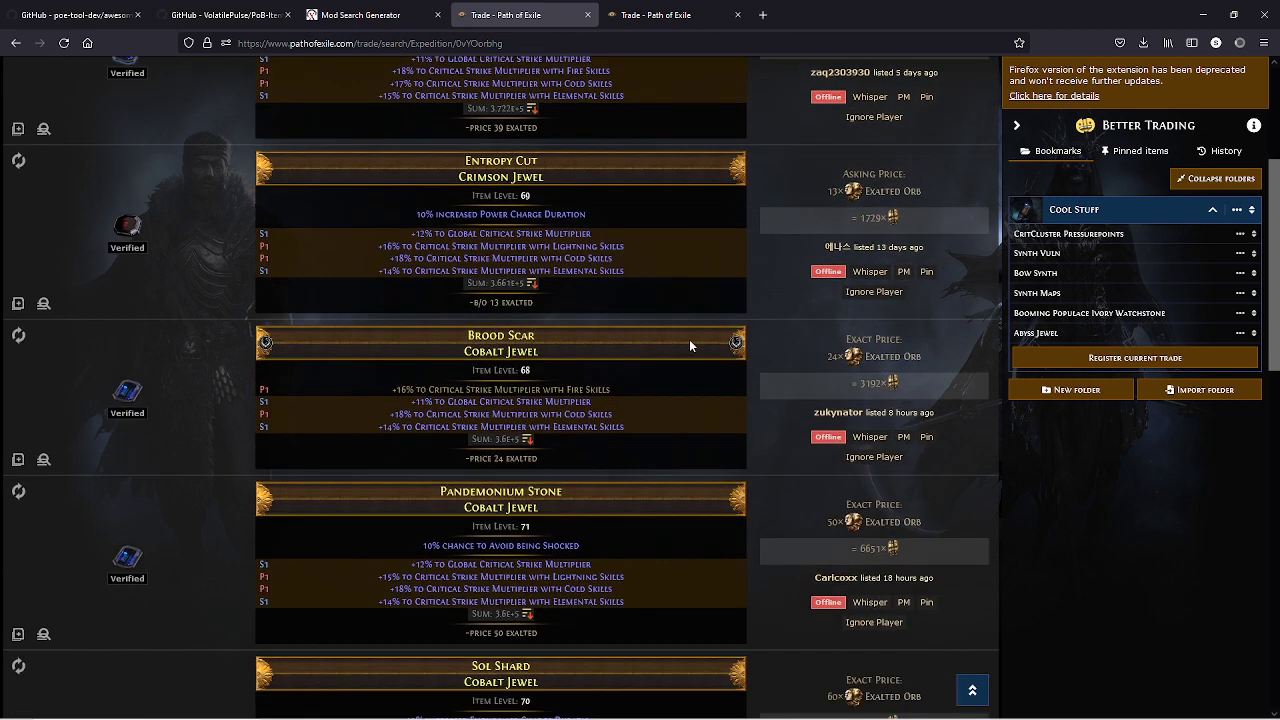
scroll("down", 3)
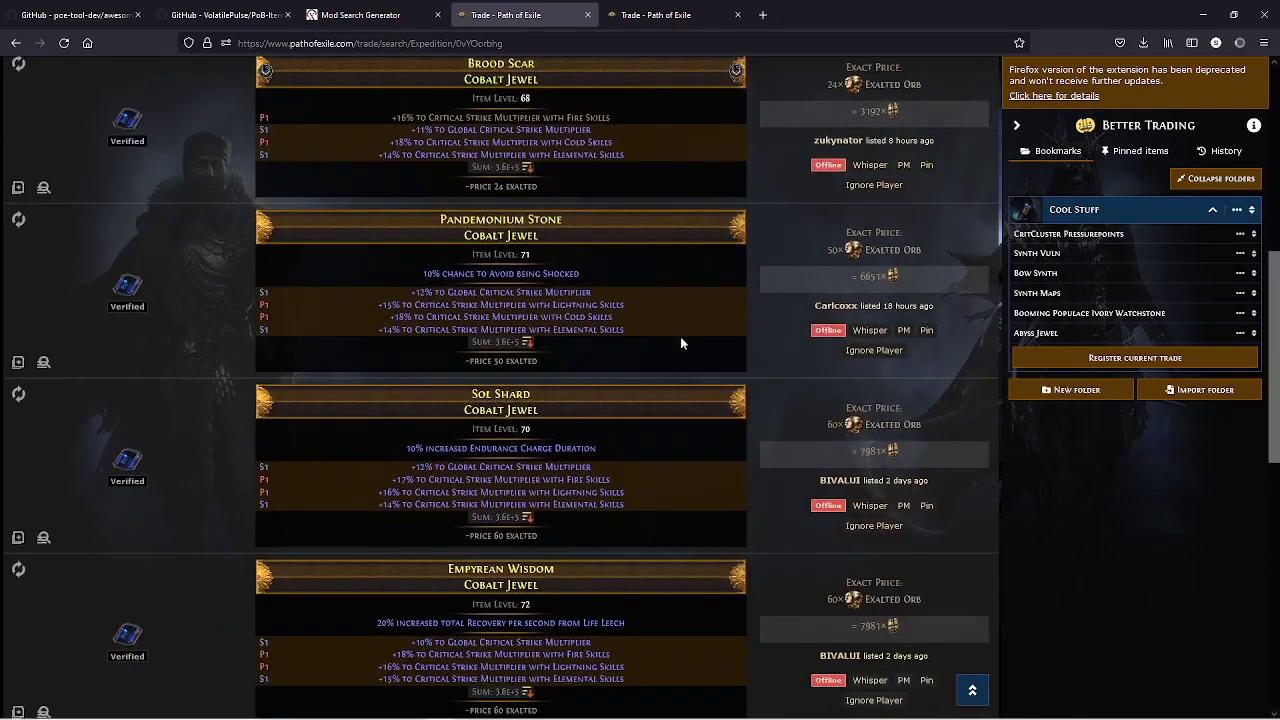
scroll("down", 3)
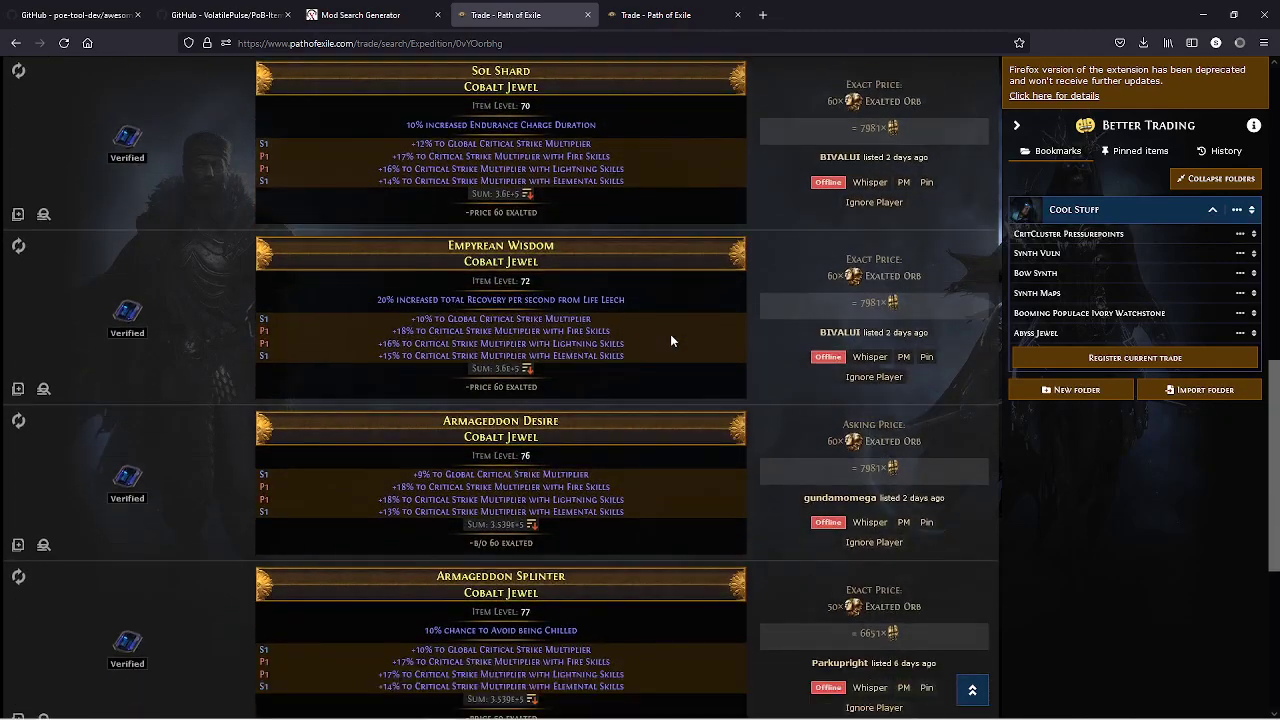
scroll("down", 3)
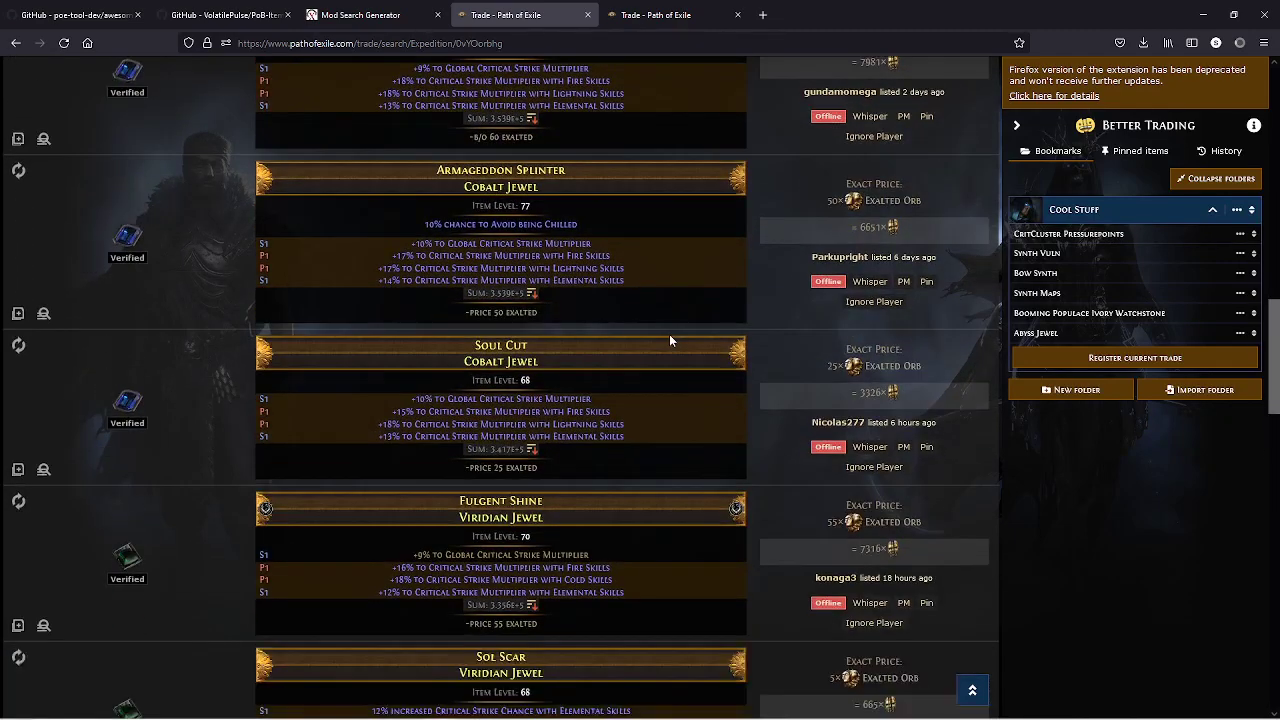
scroll("down", 3)
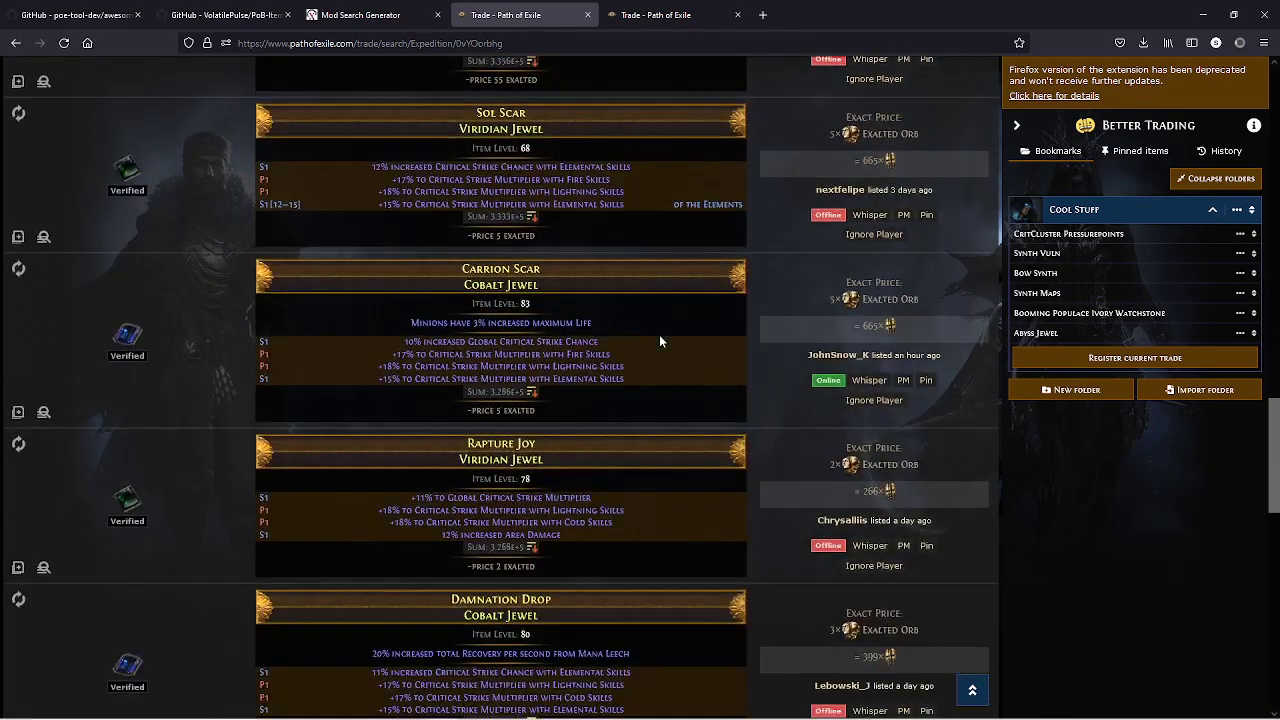
scroll("down", 3)
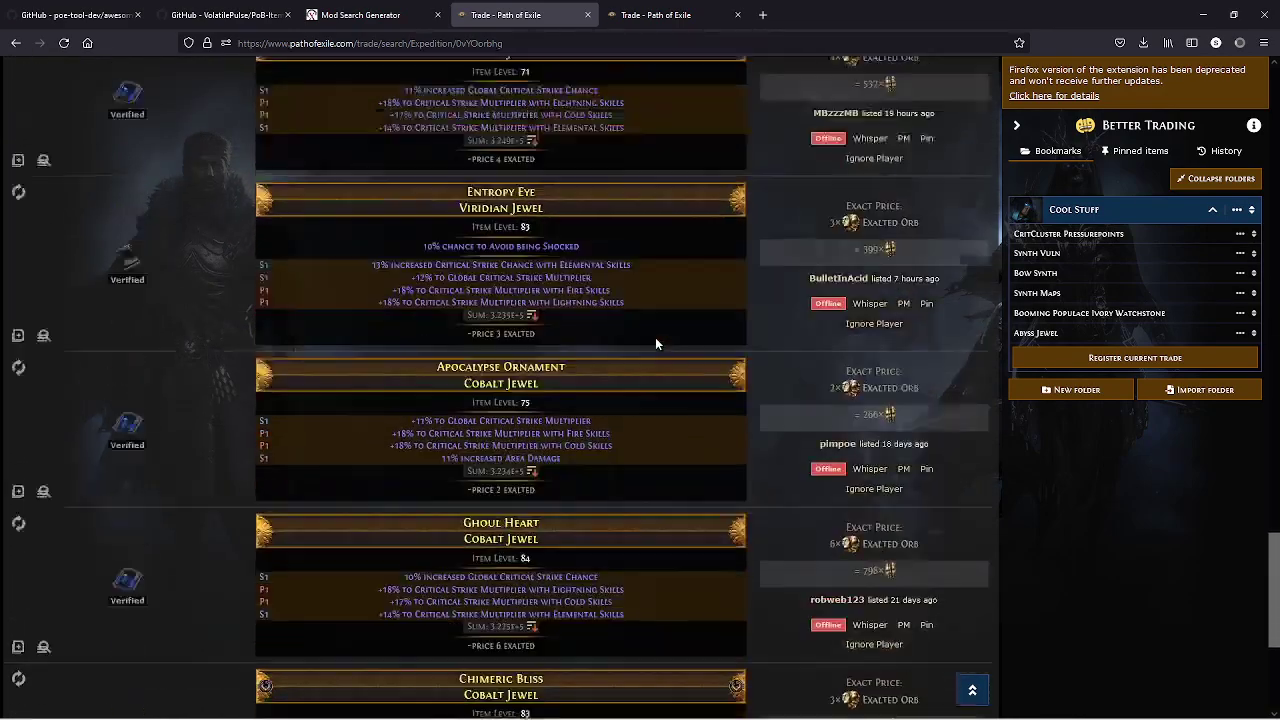
scroll("down", 3)
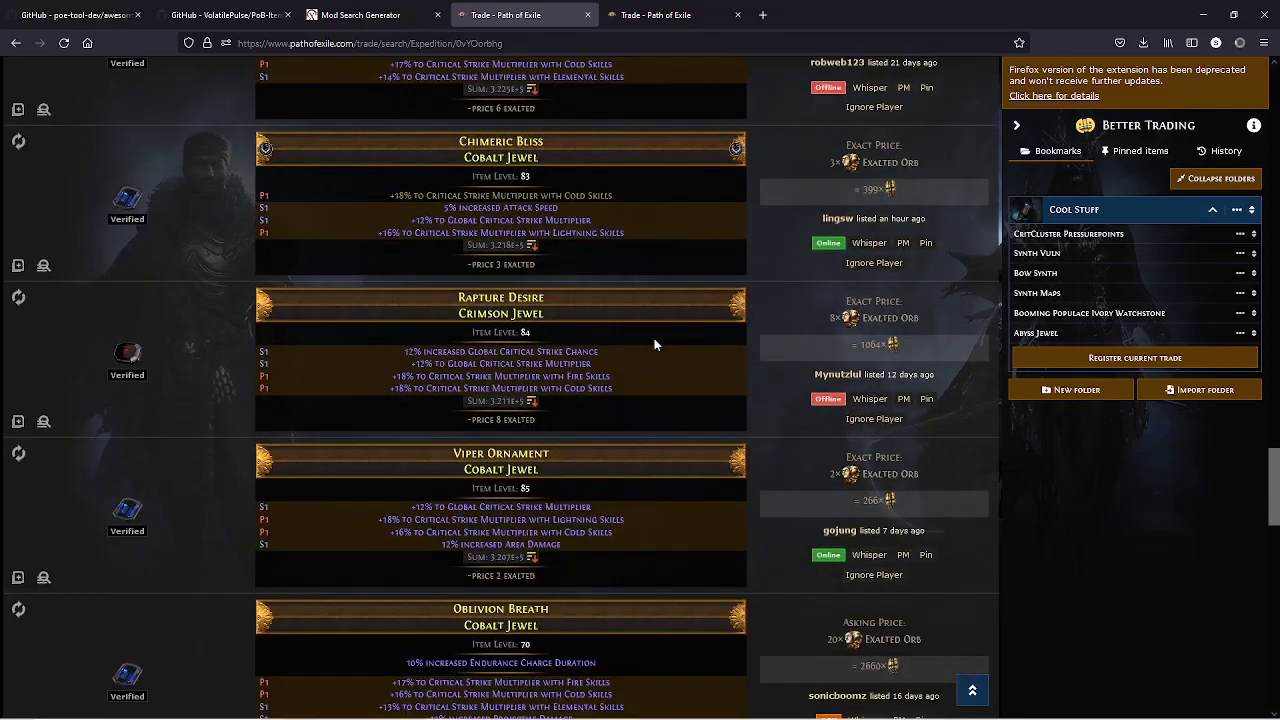
scroll("down", 3)
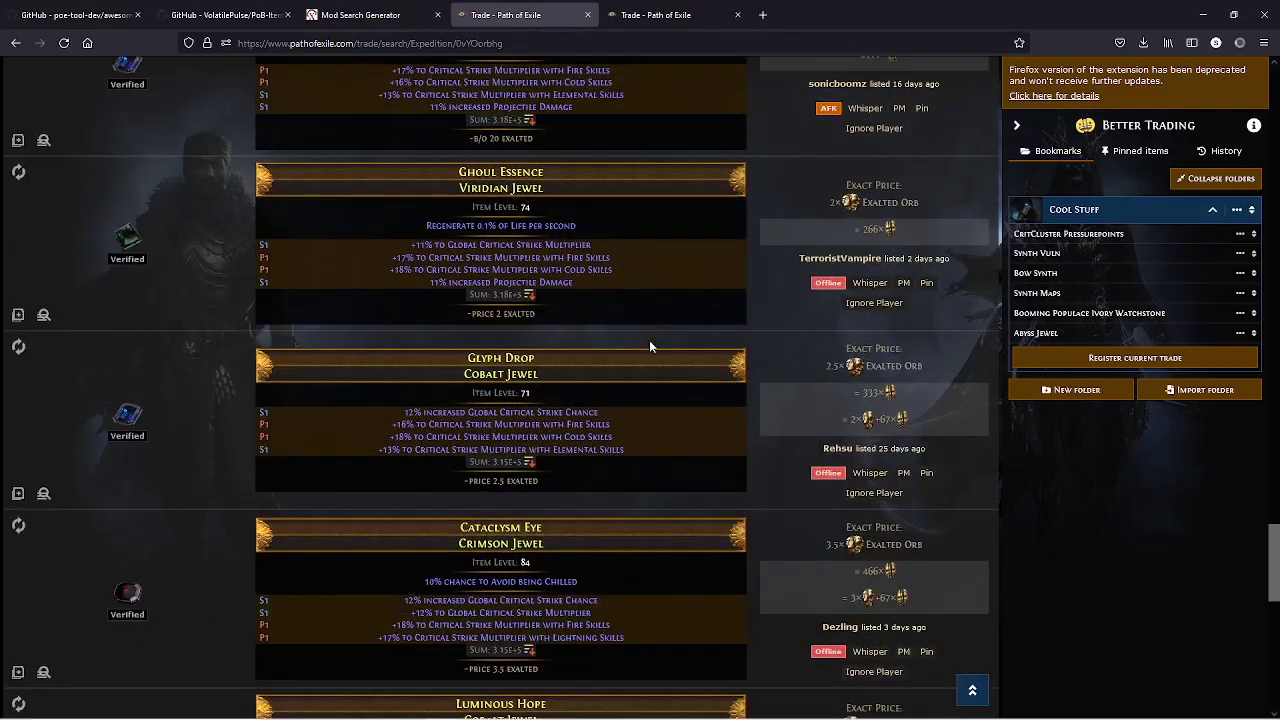
scroll("down", 3)
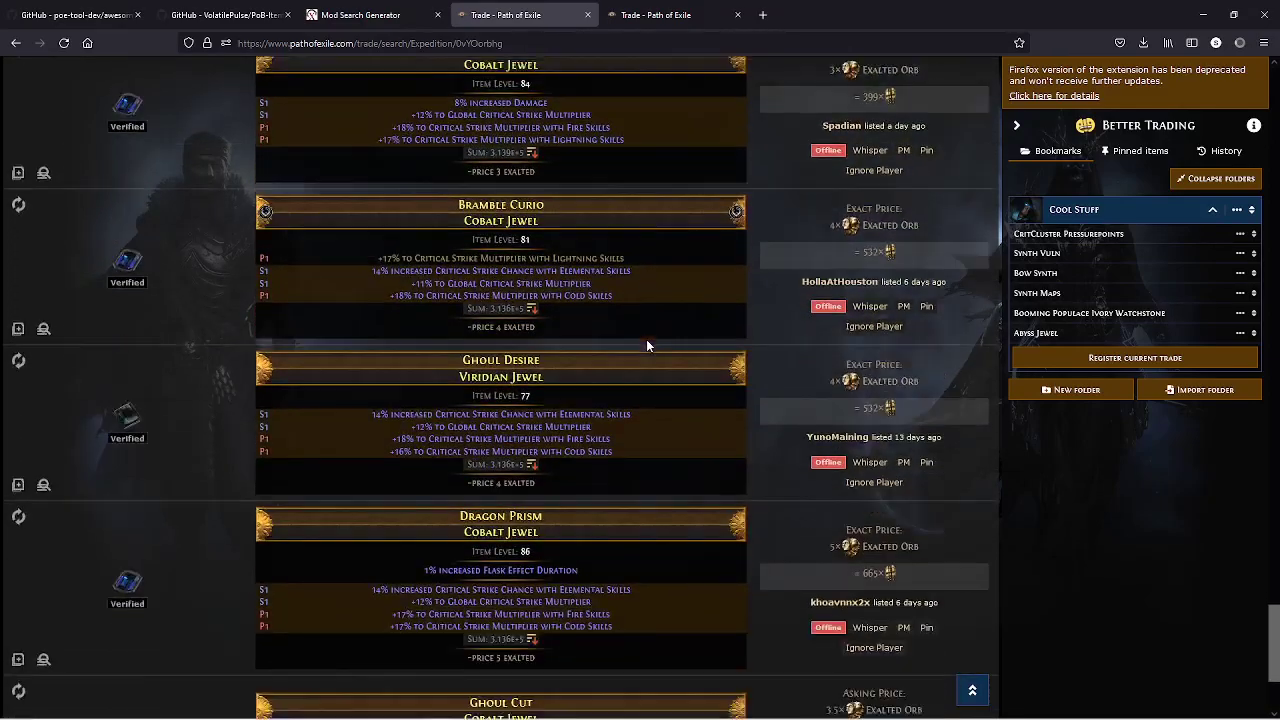
scroll("down", 3)
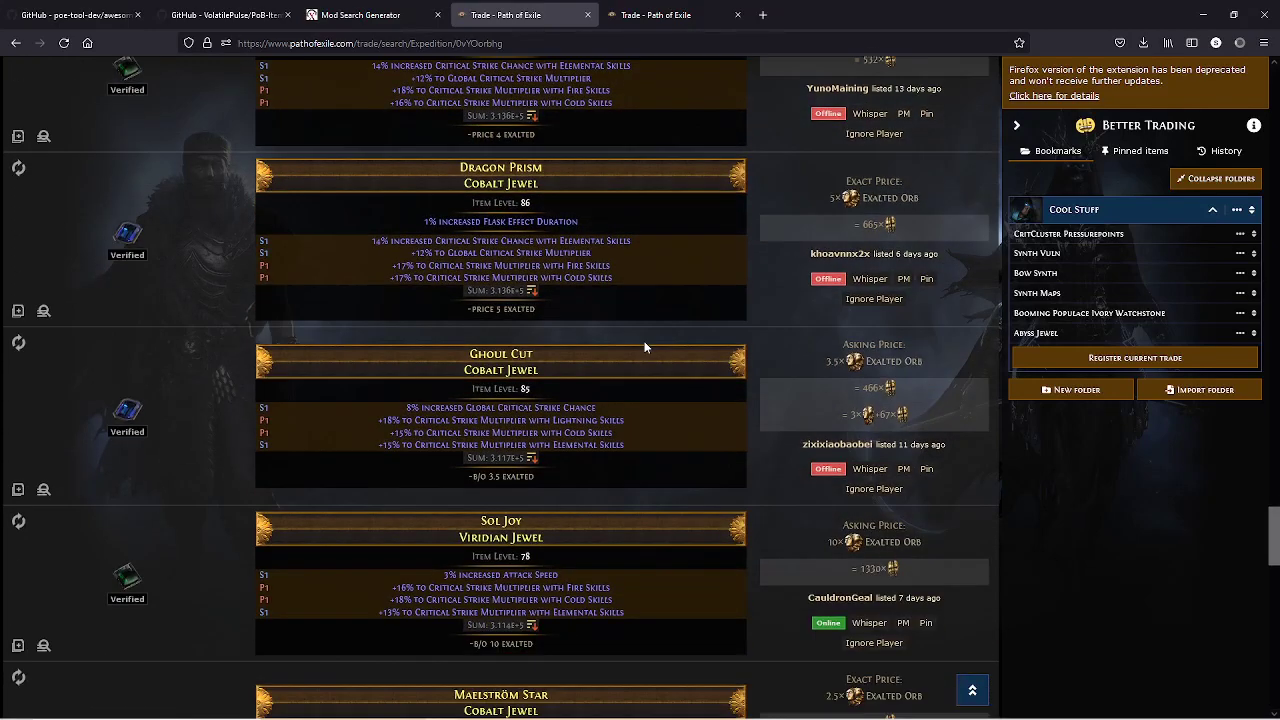
scroll("down", 3)
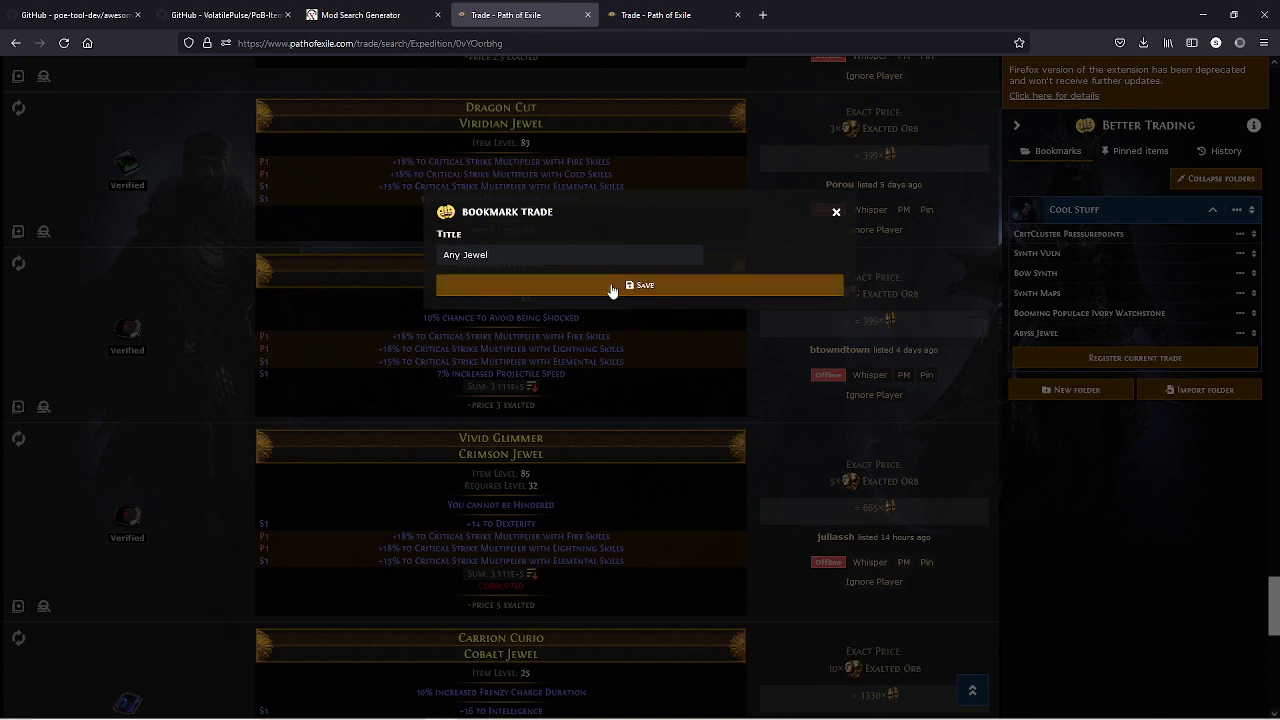
Step: Save the search as a Better Trading bookmark titled 'BIS Elemental Hit Jewels'
type("BIS Elemental")
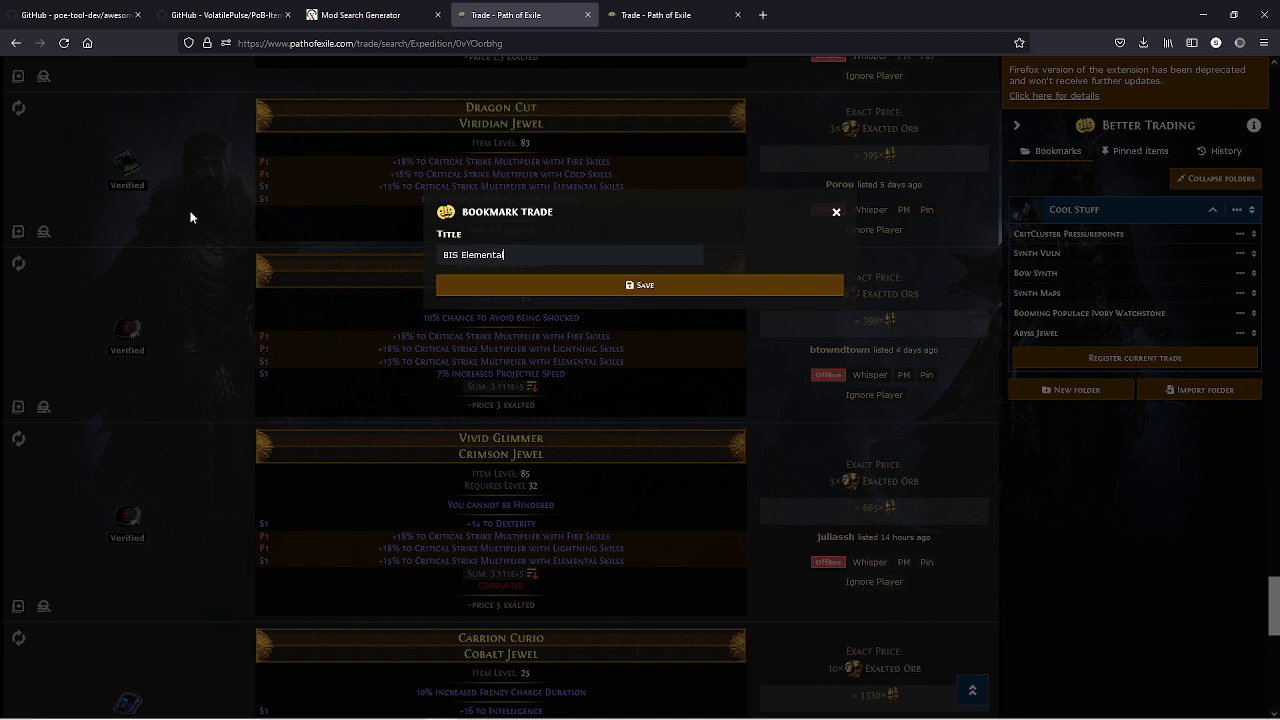
left_click(640, 285)
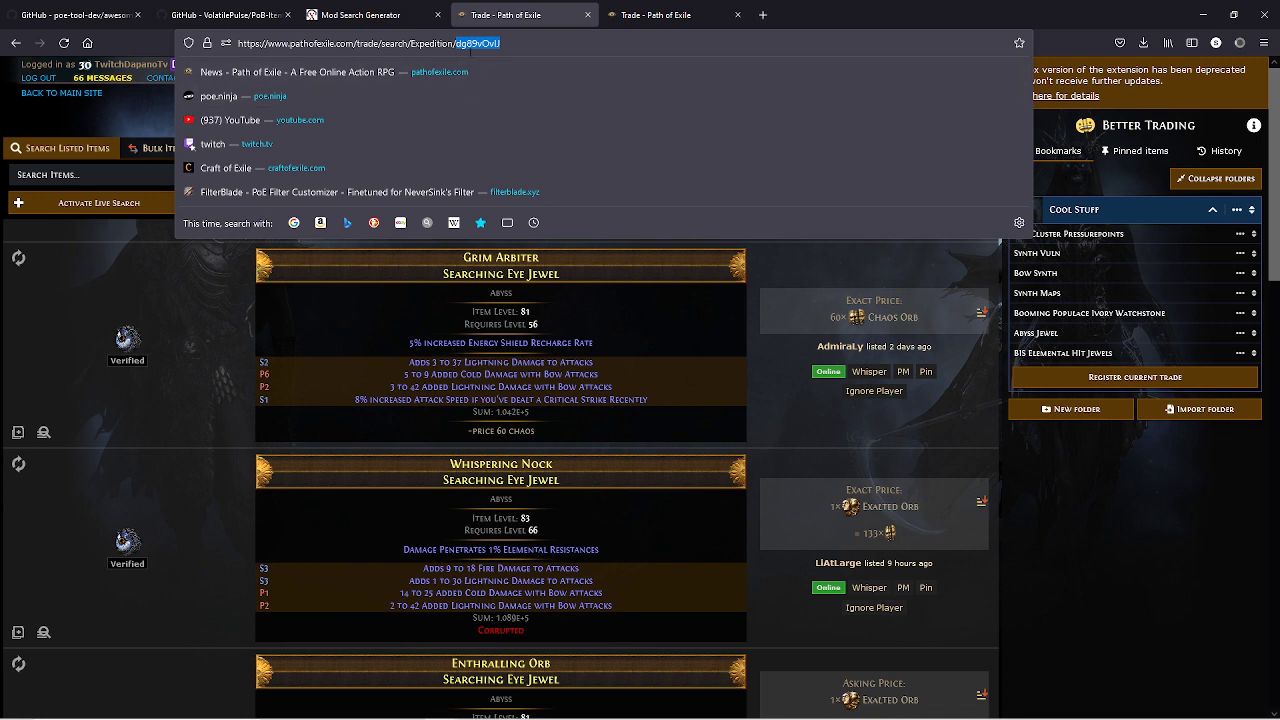
mouse_move(500, 342)
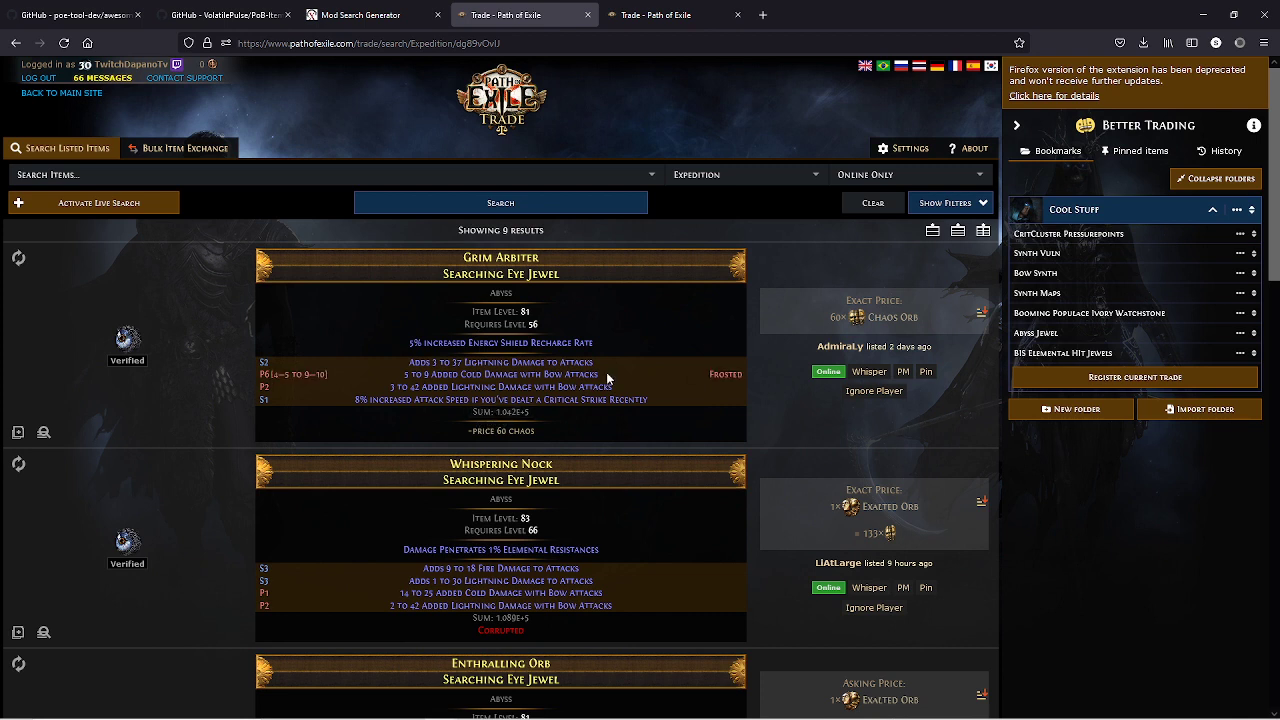
Step: Change the Searching Eye abyss jewel search's seller status from Online Only to Any
left_click(905, 174)
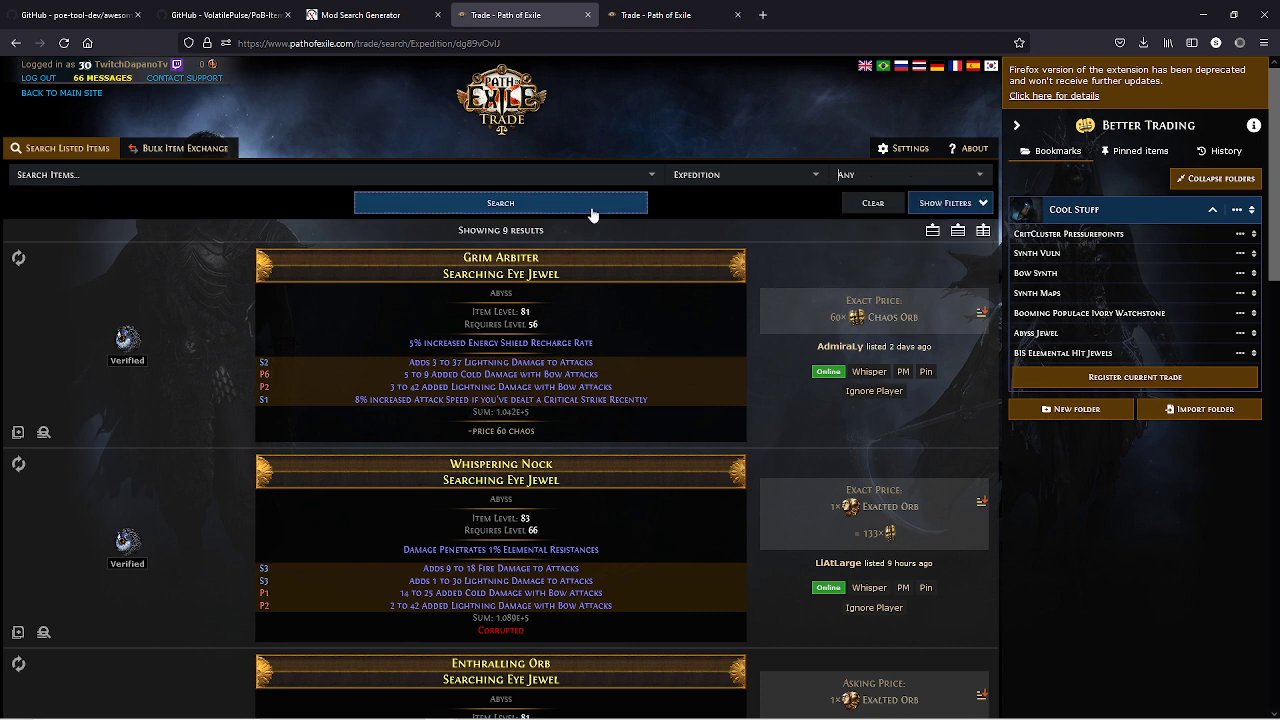
Step: Rerun the search including offline sellers and scroll through the 73 Searching Eye Jewel results
left_click(500, 202)
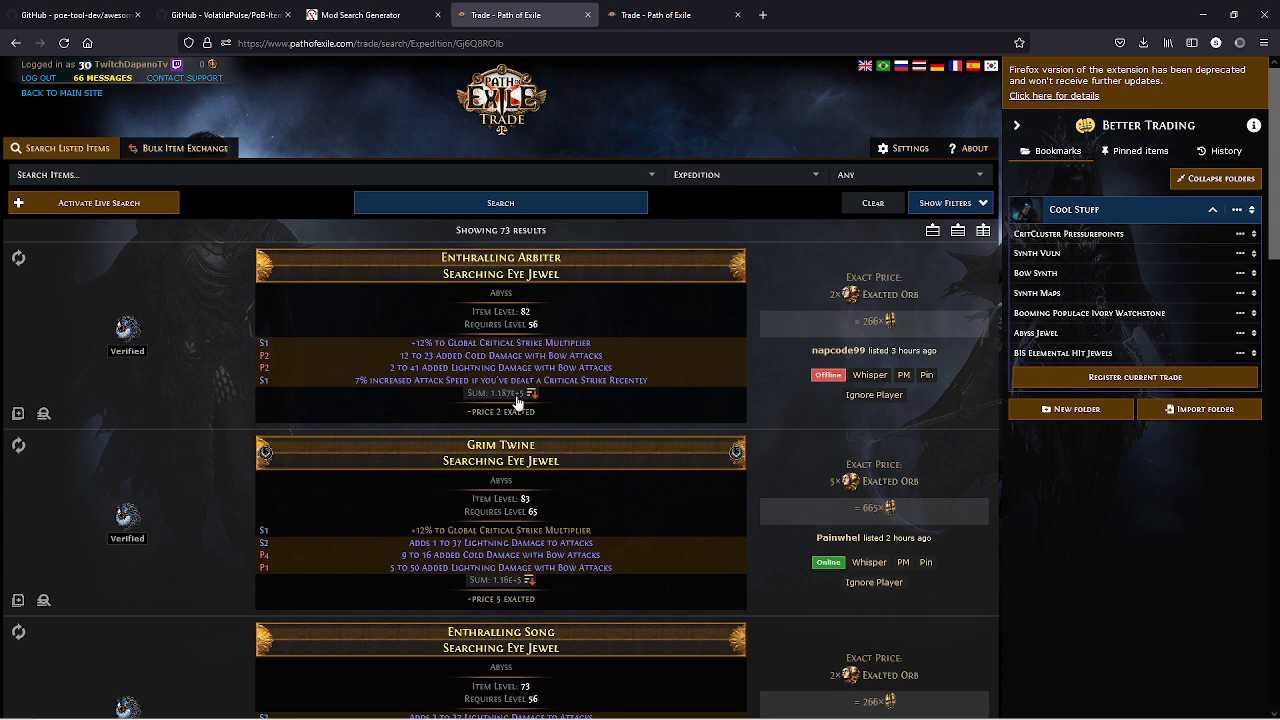
scroll("down", 3)
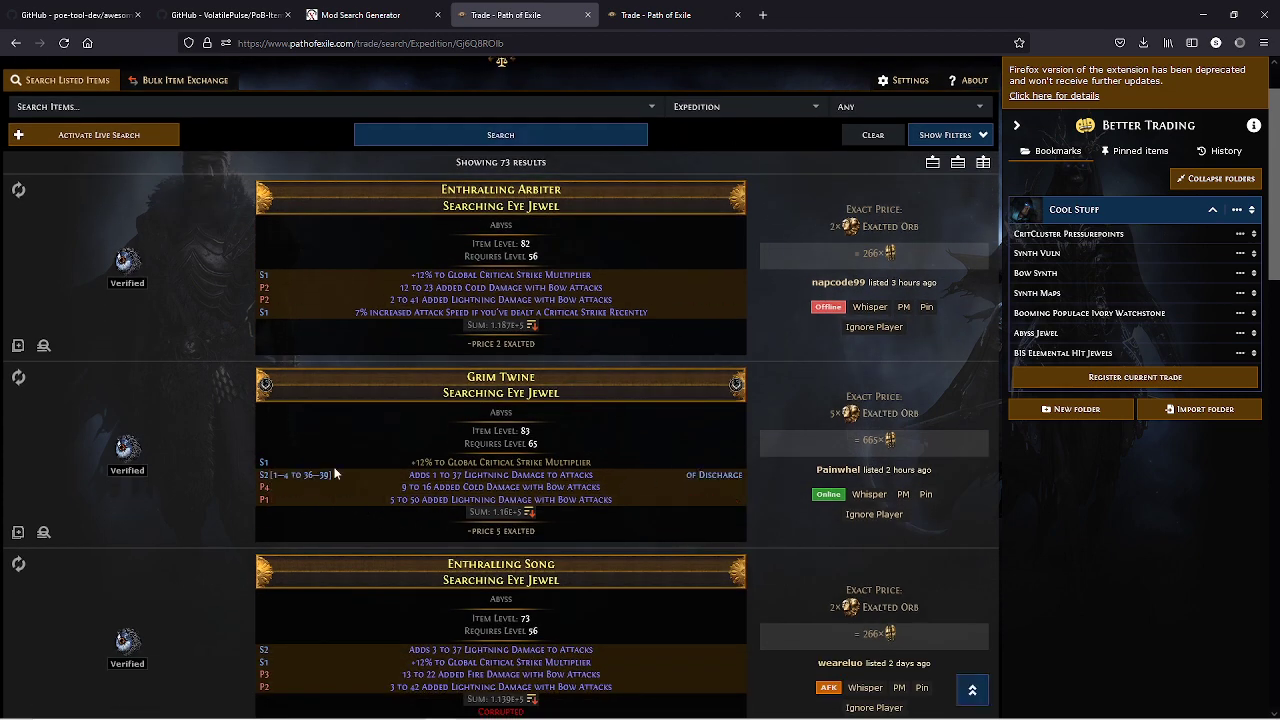
scroll("down", 3)
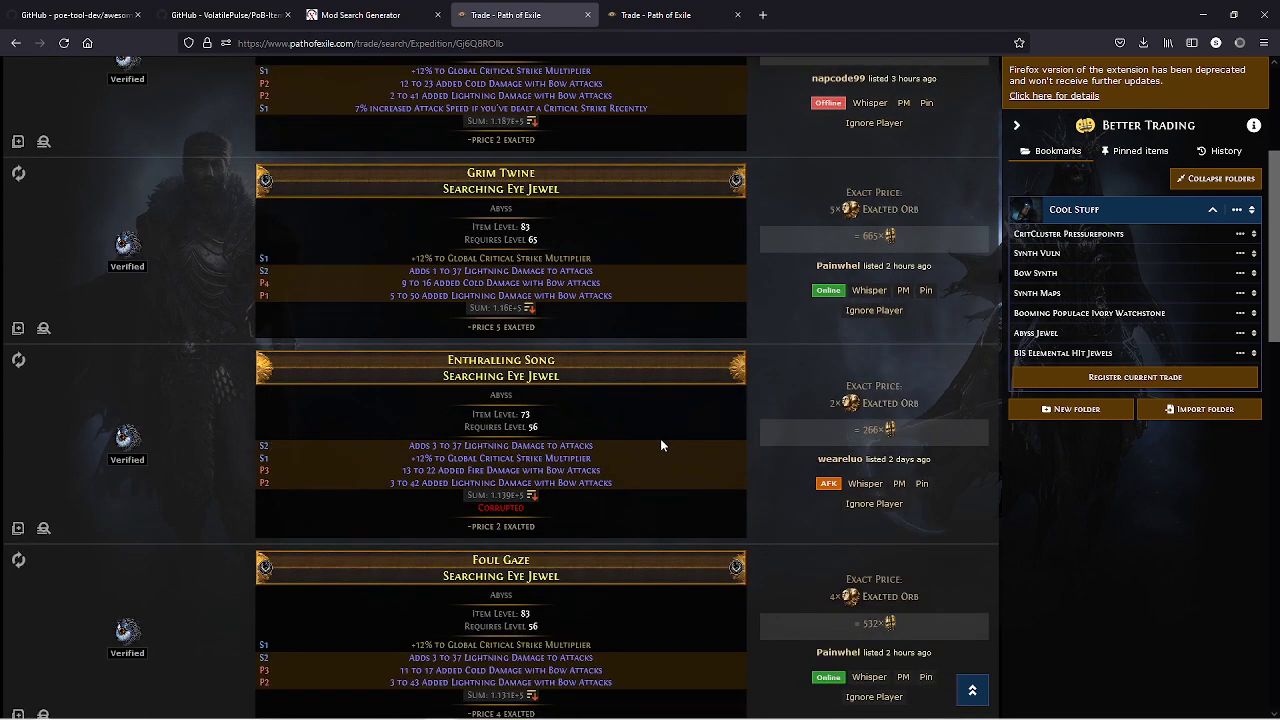
scroll("down", 3)
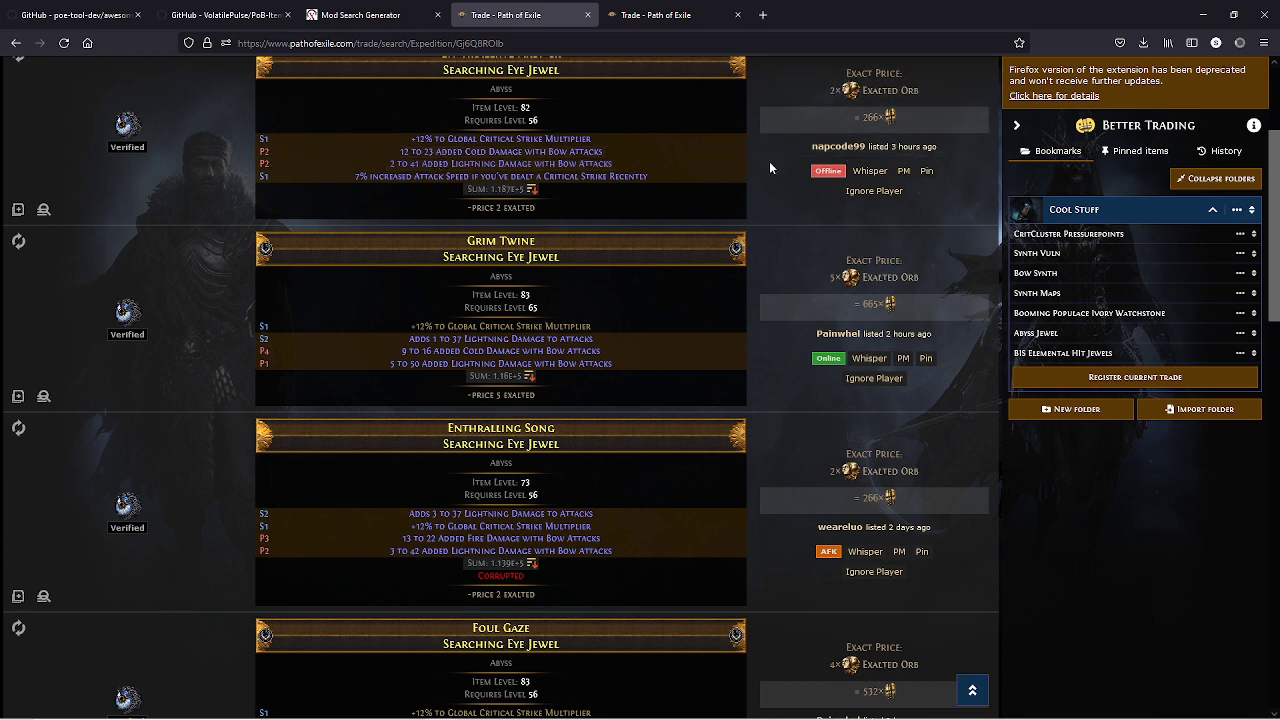
scroll("up", 3)
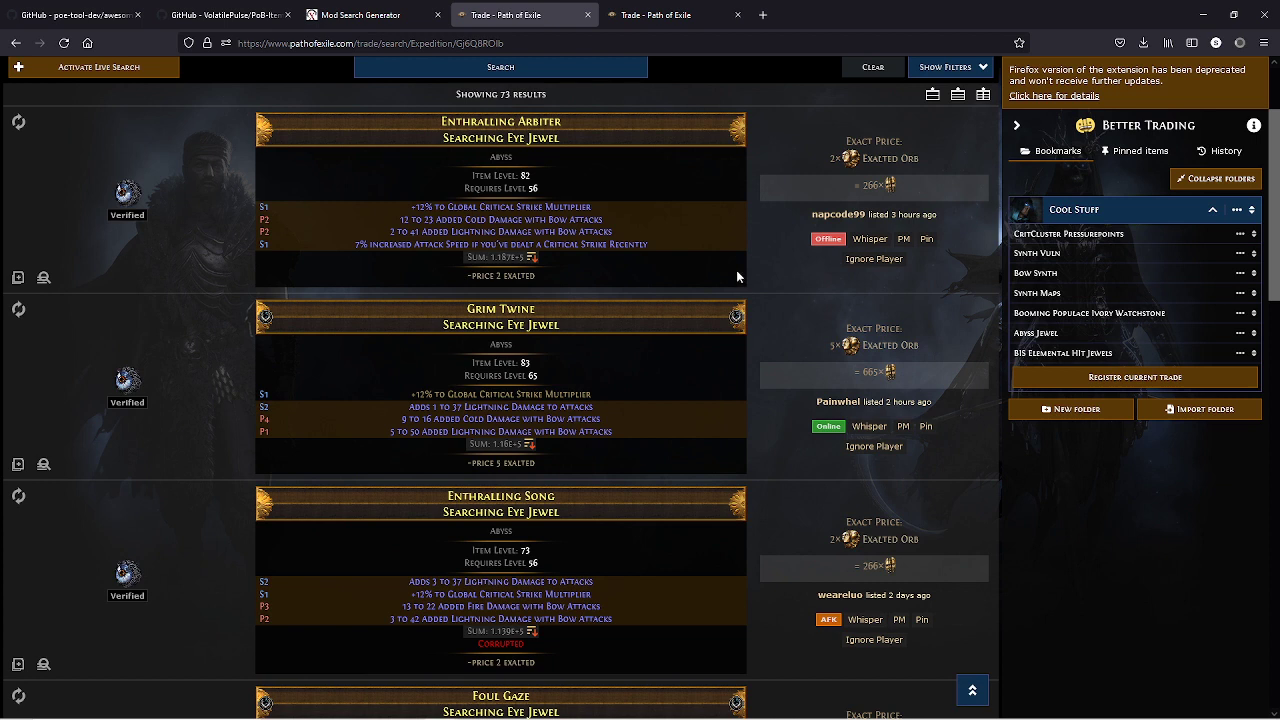
mouse_move(738, 276)
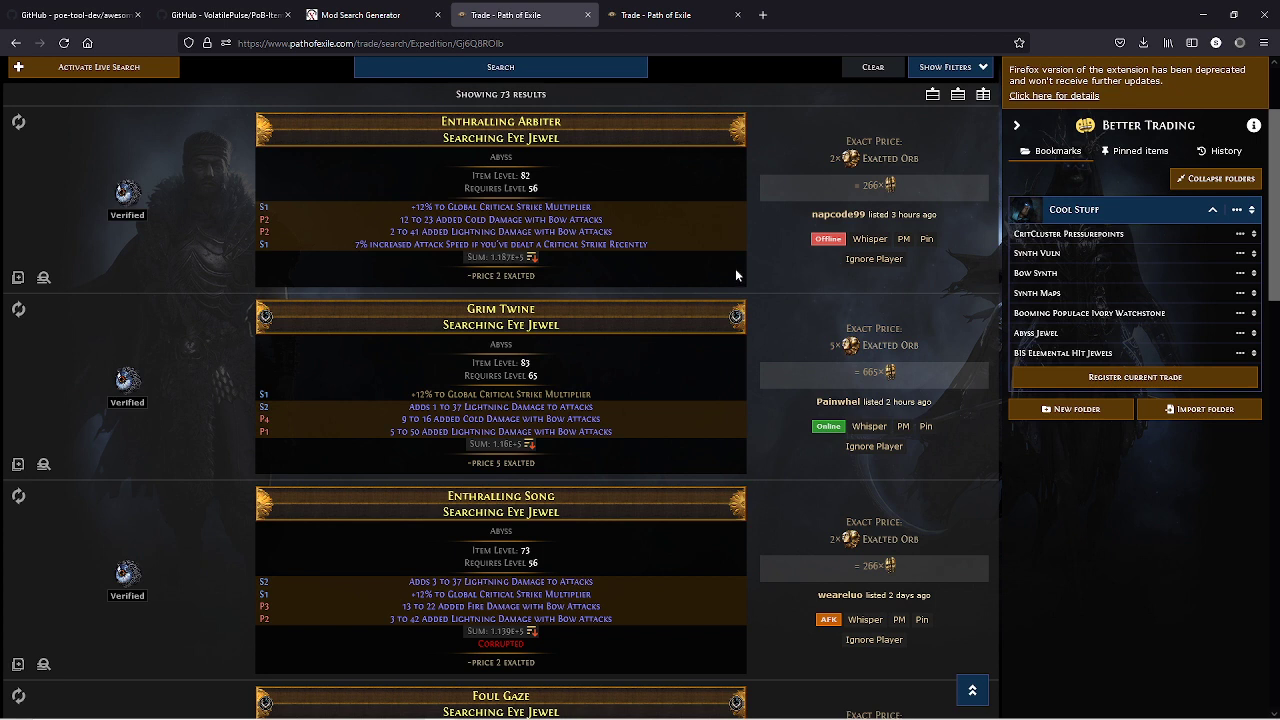
mouse_move(508, 298)
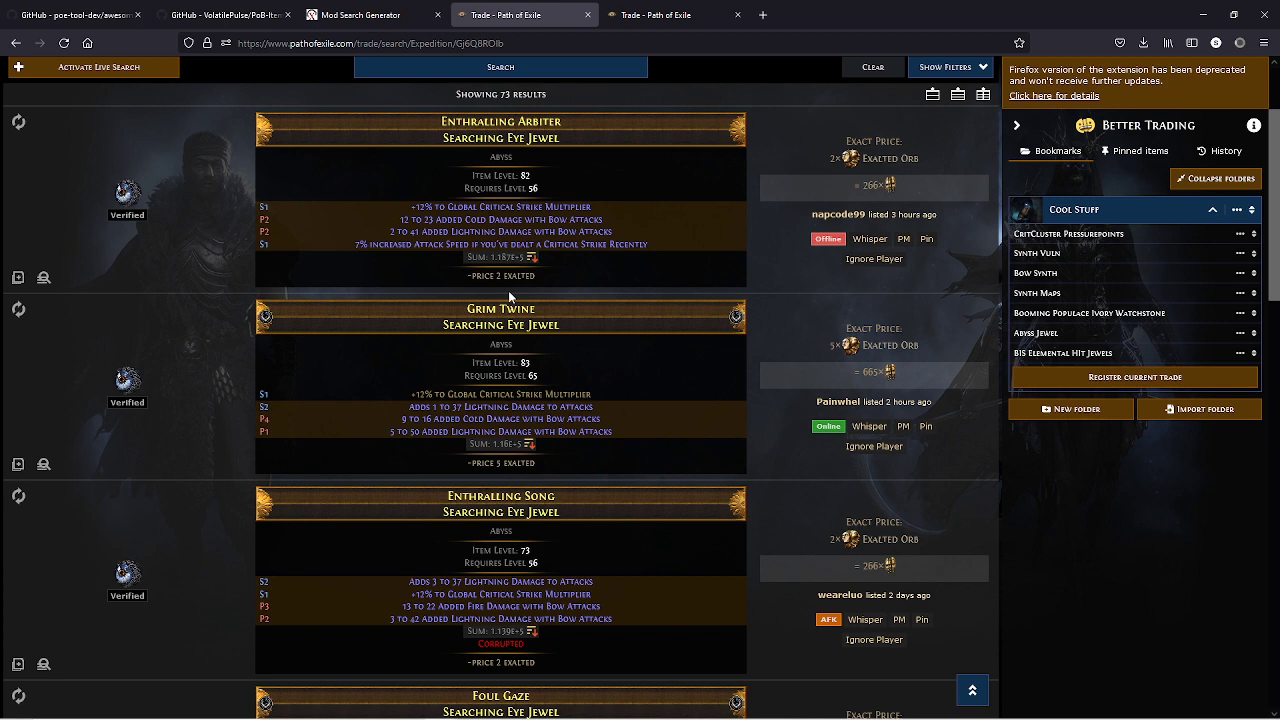
mouse_move(575, 451)
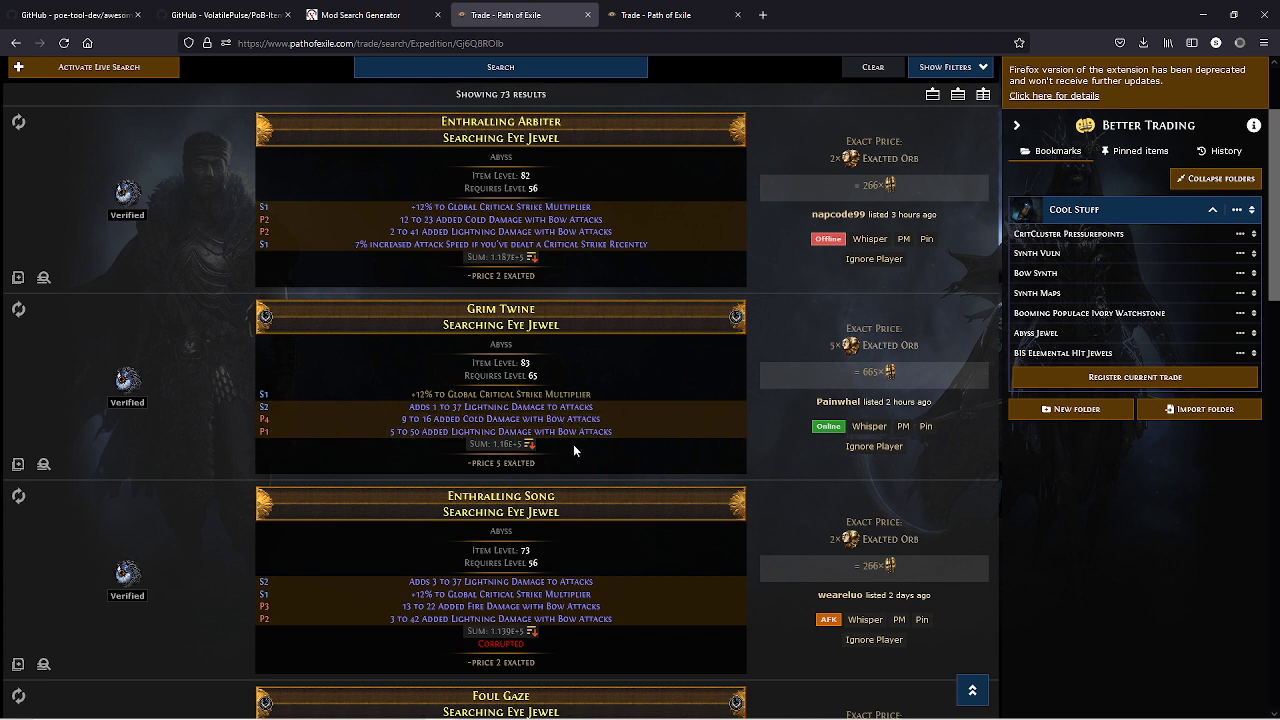
scroll("down", 3)
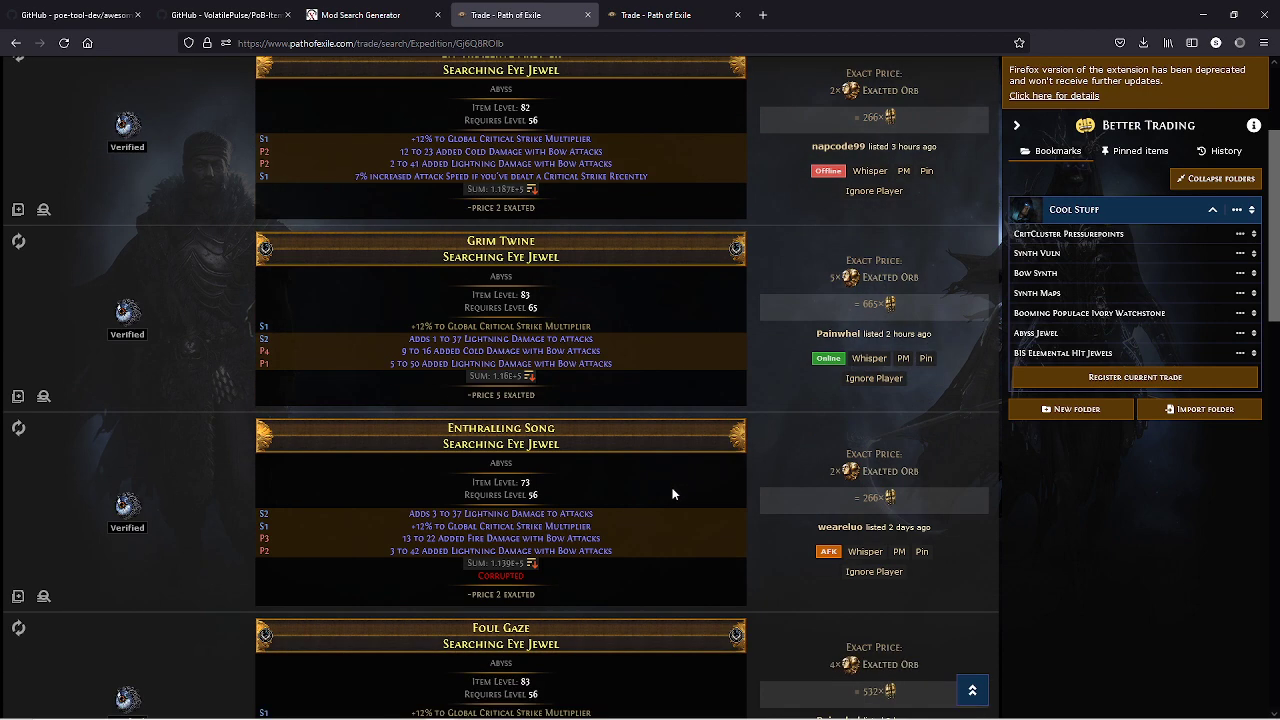